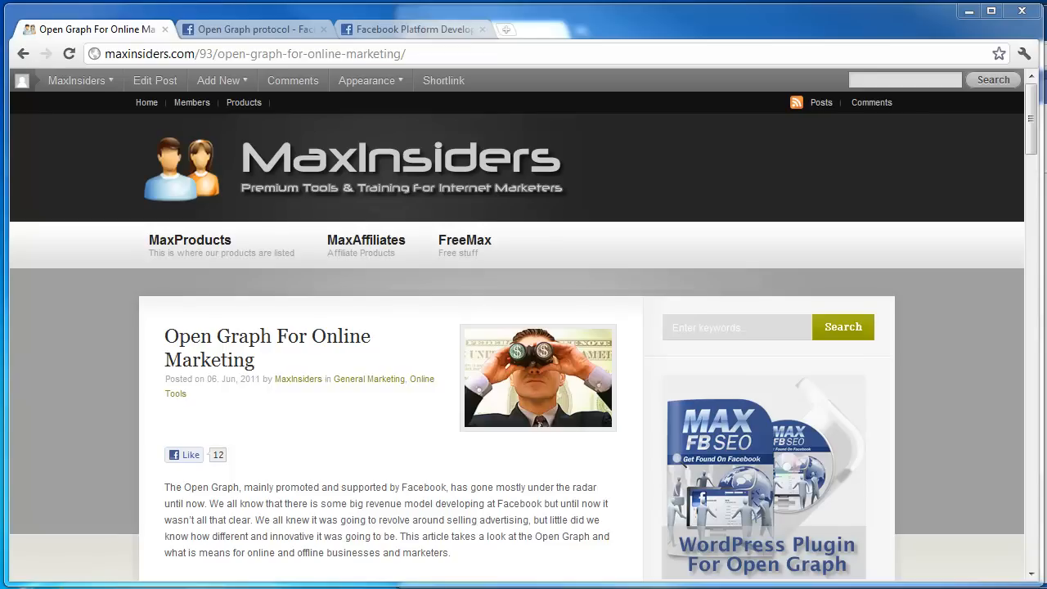
mouse_move(312, 361)
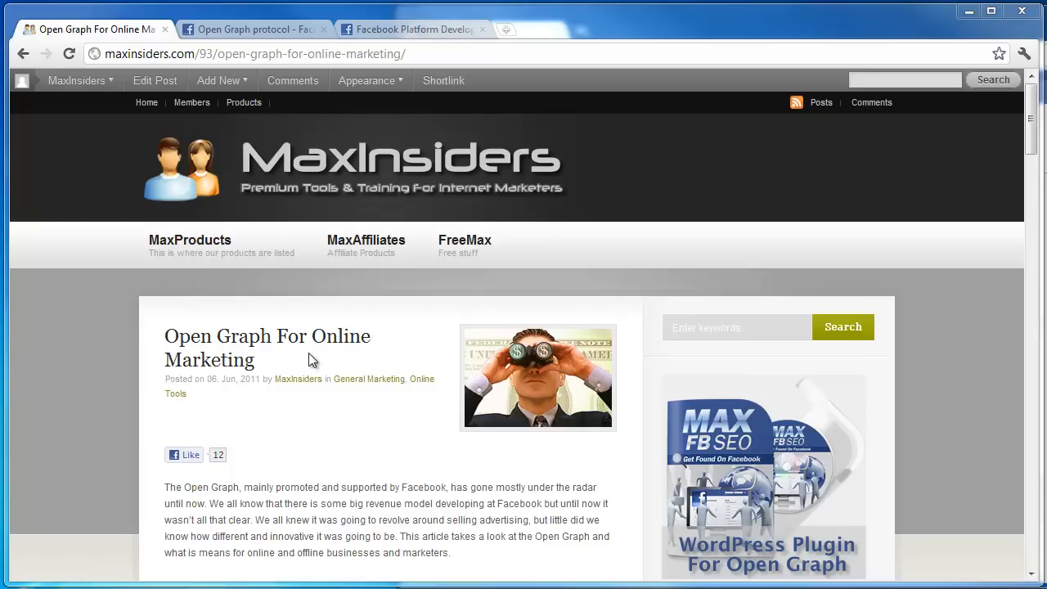
mouse_move(147, 101)
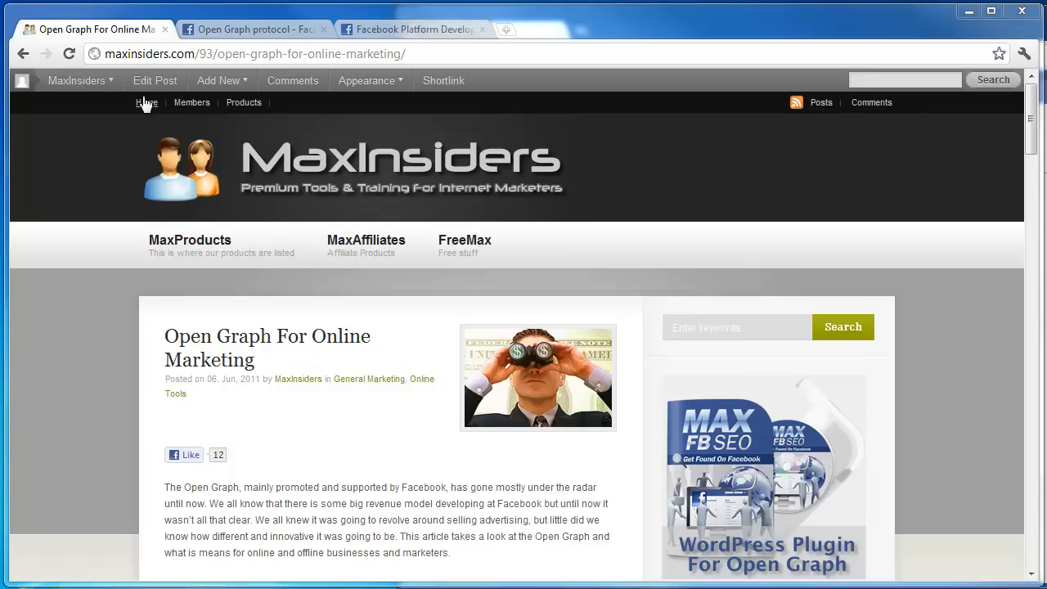
Read down the Open Graph protocol docs past meta tags and location examples to the object types list.
click(254, 30)
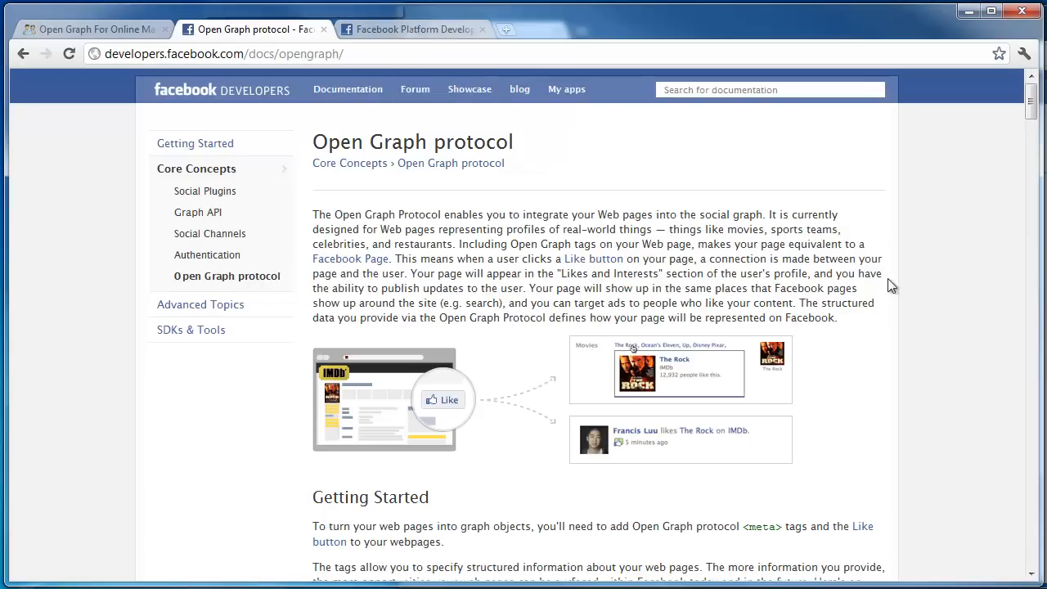
scroll(down, 3)
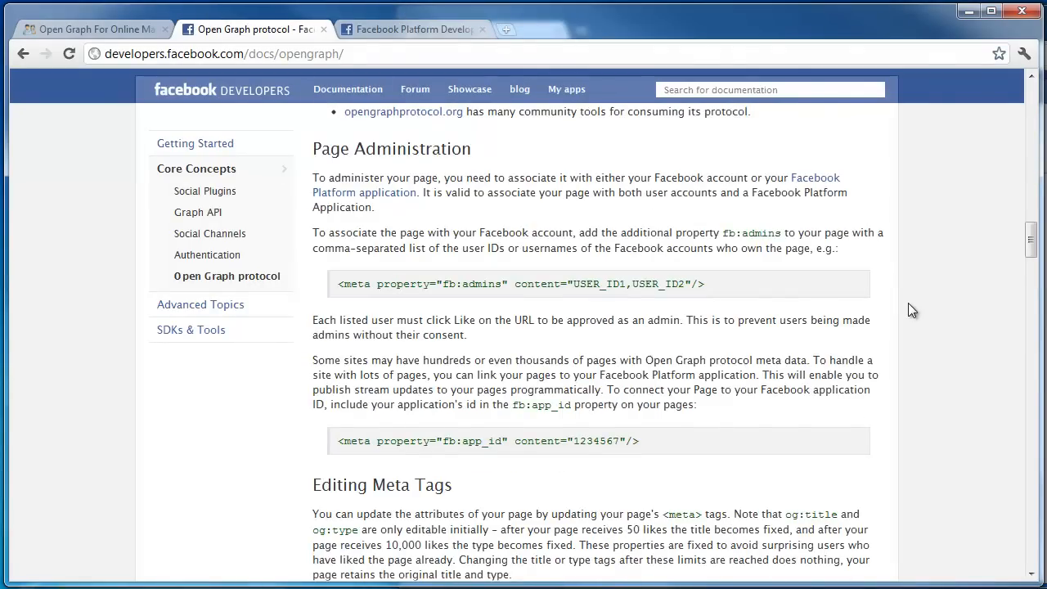
scroll(down, 3)
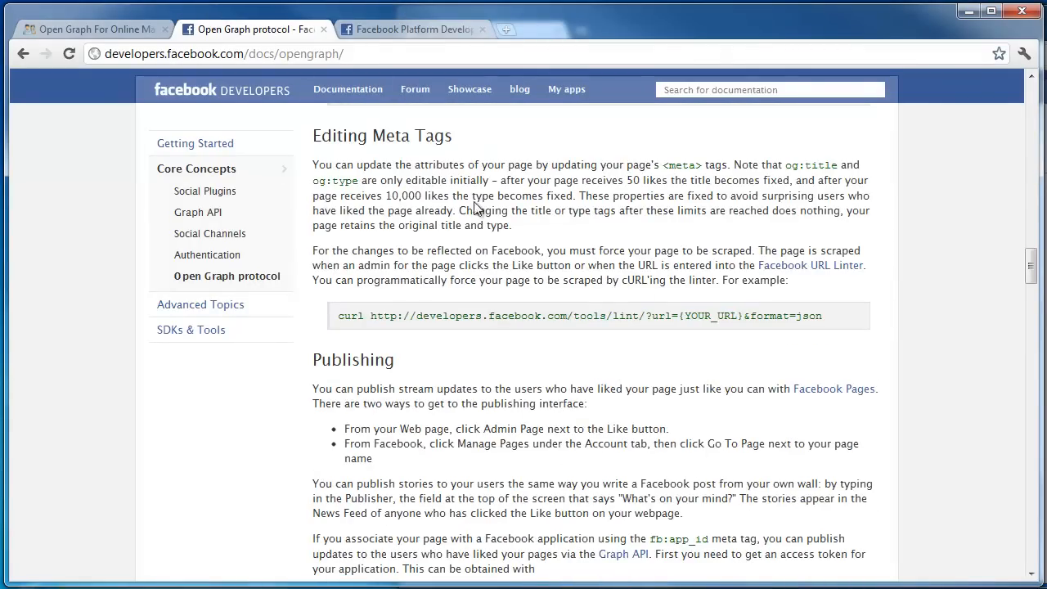
scroll(down, 3)
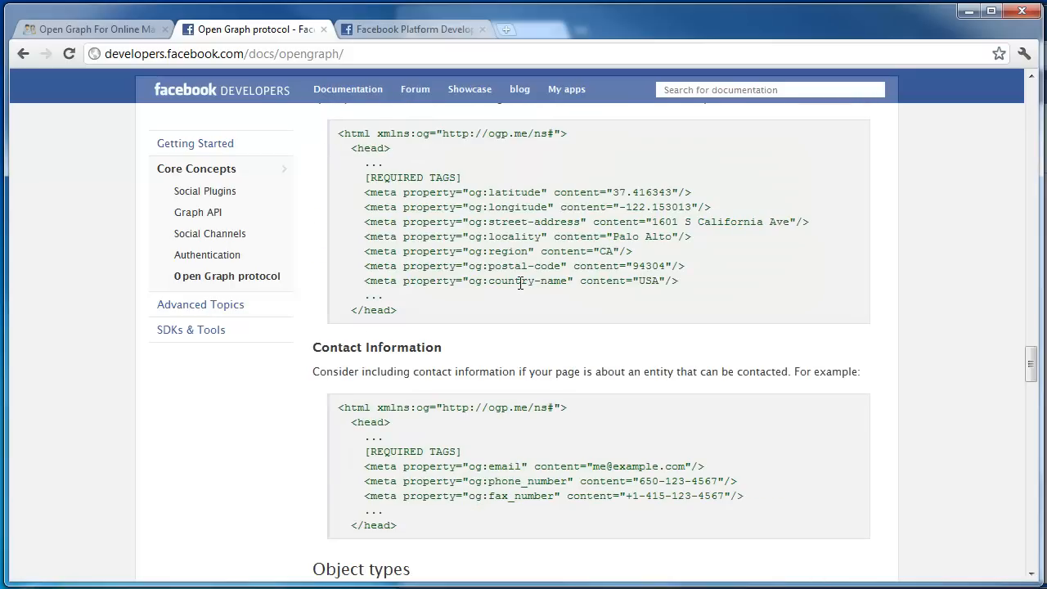
scroll(down, 3)
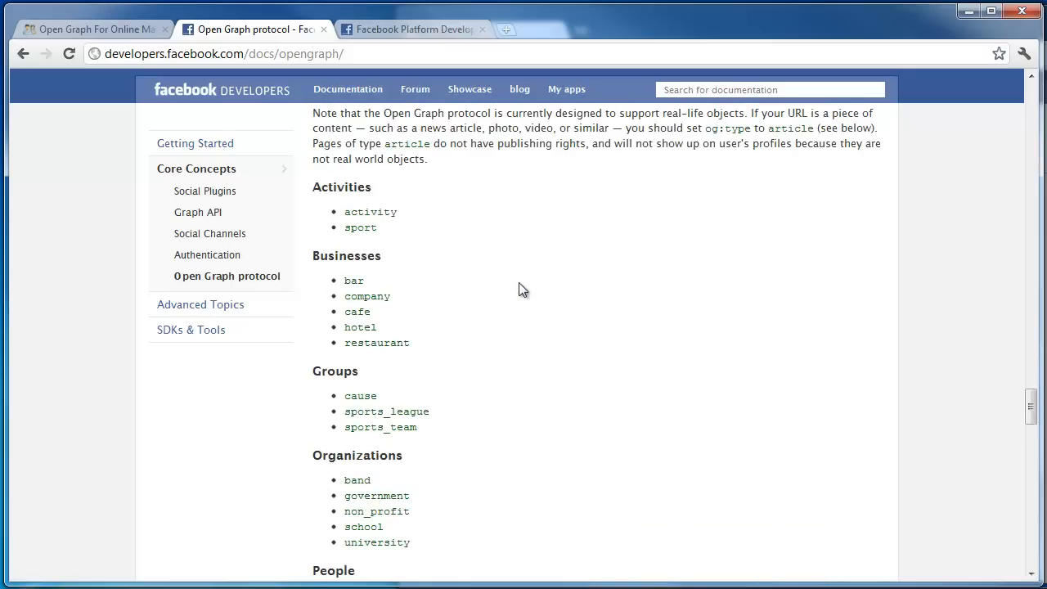
scroll(up, 3)
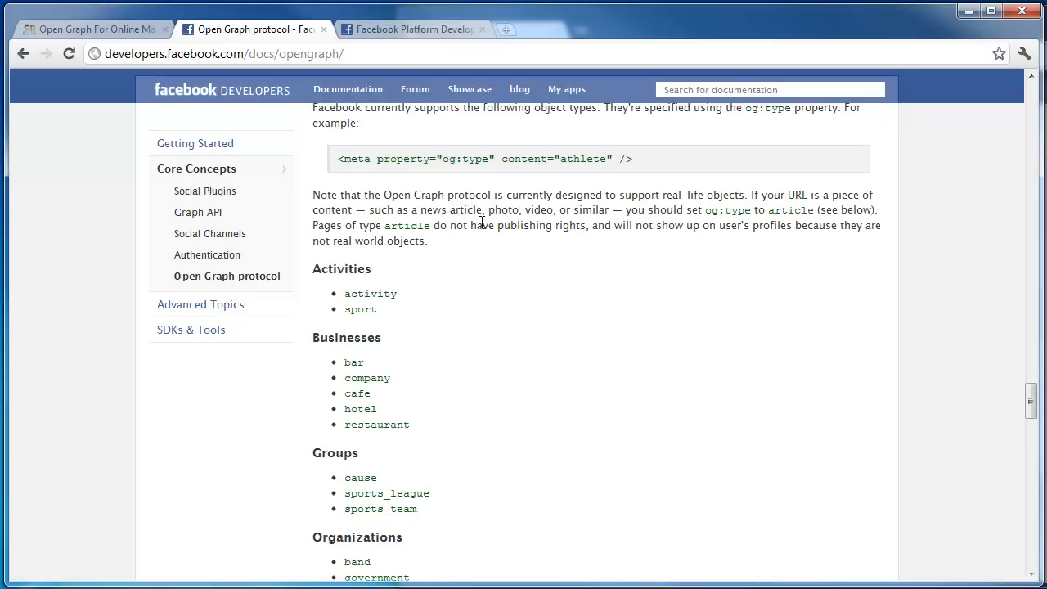
mouse_move(580, 247)
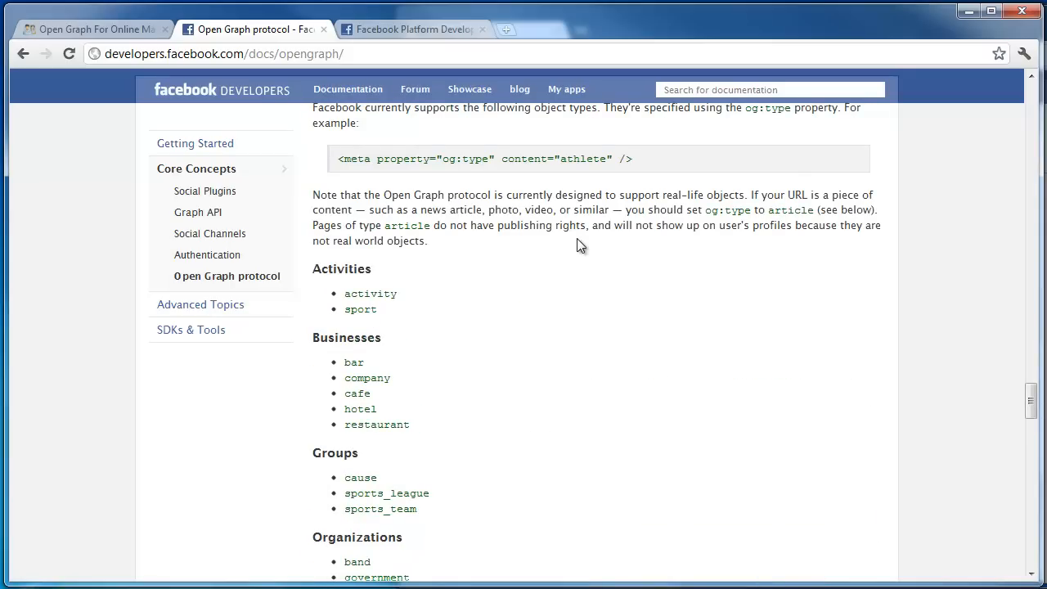
mouse_move(805, 321)
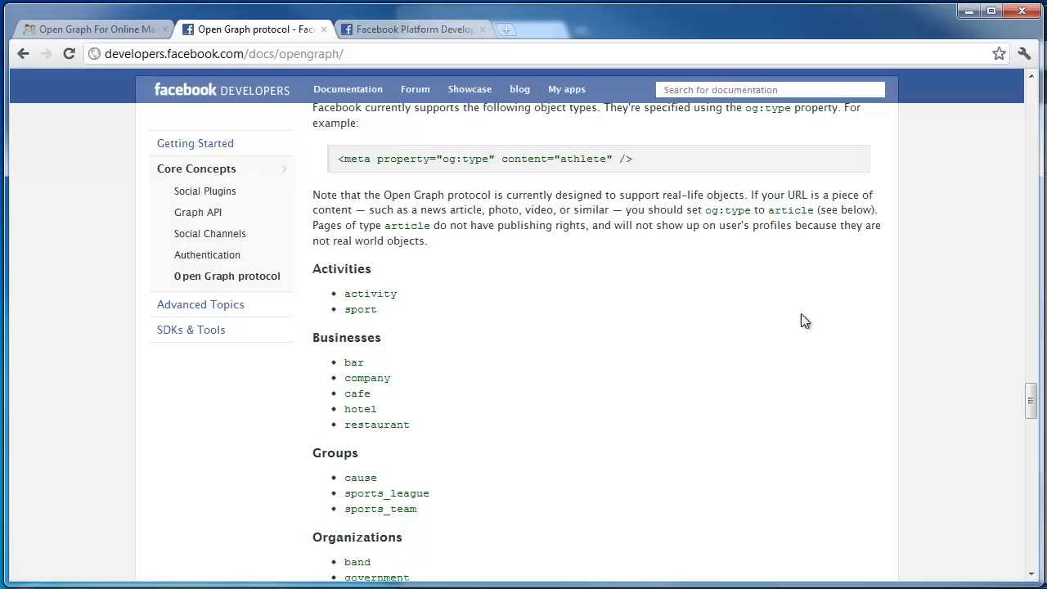
mouse_move(567, 327)
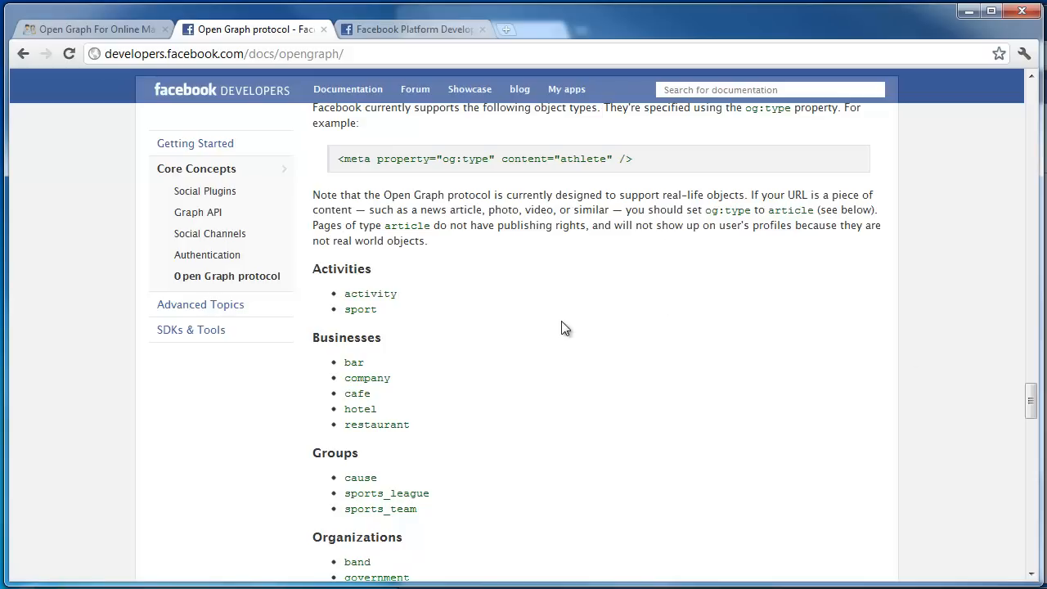
mouse_move(555, 360)
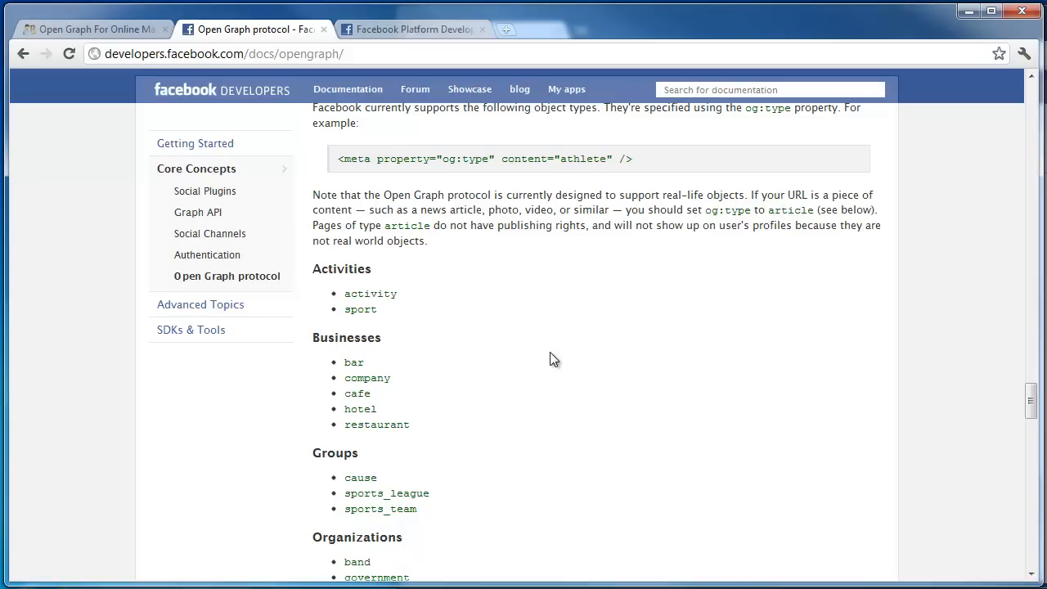
mouse_move(412, 244)
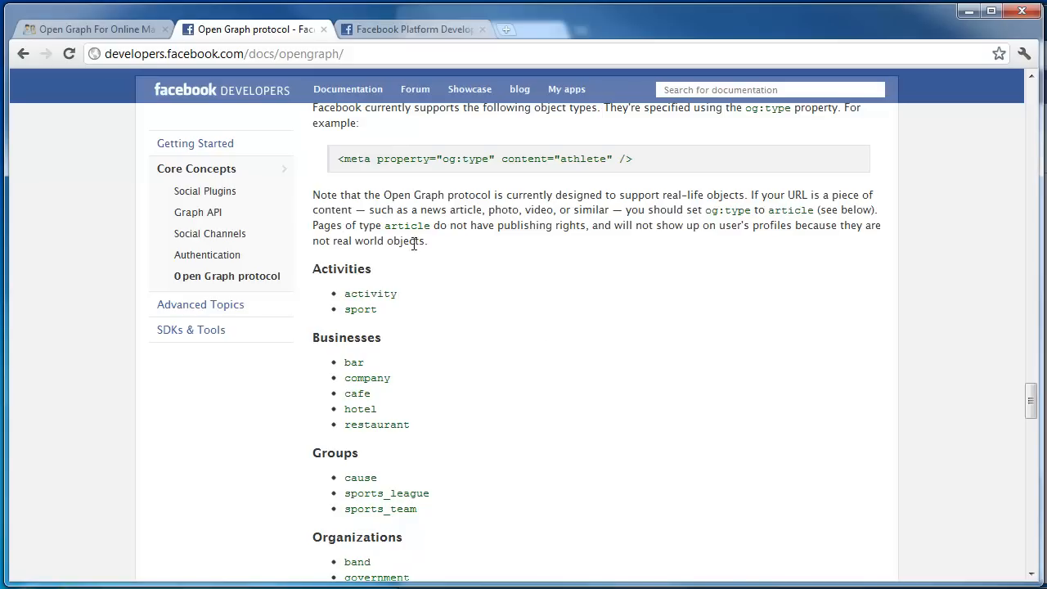
mouse_move(386, 226)
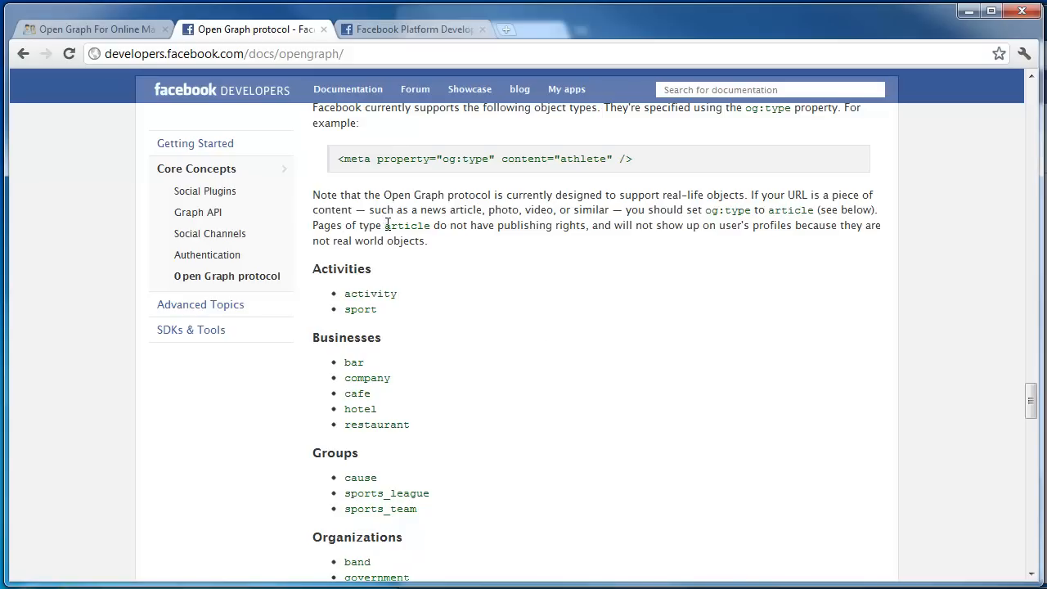
double_click(406, 226)
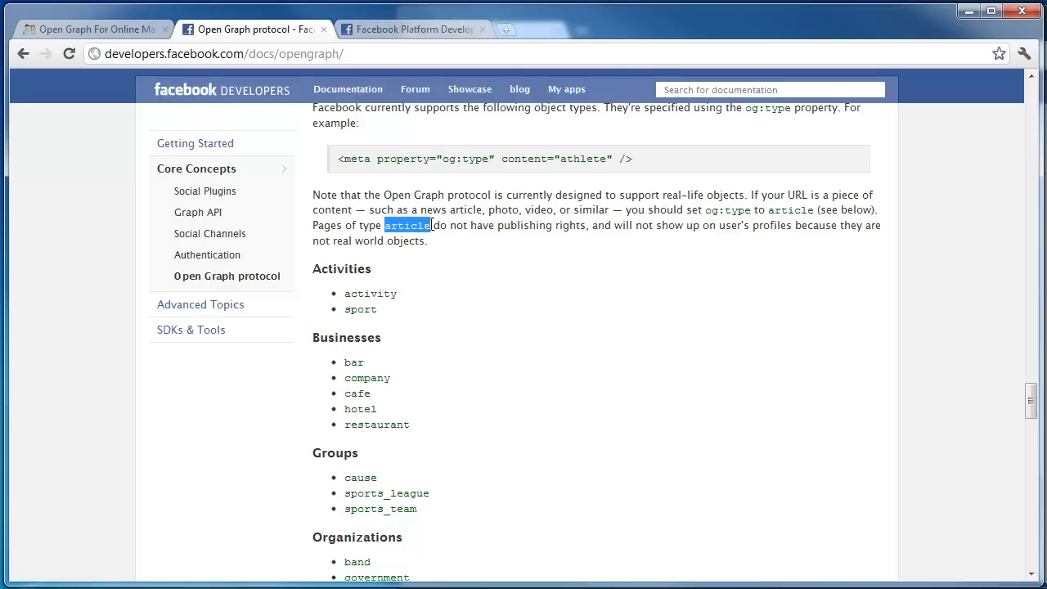
scroll(down, 3)
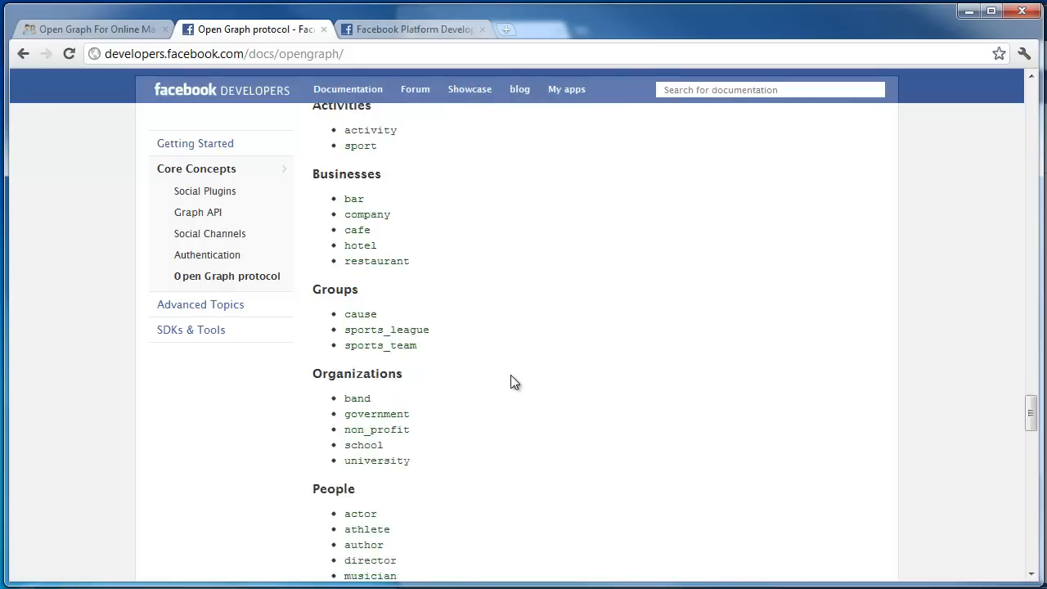
scroll(down, 3)
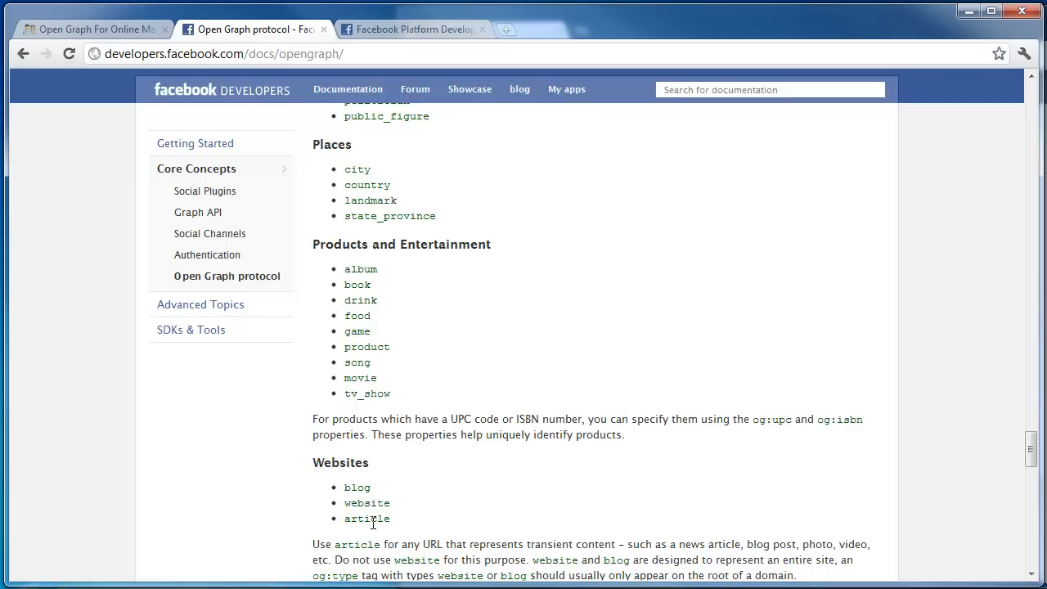
mouse_move(366, 488)
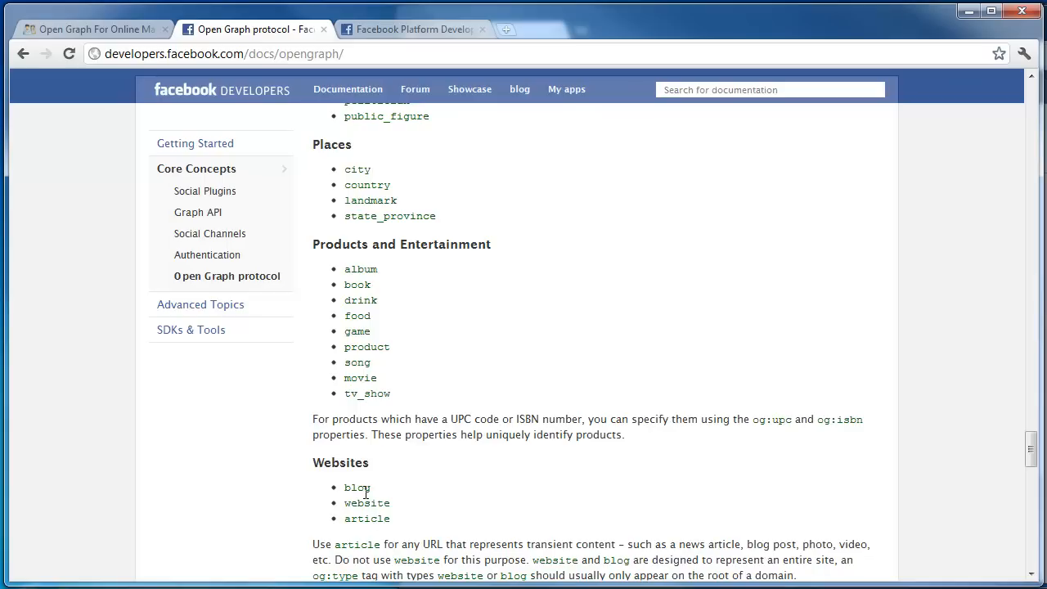
scroll(up, 3)
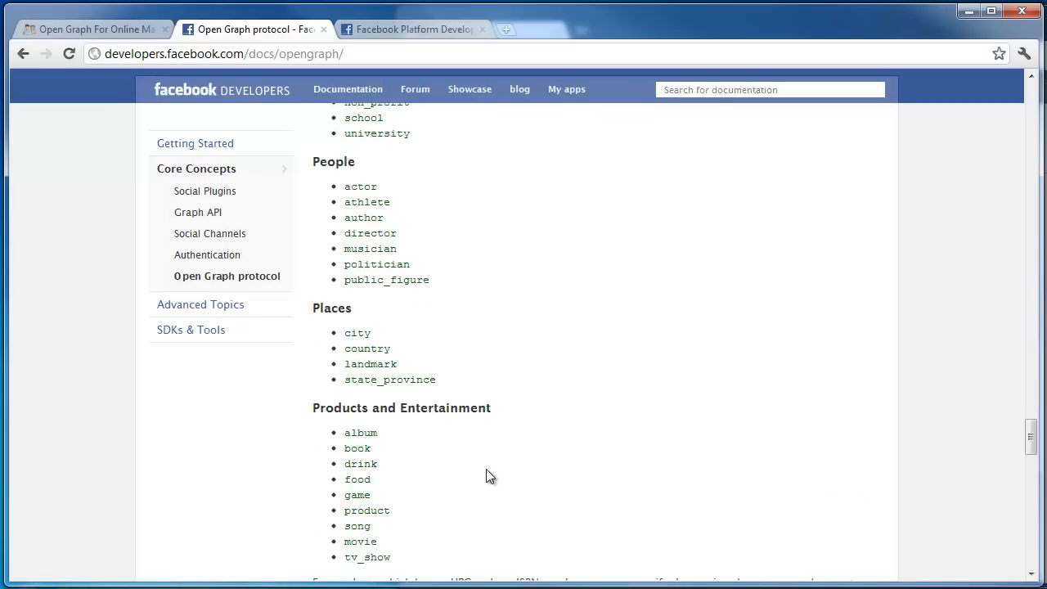
scroll(up, 3)
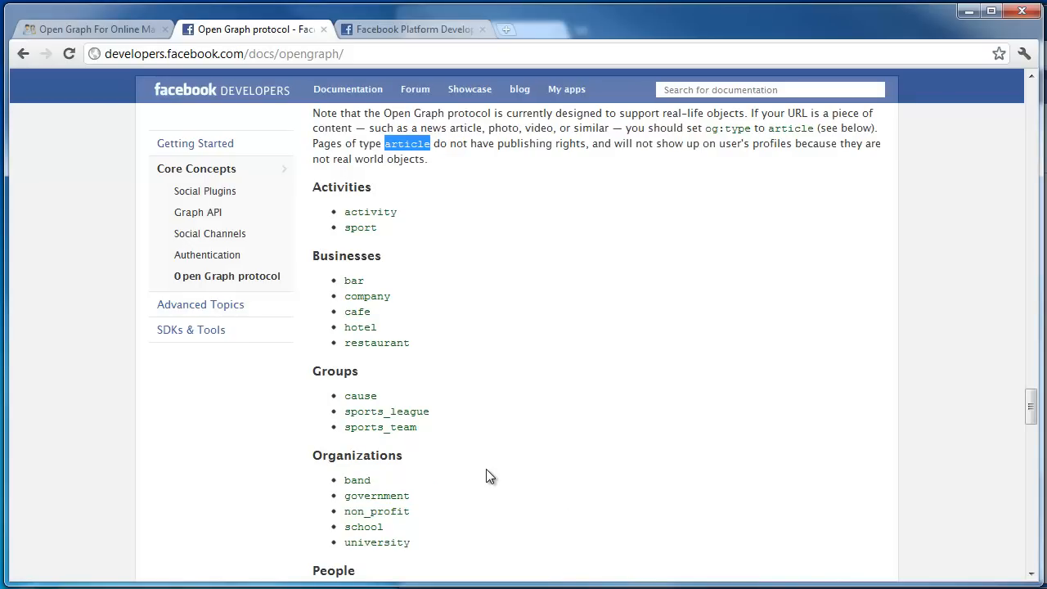
scroll(down, 3)
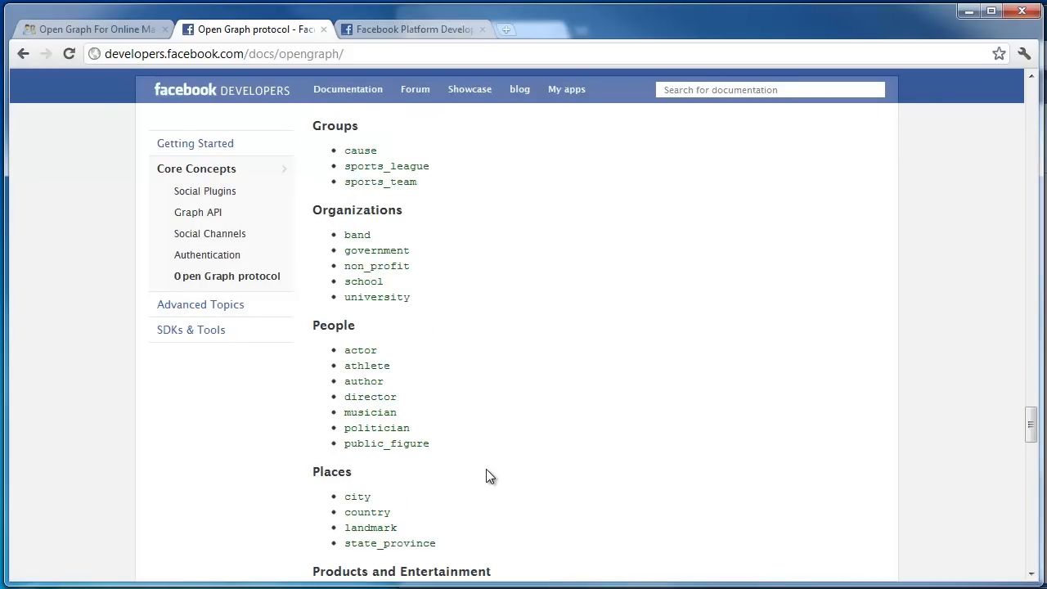
scroll(down, 3)
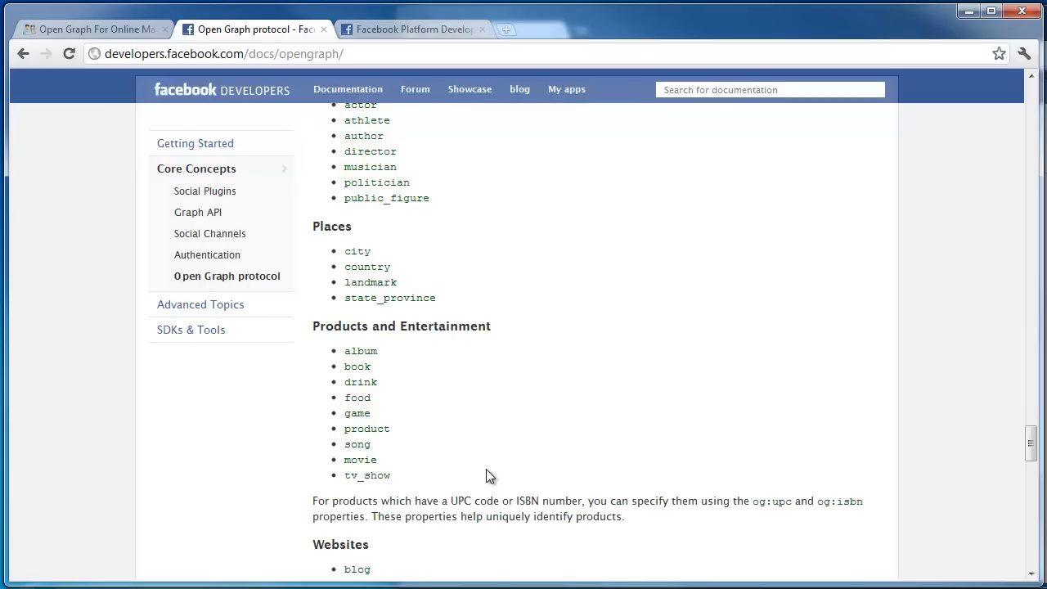
scroll(down, 3)
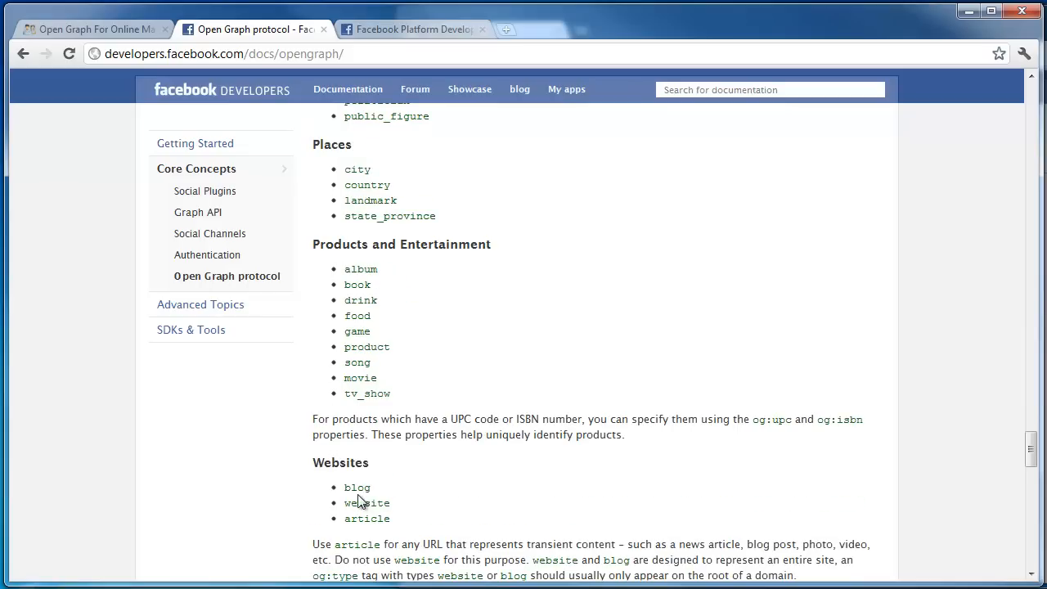
mouse_move(401, 532)
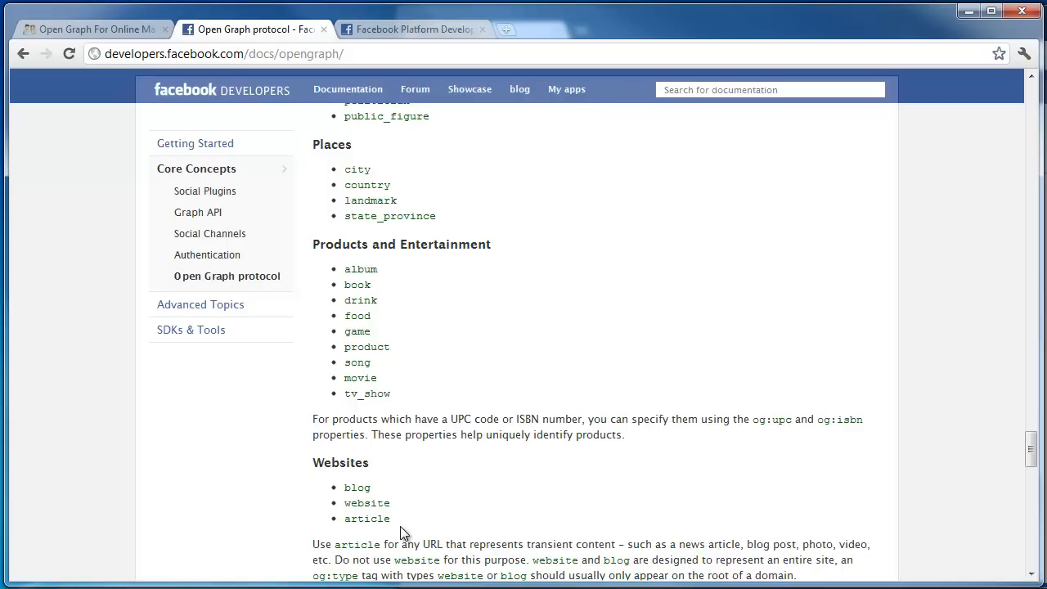
scroll(up, 3)
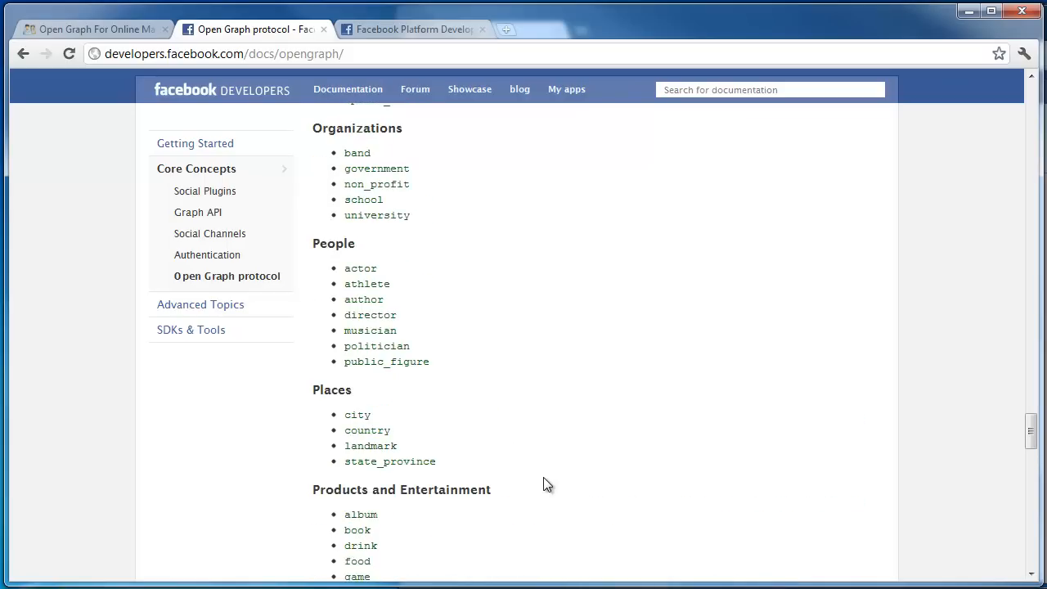
scroll(down, 3)
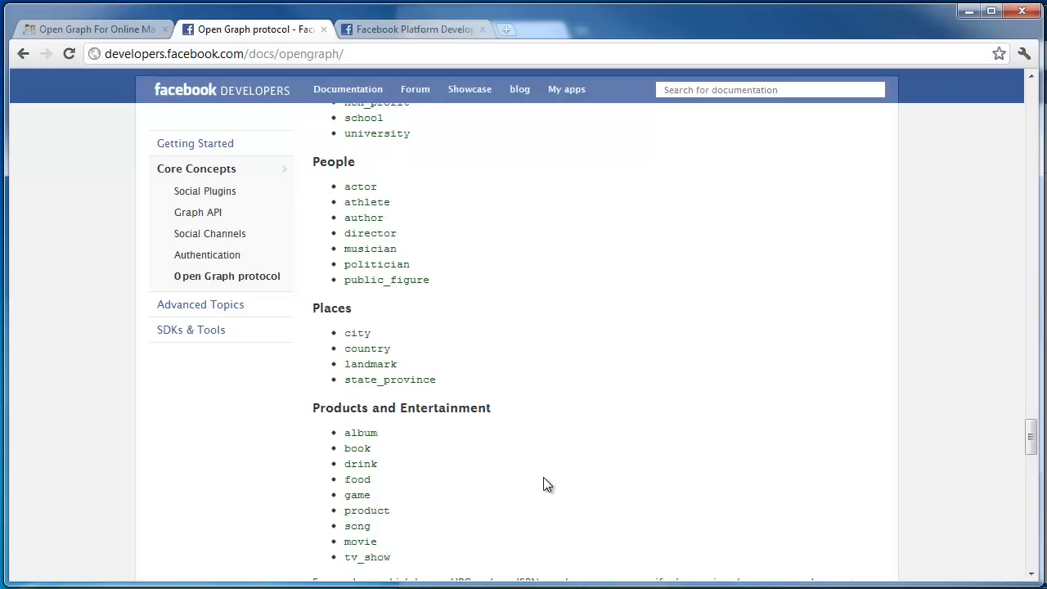
scroll(up, 3)
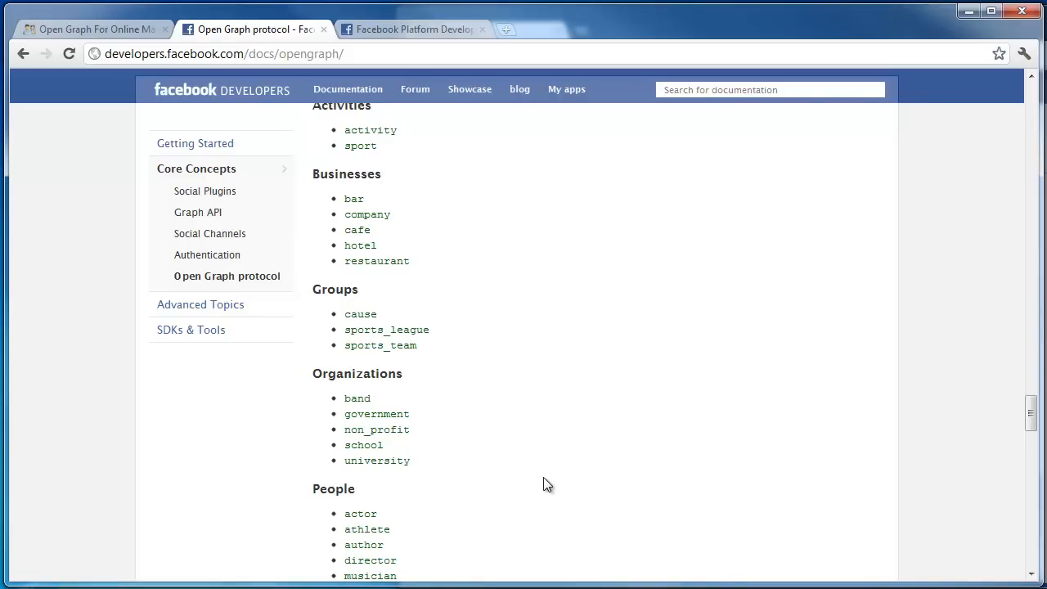
mouse_move(347, 212)
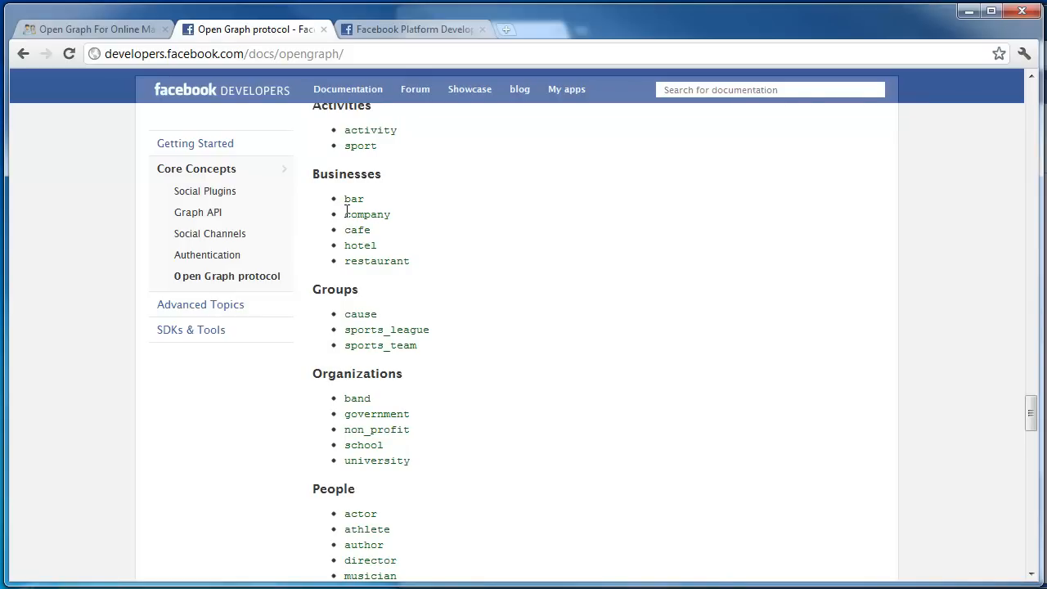
Highlight the company object type among the business Open Graph types.
double_click(367, 212)
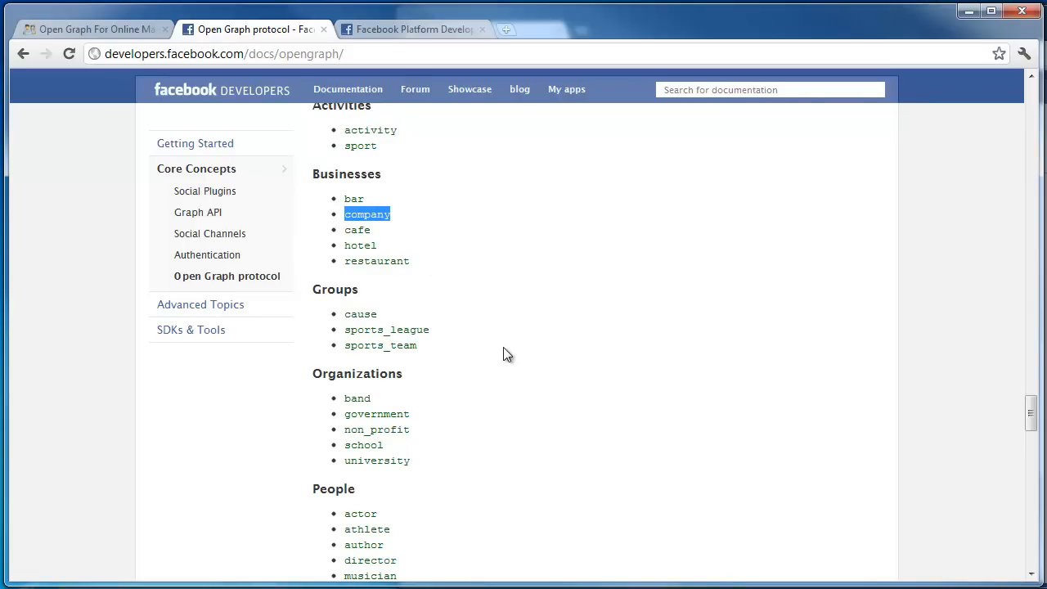
scroll(up, 3)
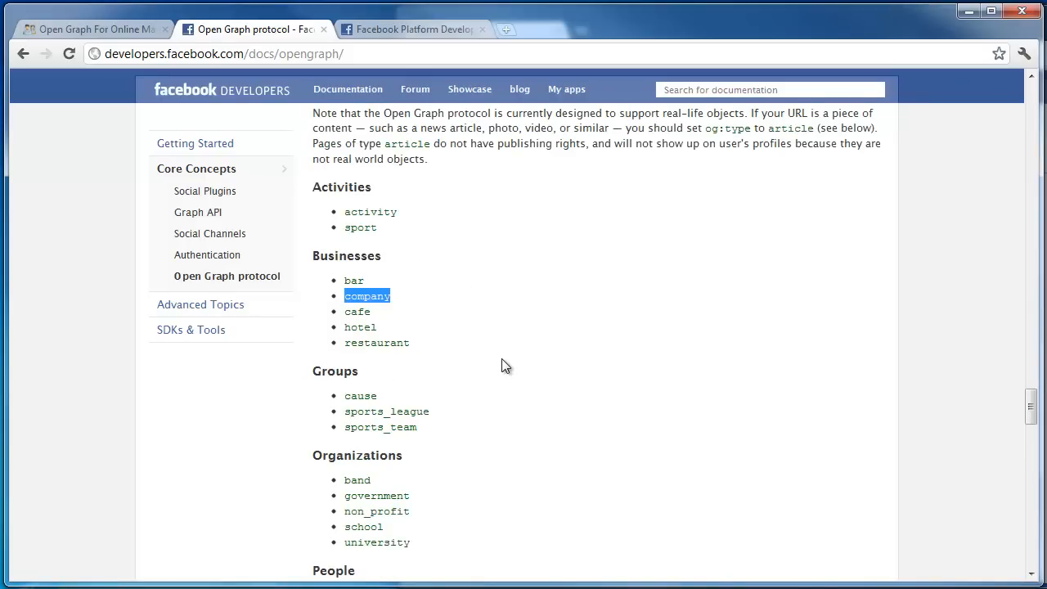
scroll(down, 3)
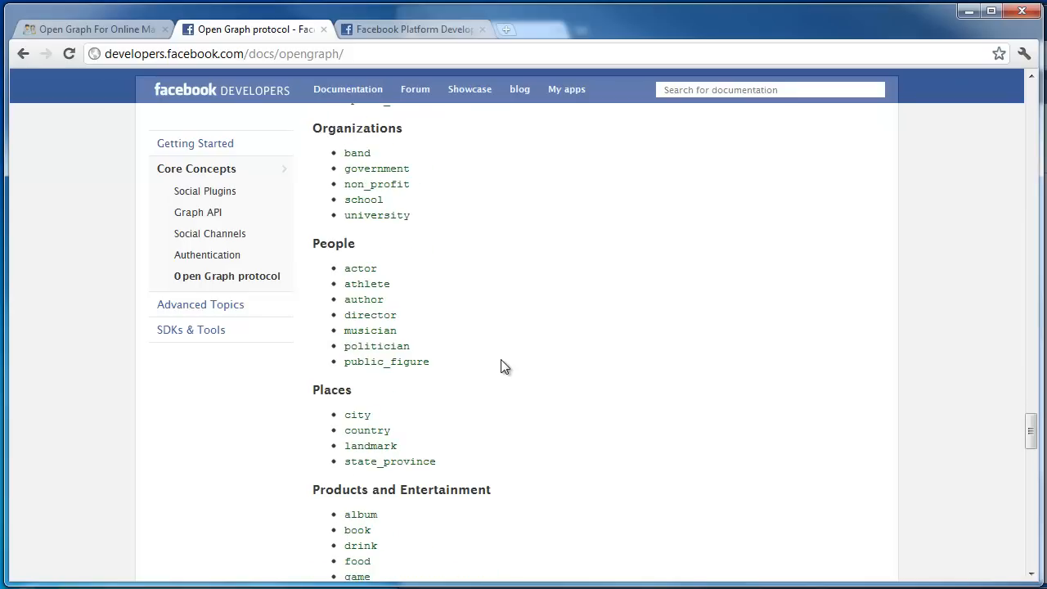
scroll(down, 3)
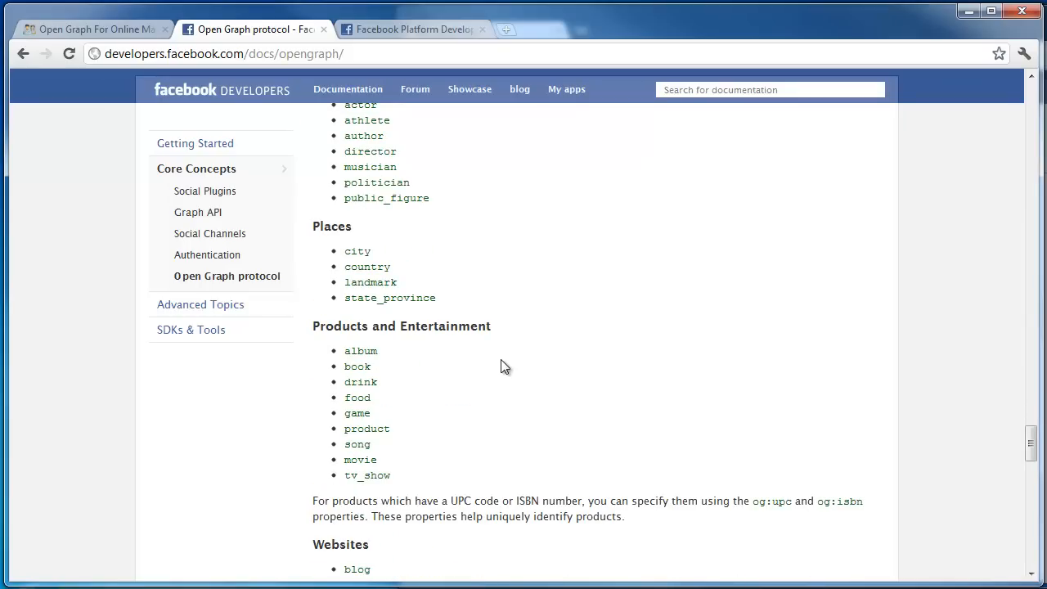
scroll(up, 3)
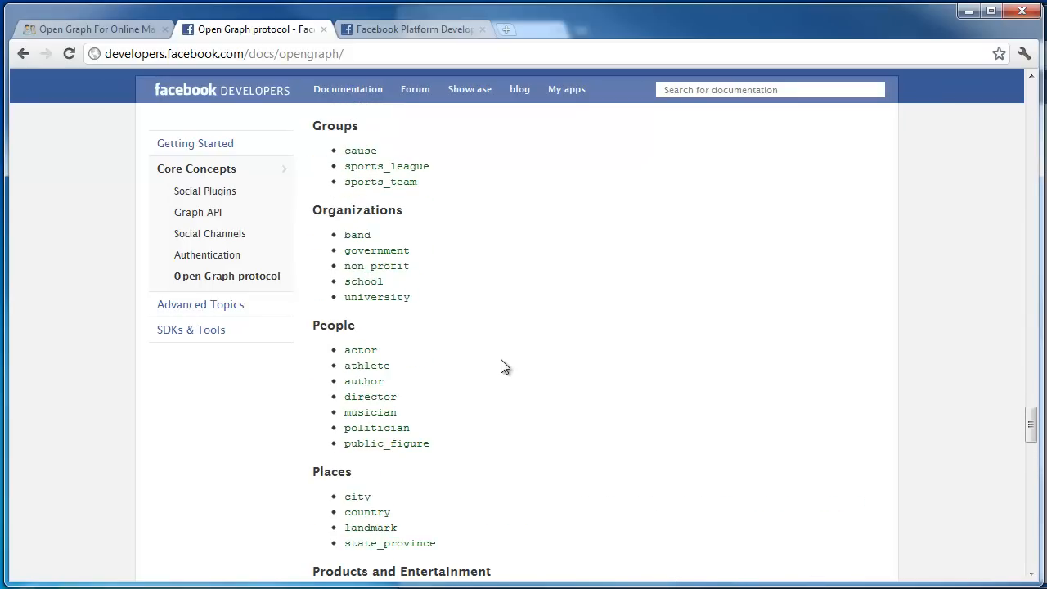
scroll(down, 3)
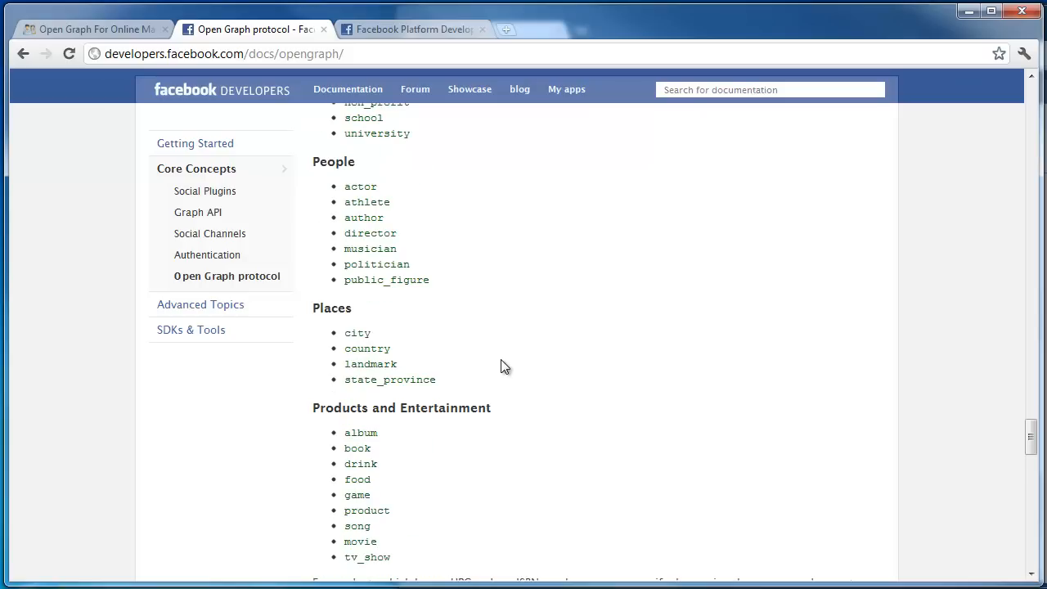
mouse_move(347, 513)
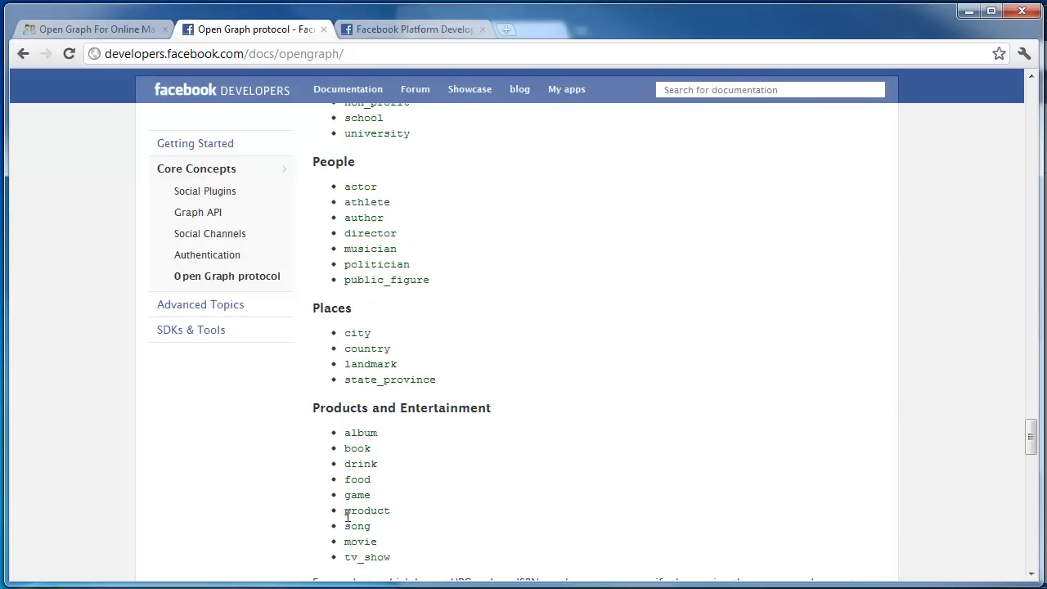
Highlight the product type under Products and Entertainment, company again, then return to the MaxInsiders post.
double_click(367, 511)
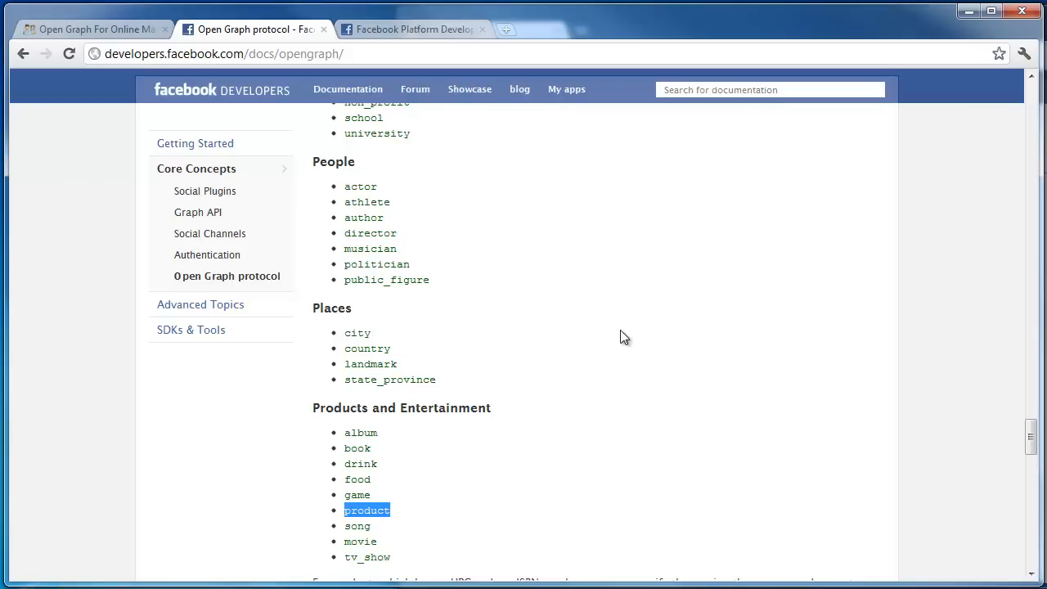
scroll(up, 3)
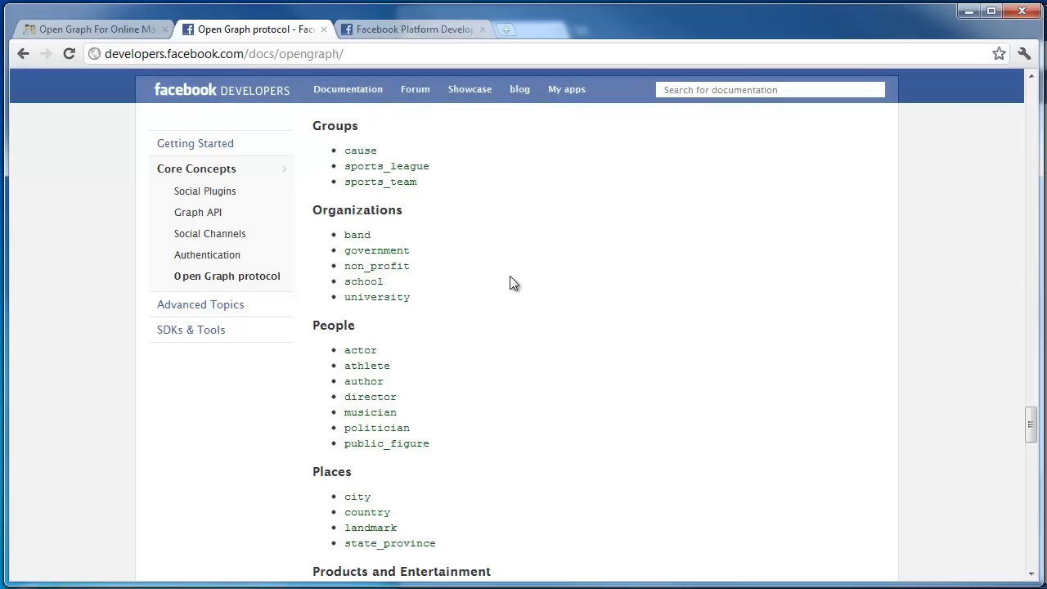
scroll(up, 3)
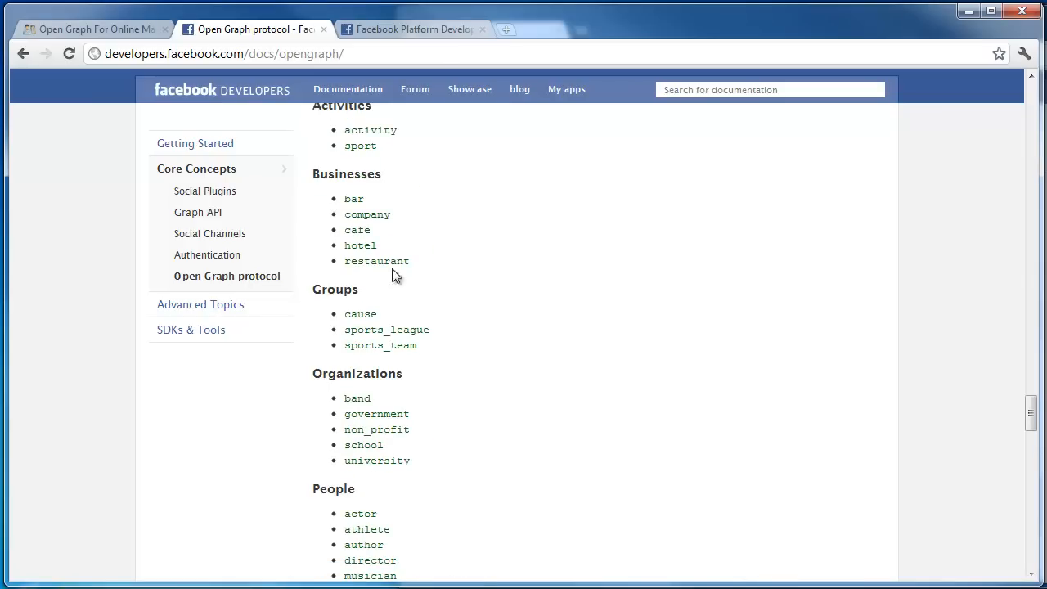
double_click(367, 213)
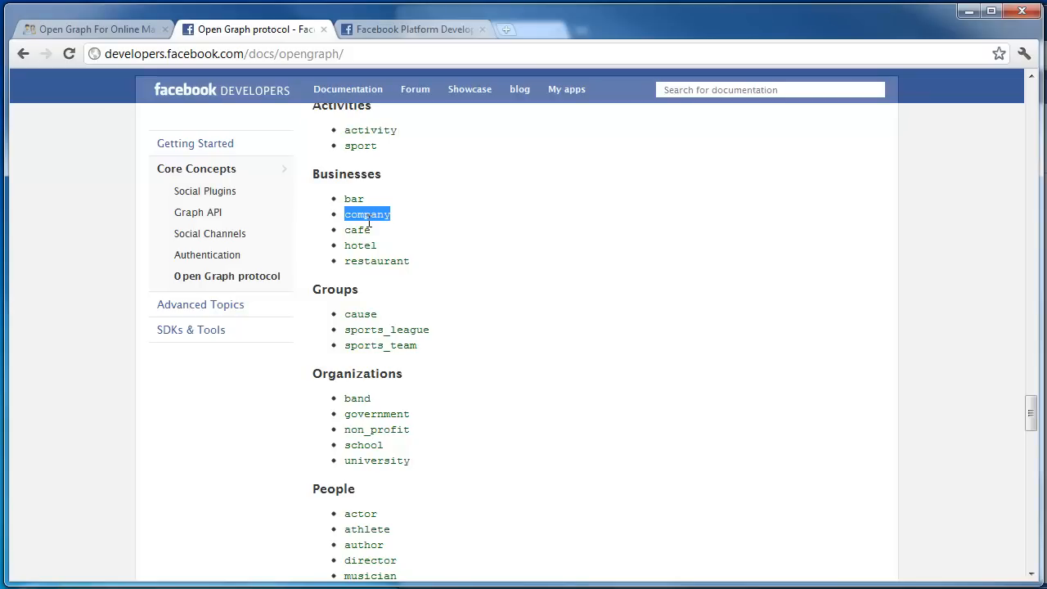
mouse_move(625, 331)
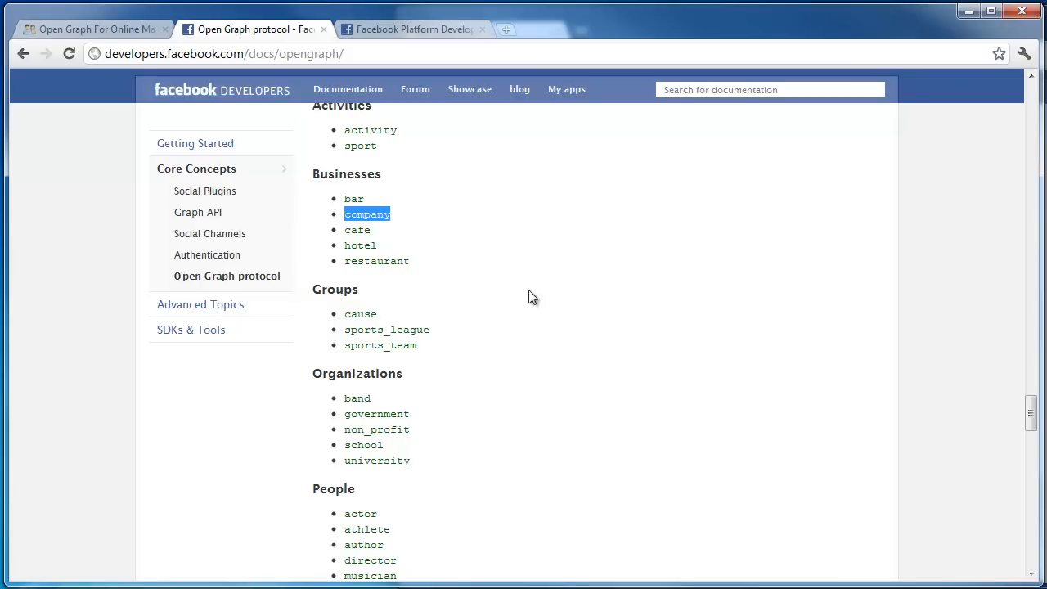
click(92, 30)
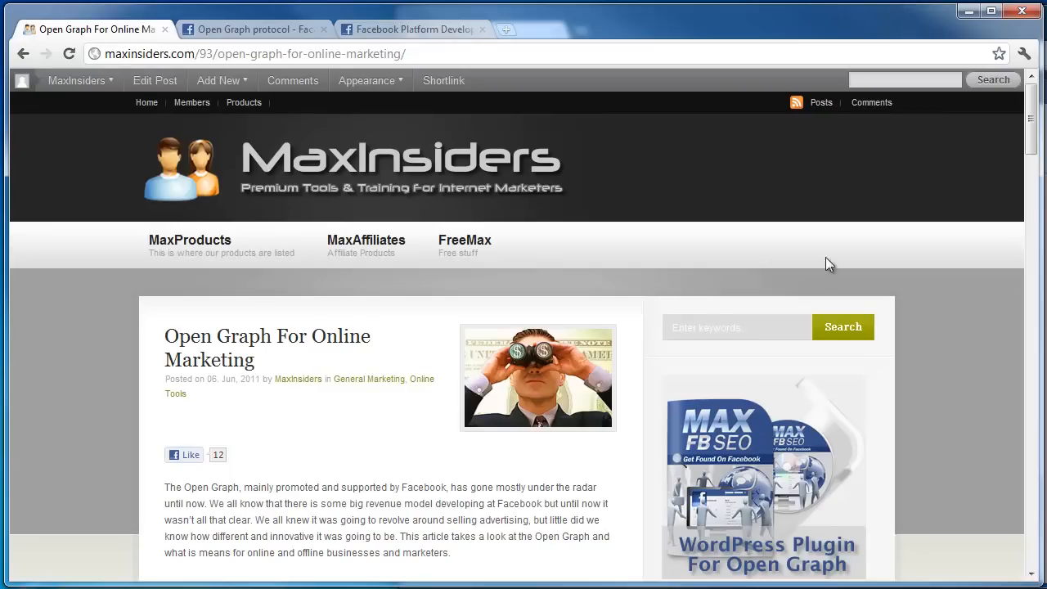
mouse_move(985, 253)
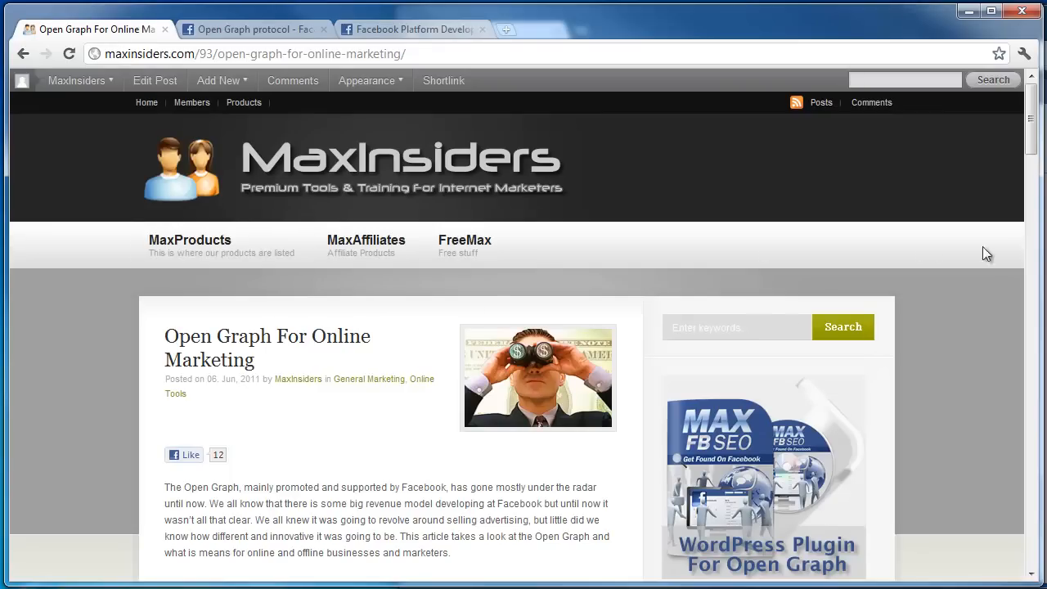
Scroll the Open Graph post down past the video to its Facebook comments with seven comments and twelve likes.
scroll(down, 3)
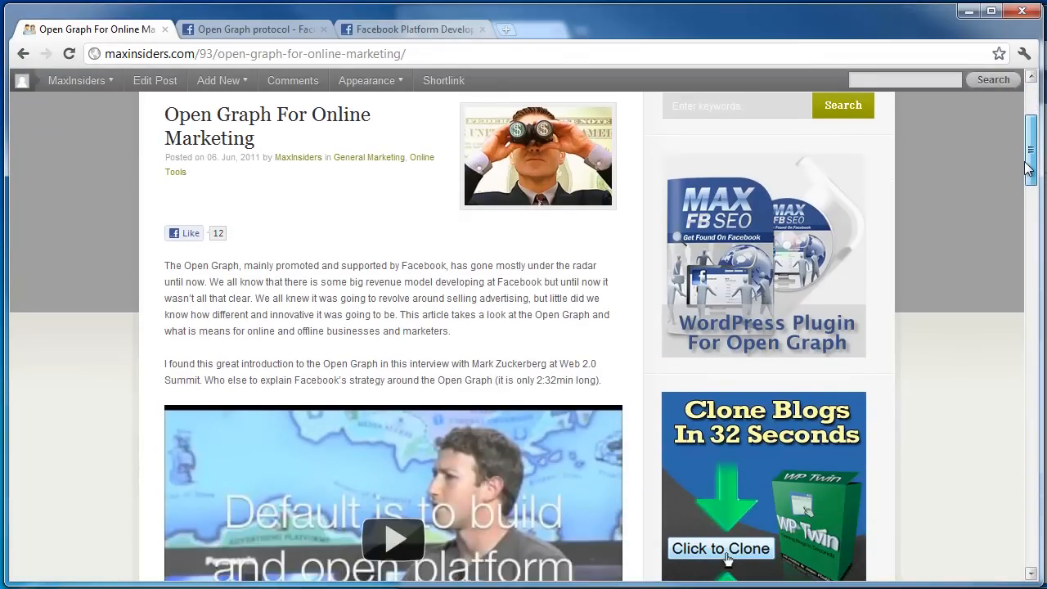
scroll(down, 3)
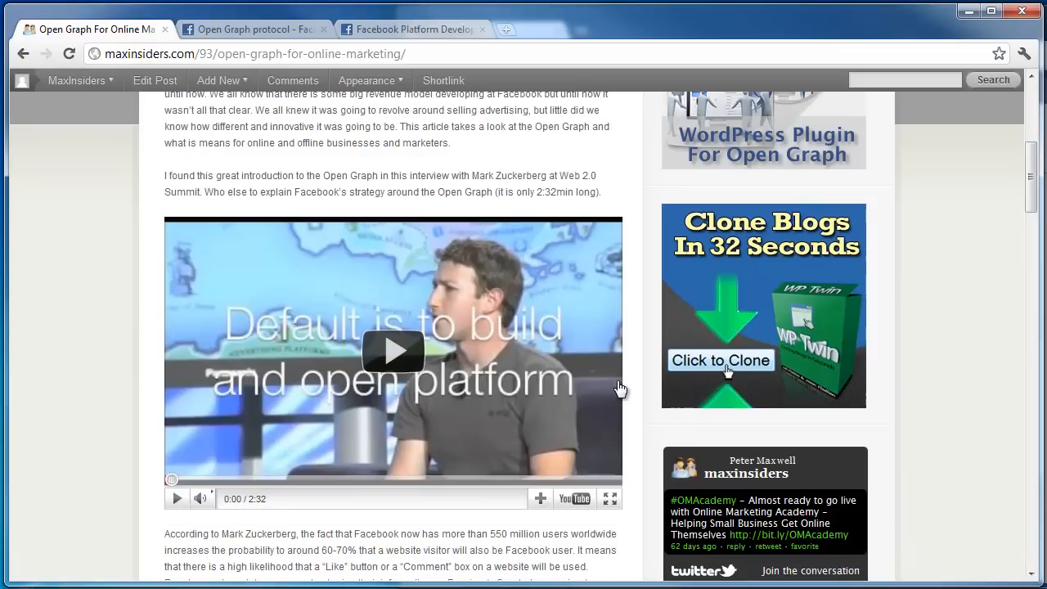
mouse_move(1031, 179)
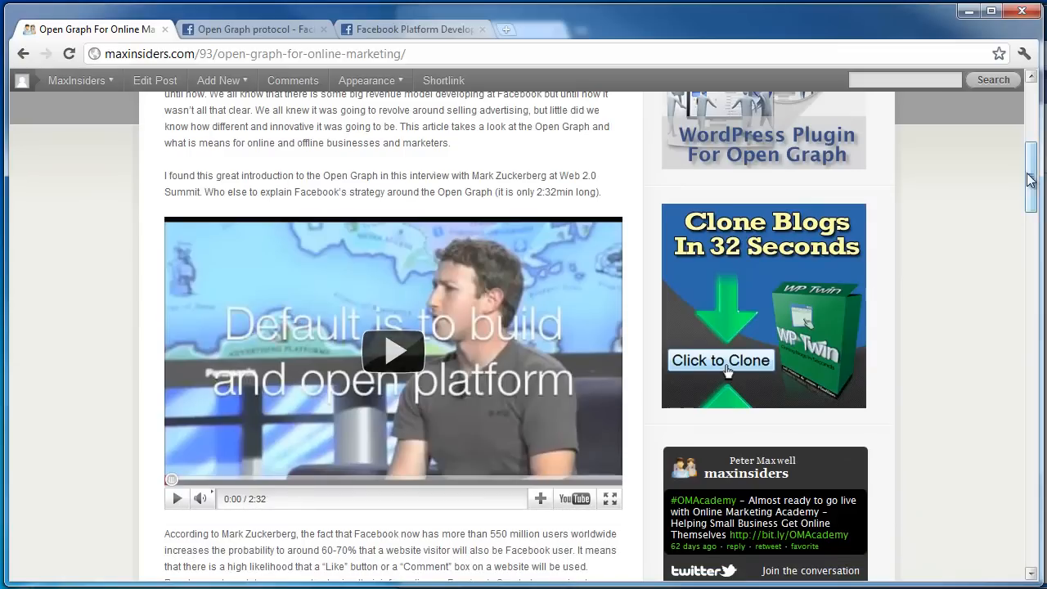
scroll(down, 3)
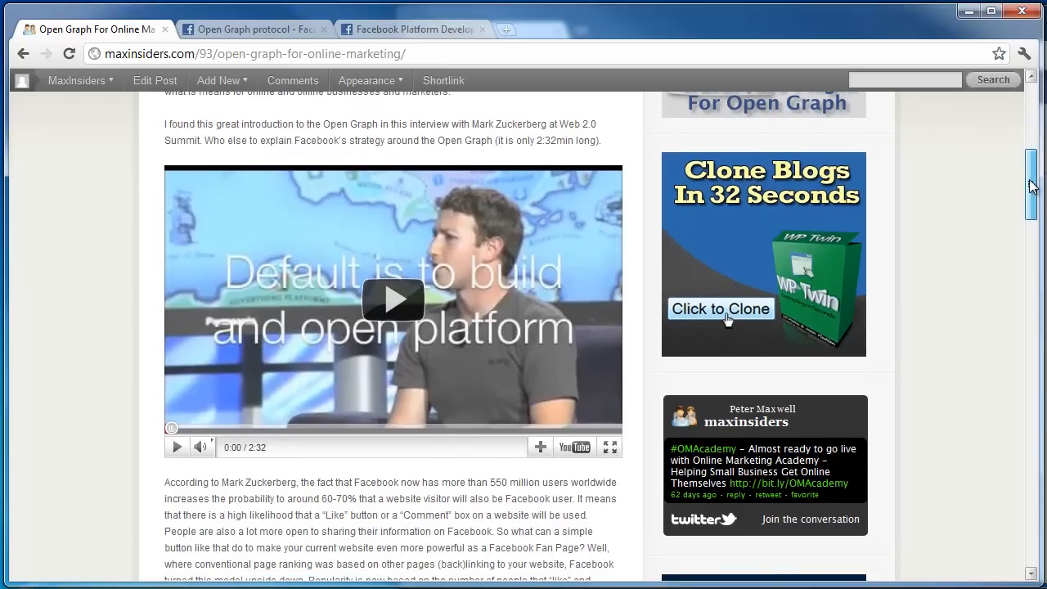
scroll(up, 3)
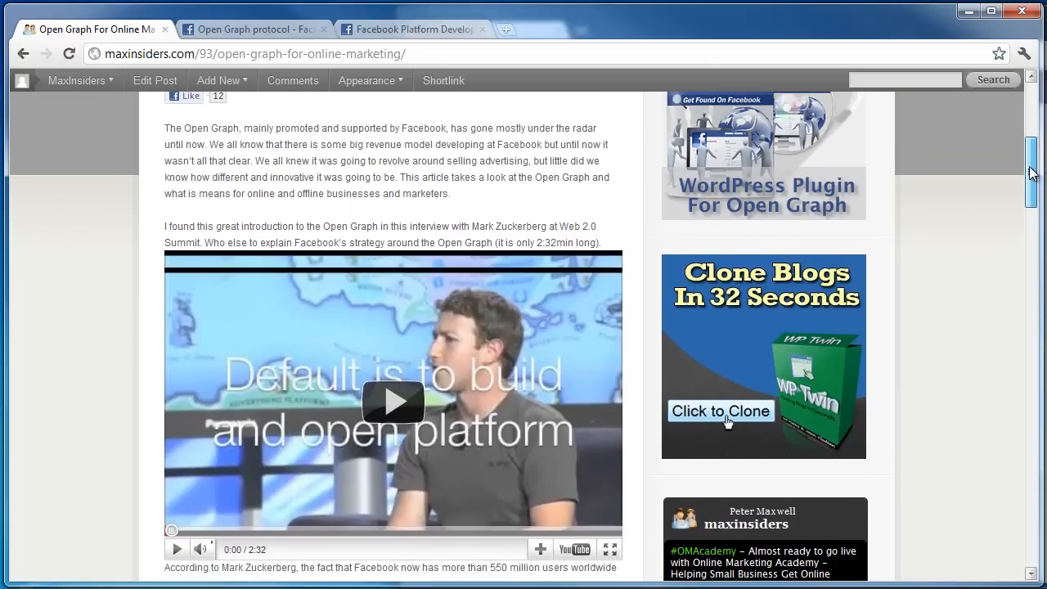
scroll(down, 3)
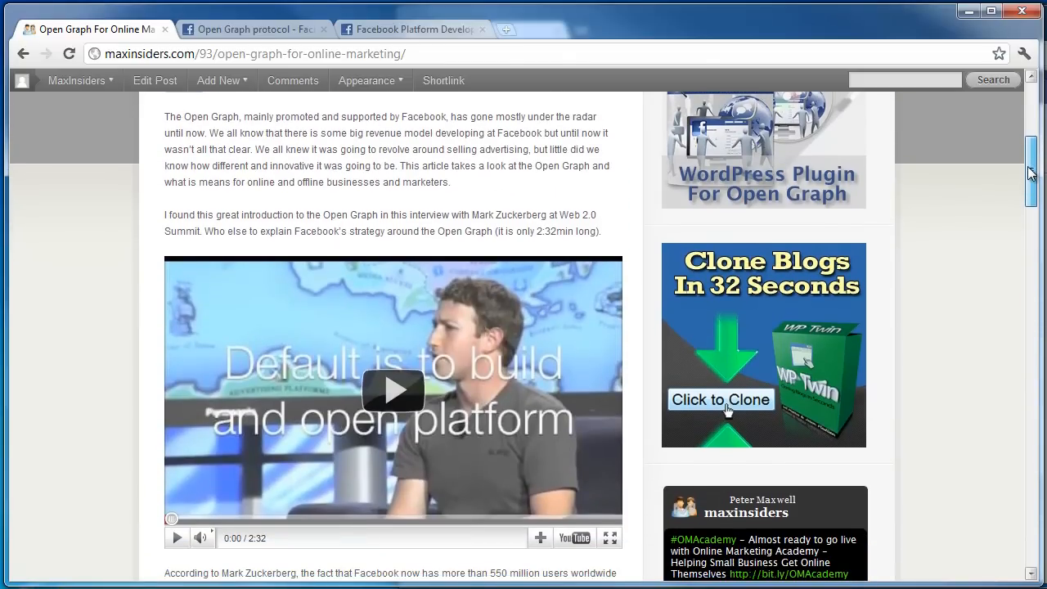
scroll(down, 3)
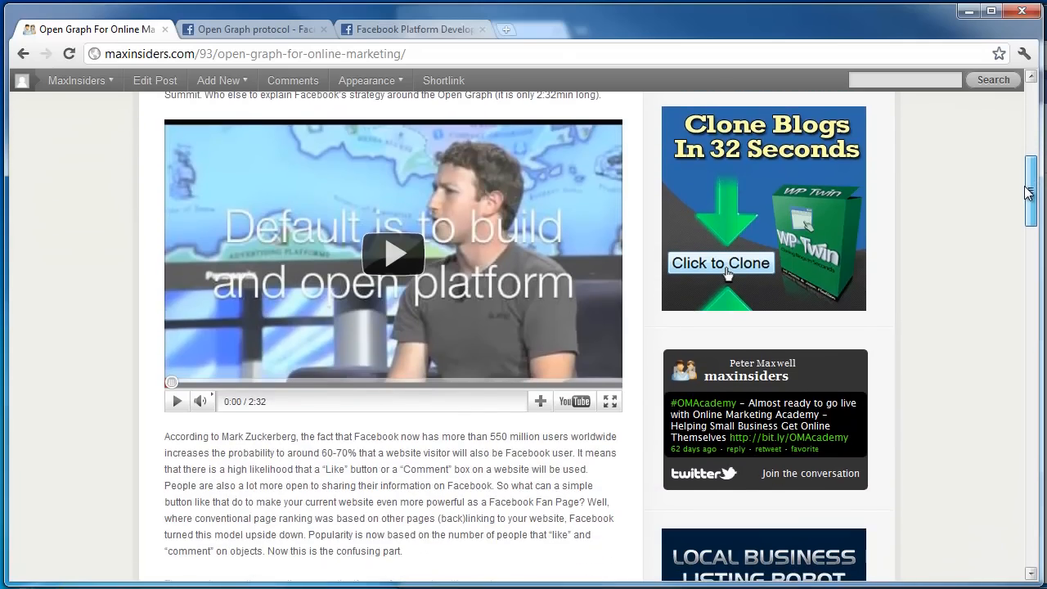
scroll(down, 3)
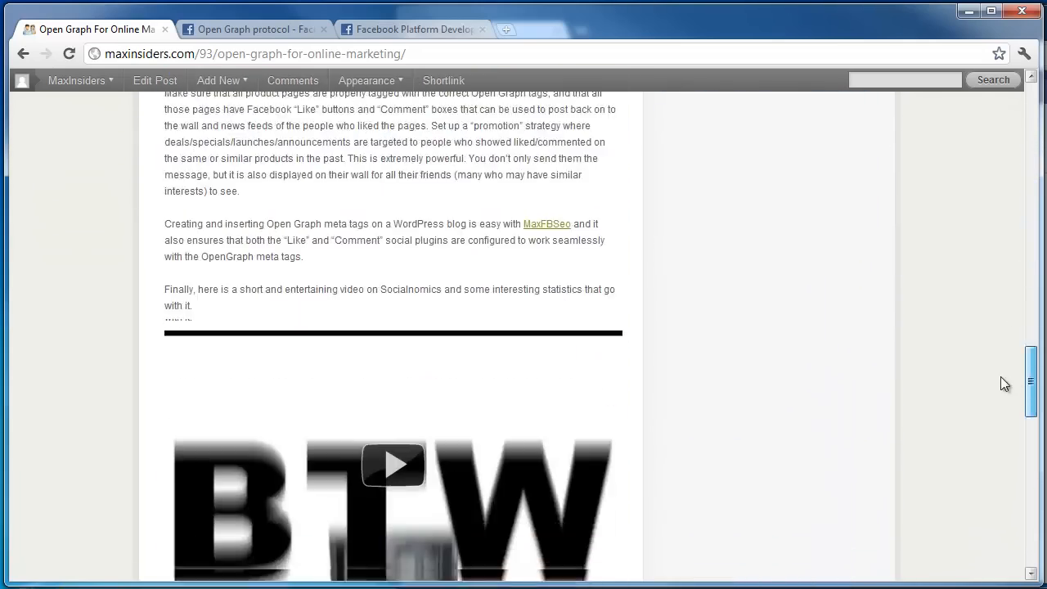
scroll(down, 3)
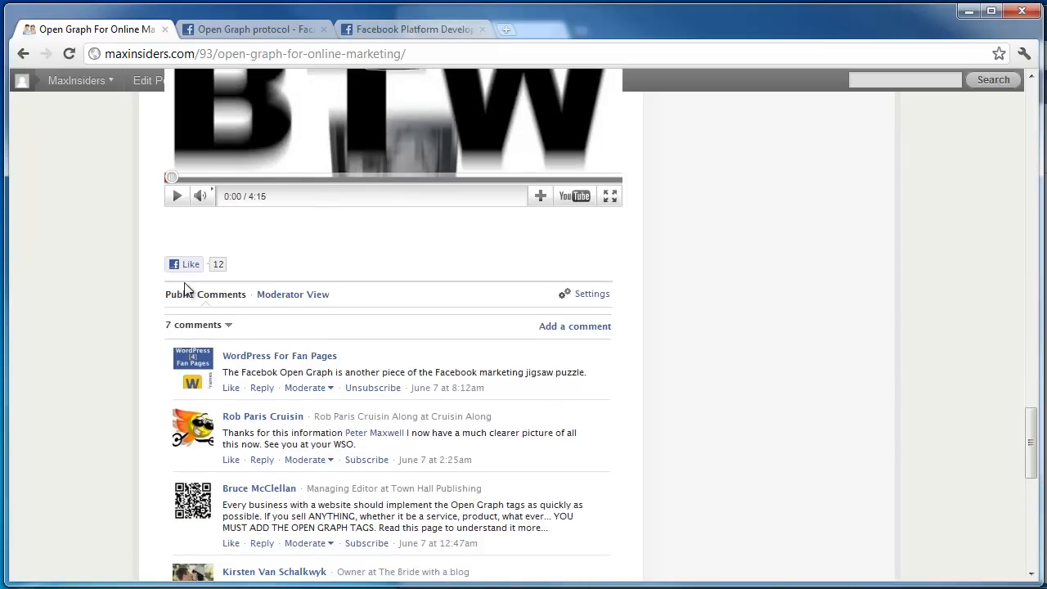
mouse_move(360, 318)
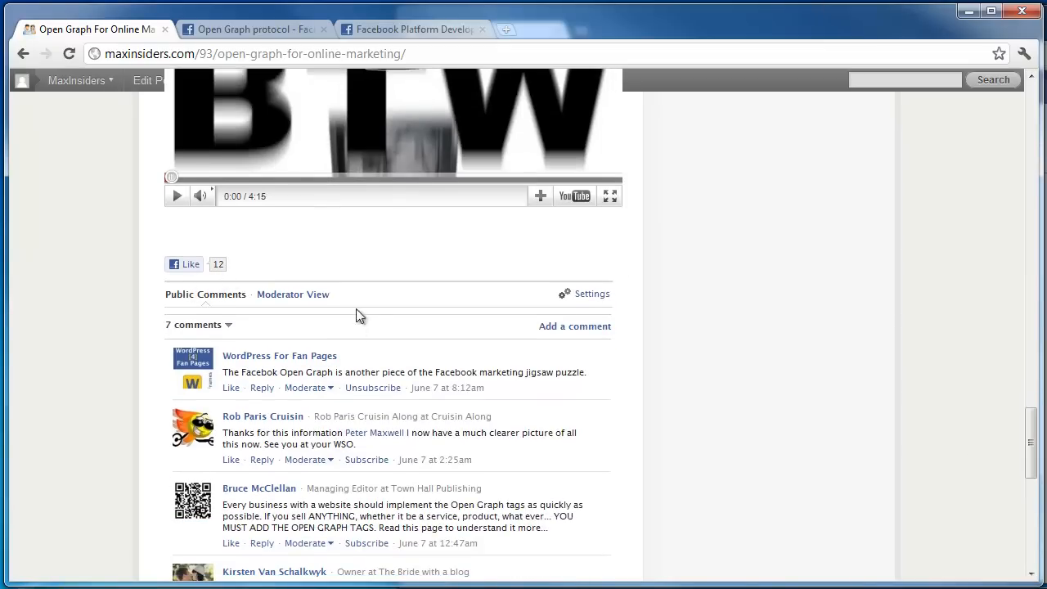
mouse_move(666, 445)
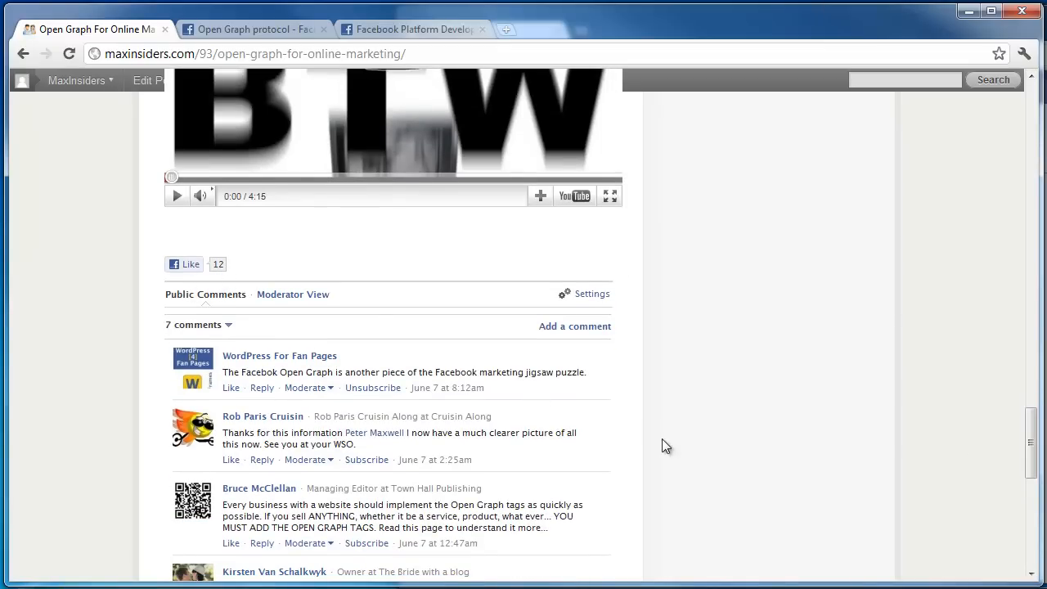
mouse_move(46, 108)
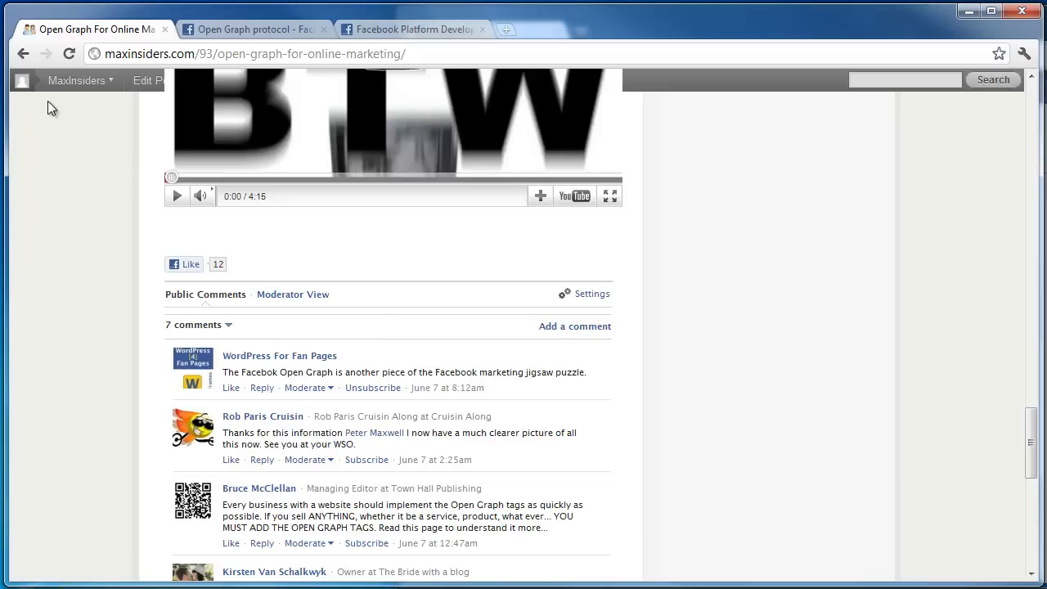
mouse_move(749, 370)
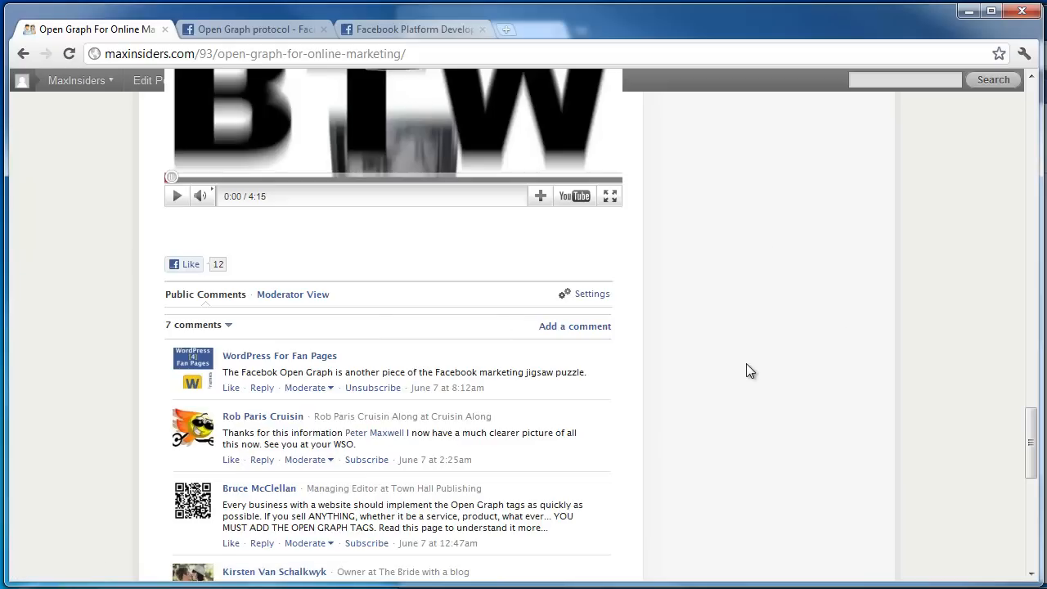
mouse_move(1032, 427)
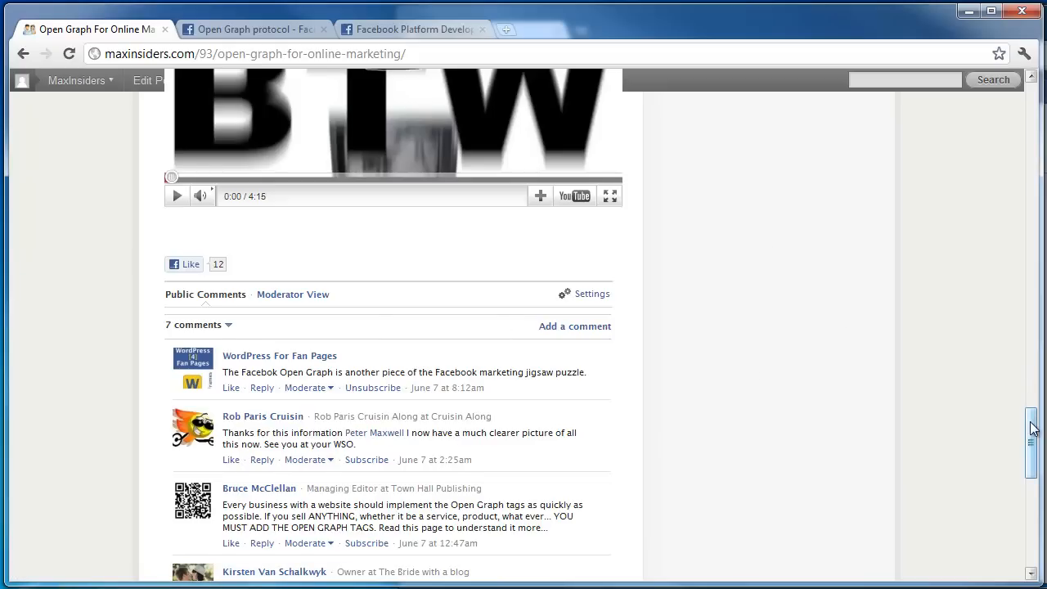
scroll(down, 3)
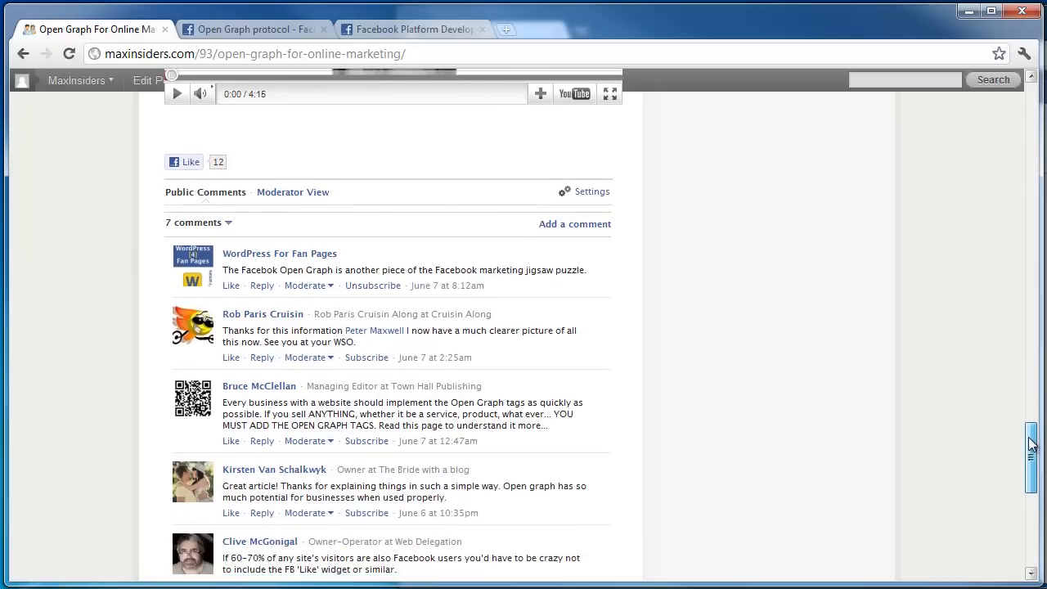
scroll(up, 3)
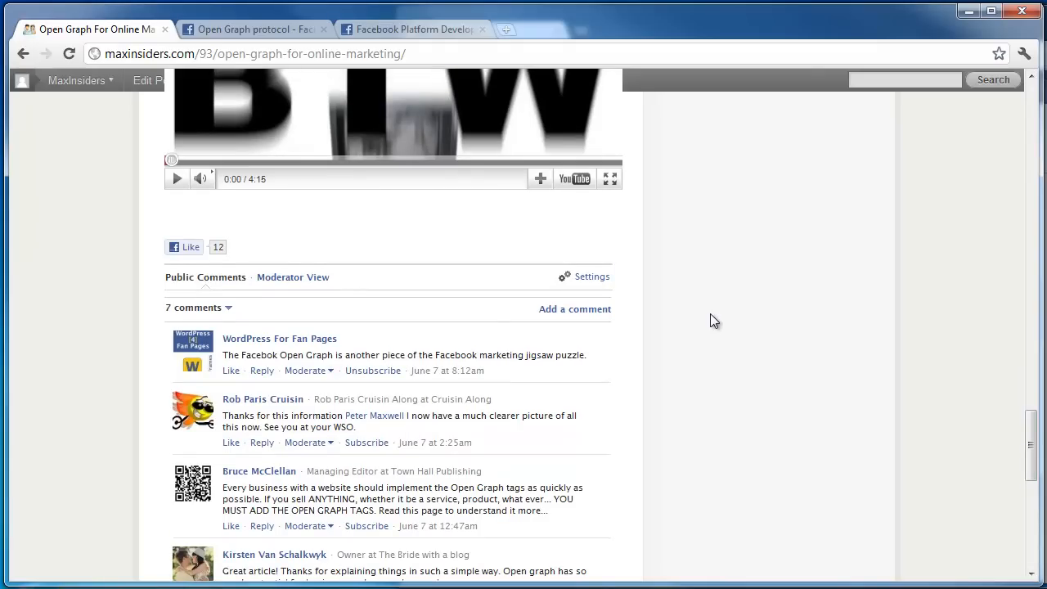
mouse_move(527, 282)
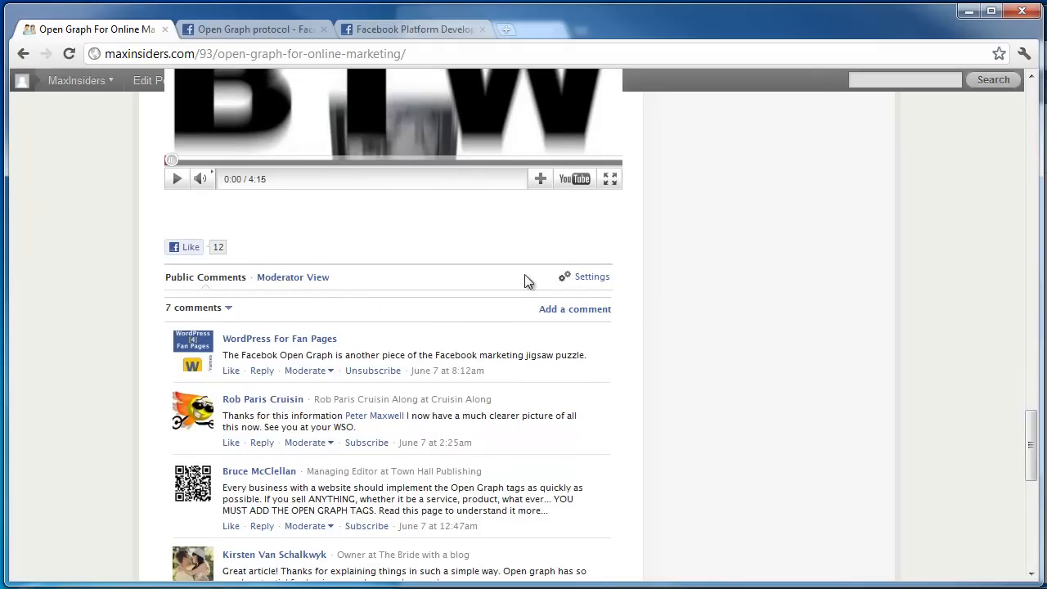
mouse_move(592, 277)
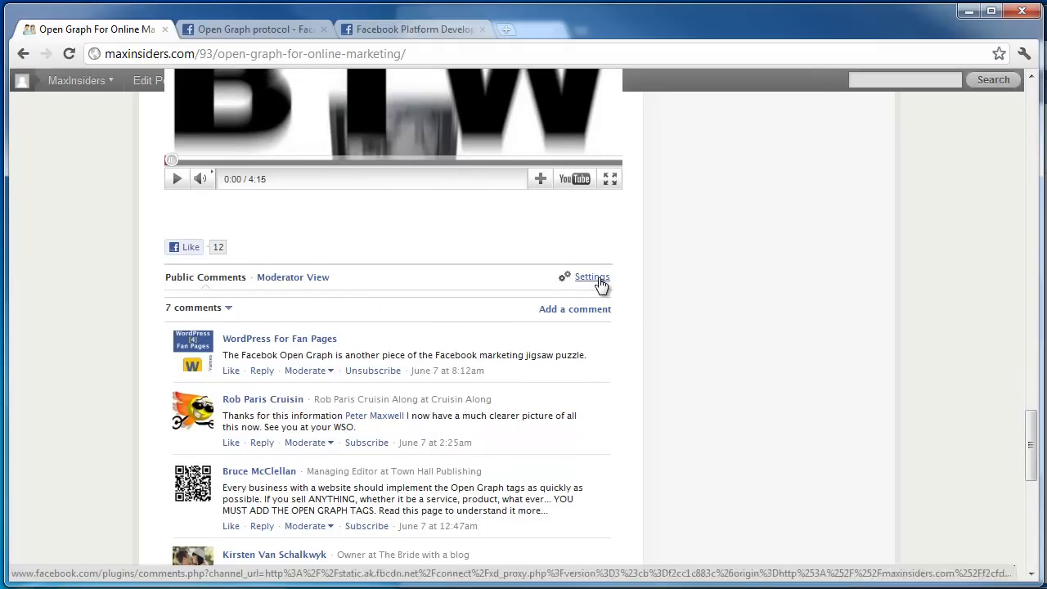
Check the comment box's global settings, switch to Moderator View, and reopen the settings.
click(592, 277)
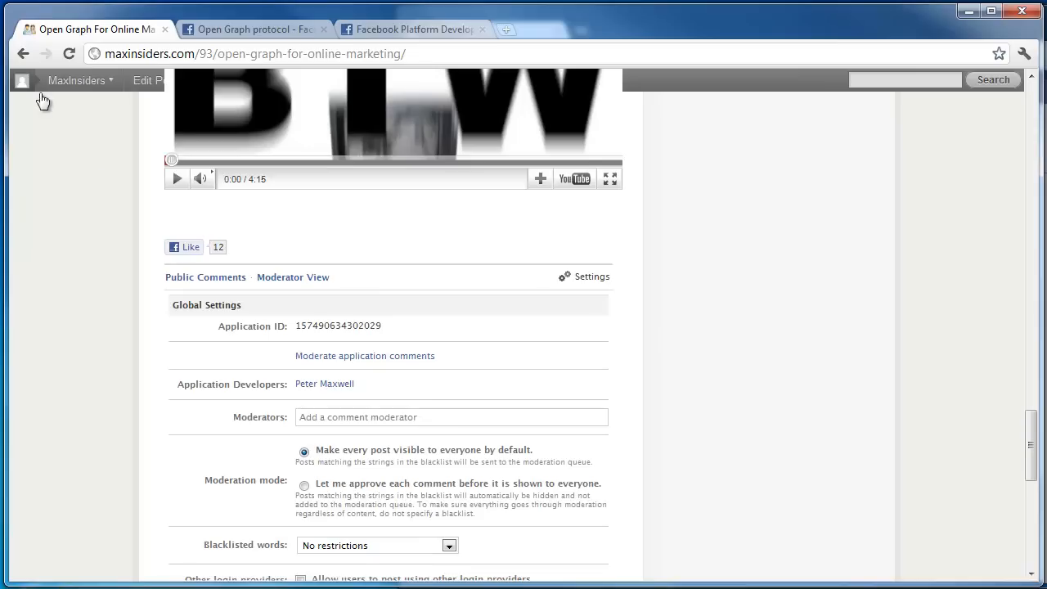
click(77, 79)
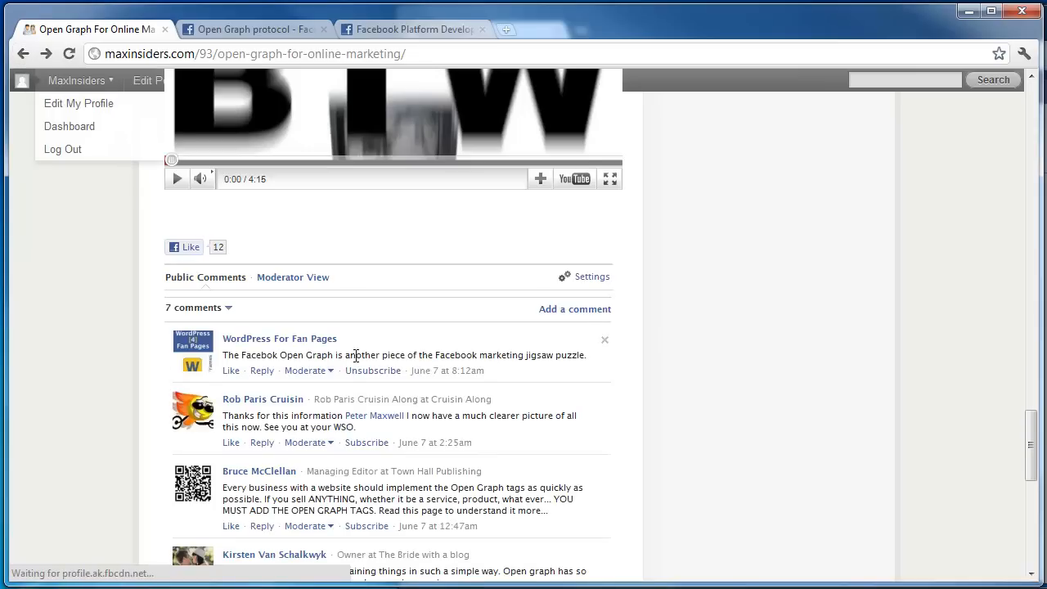
click(293, 277)
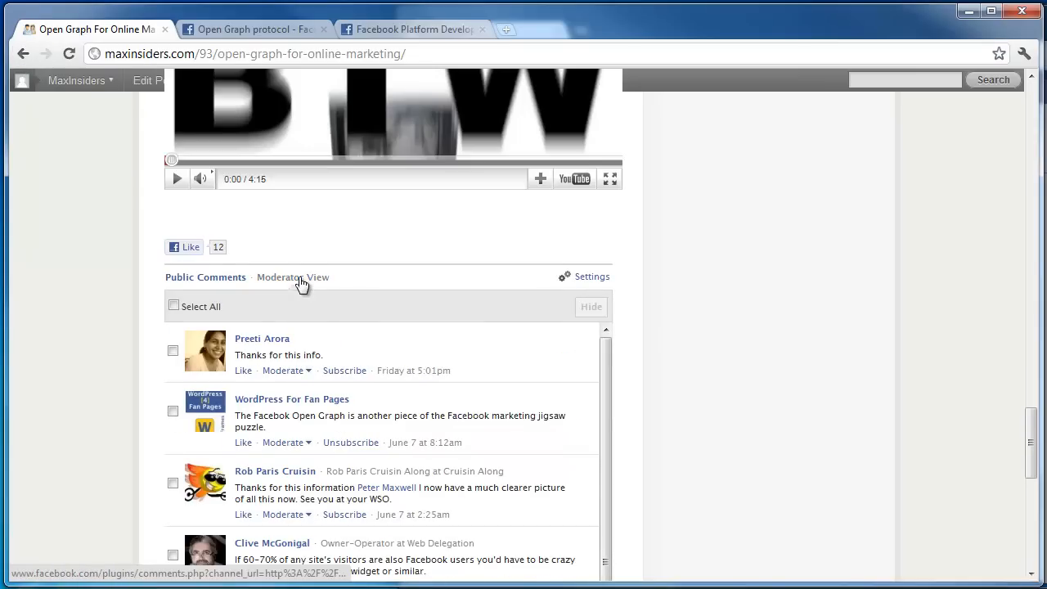
scroll(up, 3)
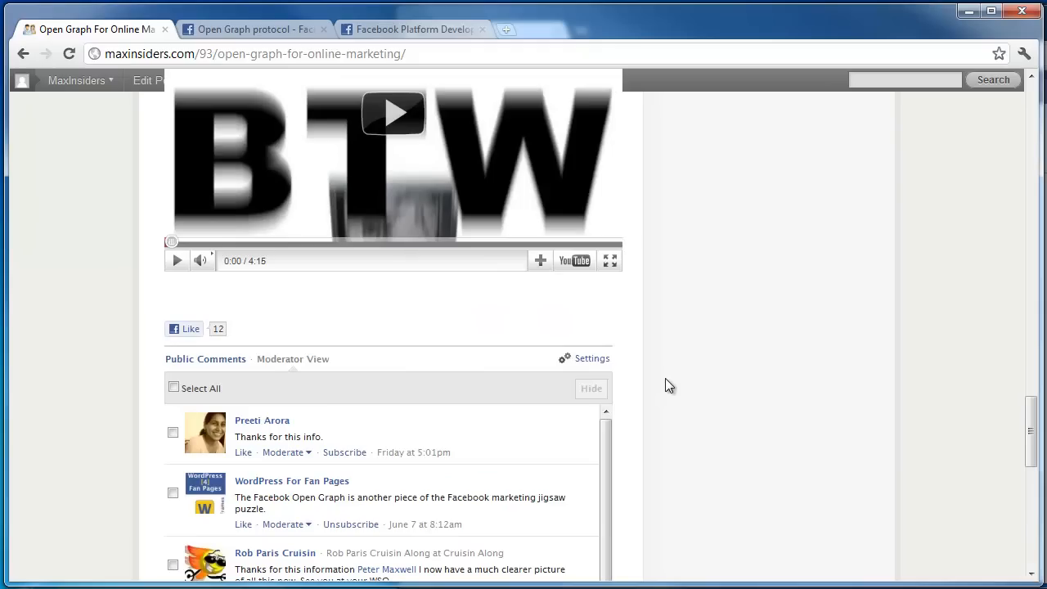
click(589, 359)
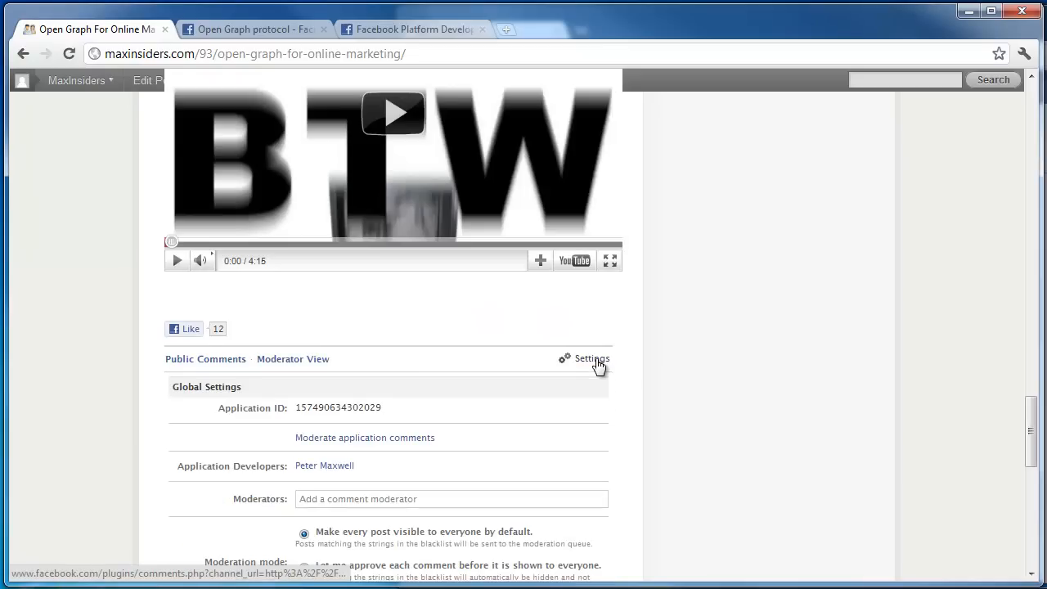
Review the Blacklisted words options keeping no restrictions, then the inherited fb:admin settings.
scroll(down, 3)
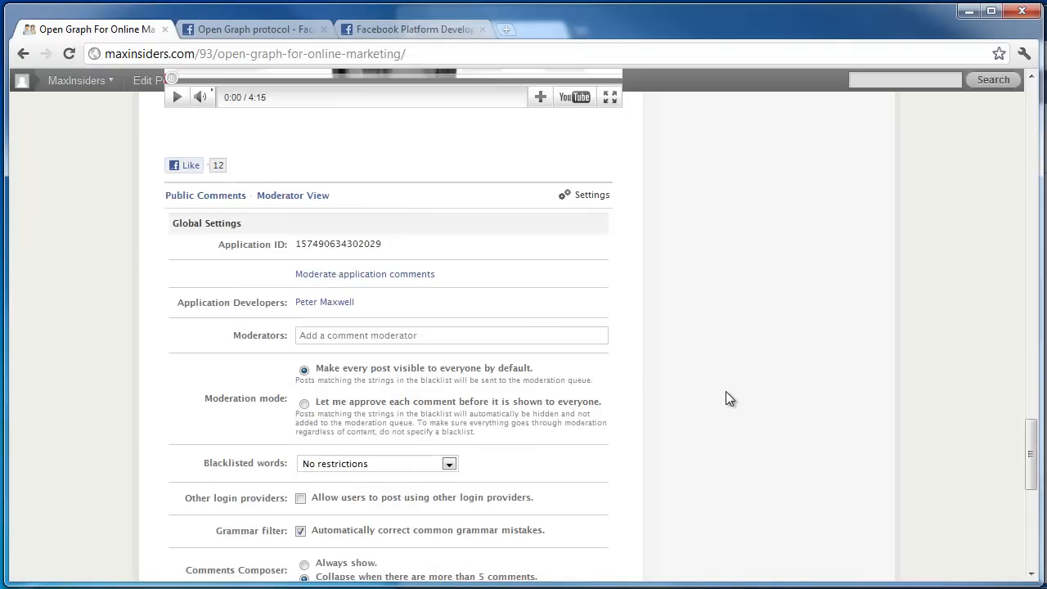
scroll(down, 3)
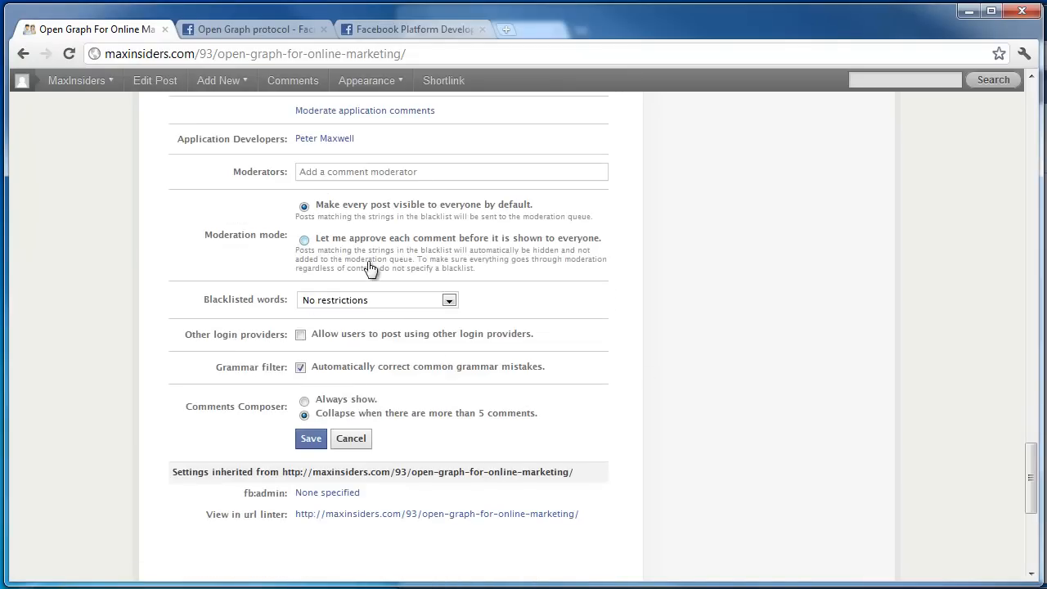
click(448, 300)
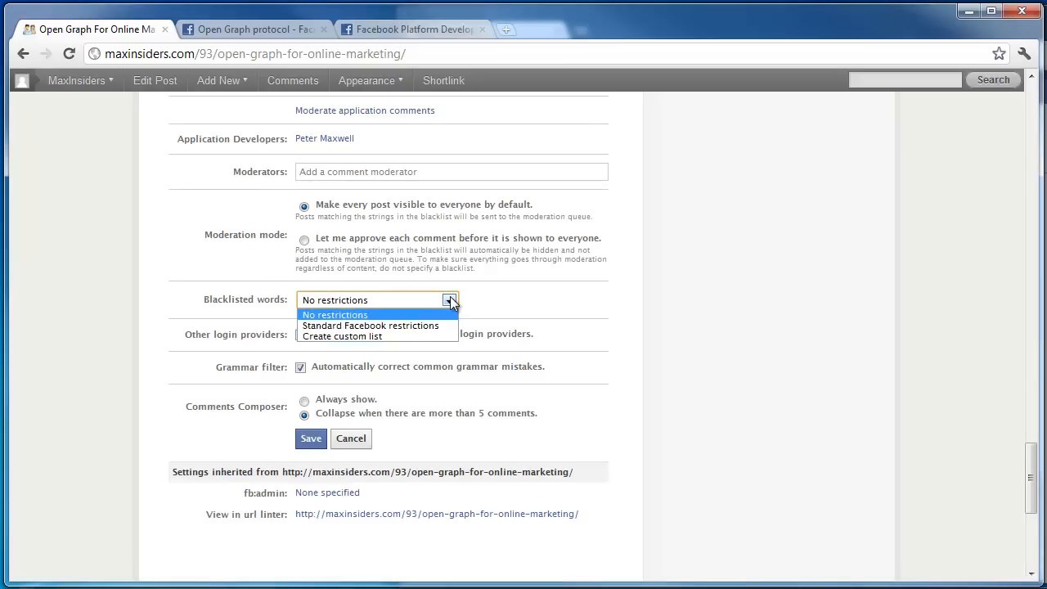
click(334, 315)
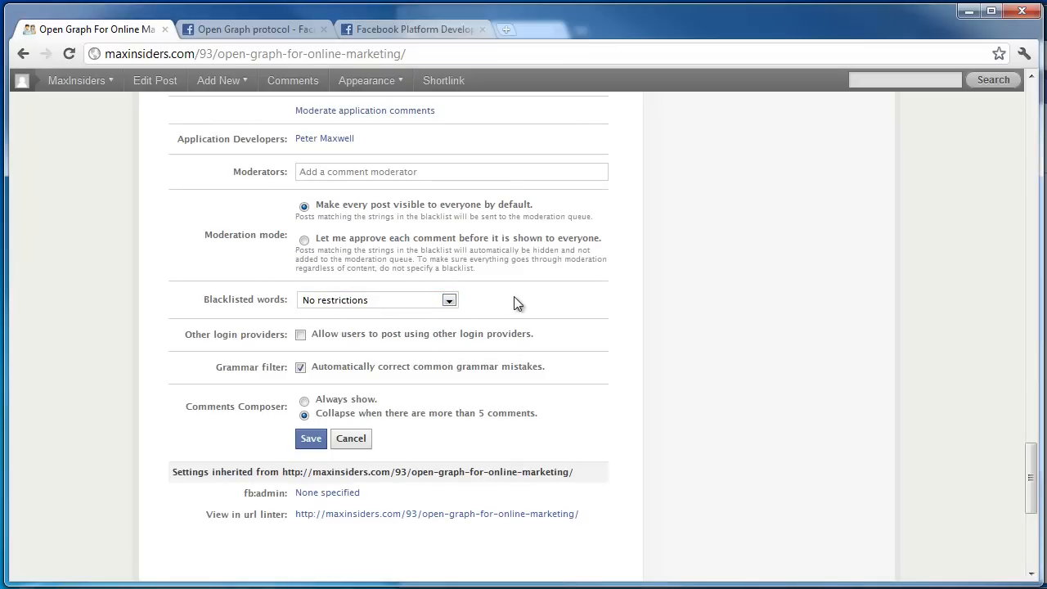
mouse_move(550, 334)
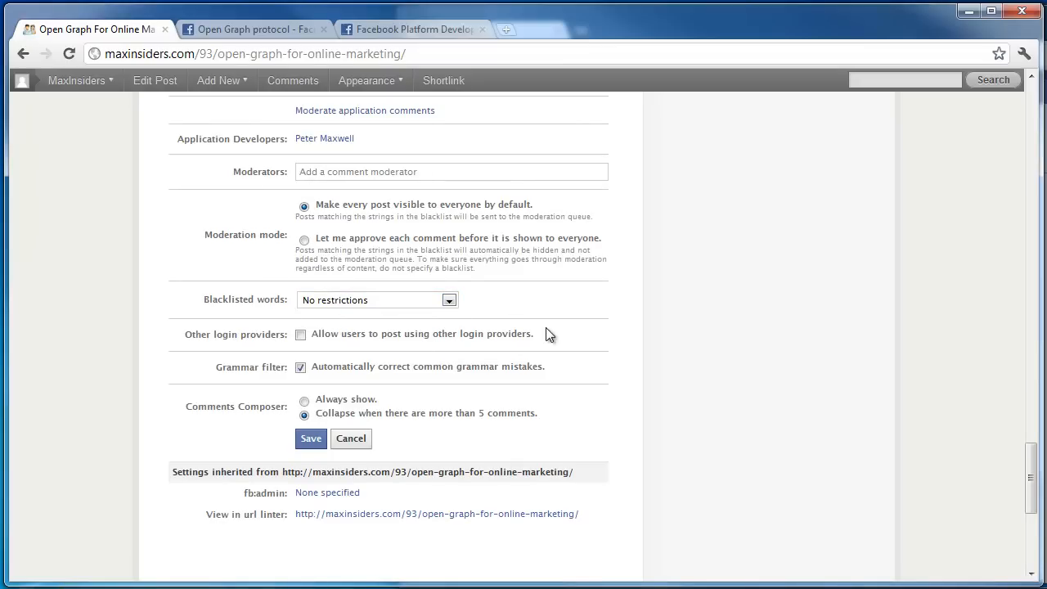
scroll(down, 3)
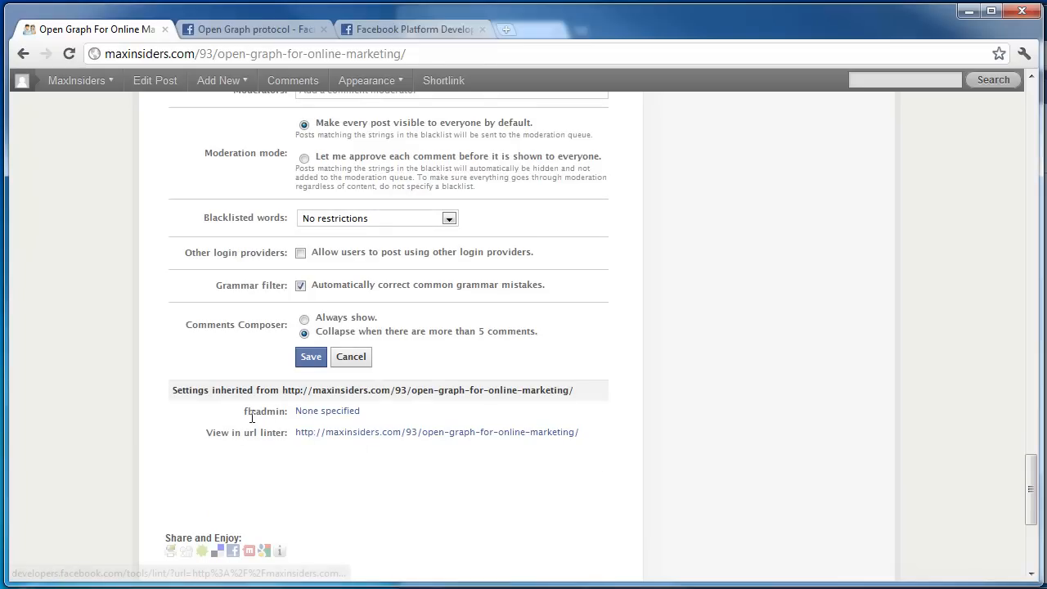
mouse_move(304, 419)
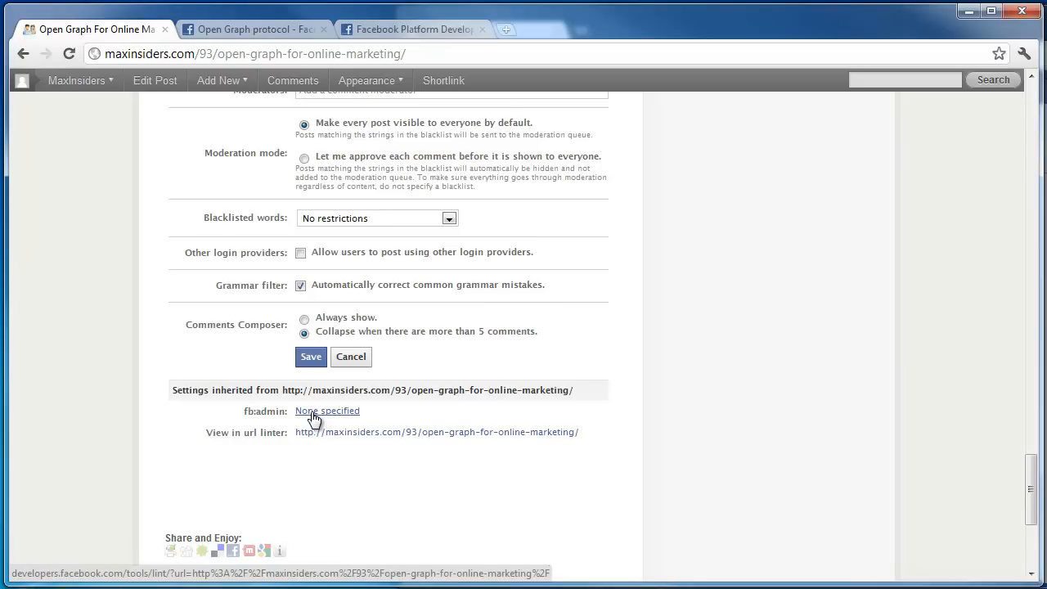
Glance at the Attaching Audio and Video Data docs section, then return to the blog's comment settings.
click(253, 29)
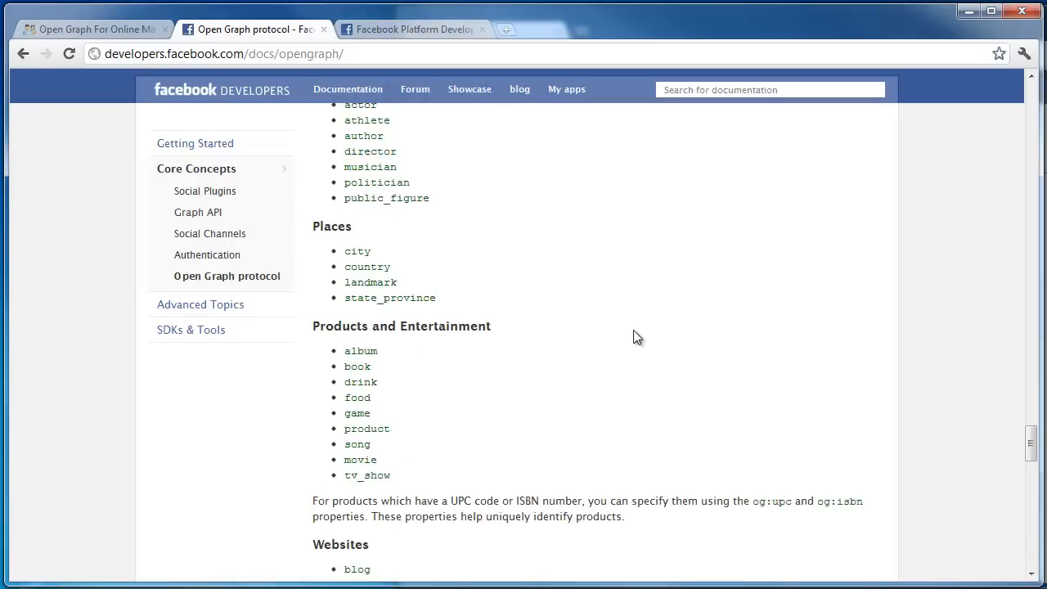
scroll(down, 3)
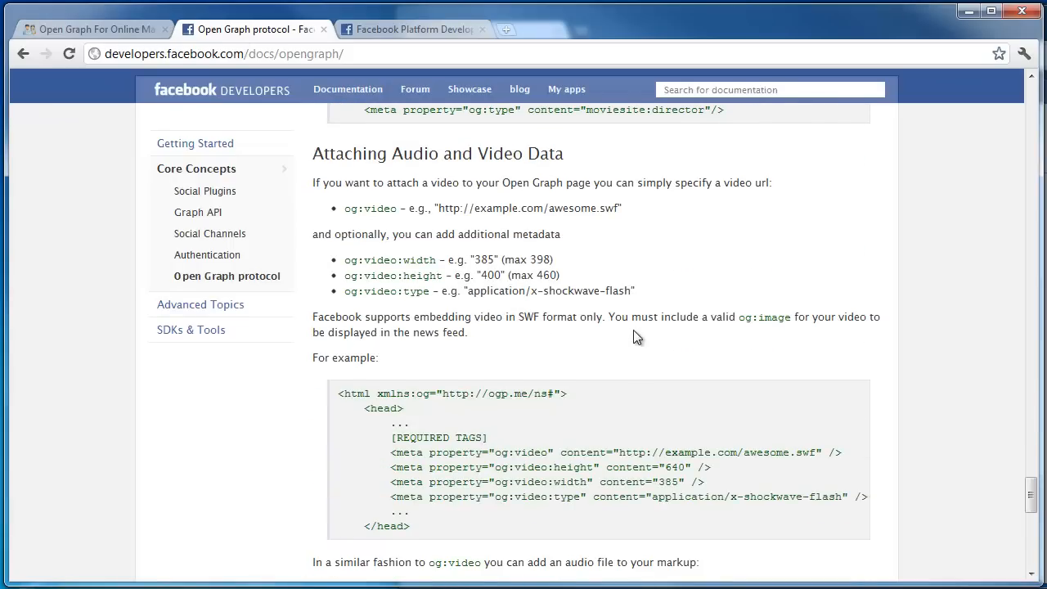
scroll(down, 3)
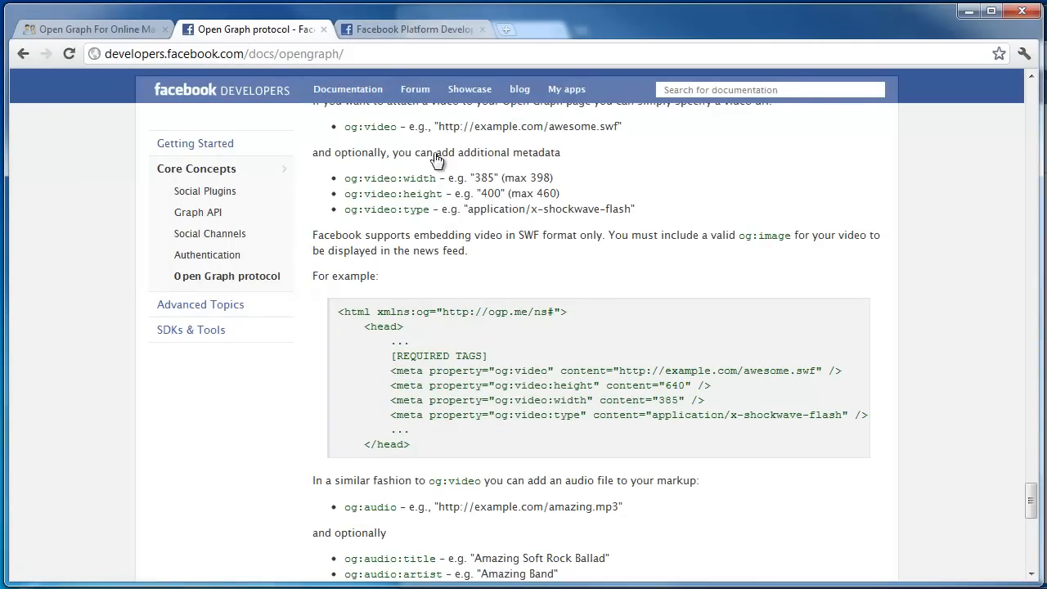
click(90, 29)
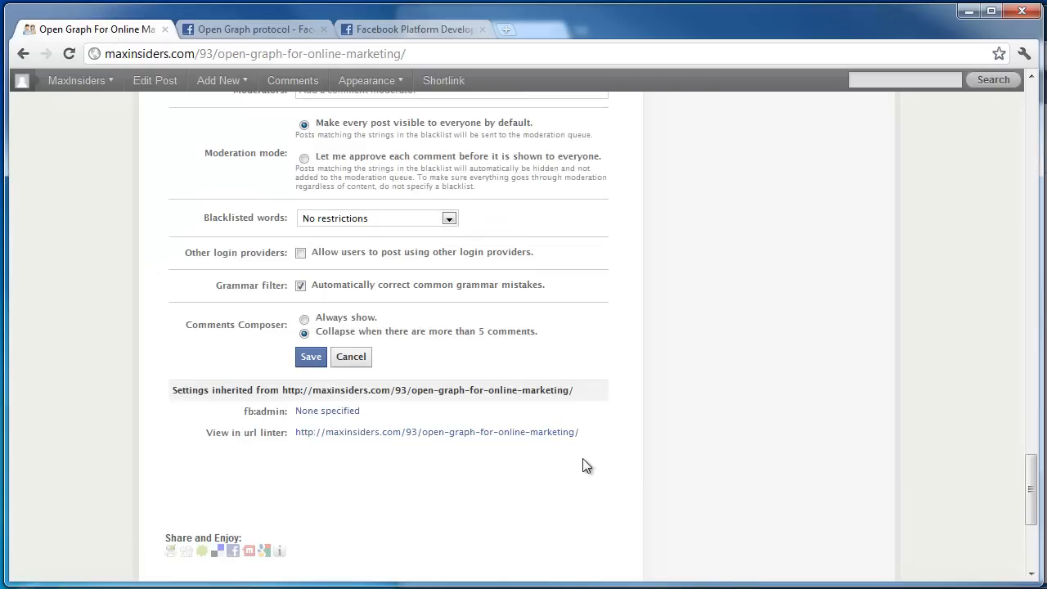
mouse_move(367, 478)
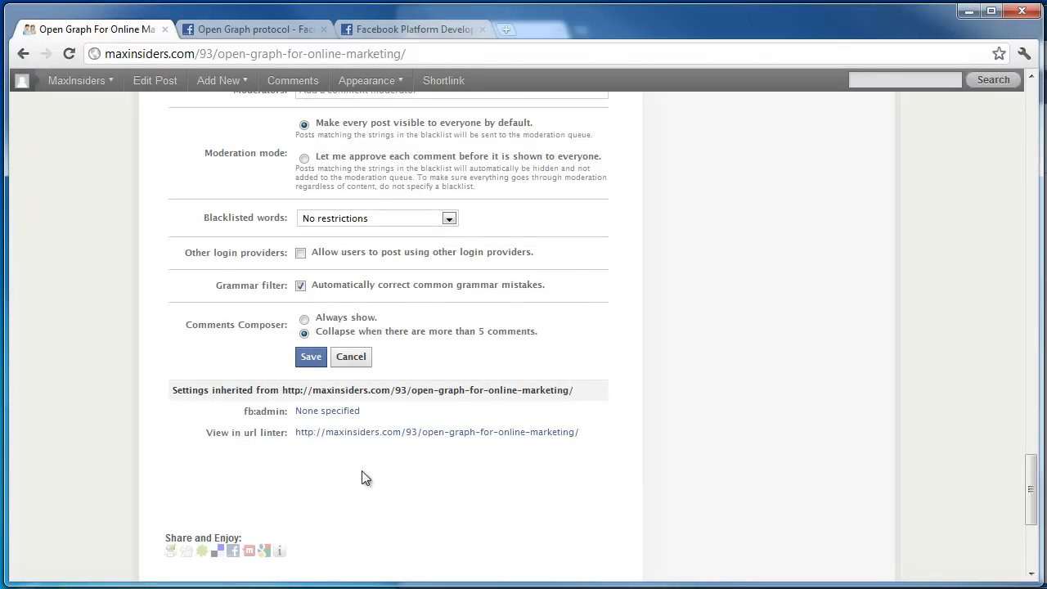
mouse_move(455, 270)
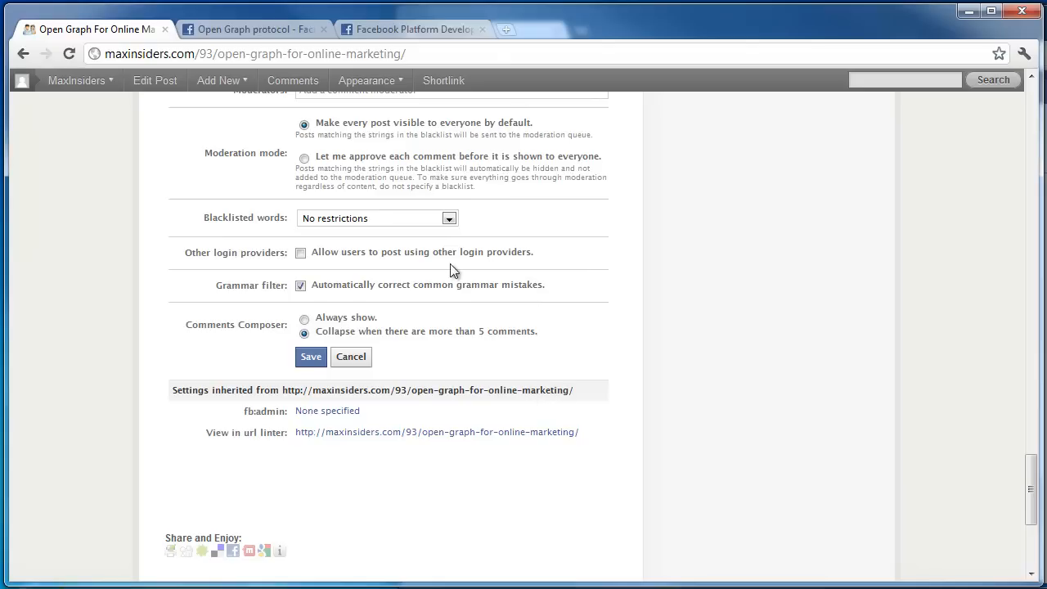
mouse_move(707, 298)
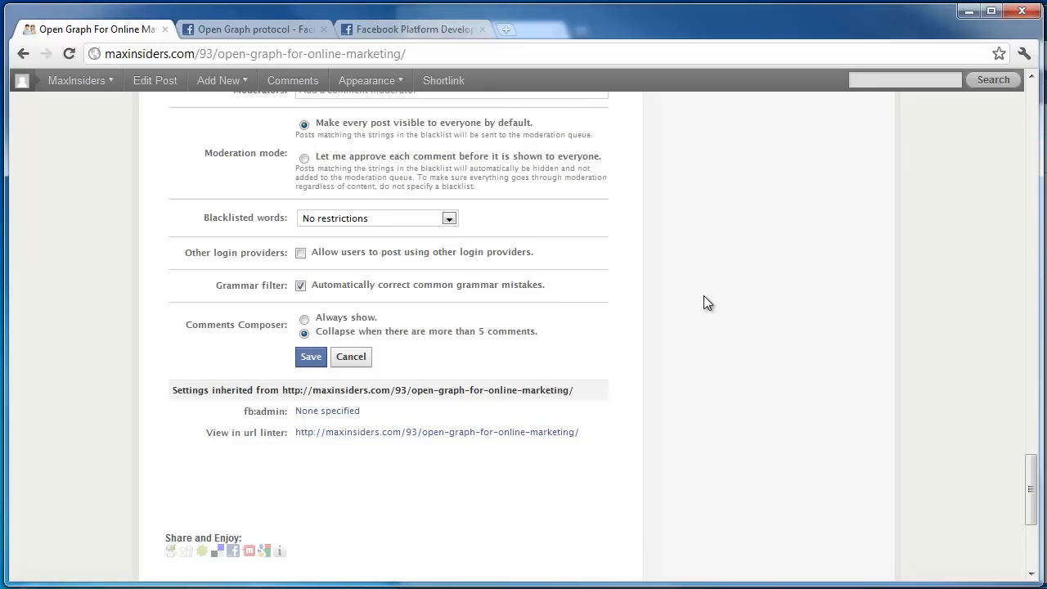
mouse_move(289, 442)
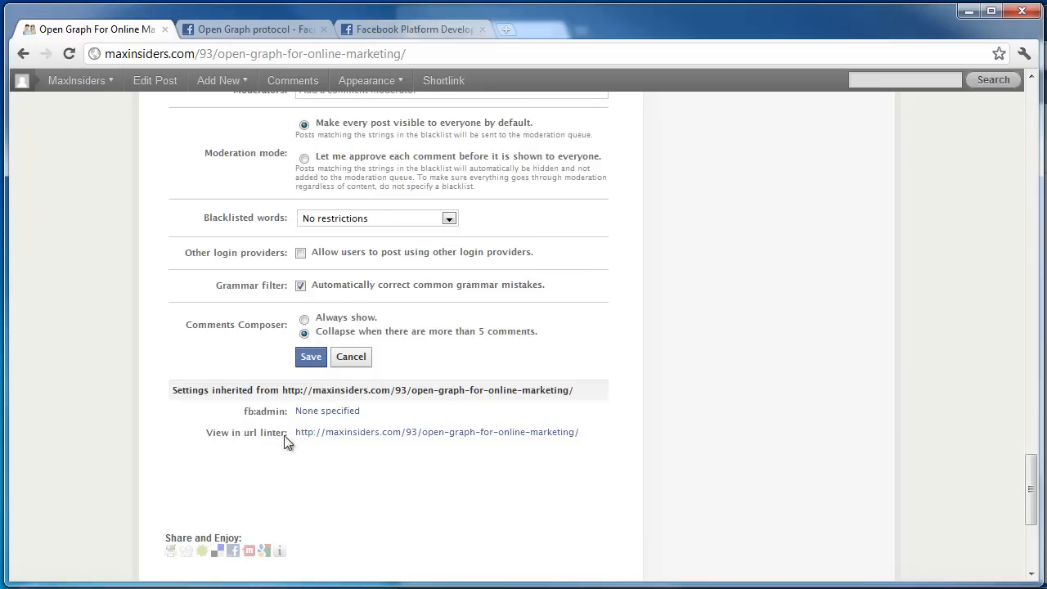
Send the post's address to the URL linter via the View in url linter link.
click(435, 432)
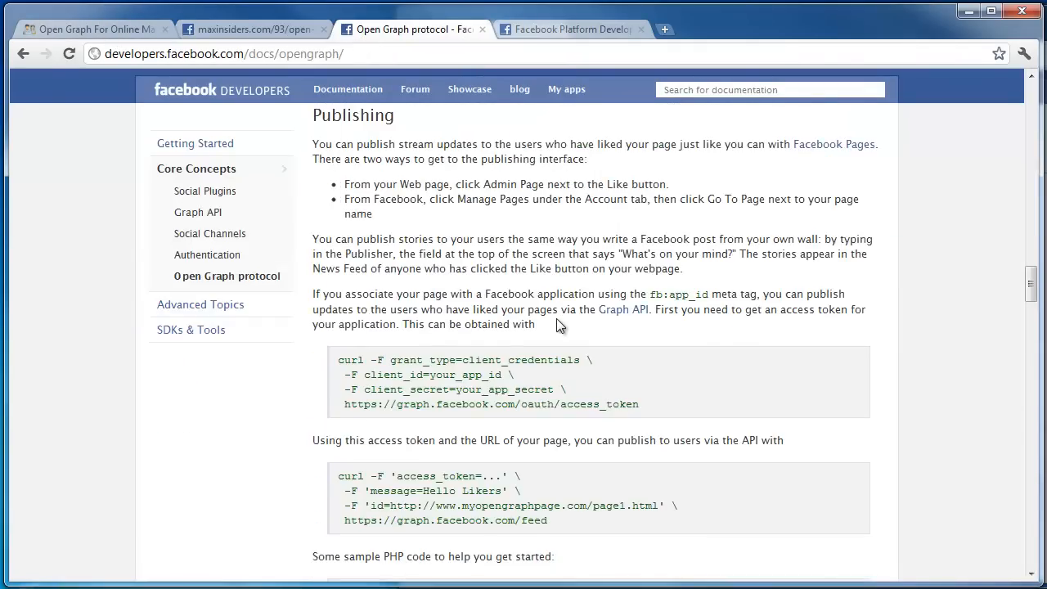
In the Editing Meta Tags section, highlight the 50-likes limit after which titles become fixed.
scroll(up, 3)
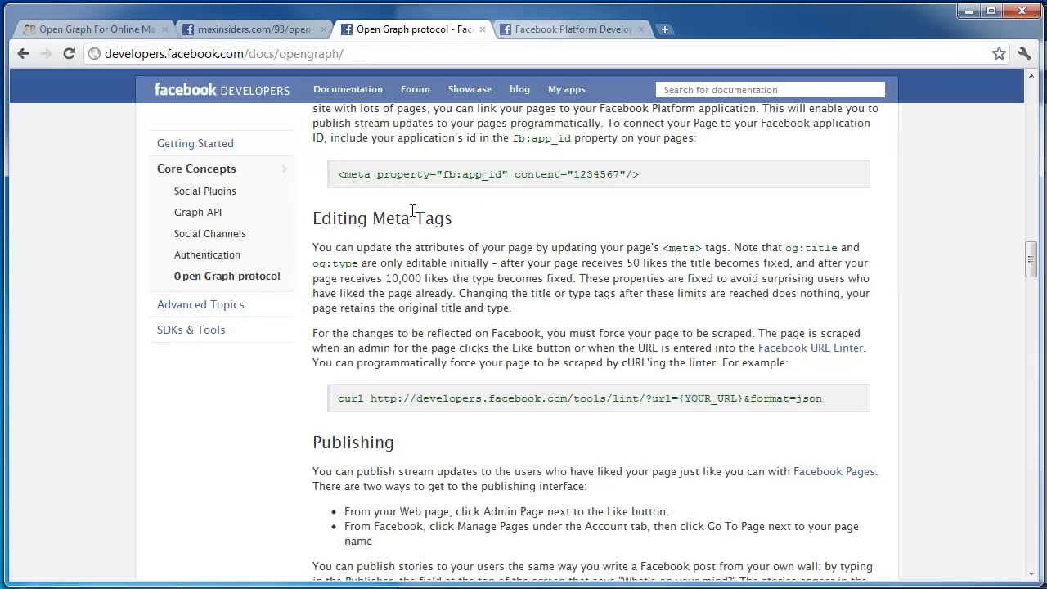
mouse_move(810, 248)
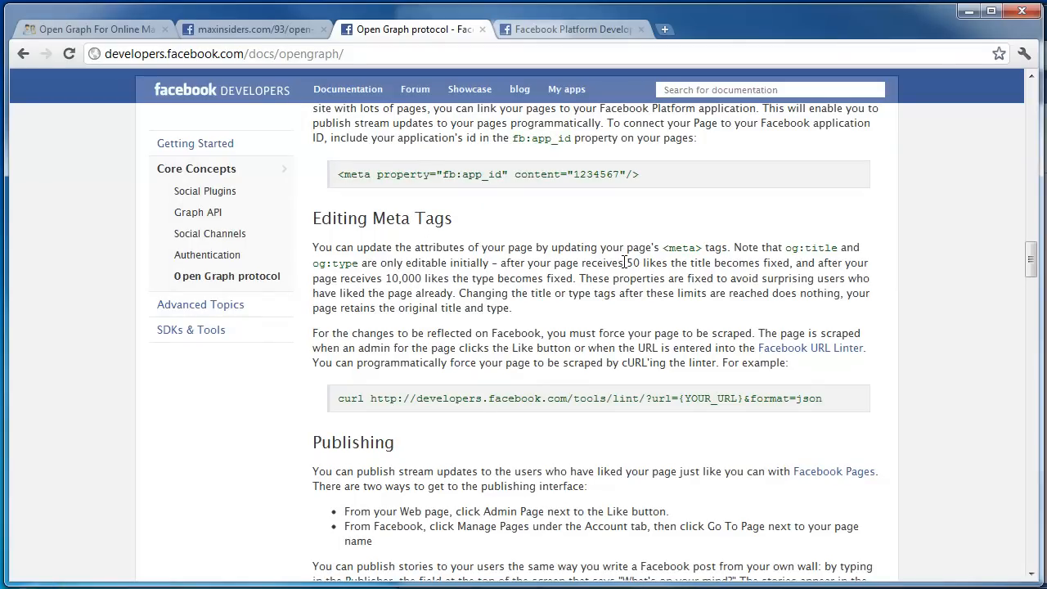
double_click(632, 262)
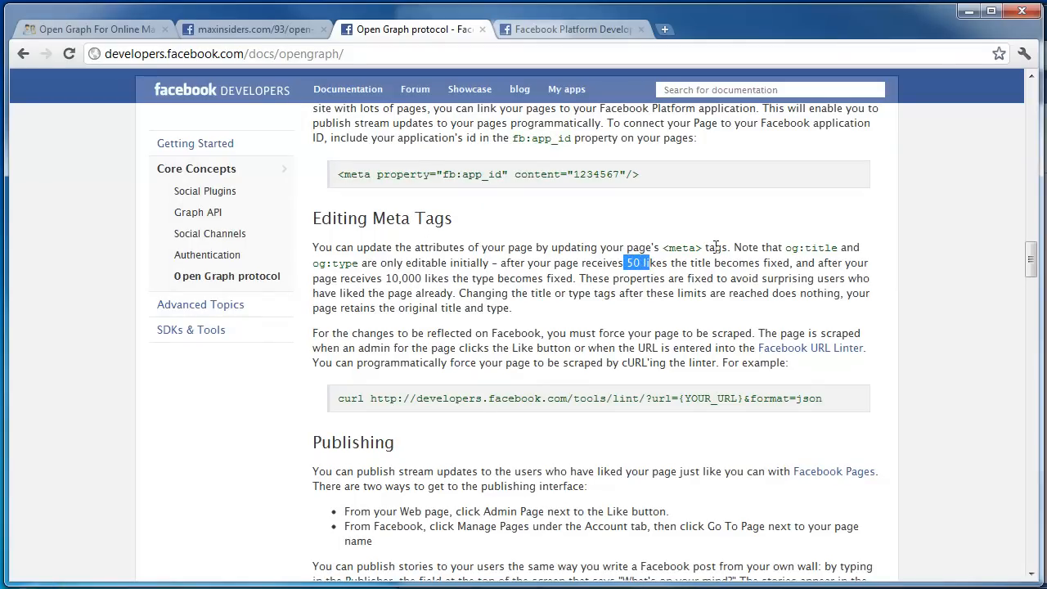
mouse_move(728, 247)
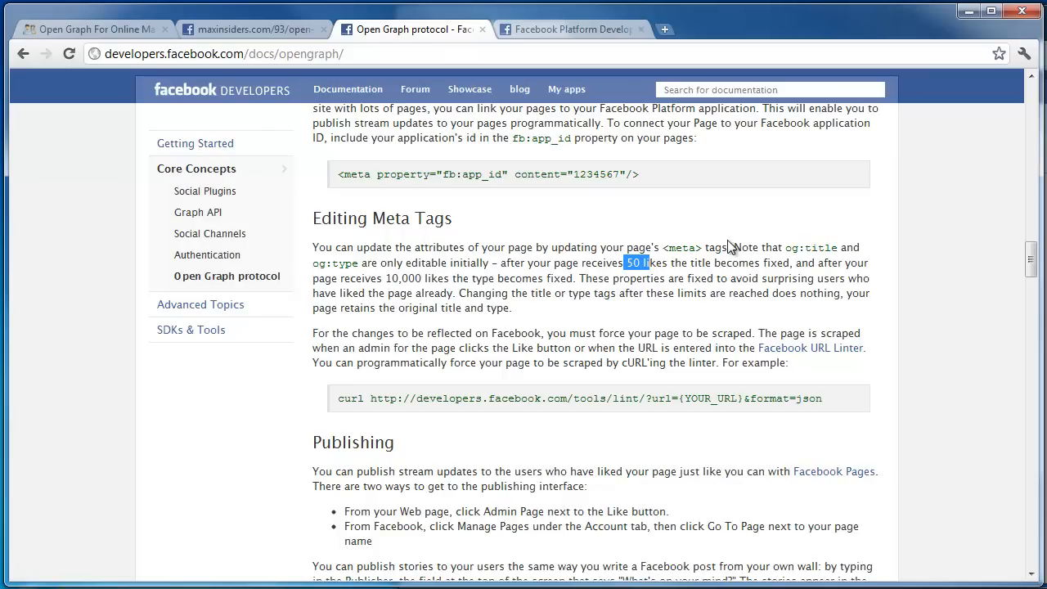
mouse_move(419, 278)
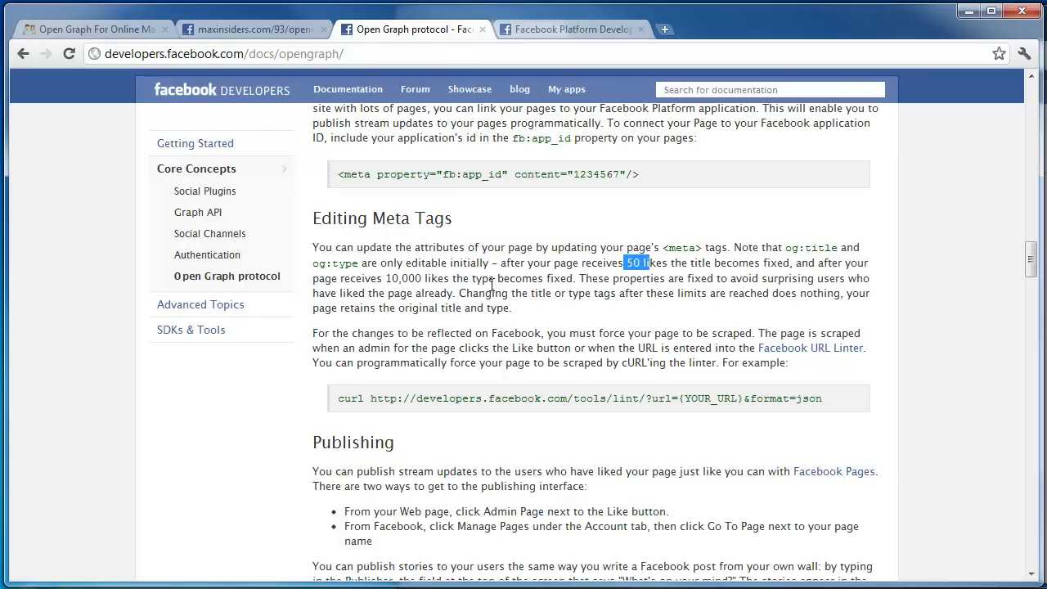
mouse_move(763, 383)
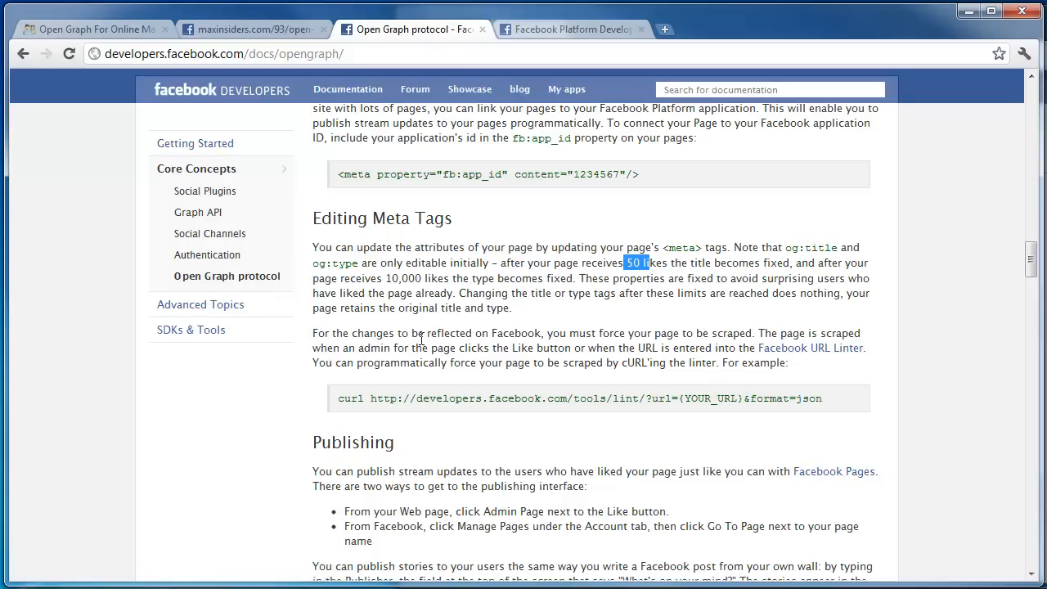
mouse_move(675, 333)
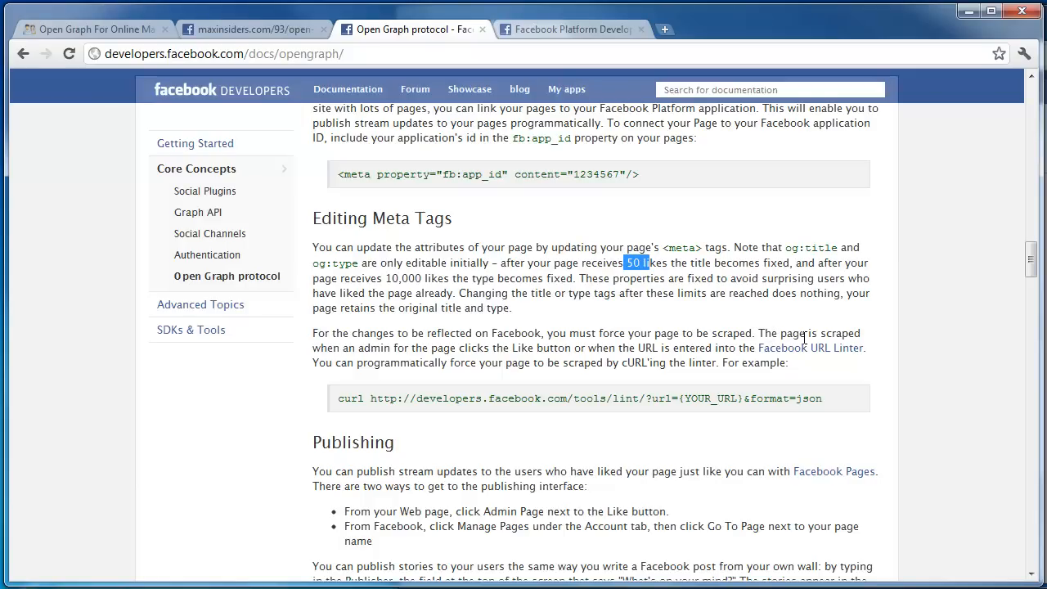
mouse_move(386, 357)
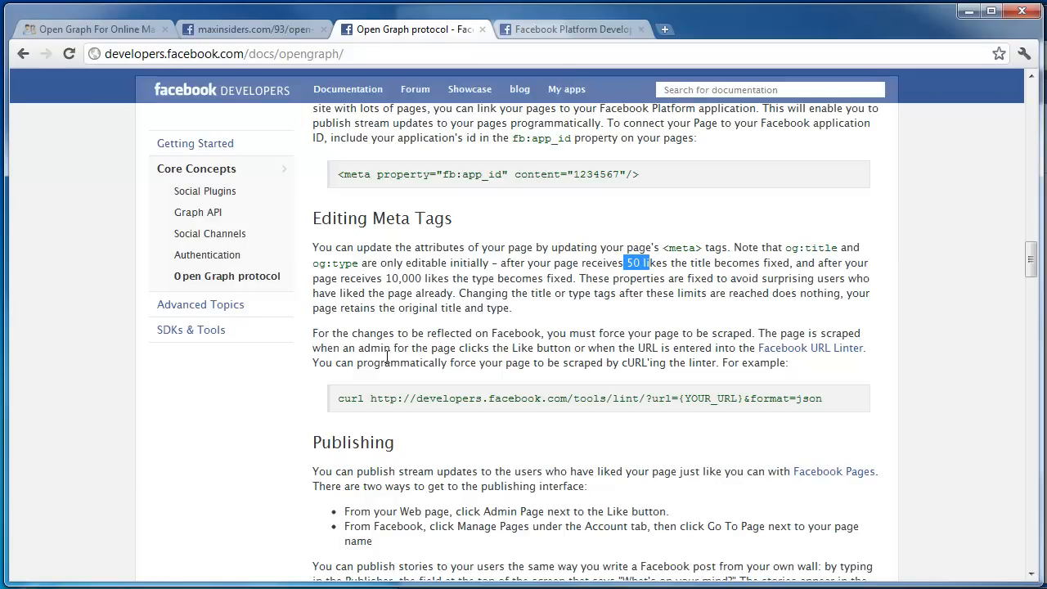
mouse_move(535, 347)
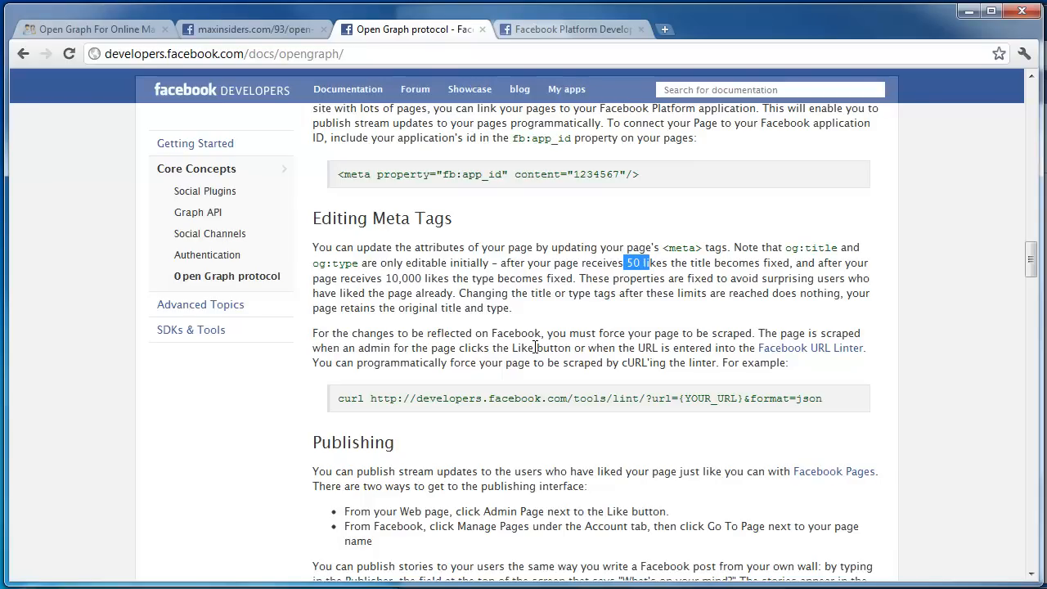
mouse_move(648, 386)
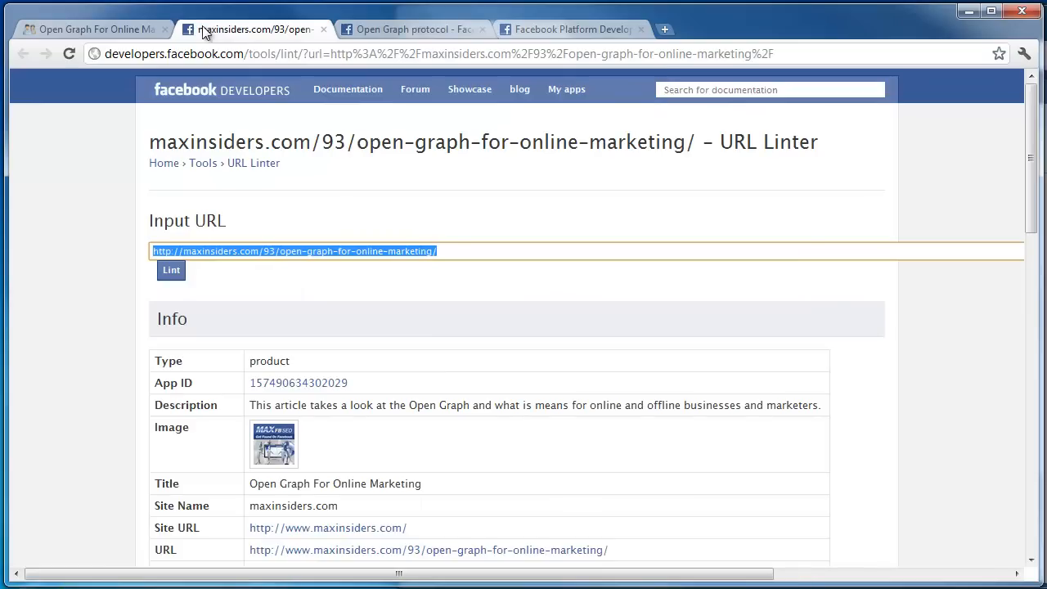
mouse_move(95, 254)
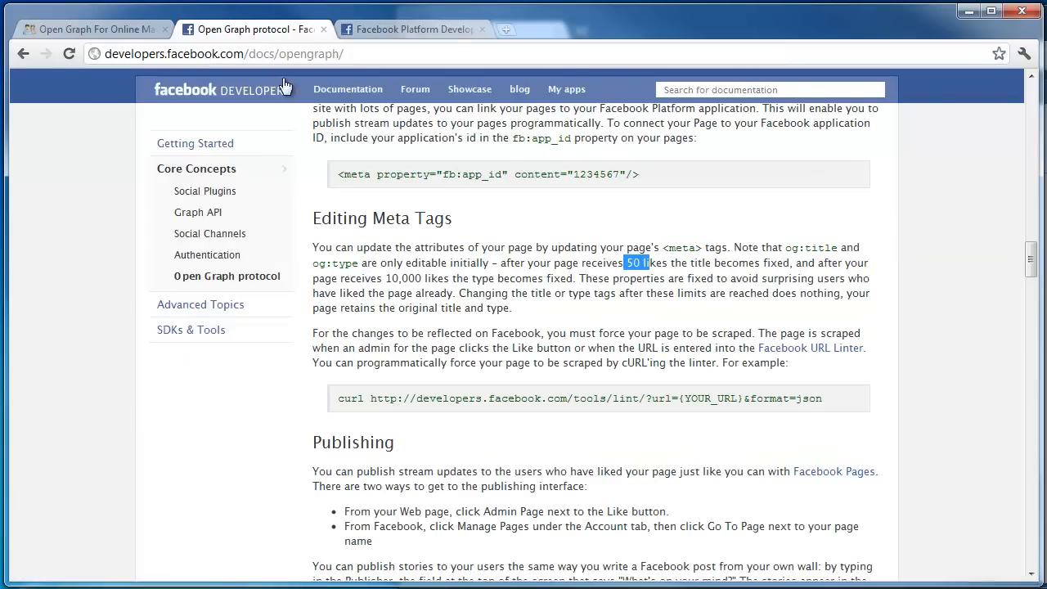
Return to the blog post's comment settings and send it to the URL linter again.
click(92, 29)
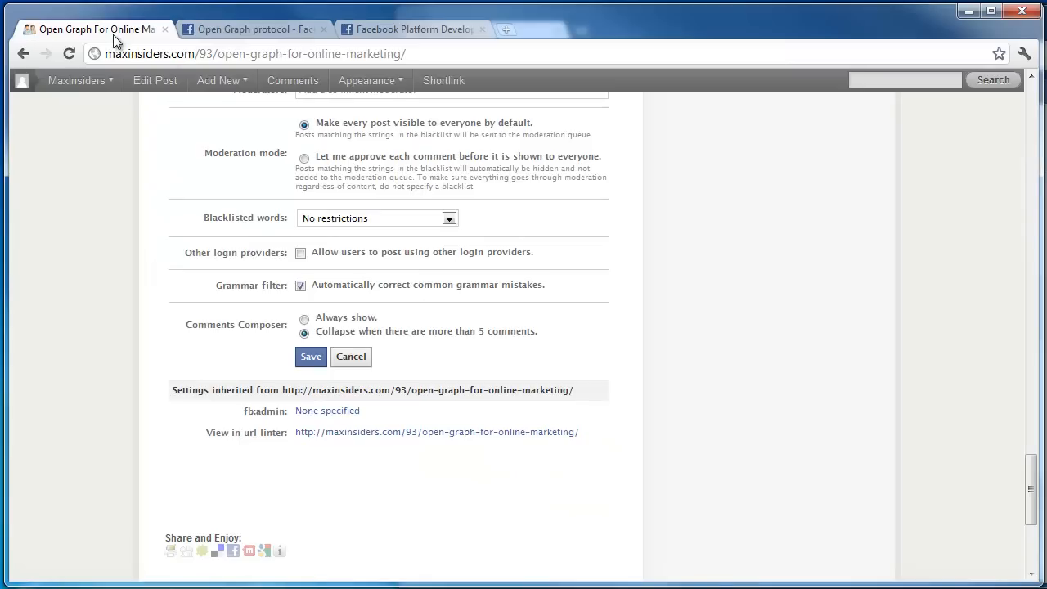
scroll(up, 3)
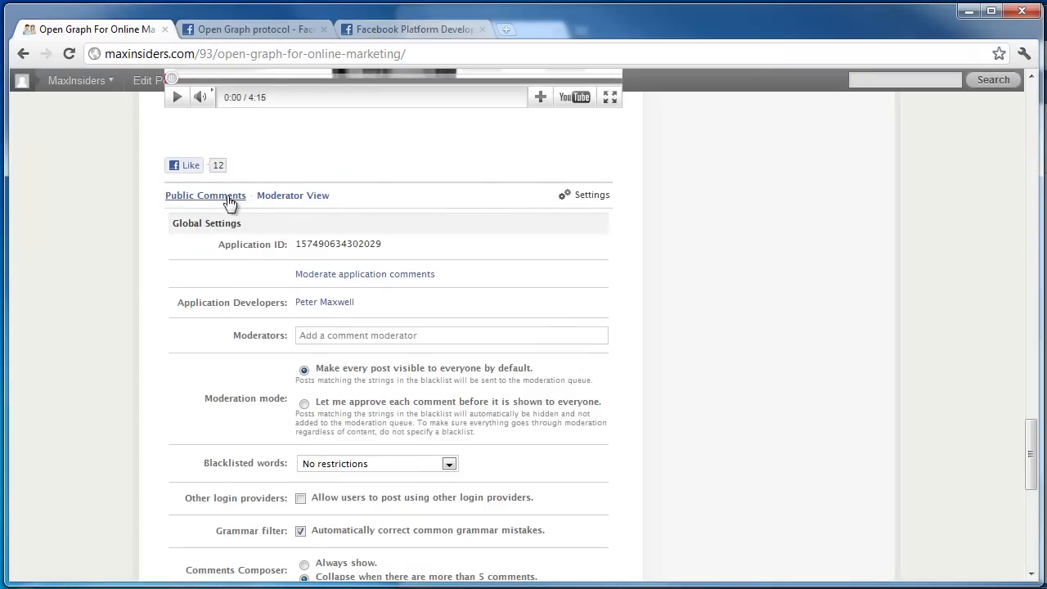
scroll(down, 3)
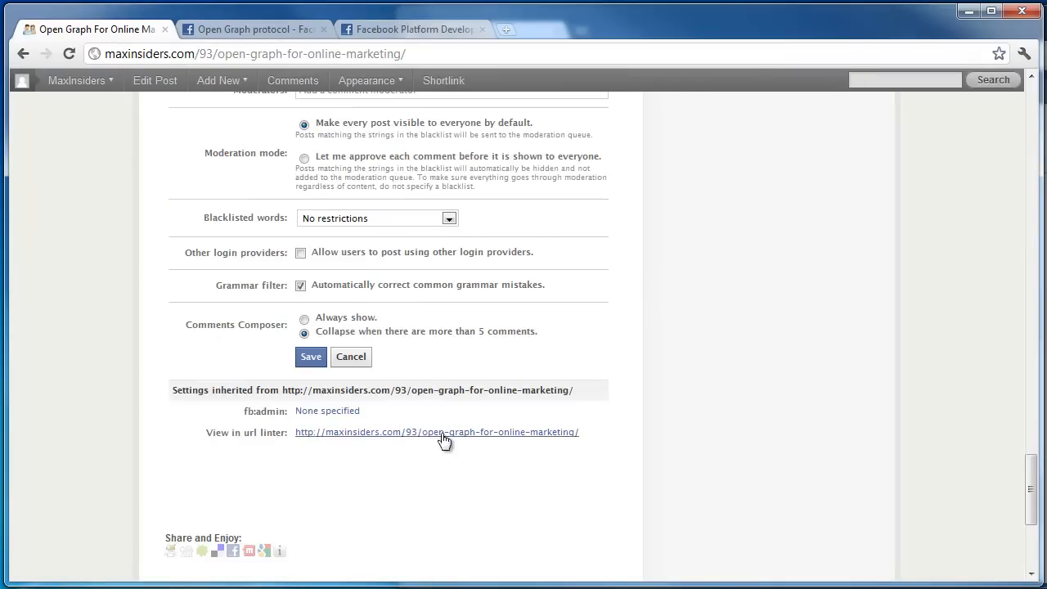
mouse_move(368, 439)
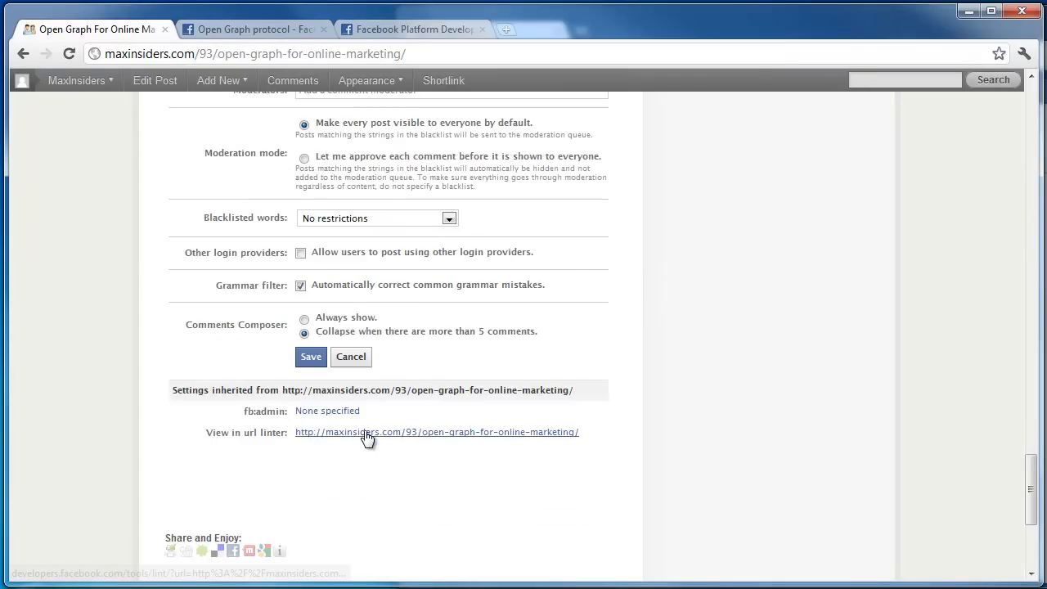
click(435, 432)
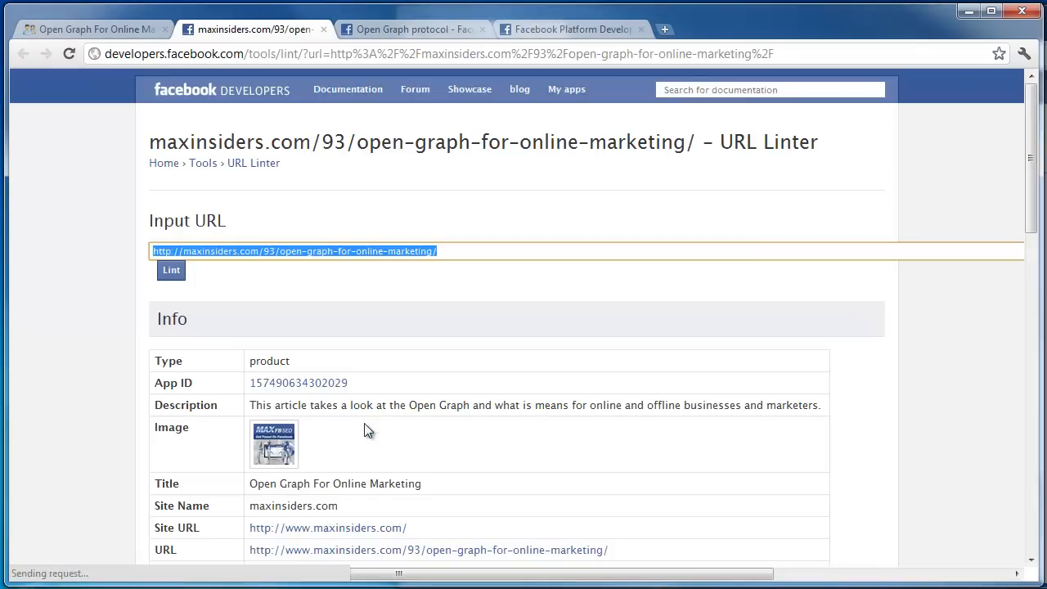
Review the URL Linter Info table showing the post's product type, app ID, title and description.
click(170, 270)
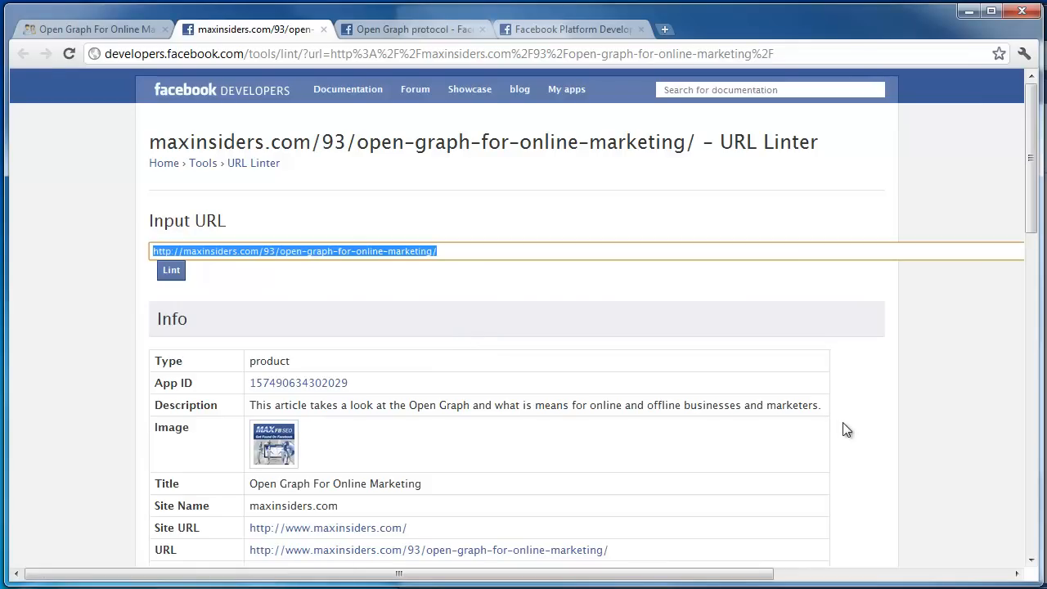
mouse_move(481, 229)
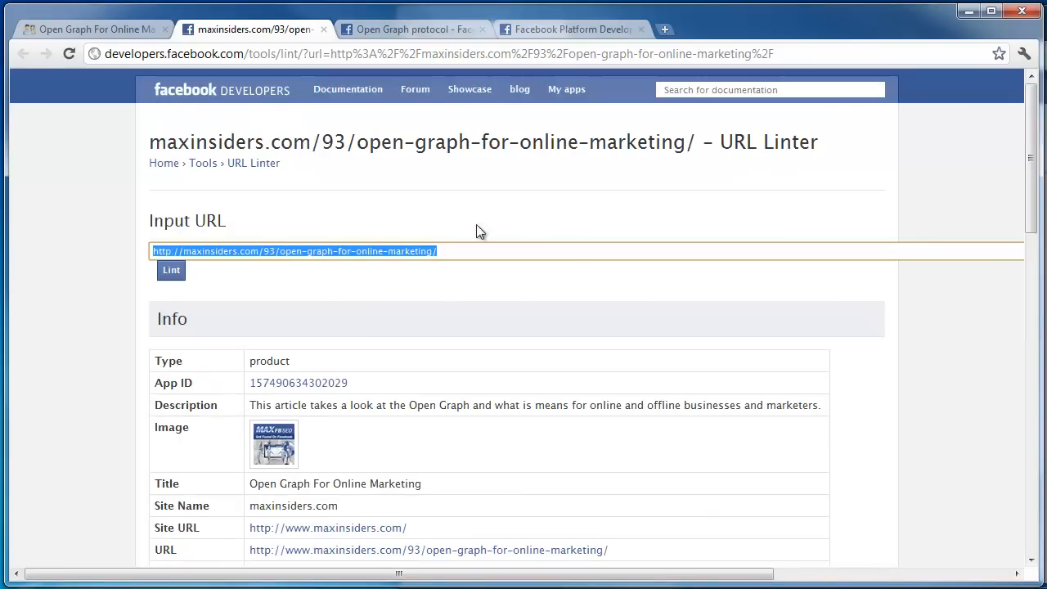
mouse_move(959, 244)
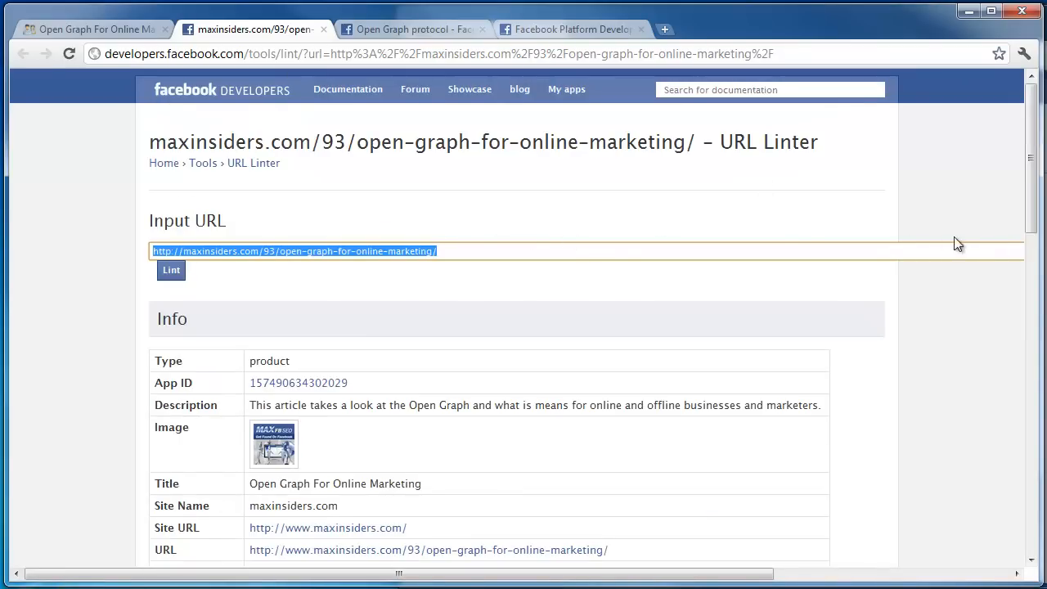
scroll(down, 3)
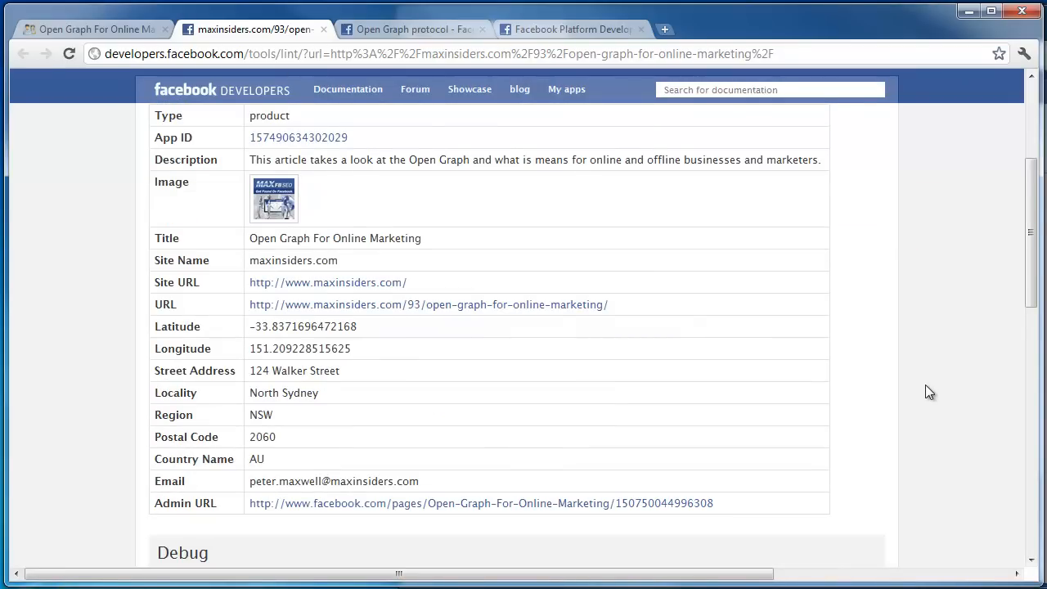
scroll(down, 3)
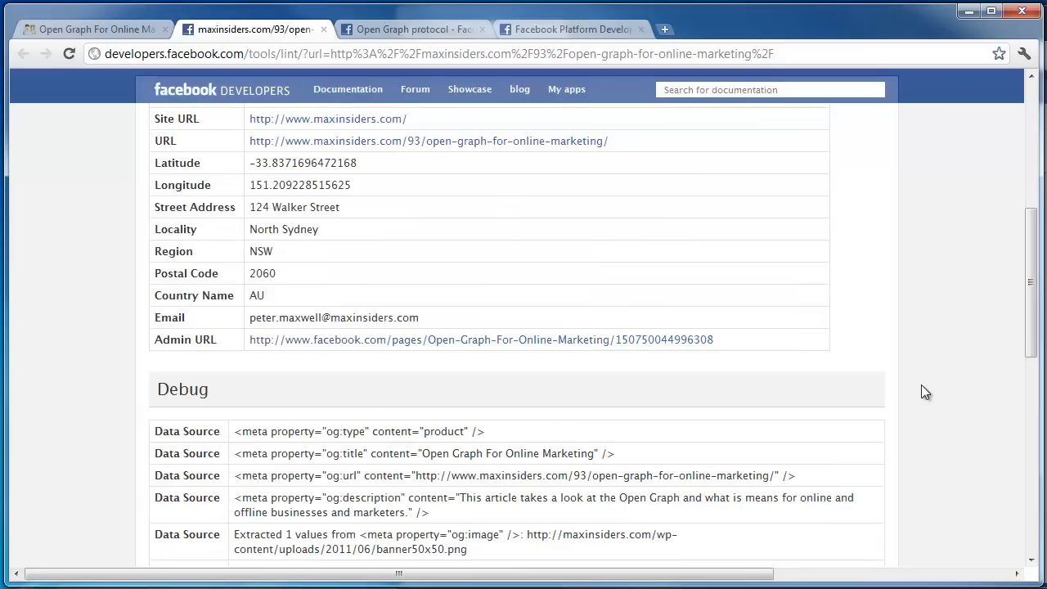
mouse_move(501, 418)
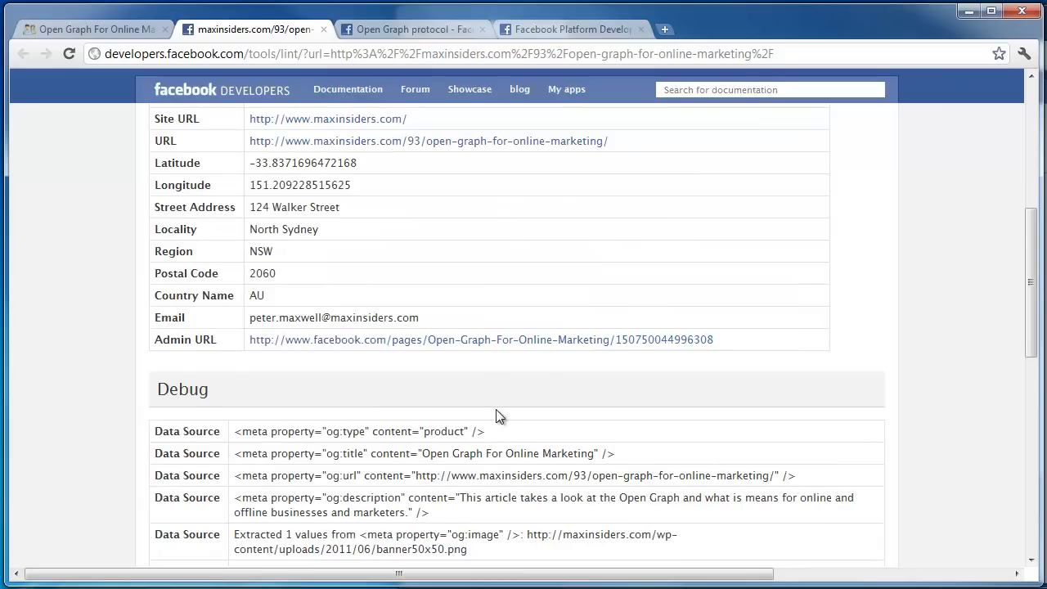
scroll(down, 3)
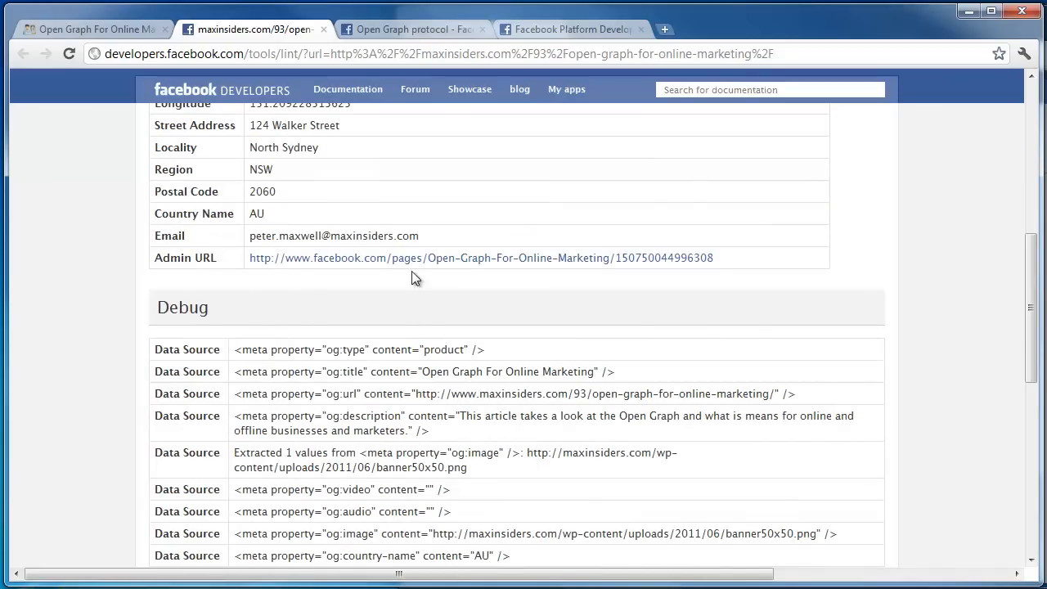
scroll(down, 3)
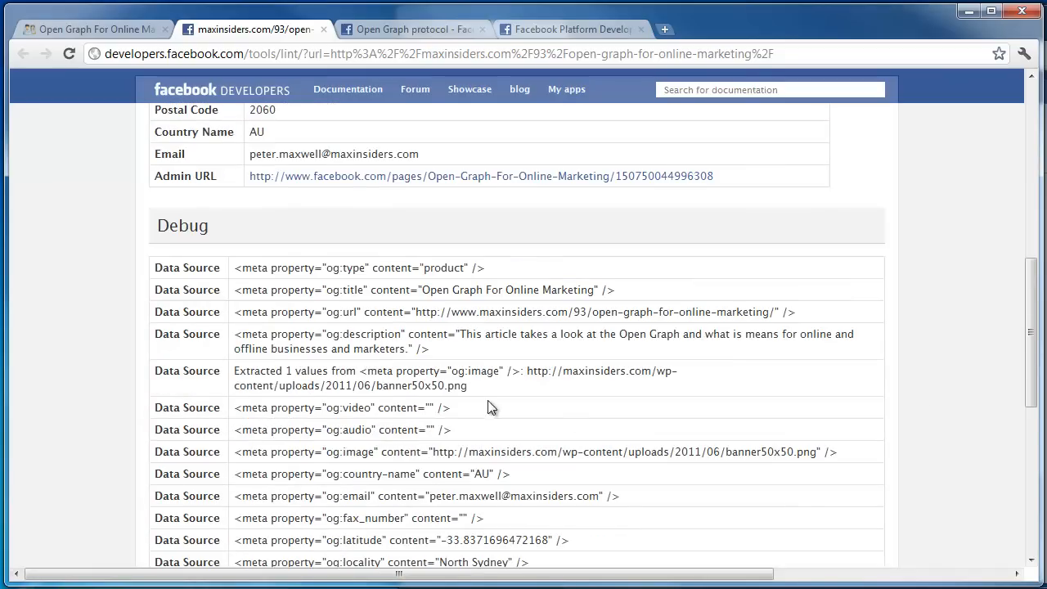
double_click(422, 387)
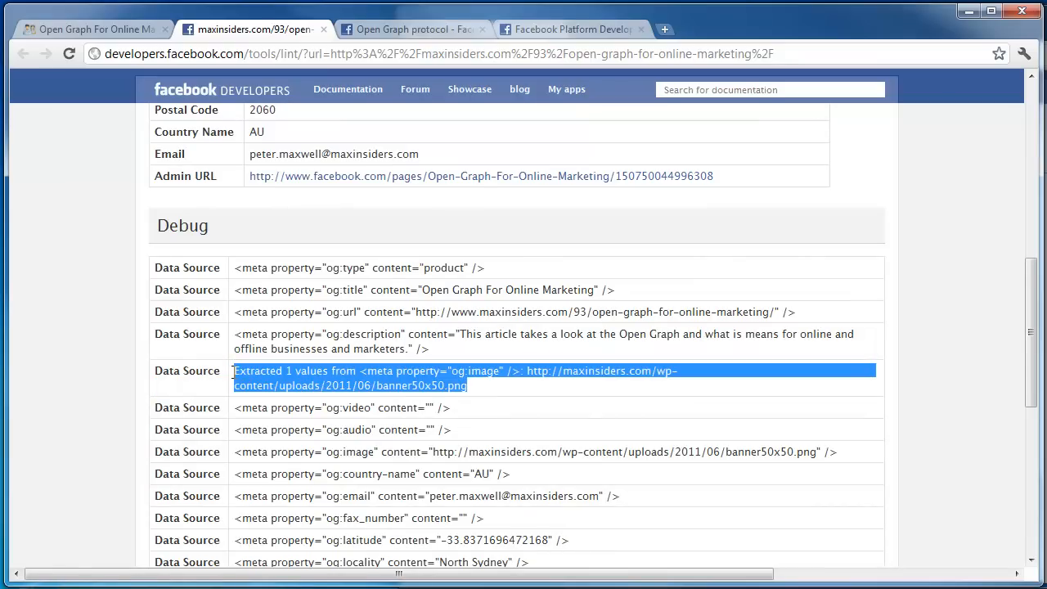
click(488, 400)
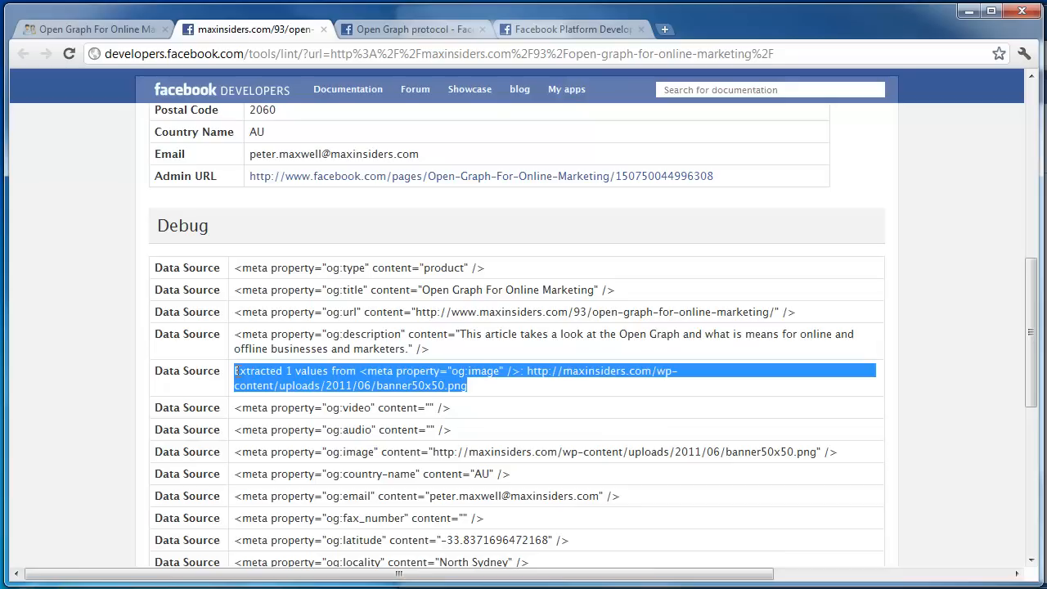
click(635, 468)
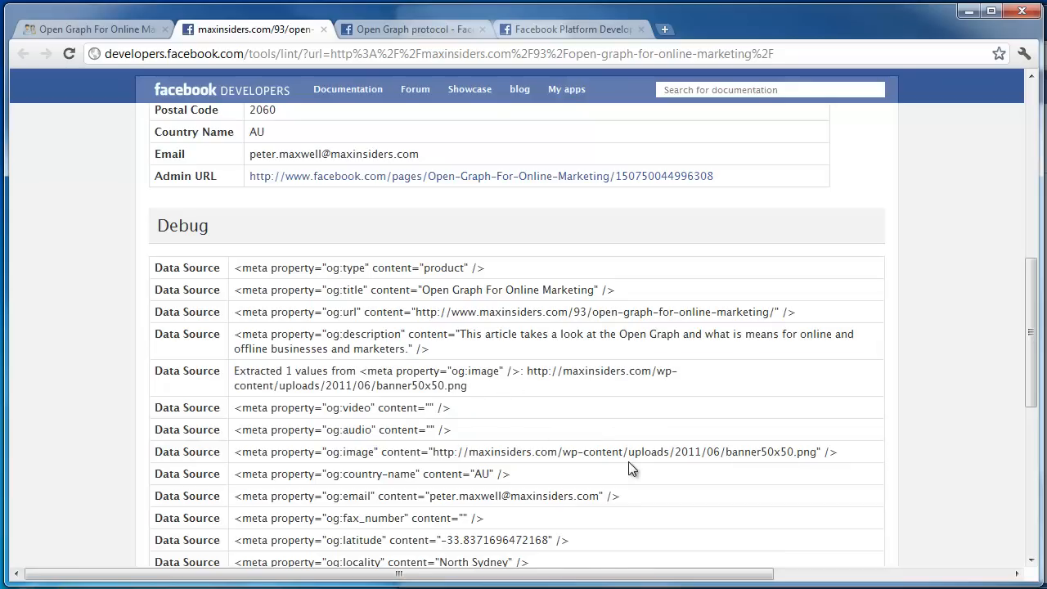
scroll(down, 3)
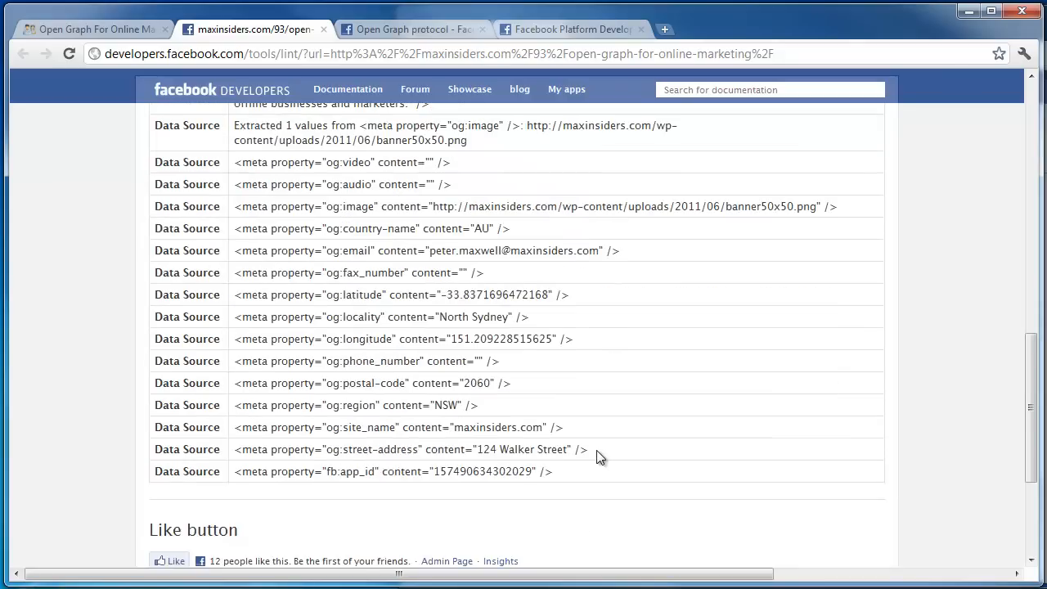
scroll(down, 3)
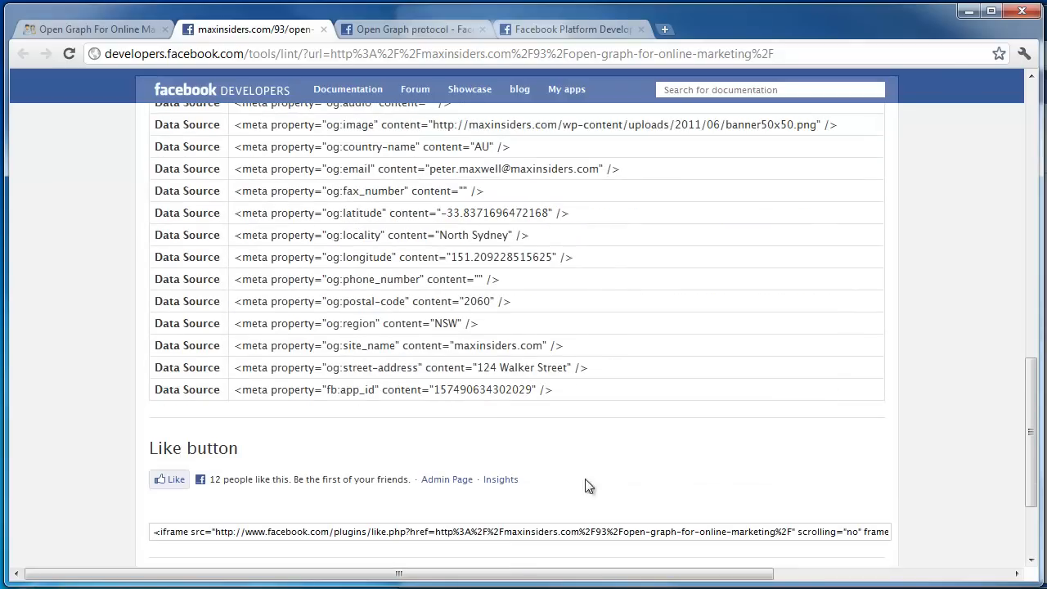
mouse_move(232, 478)
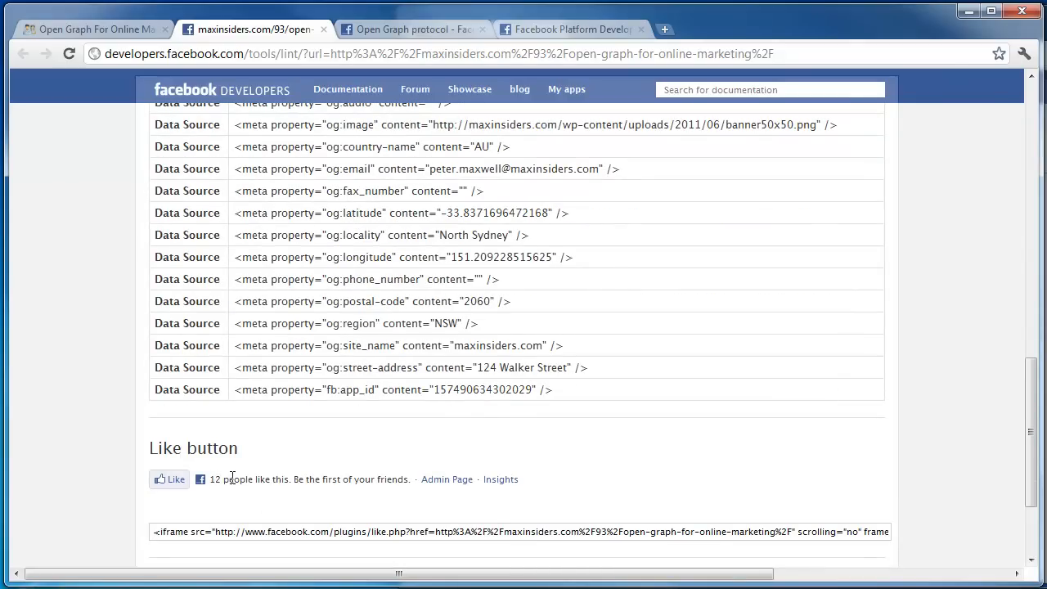
scroll(up, 3)
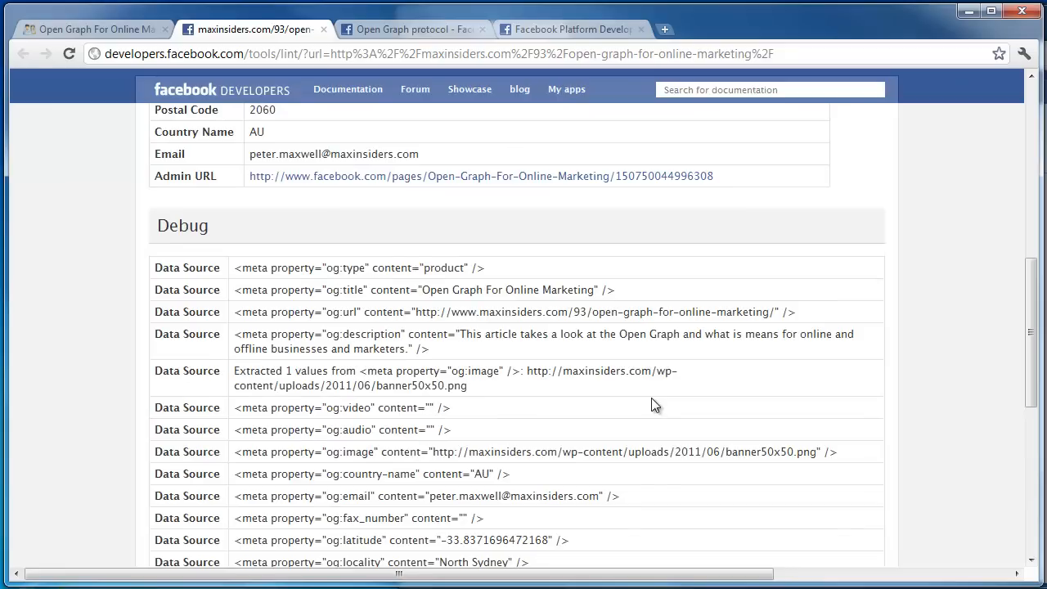
scroll(up, 3)
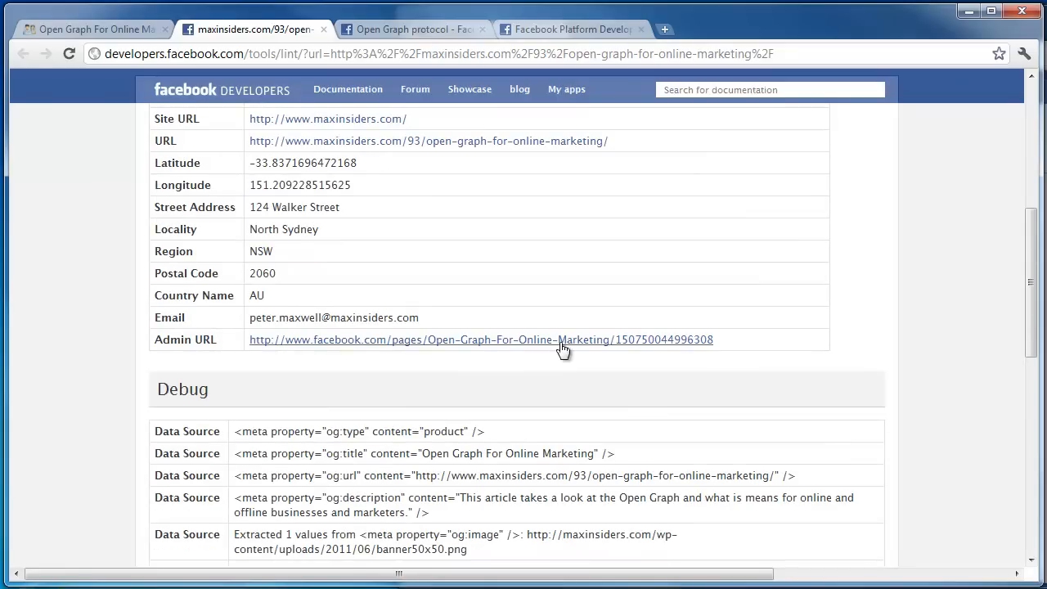
From the linter results, open the admin Facebook Page generated for Open Graph For Online Marketing.
click(481, 339)
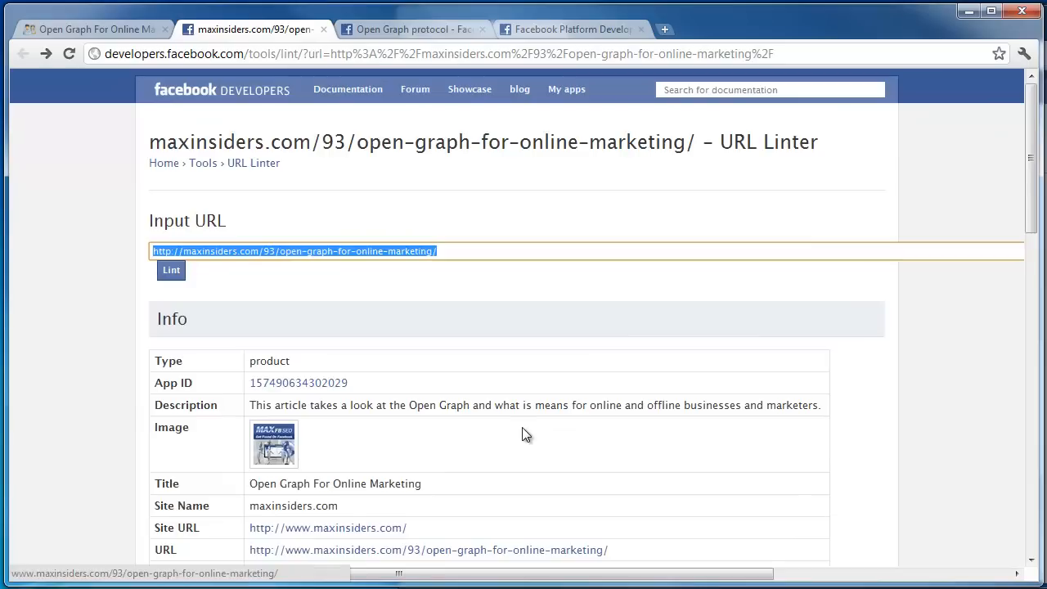
scroll(down, 3)
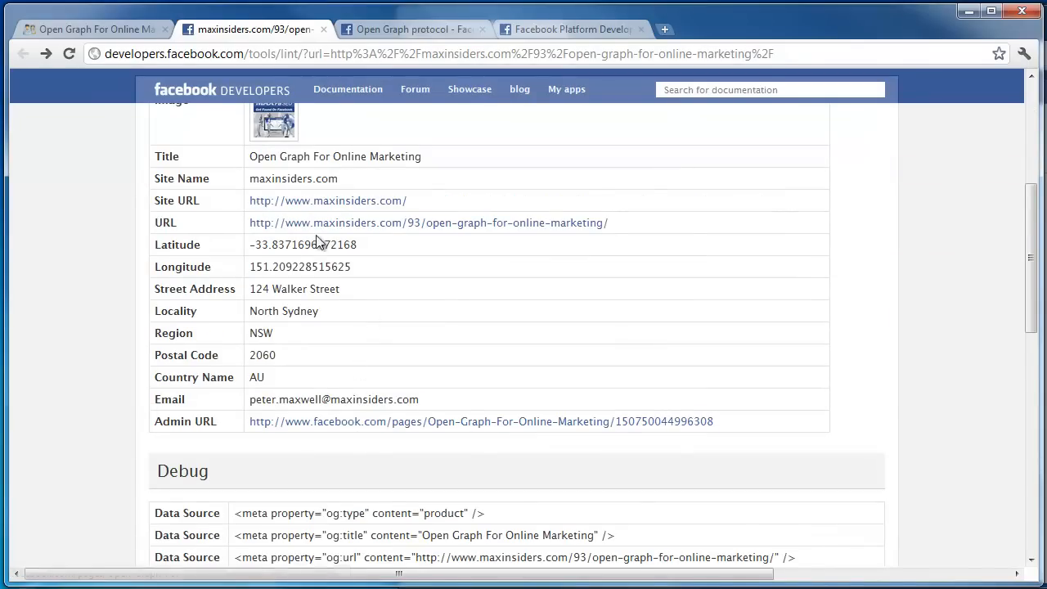
mouse_move(262, 229)
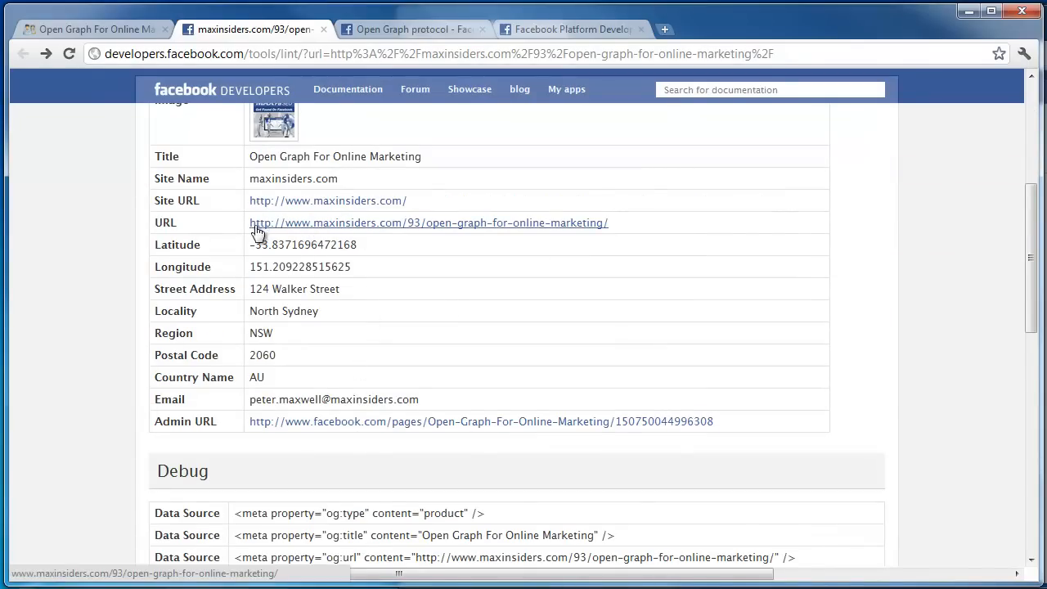
mouse_move(441, 229)
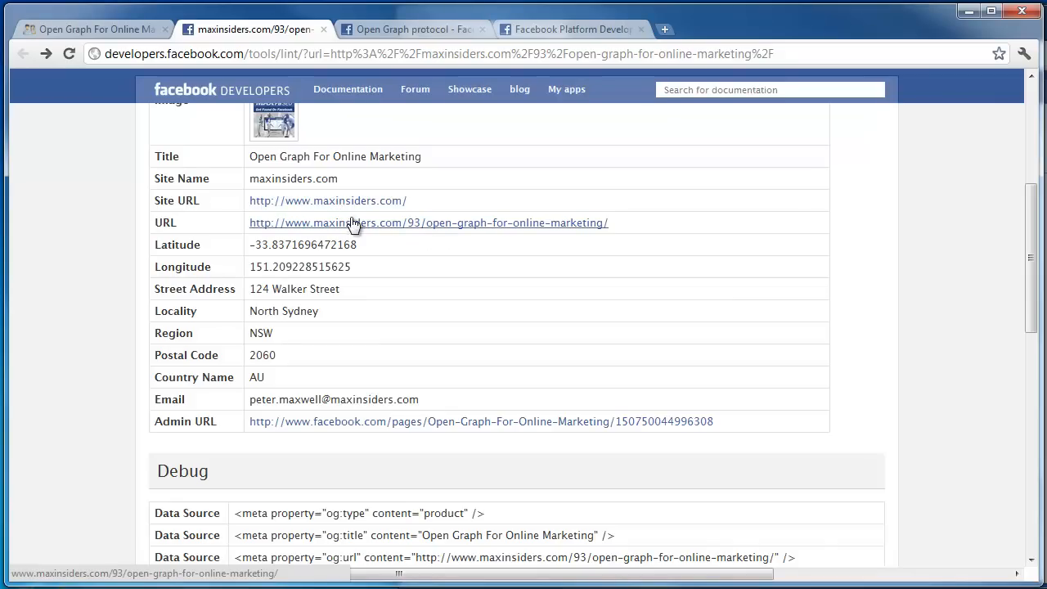
mouse_move(373, 432)
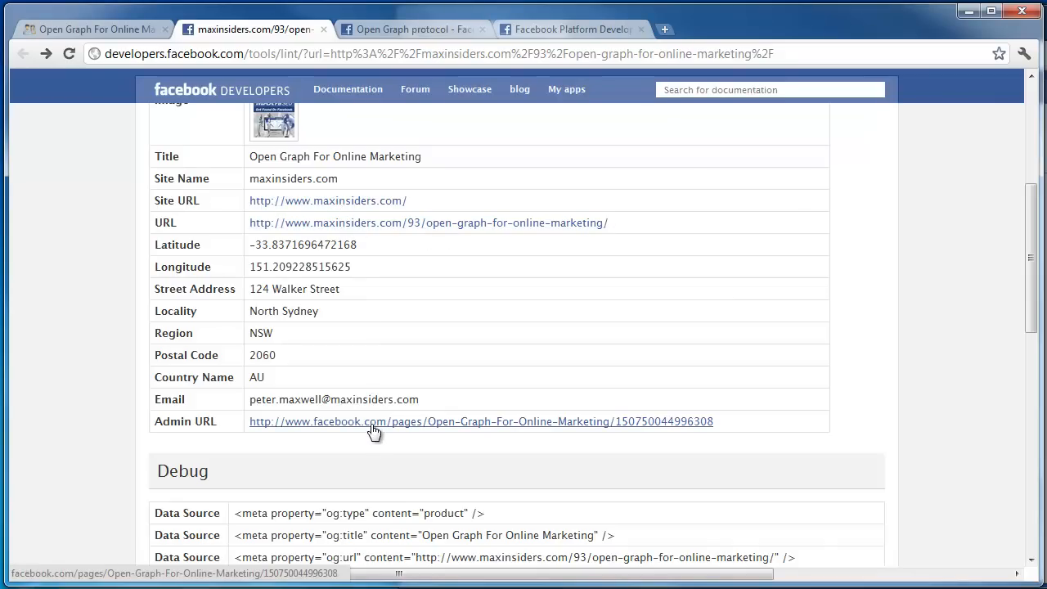
click(481, 422)
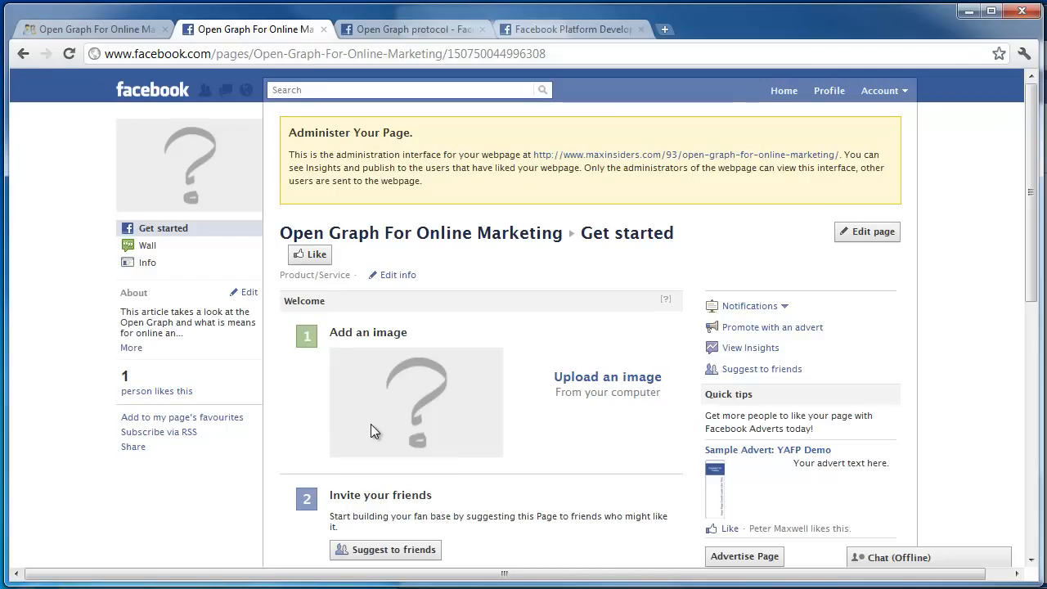
mouse_move(236, 501)
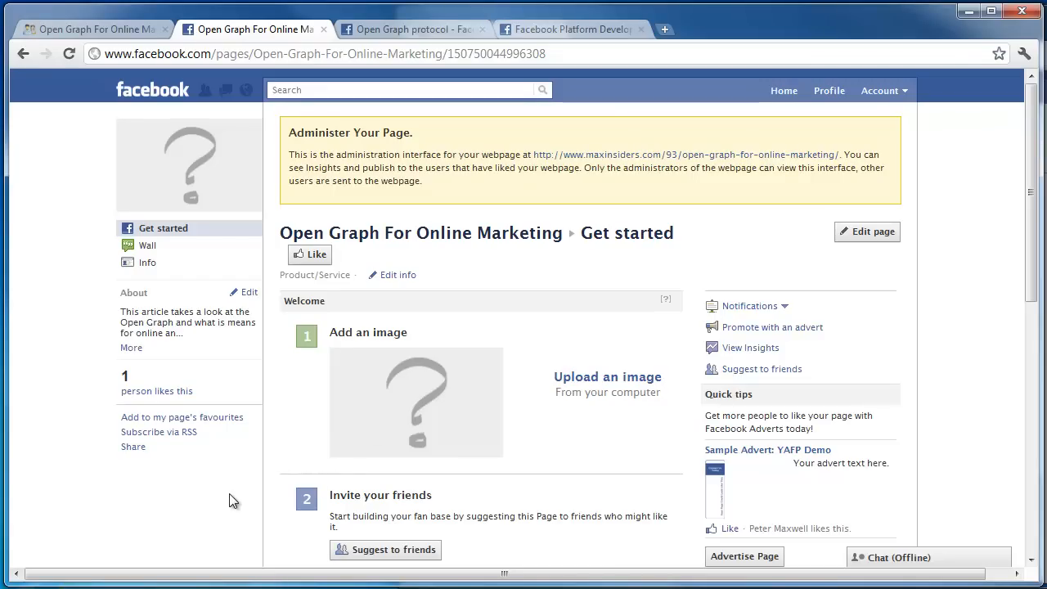
scroll(down, 3)
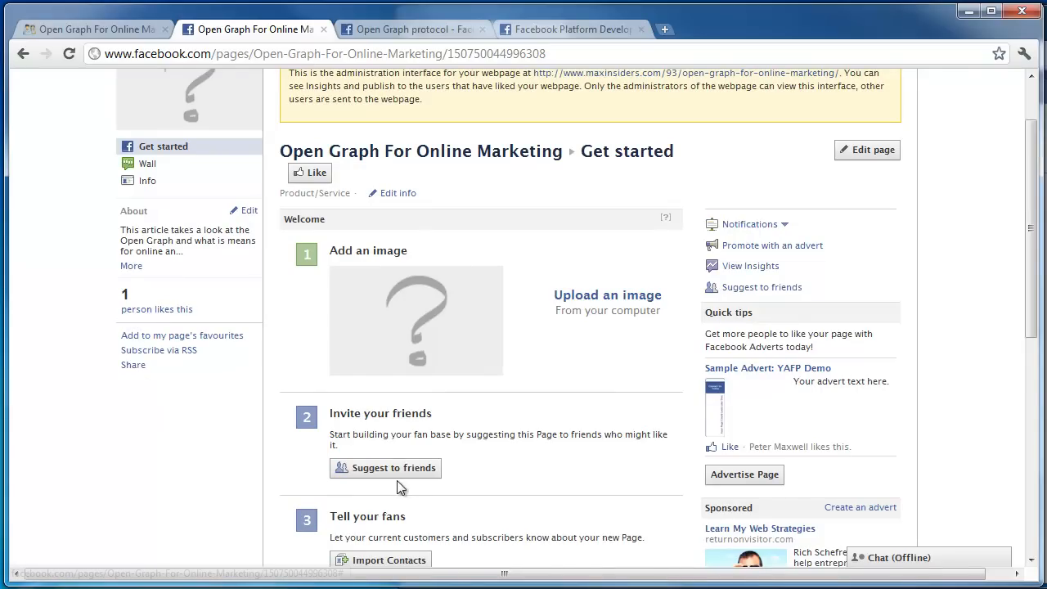
scroll(down, 3)
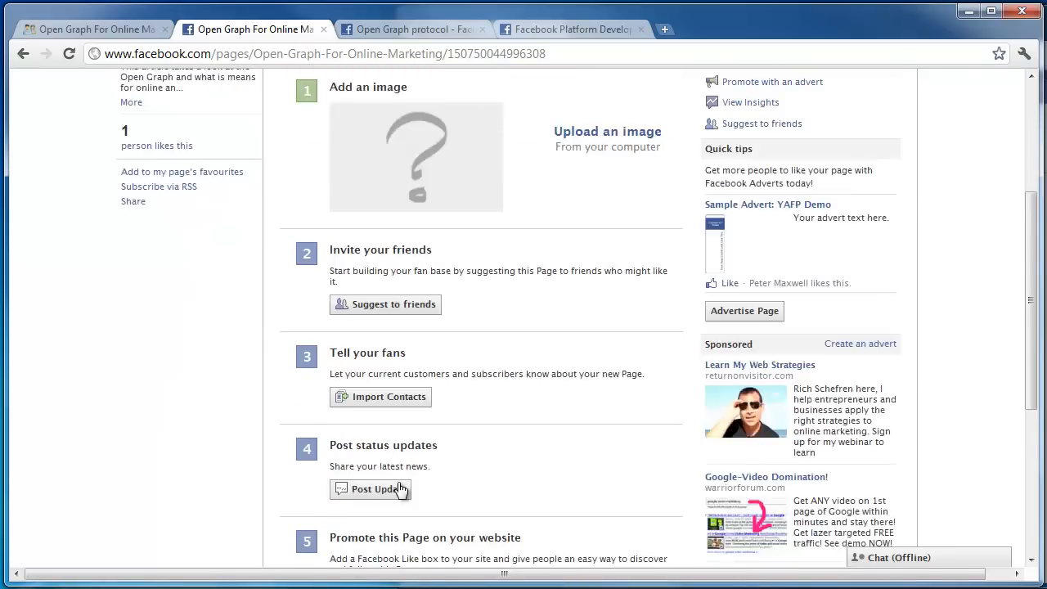
scroll(up, 3)
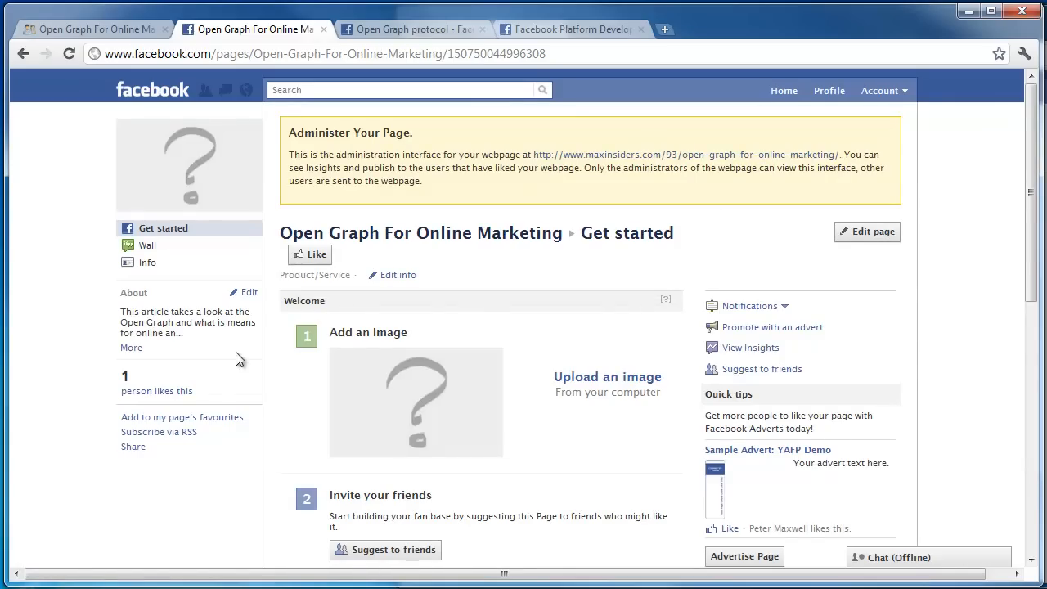
mouse_move(138, 386)
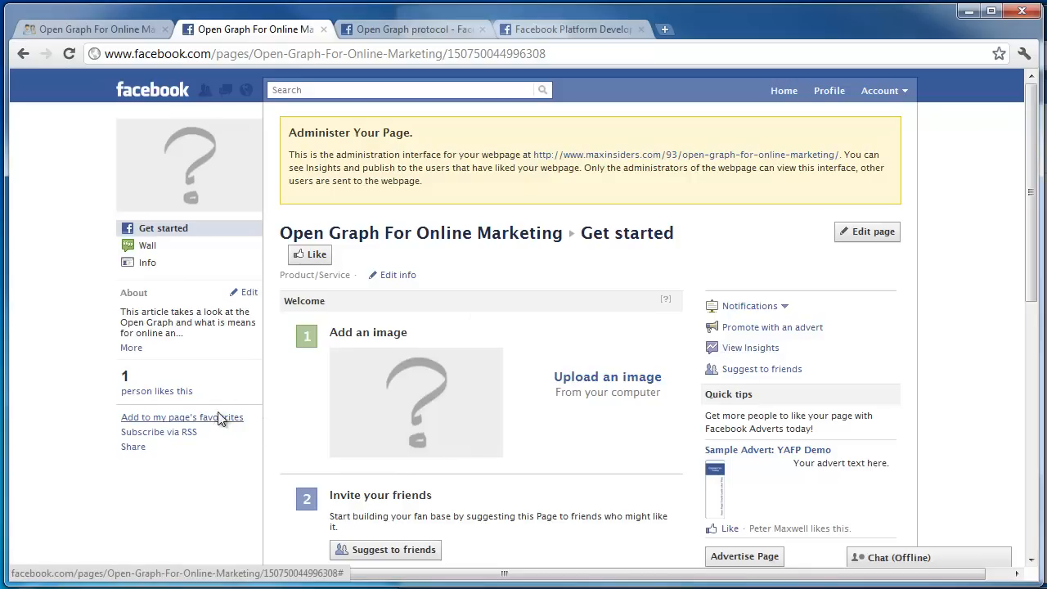
mouse_move(148, 295)
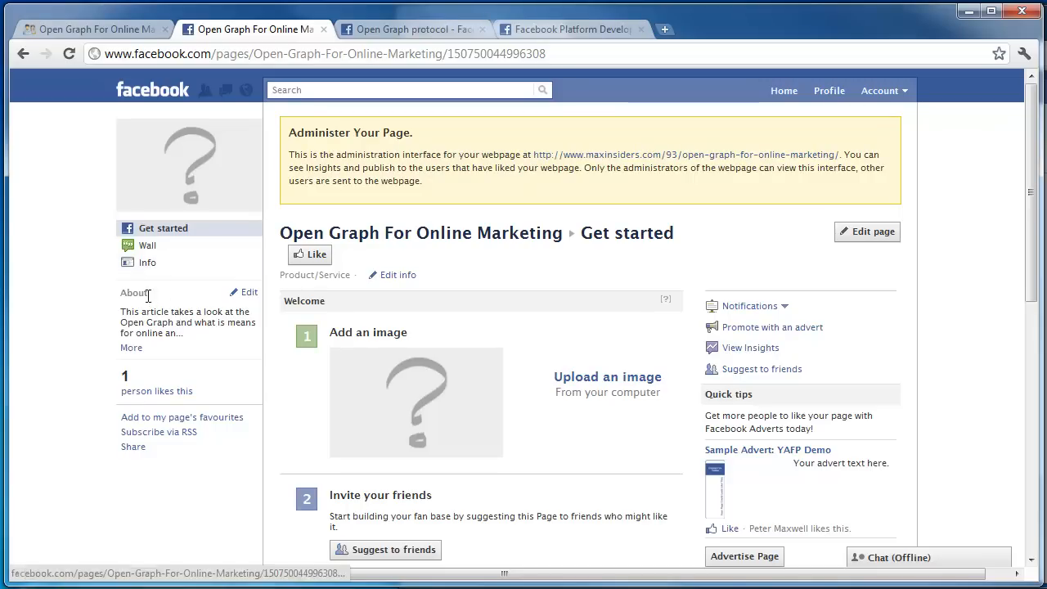
mouse_move(147, 245)
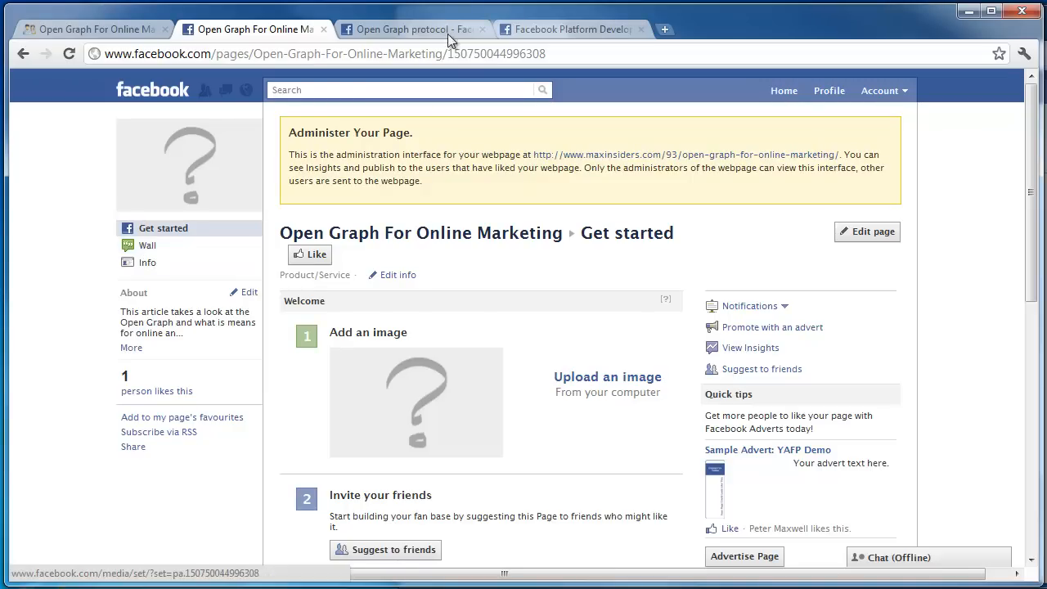
Review the page's Wall posts and start a status update in the Write something box.
click(147, 245)
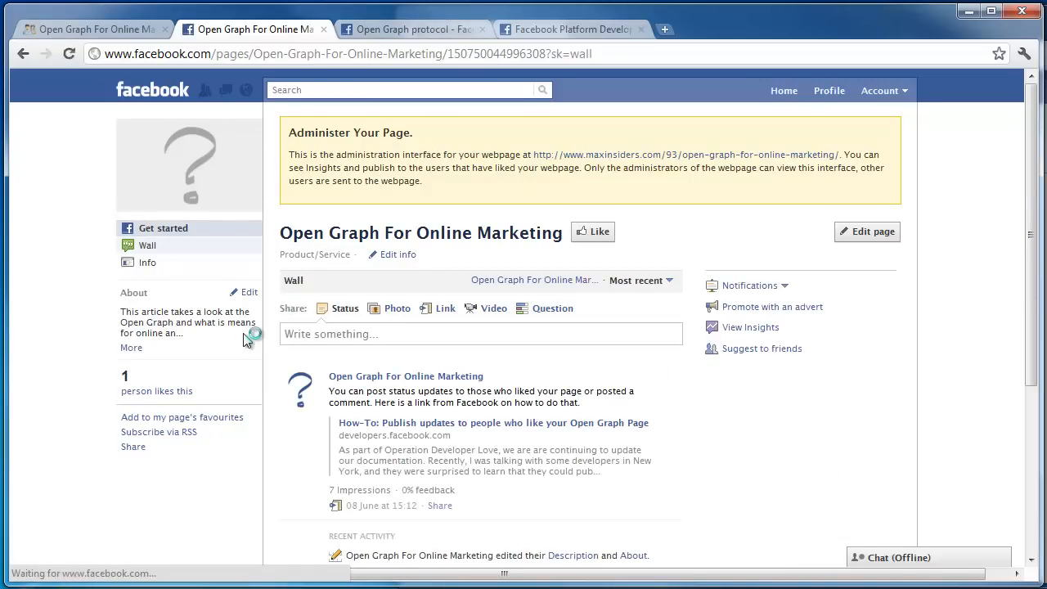
scroll(down, 3)
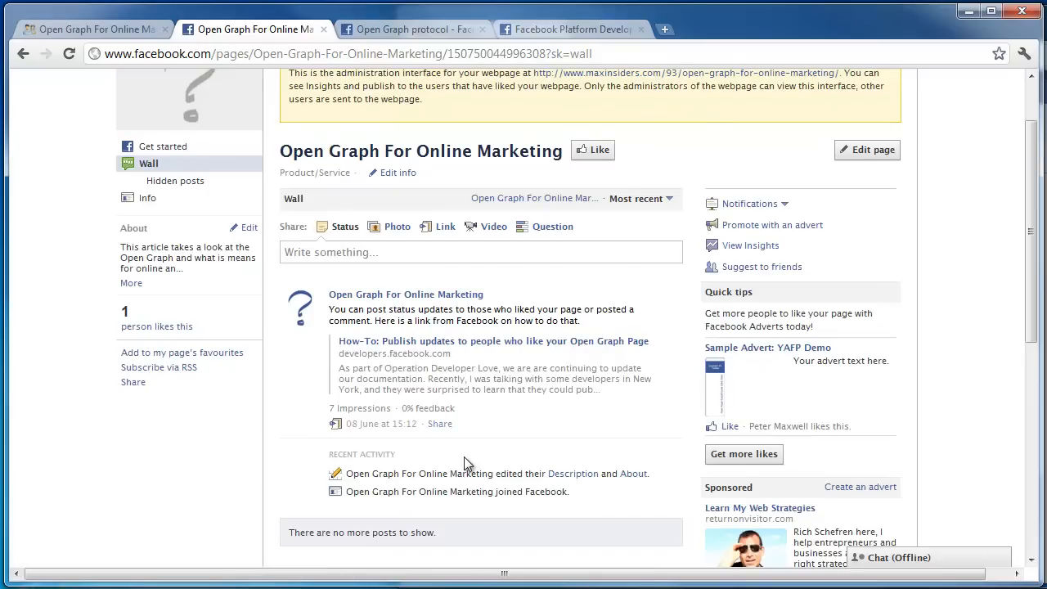
mouse_move(391, 347)
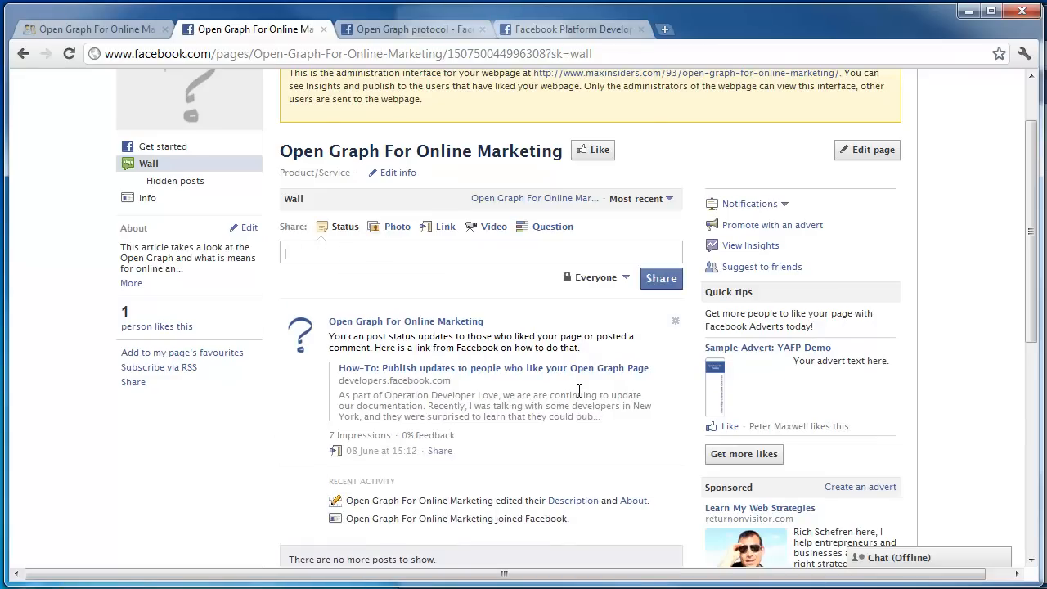
mouse_move(550, 492)
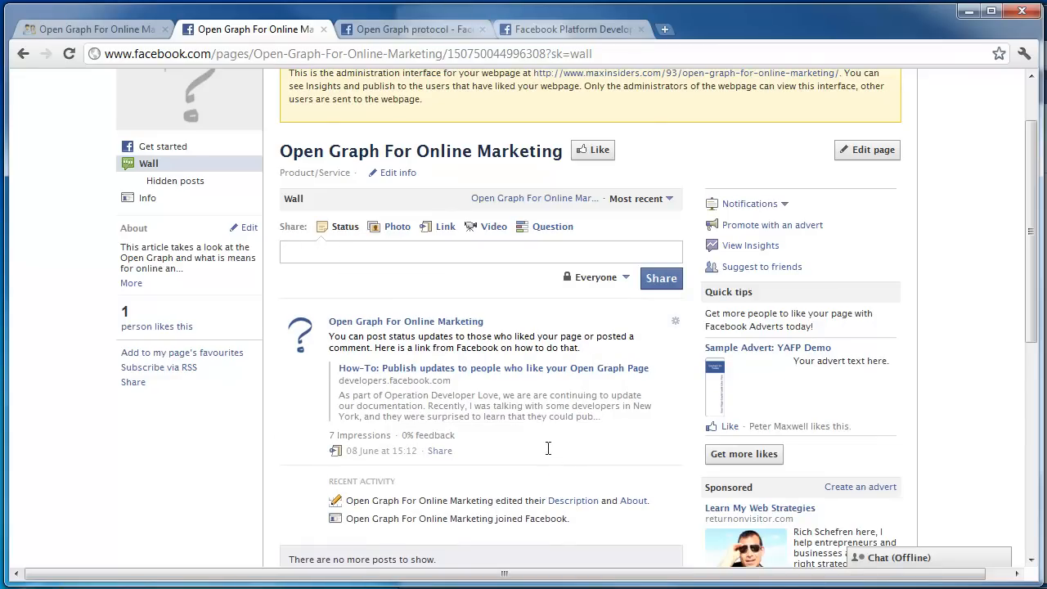
mouse_move(320, 275)
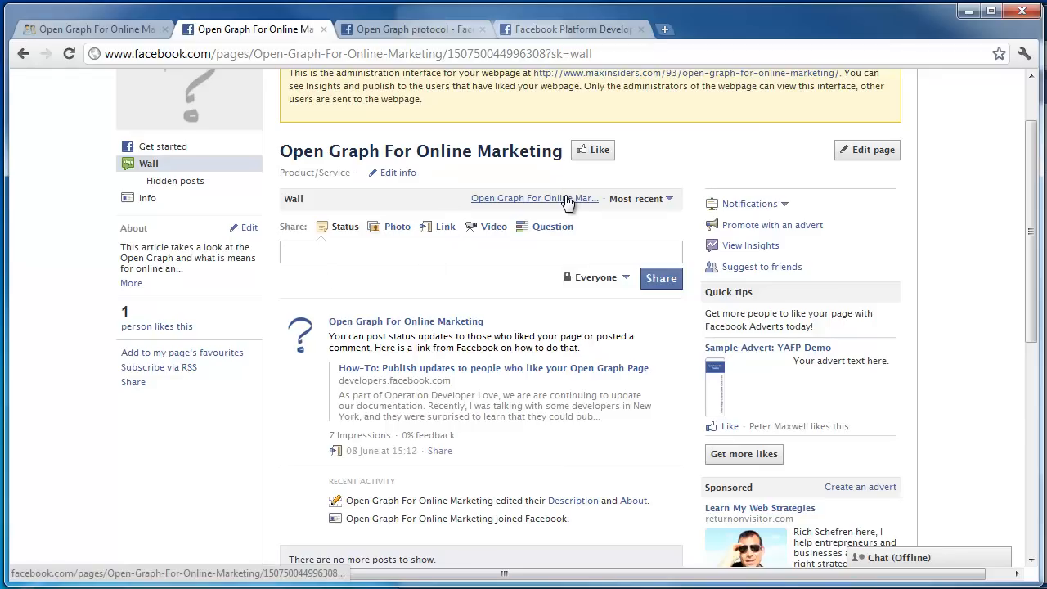
click(481, 252)
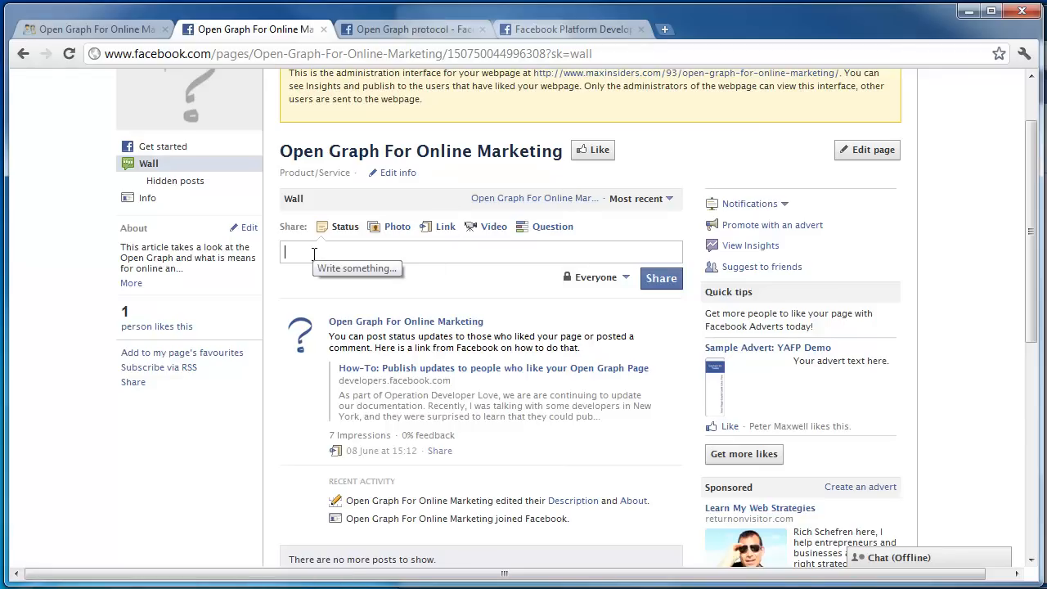
mouse_move(413, 280)
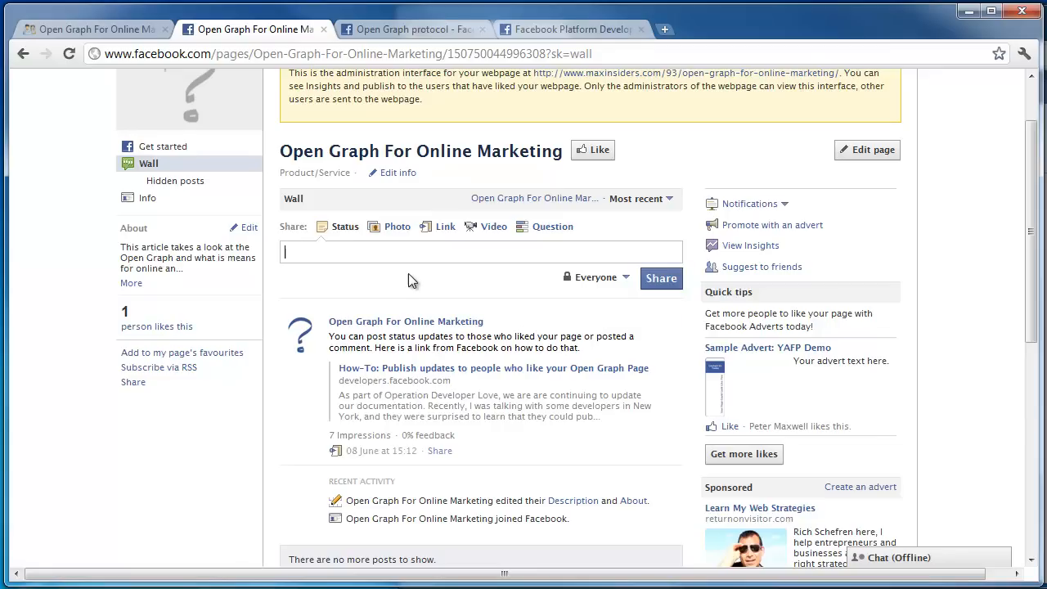
mouse_move(409, 275)
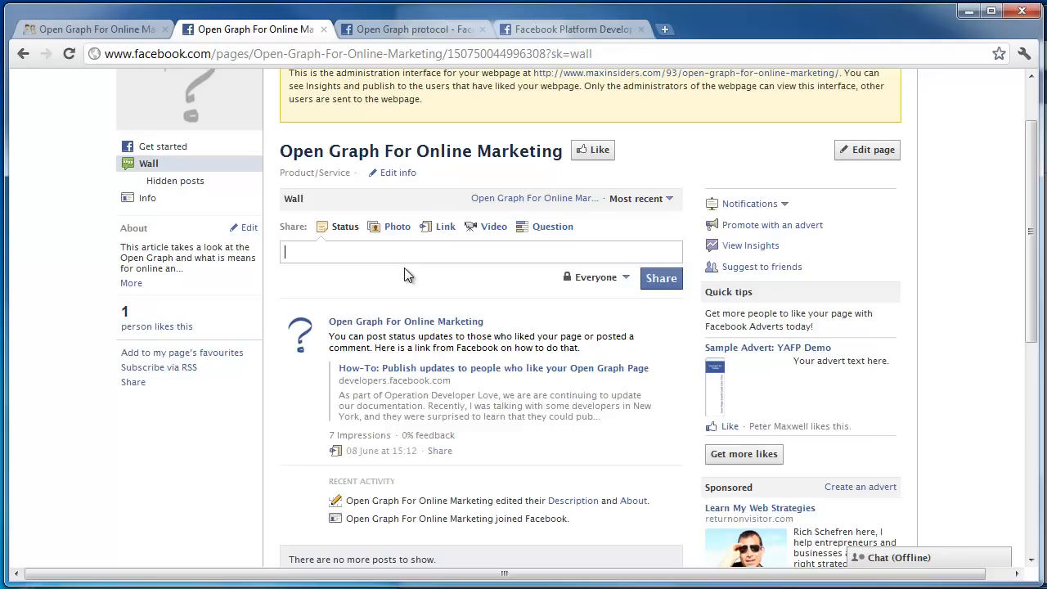
mouse_move(427, 252)
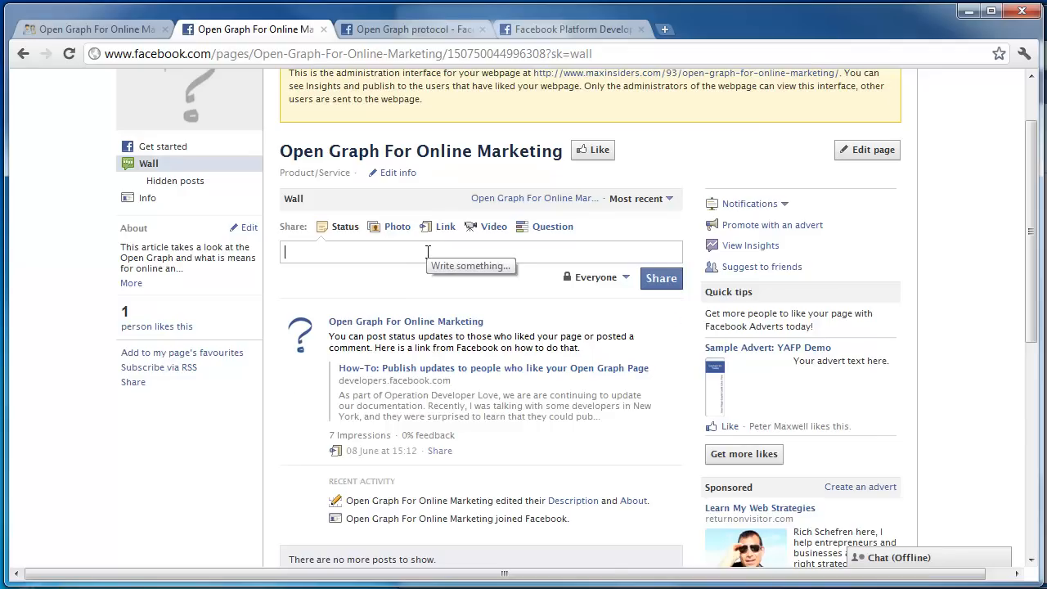
mouse_move(990, 337)
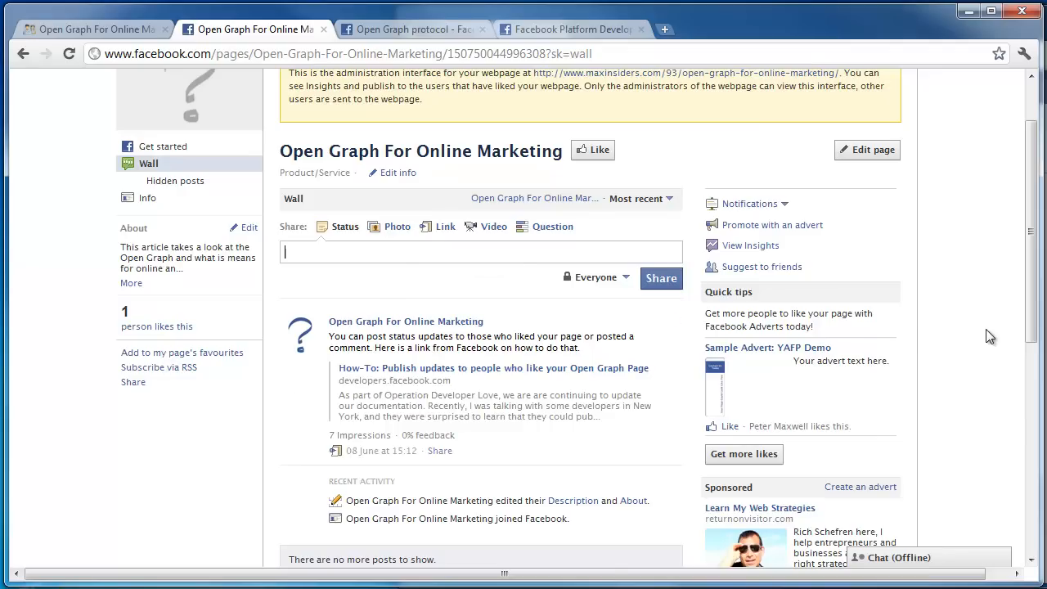
Bring up the Insights statistics for the Open Graph For Online Marketing page.
scroll(up, 3)
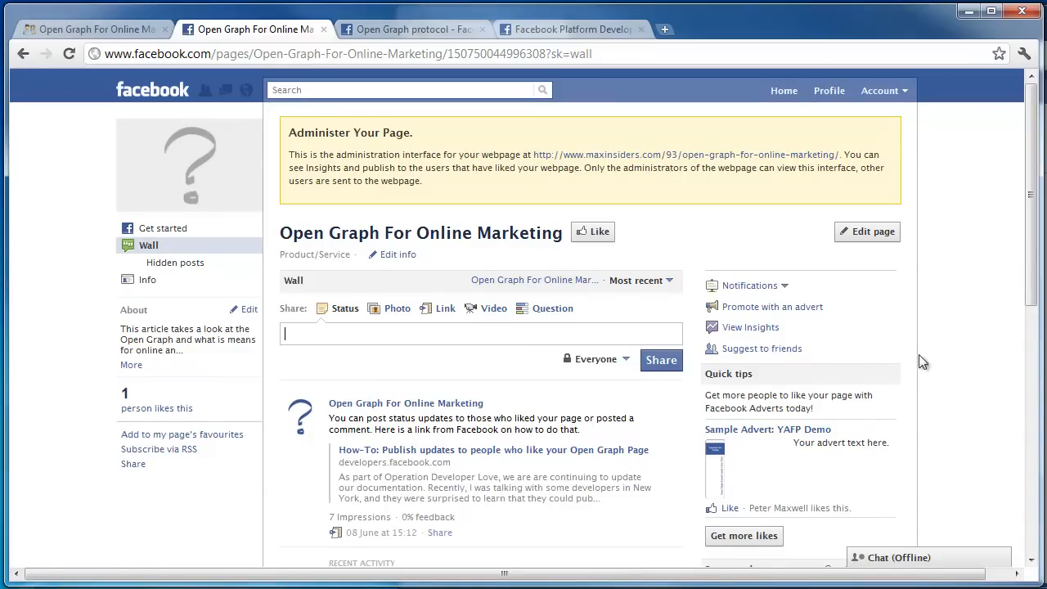
scroll(down, 3)
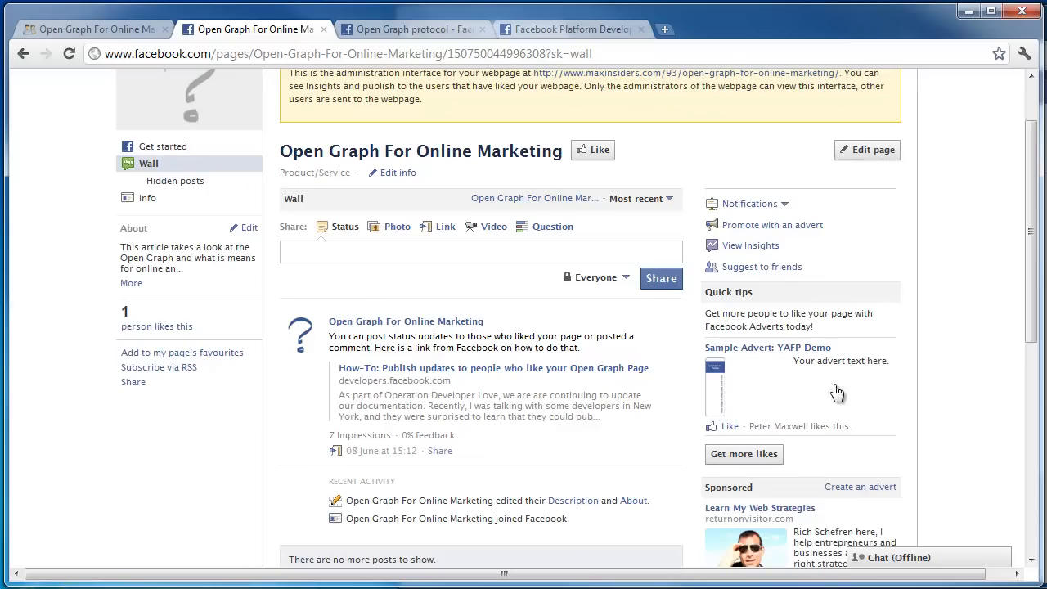
mouse_move(413, 285)
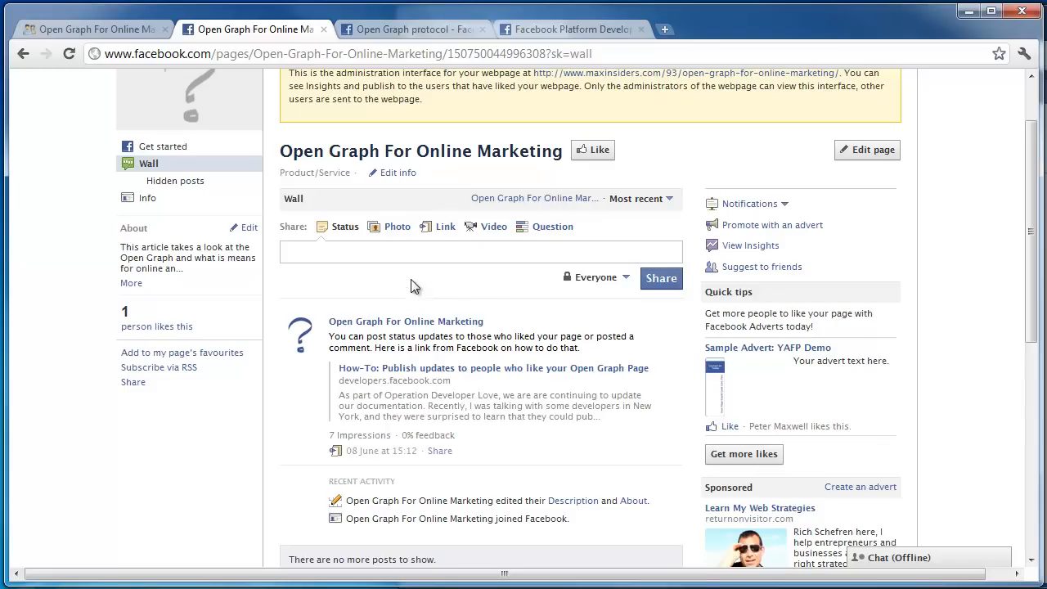
scroll(up, 3)
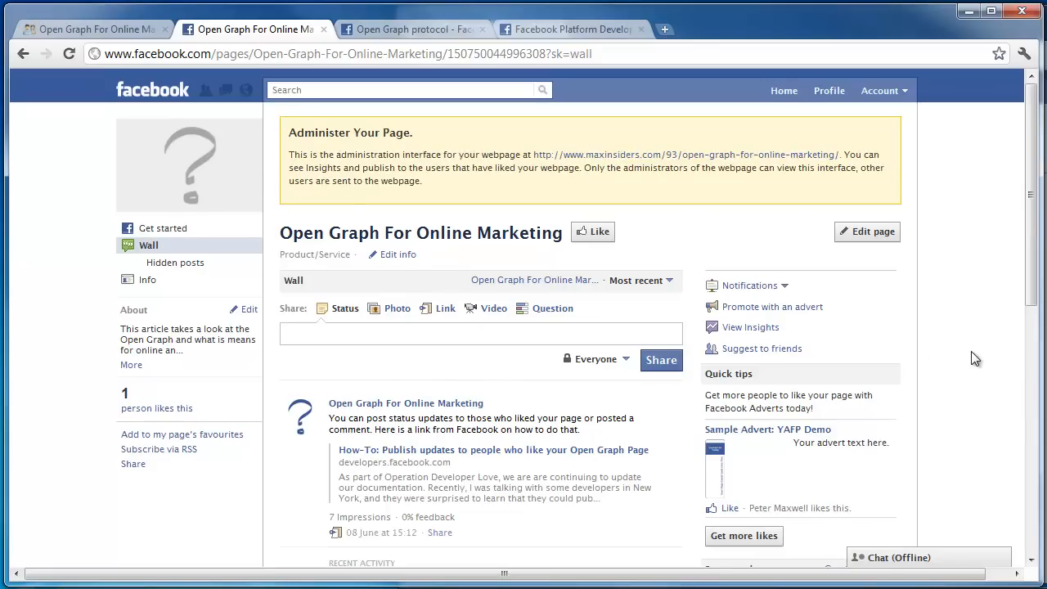
mouse_move(749, 327)
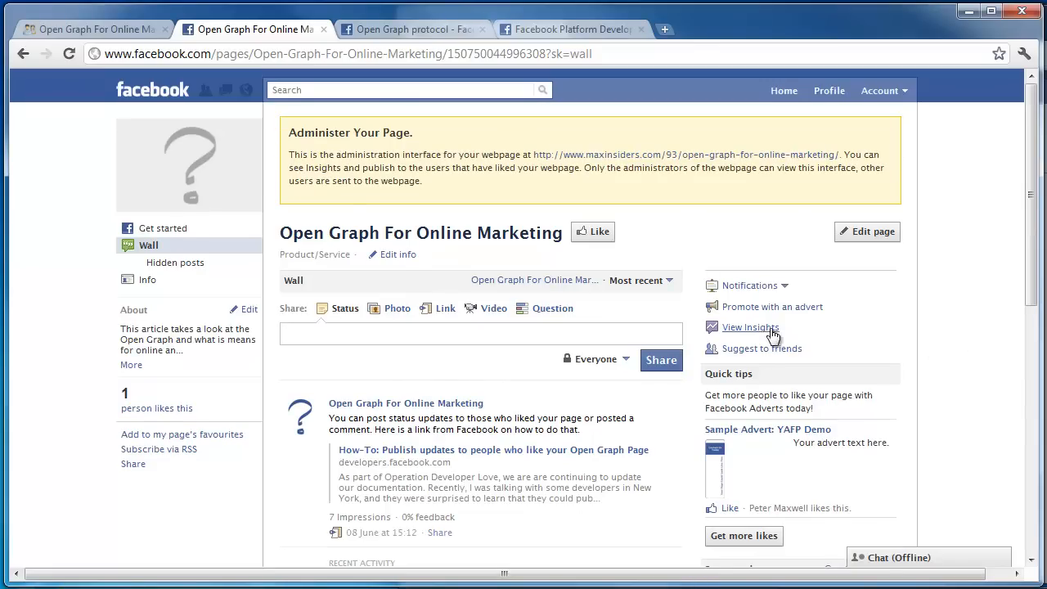
click(750, 328)
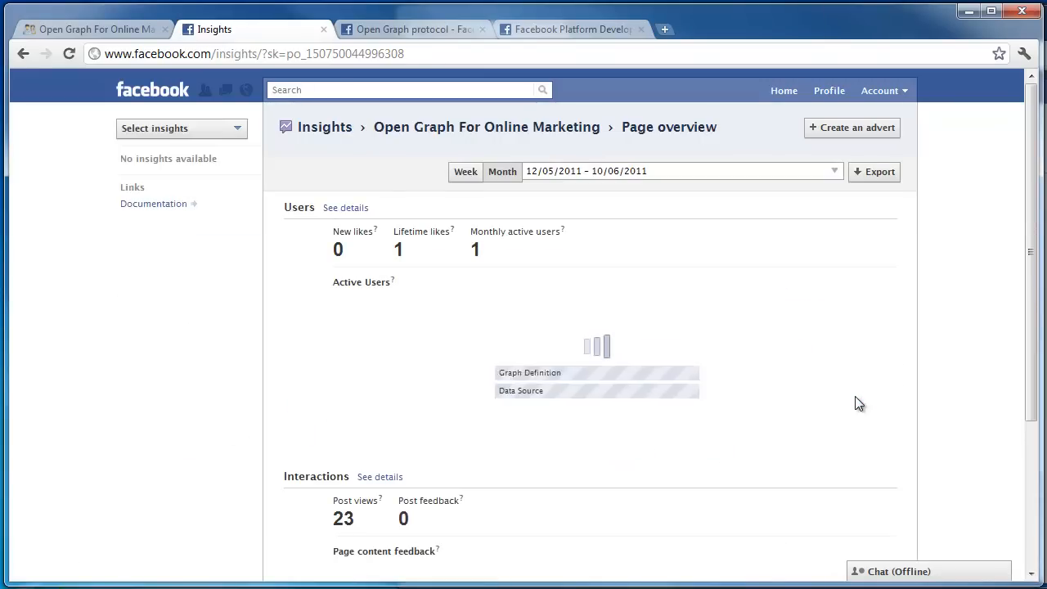
Mark the 23 post views count, then view the detailed Interactions insights showing one post with seven impressions.
scroll(down, 3)
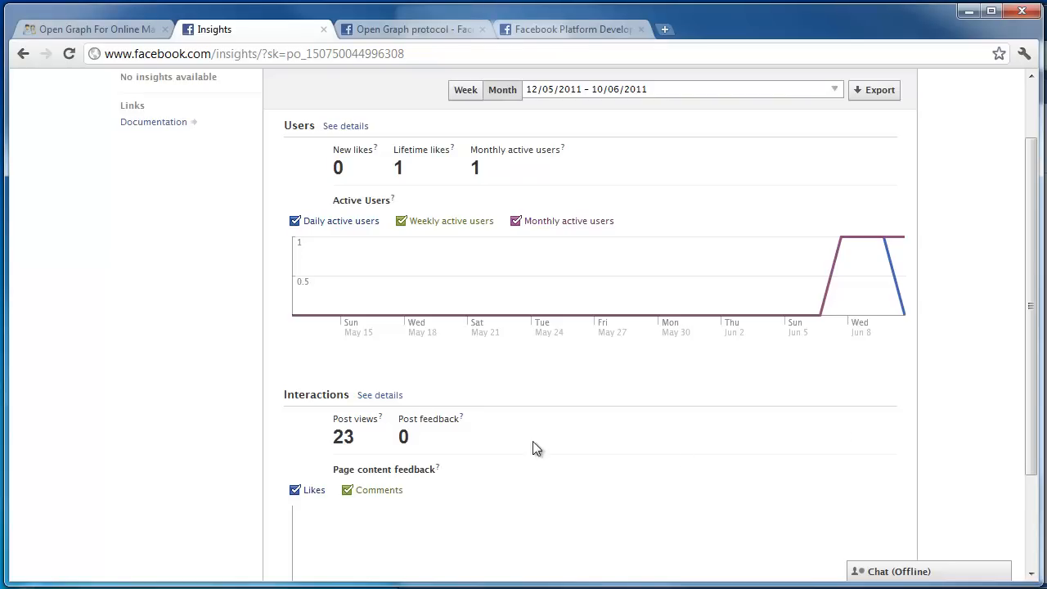
mouse_move(337, 437)
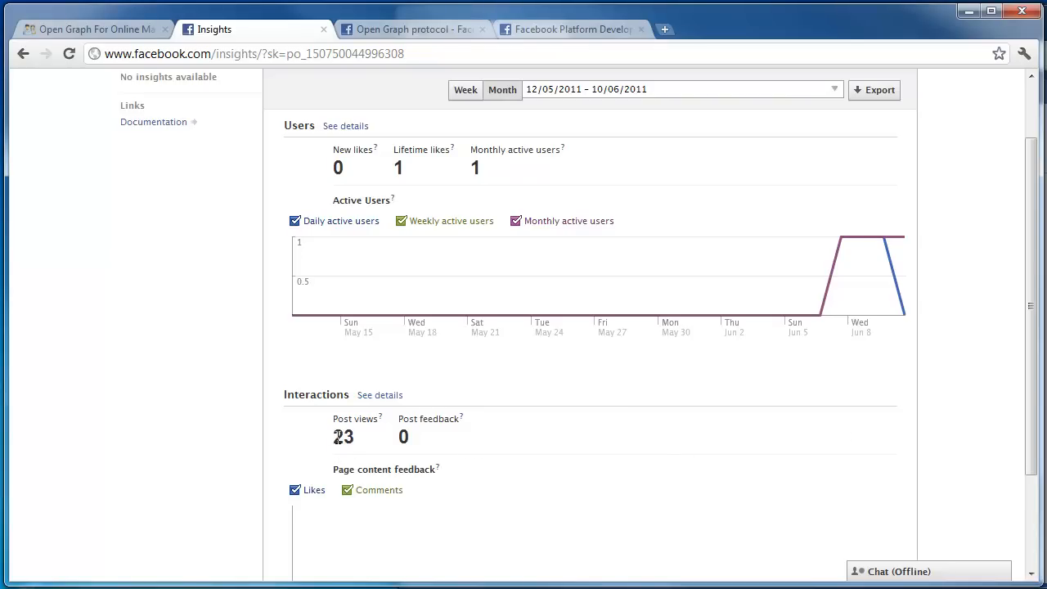
double_click(344, 436)
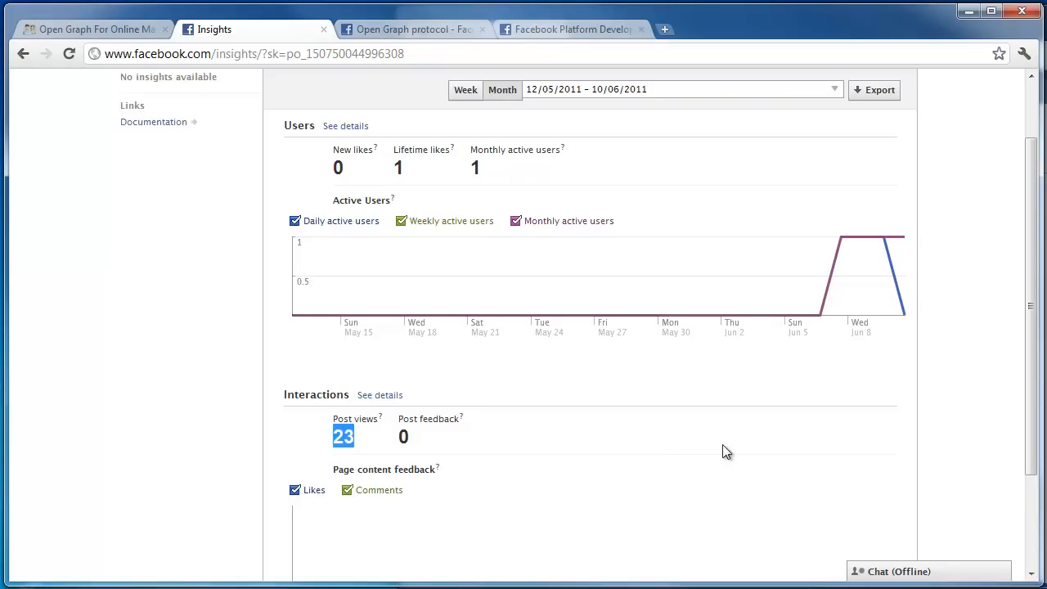
scroll(down, 3)
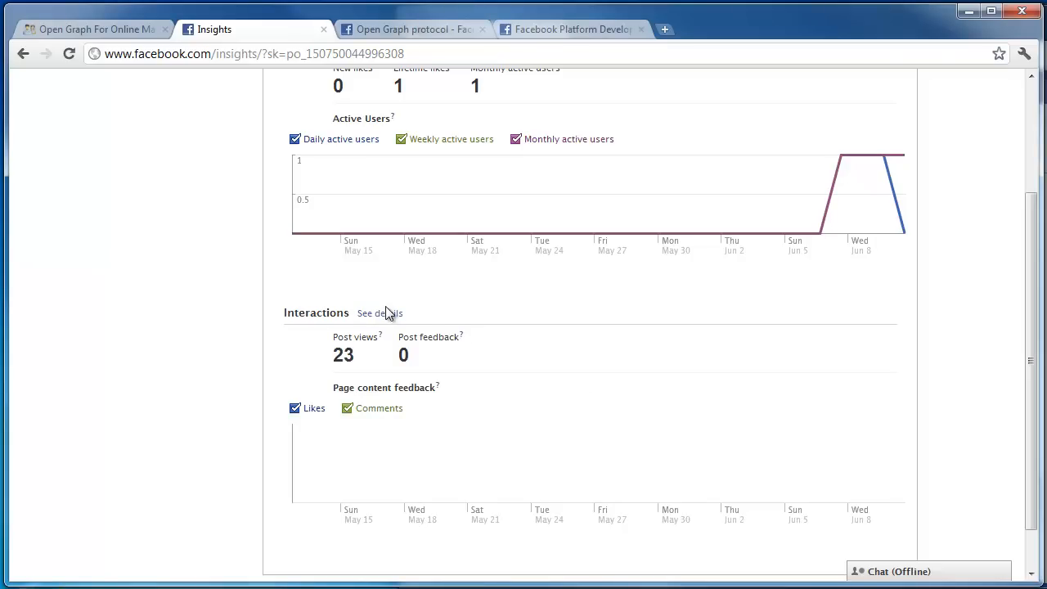
click(379, 313)
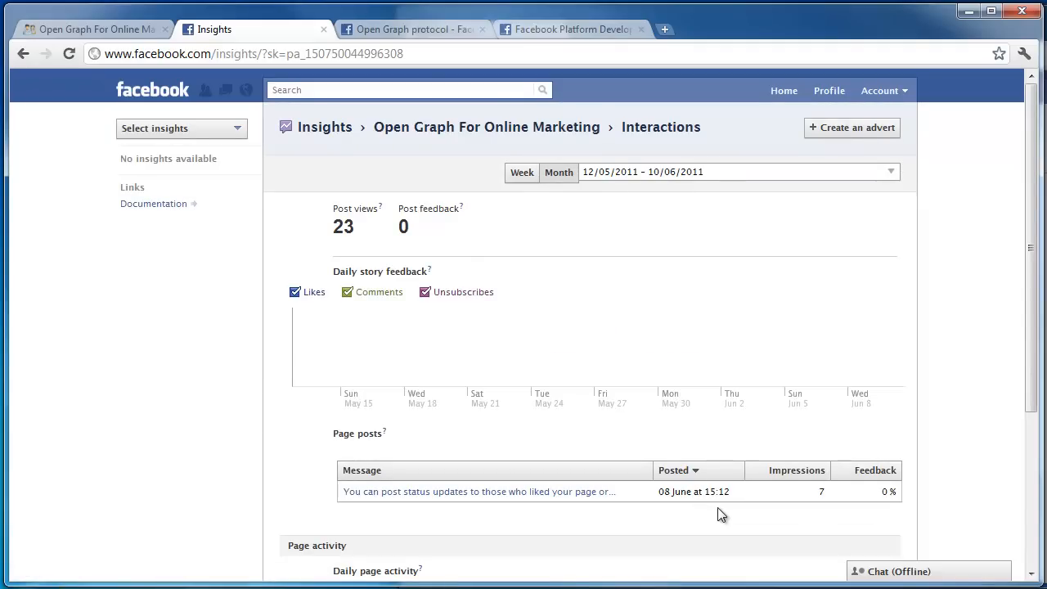
Scroll through the Interactions insights for the page.
scroll(down, 3)
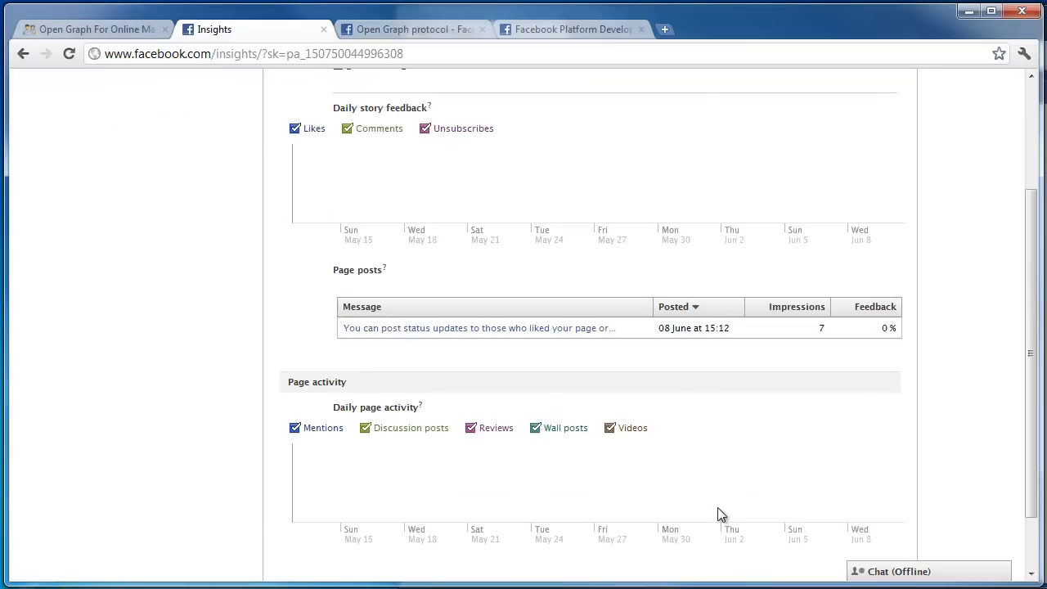
mouse_move(506, 353)
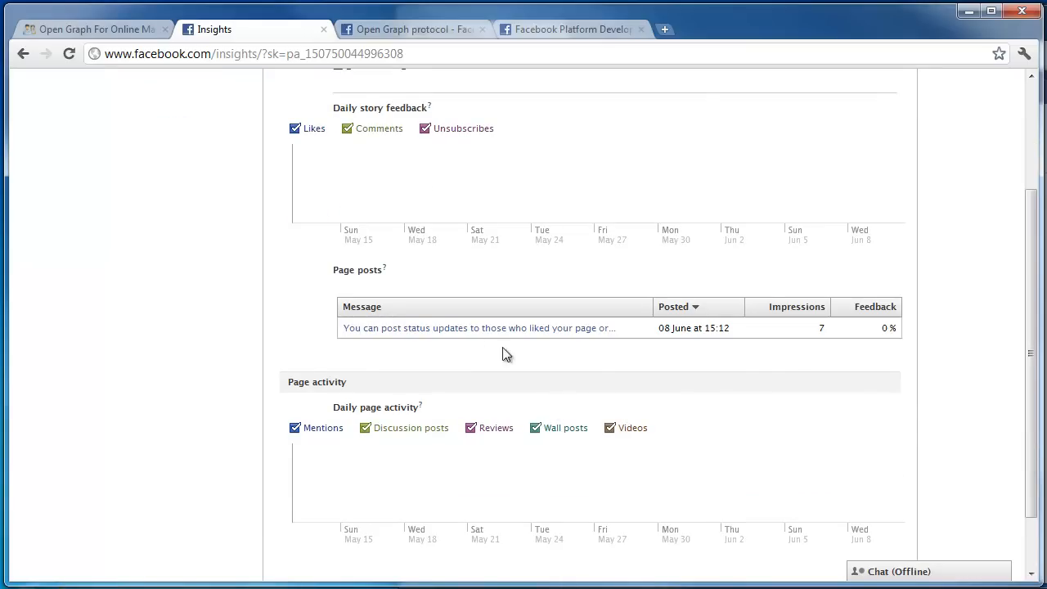
scroll(up, 3)
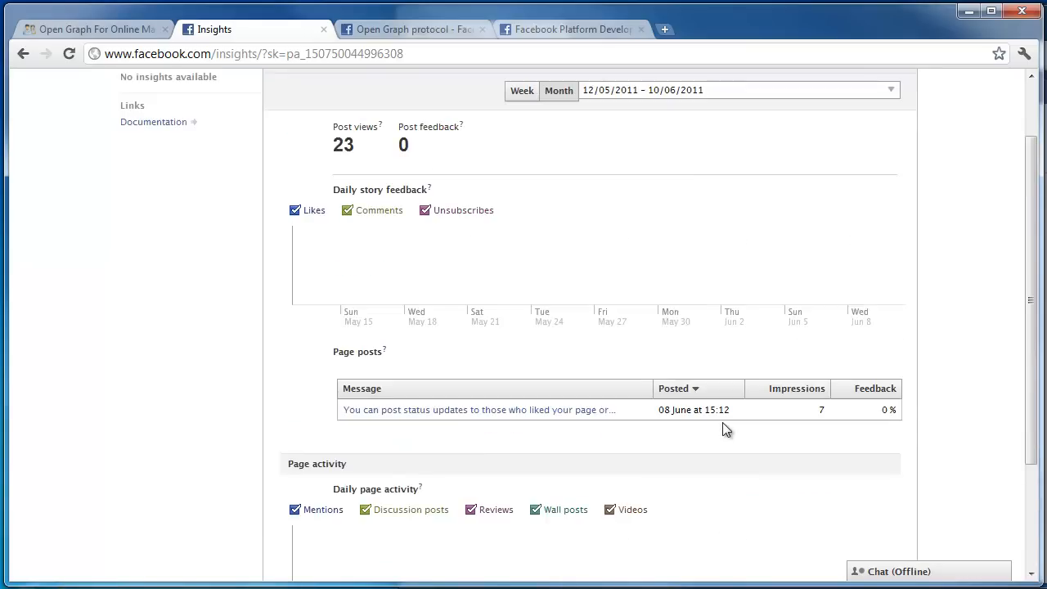
scroll(up, 3)
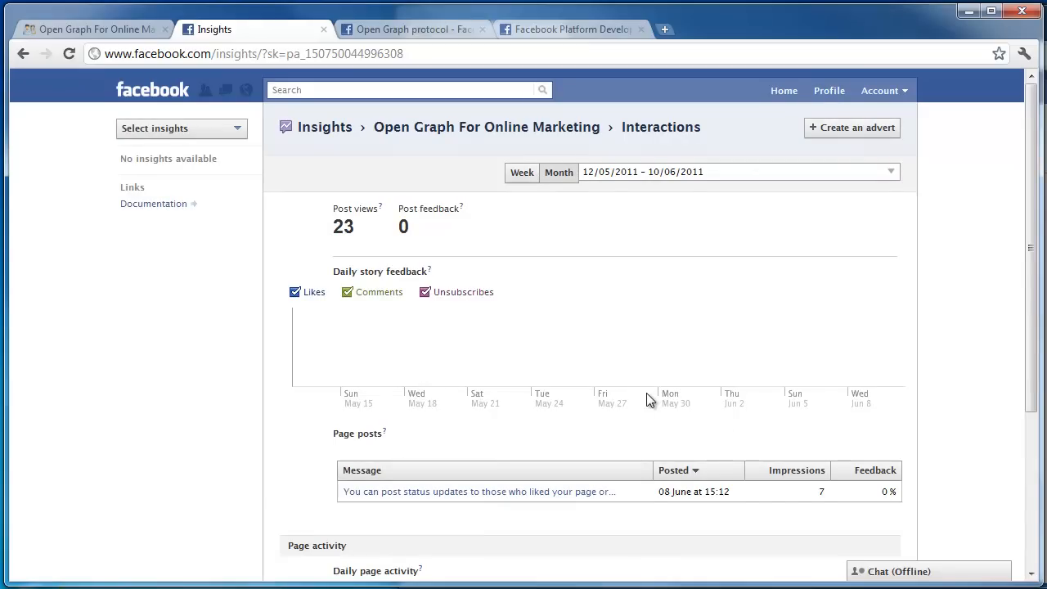
mouse_move(422, 36)
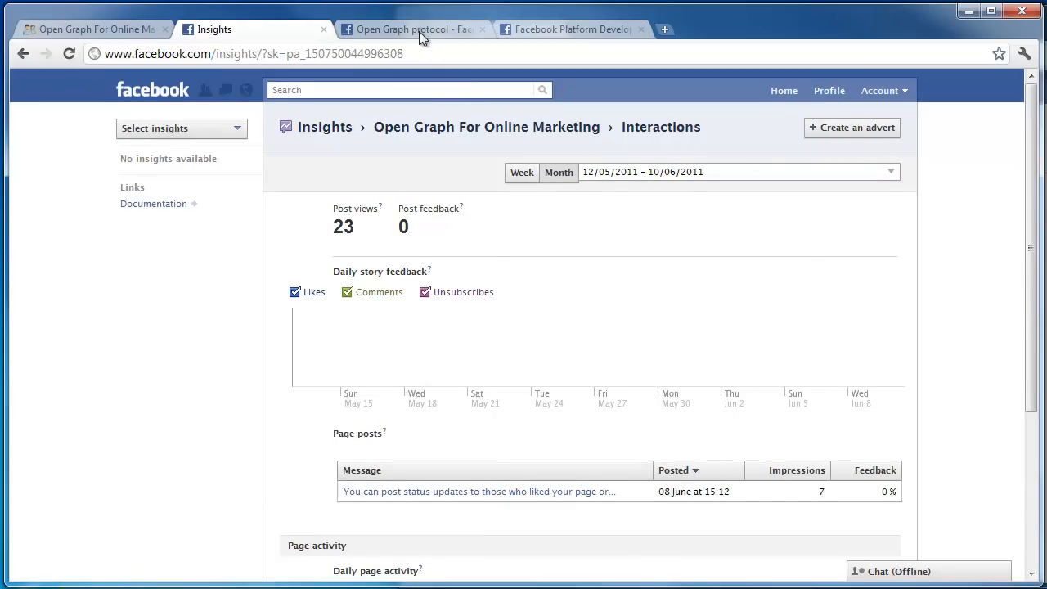
mouse_move(589, 233)
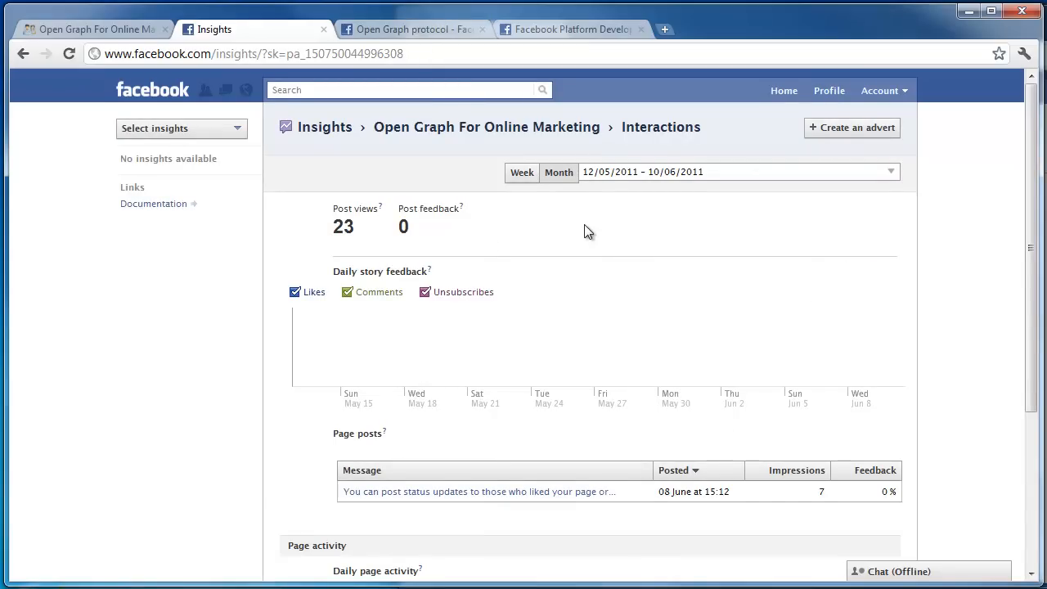
mouse_move(530, 434)
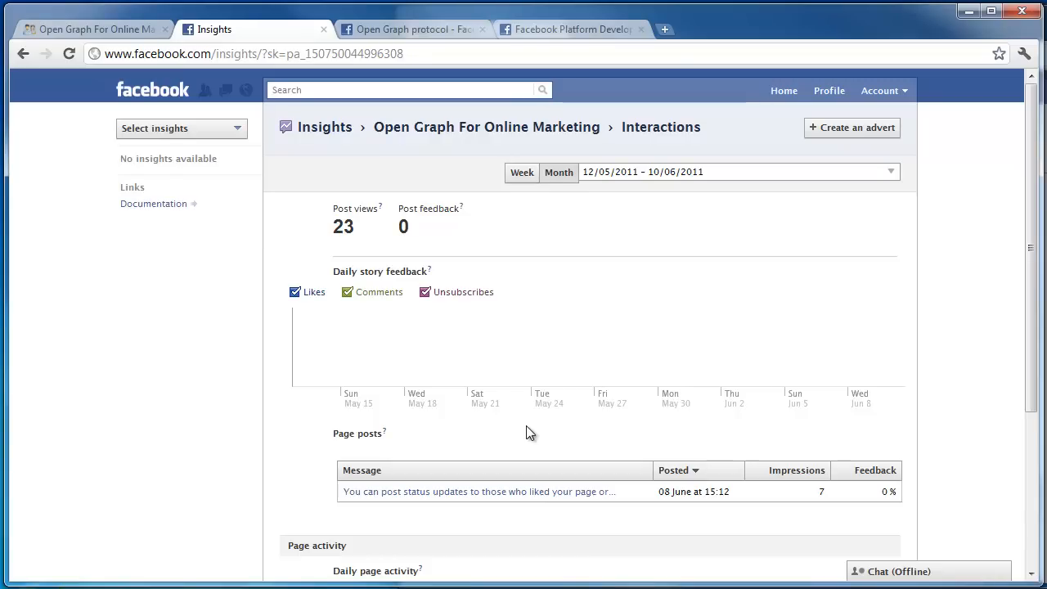
mouse_move(409, 202)
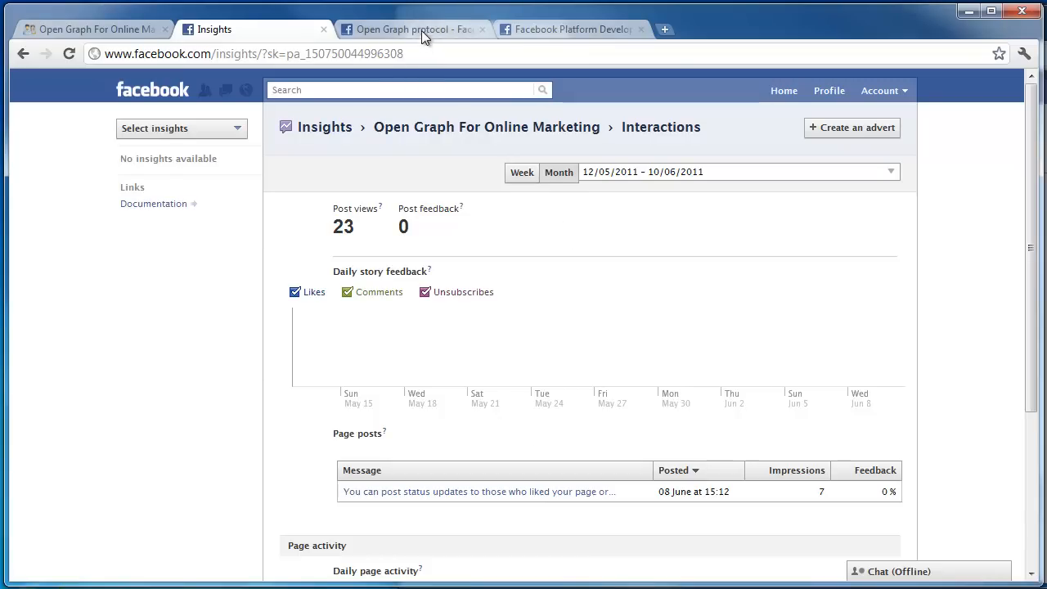
Return to the Open Graph protocol documentation at its Editing Meta Tags section.
click(409, 29)
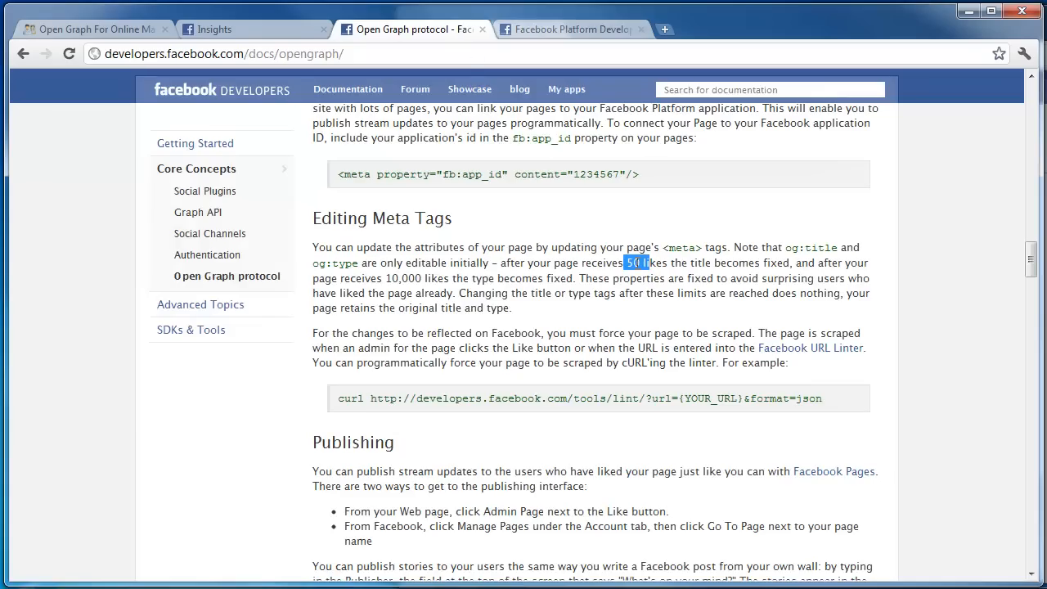
scroll(down, 3)
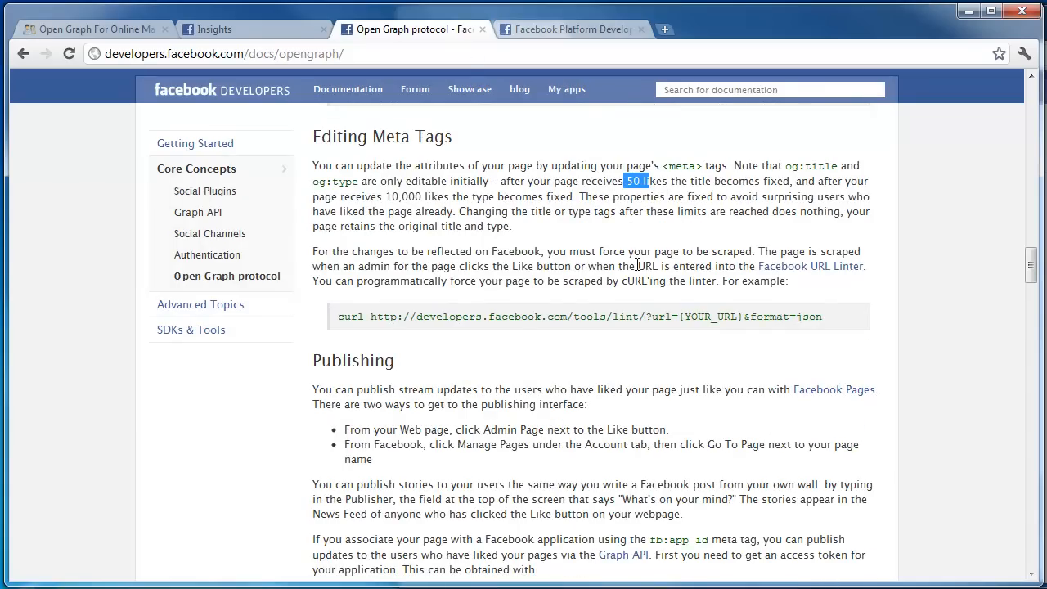
scroll(up, 3)
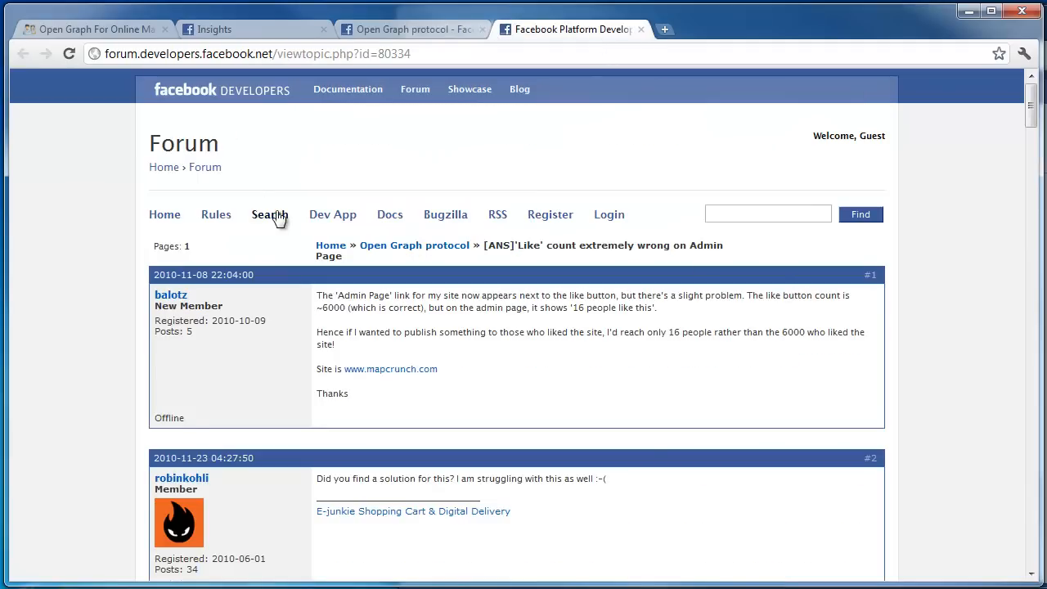
mouse_move(455, 260)
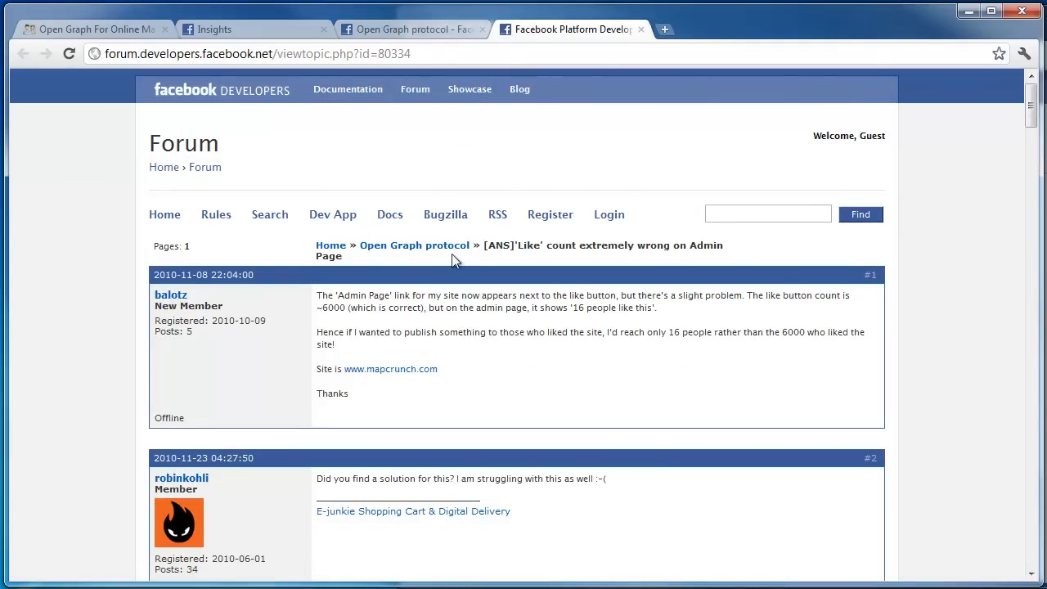
Mark the '16 people like' count in the forum post and read down through the thread's replies.
scroll(down, 3)
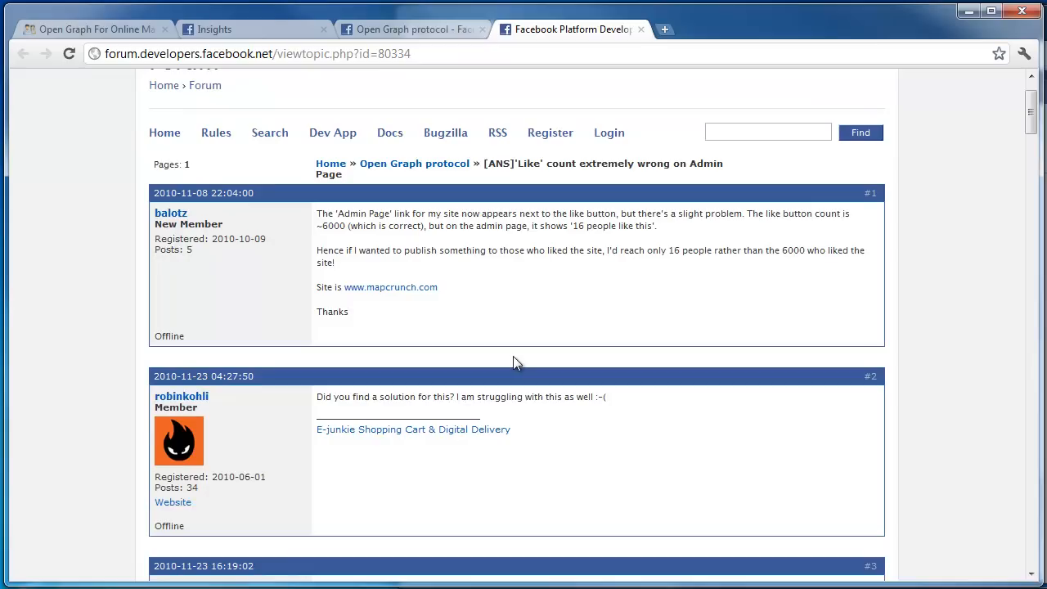
mouse_move(507, 269)
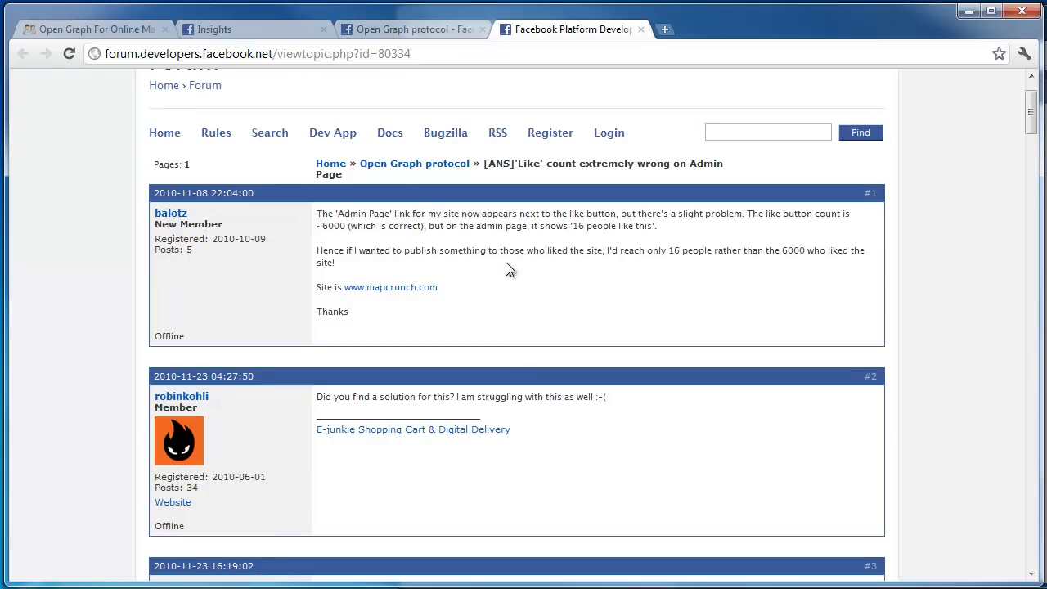
mouse_move(733, 231)
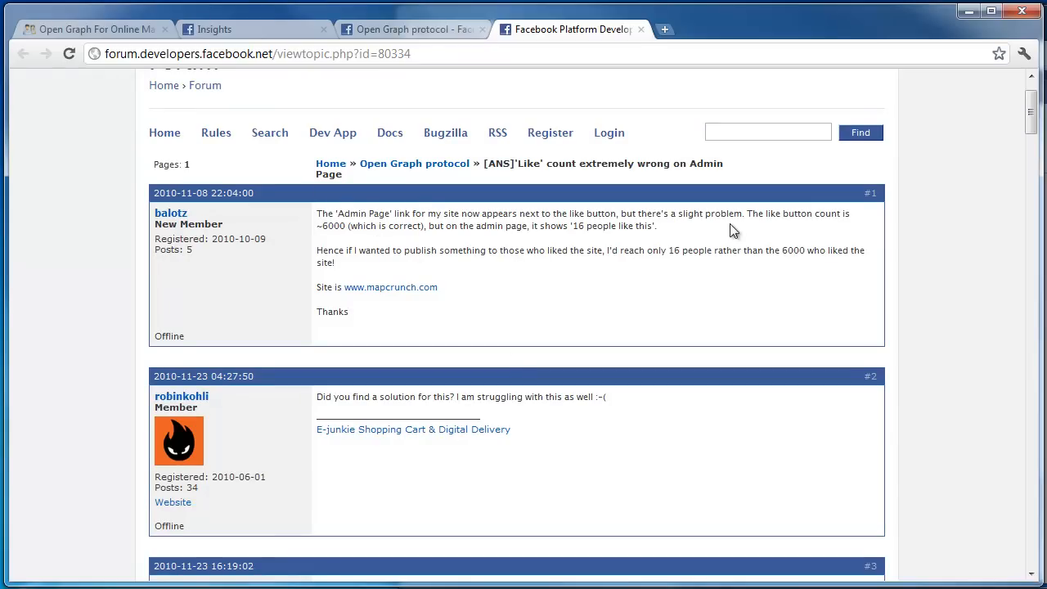
mouse_move(411, 247)
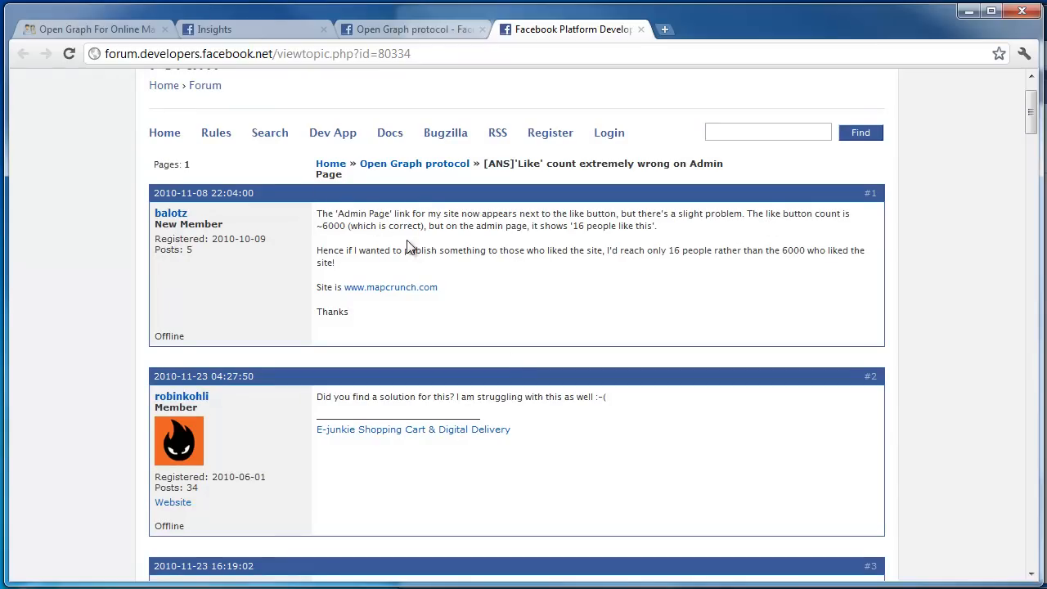
mouse_move(535, 229)
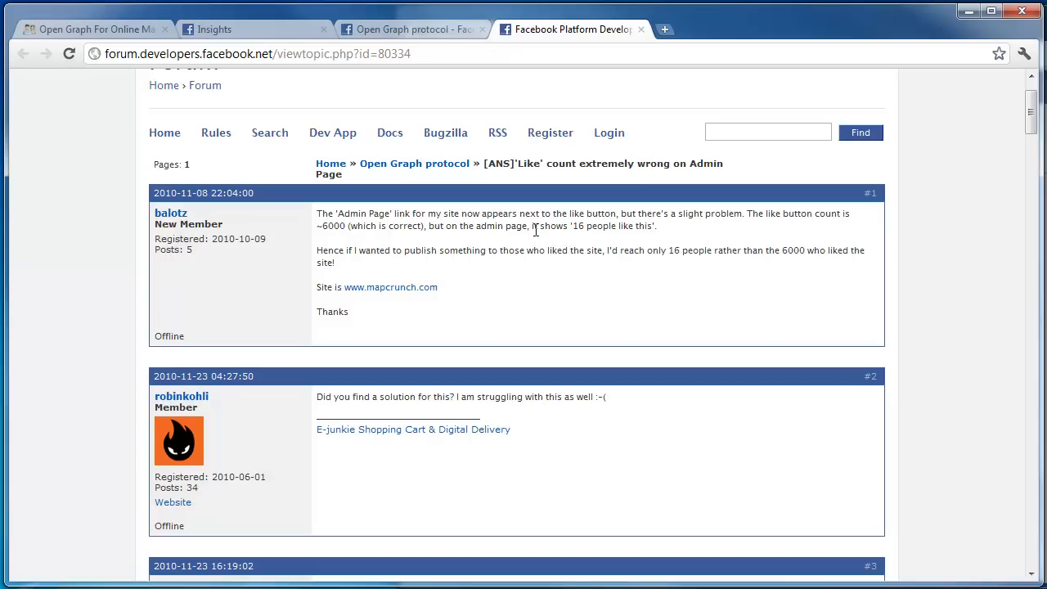
double_click(596, 225)
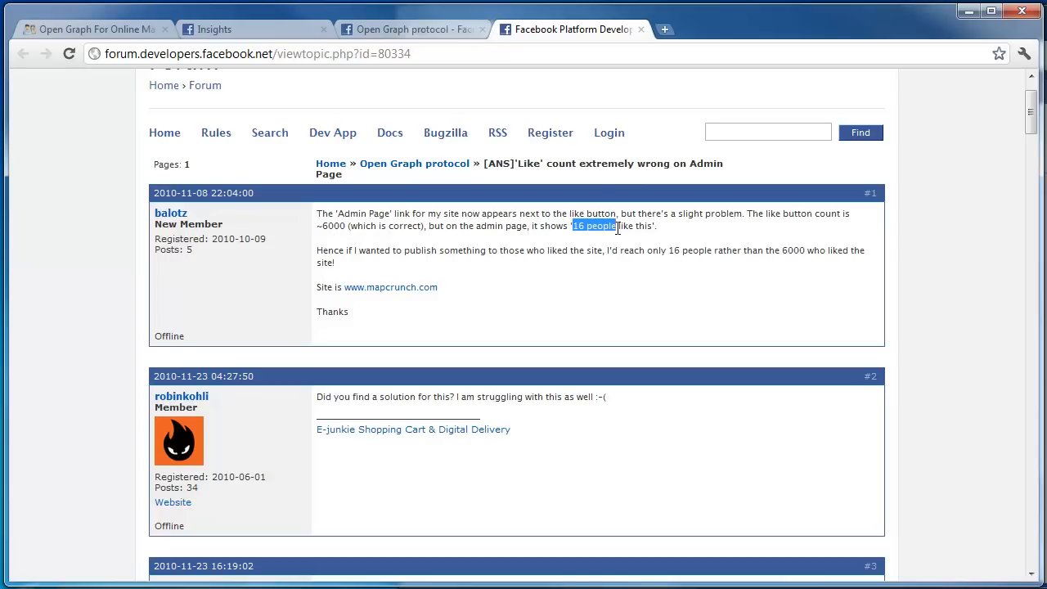
scroll(down, 3)
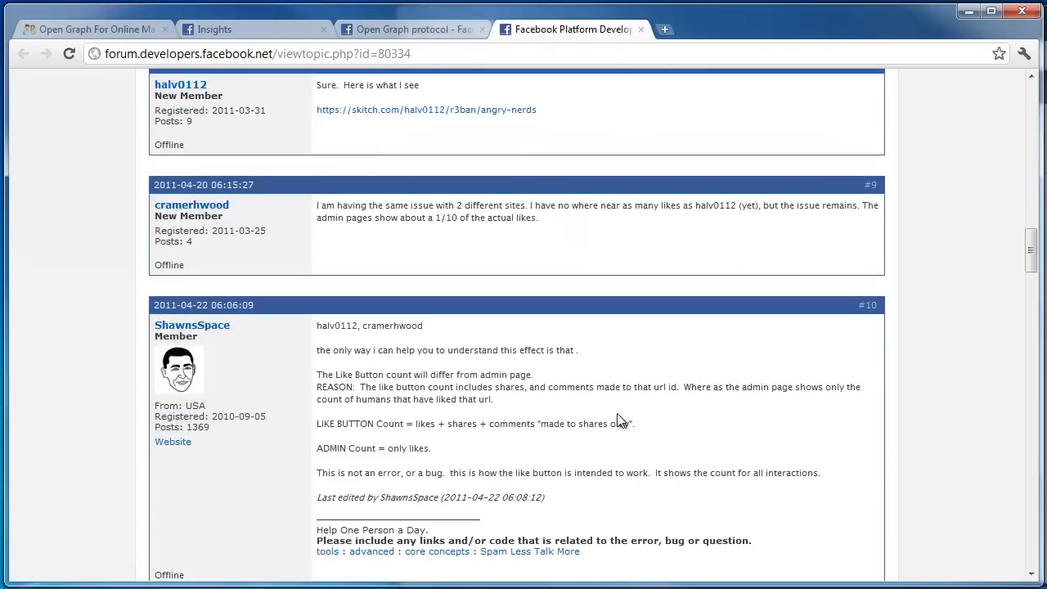
scroll(down, 3)
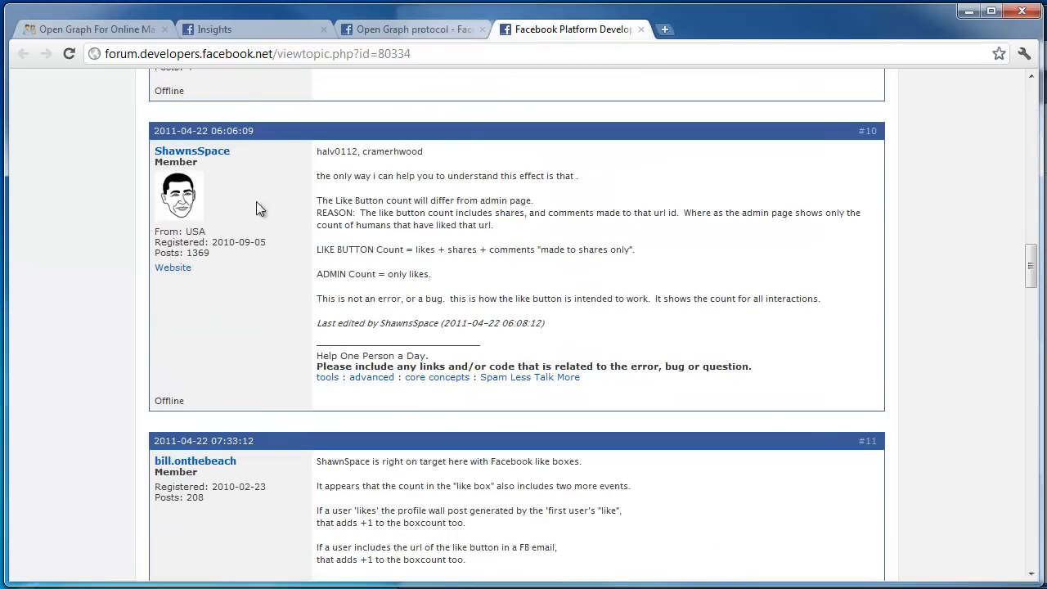
scroll(down, 3)
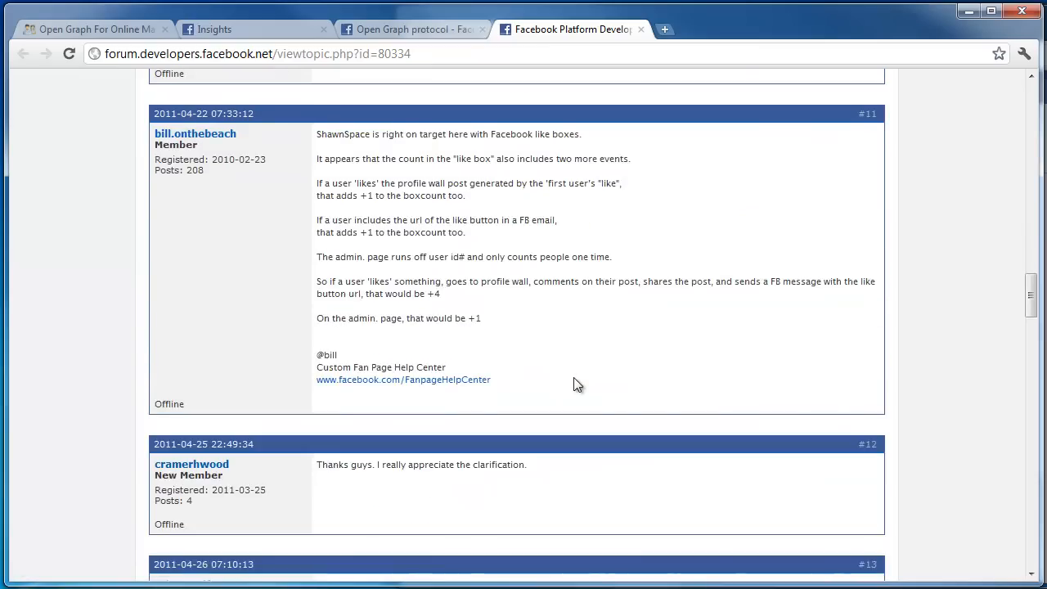
scroll(down, 3)
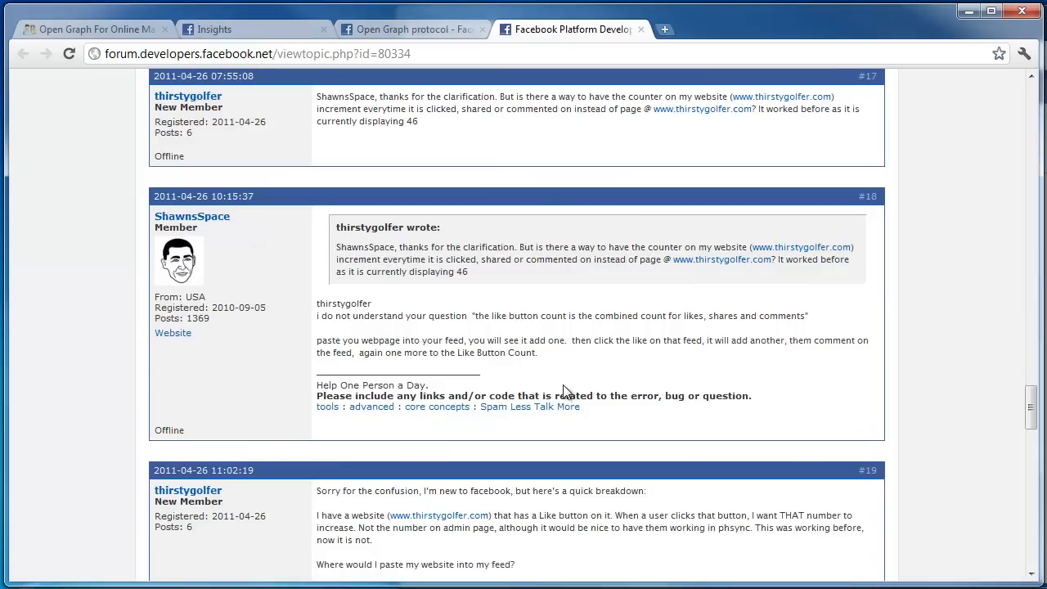
scroll(down, 3)
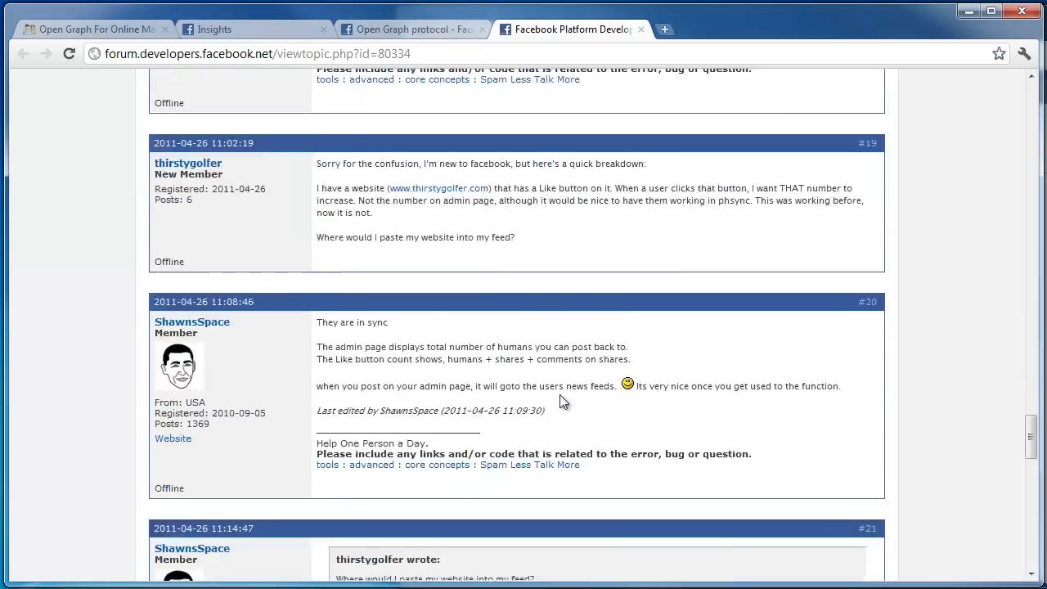
scroll(down, 3)
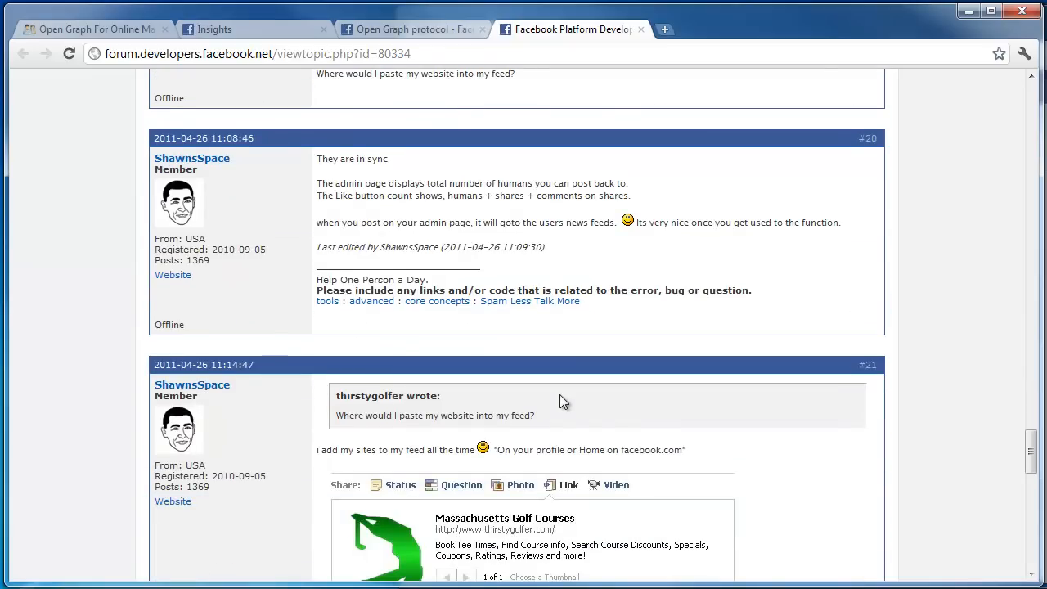
Reread the replies about mismatched Like counts, then return to the Open Graph For Online Marketing post.
scroll(up, 3)
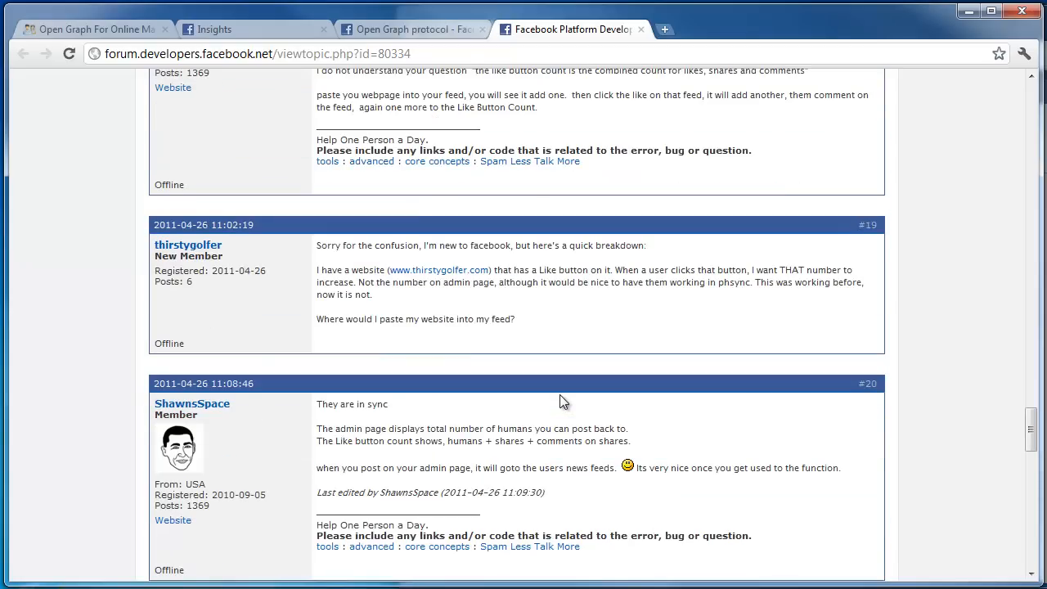
mouse_move(232, 471)
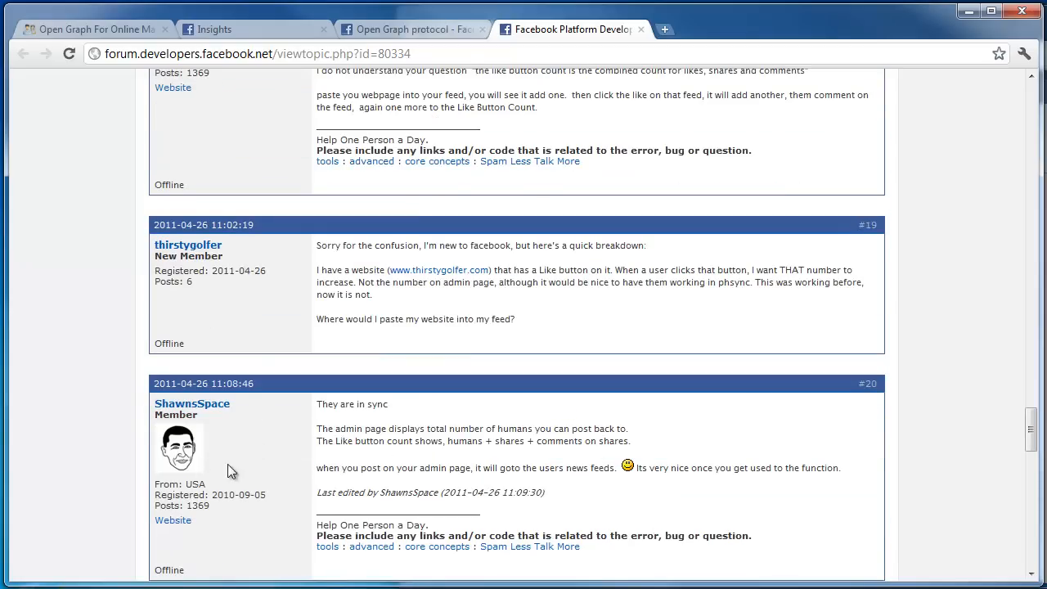
scroll(up, 3)
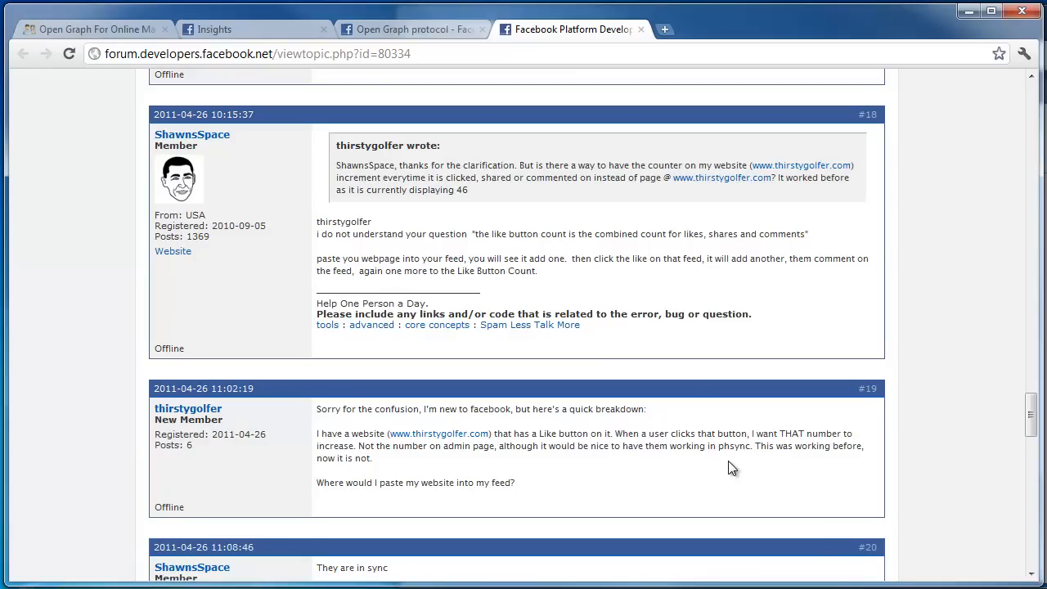
mouse_move(792, 361)
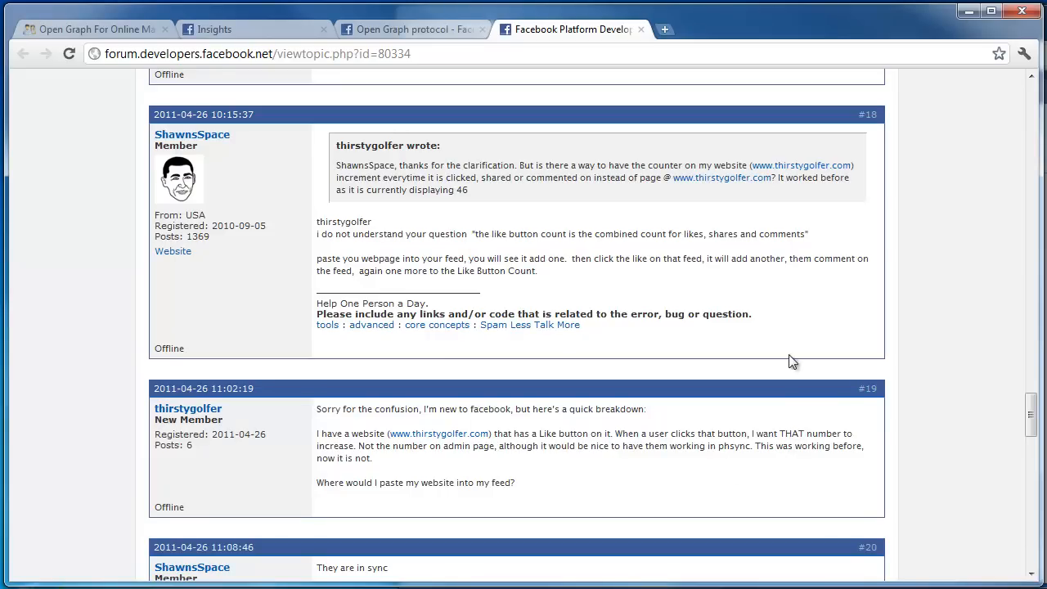
scroll(up, 3)
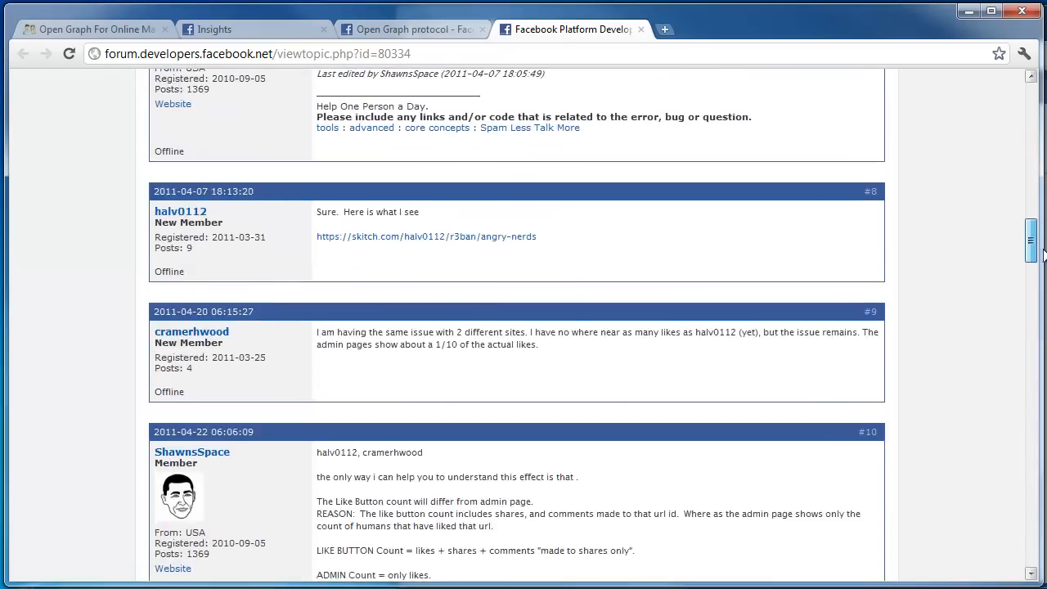
scroll(up, 3)
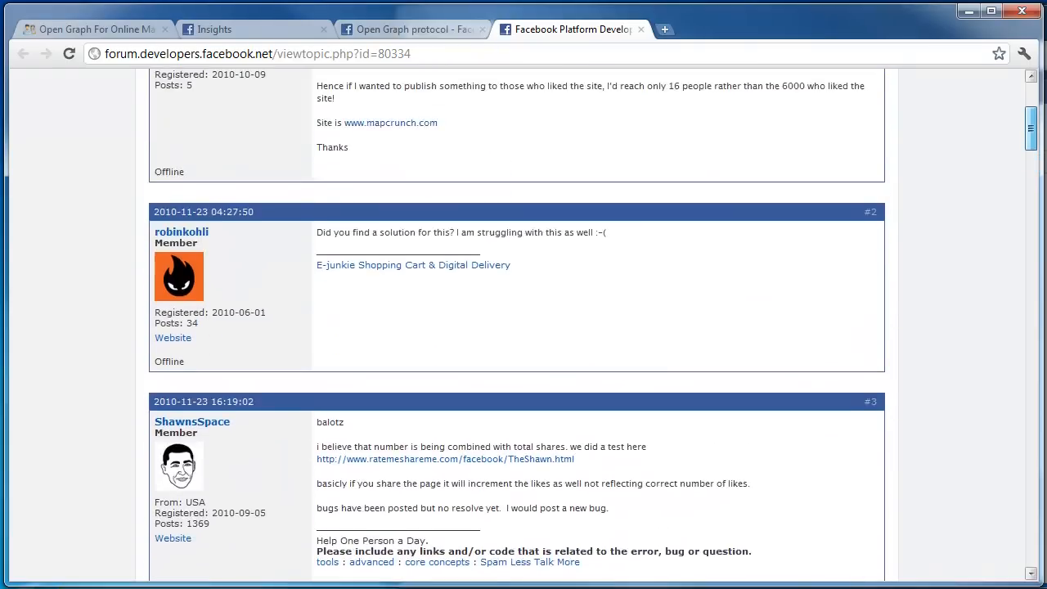
scroll(up, 3)
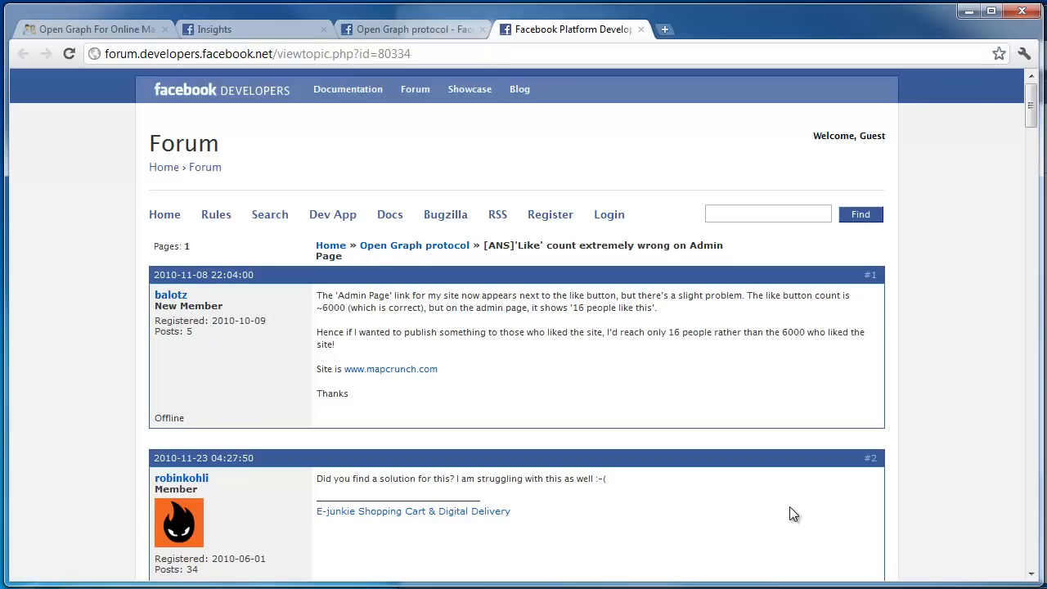
mouse_move(962, 277)
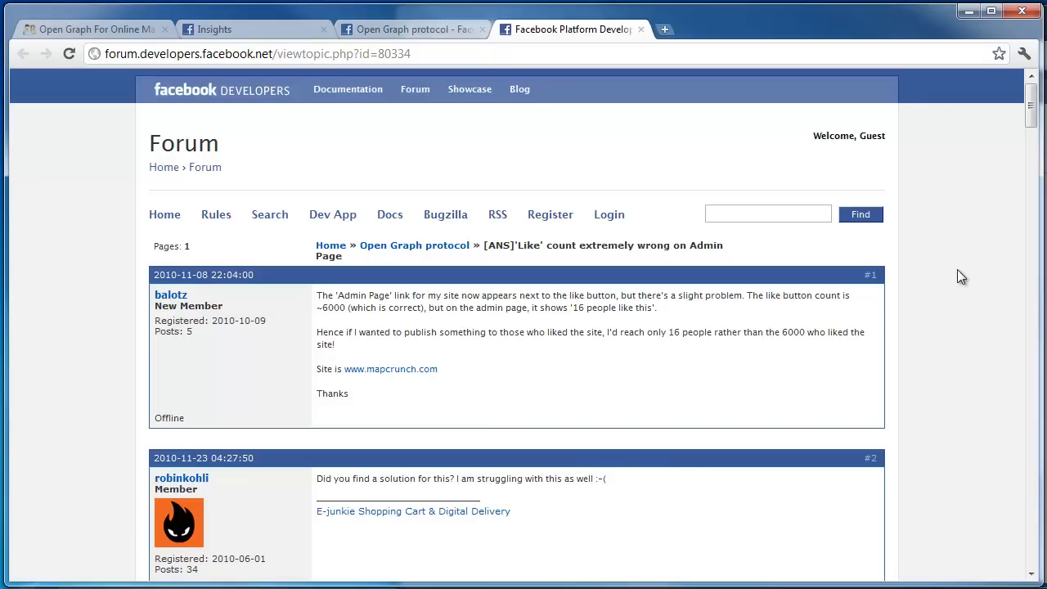
scroll(down, 3)
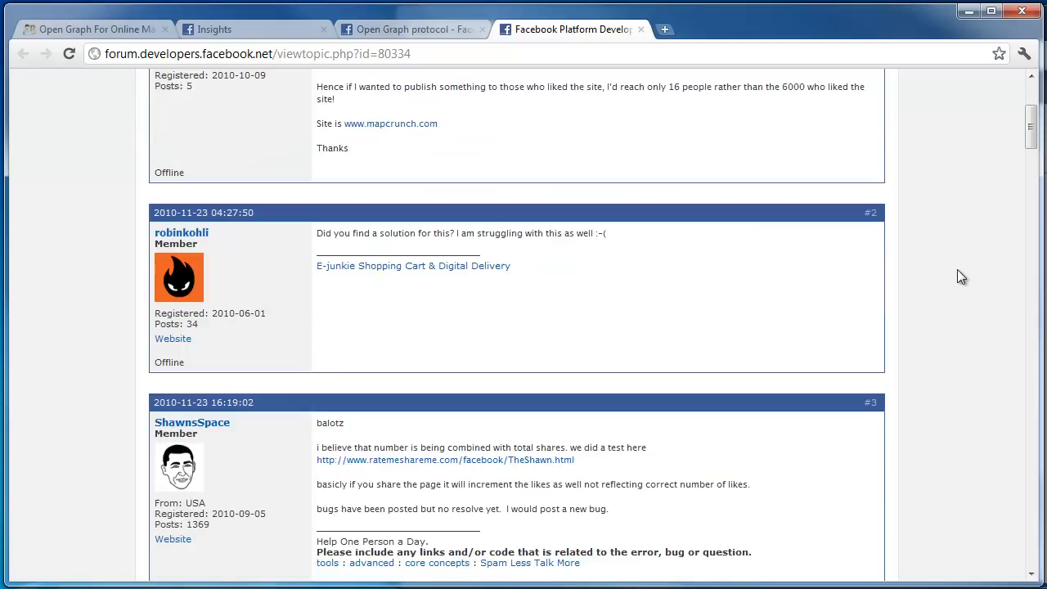
scroll(down, 3)
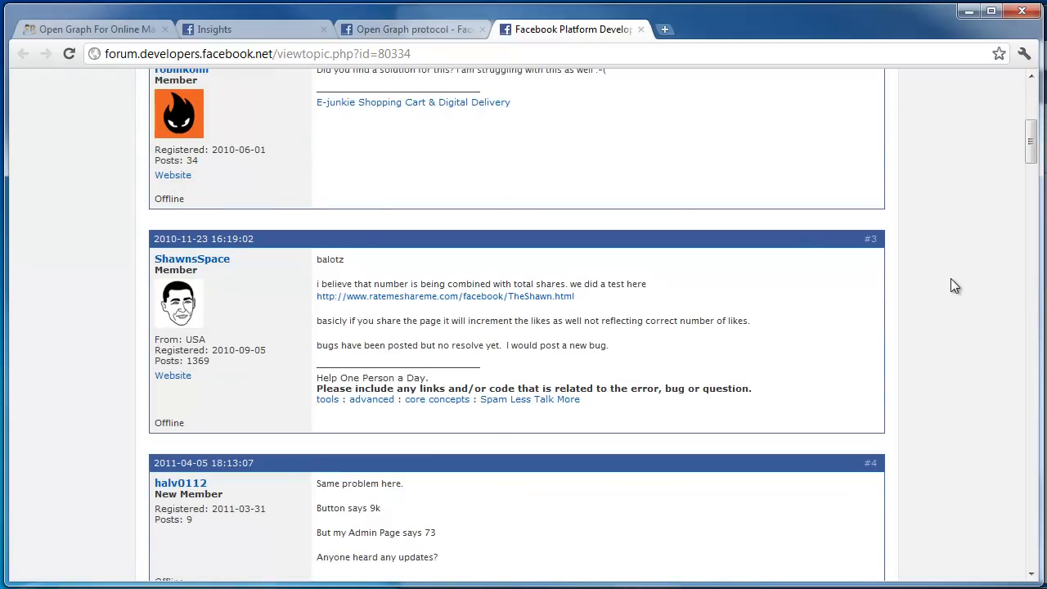
scroll(up, 3)
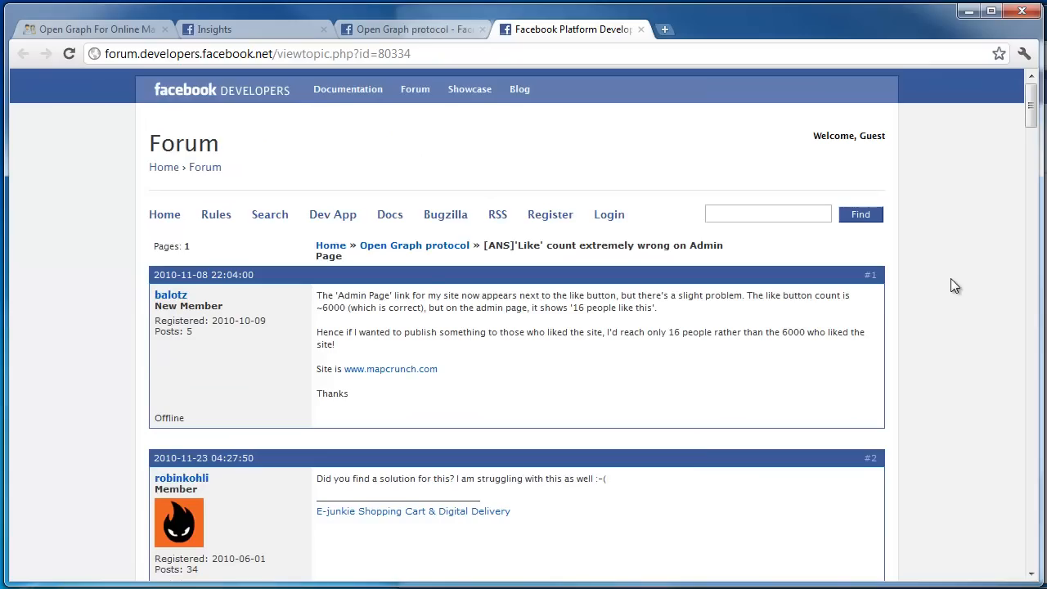
mouse_move(521, 210)
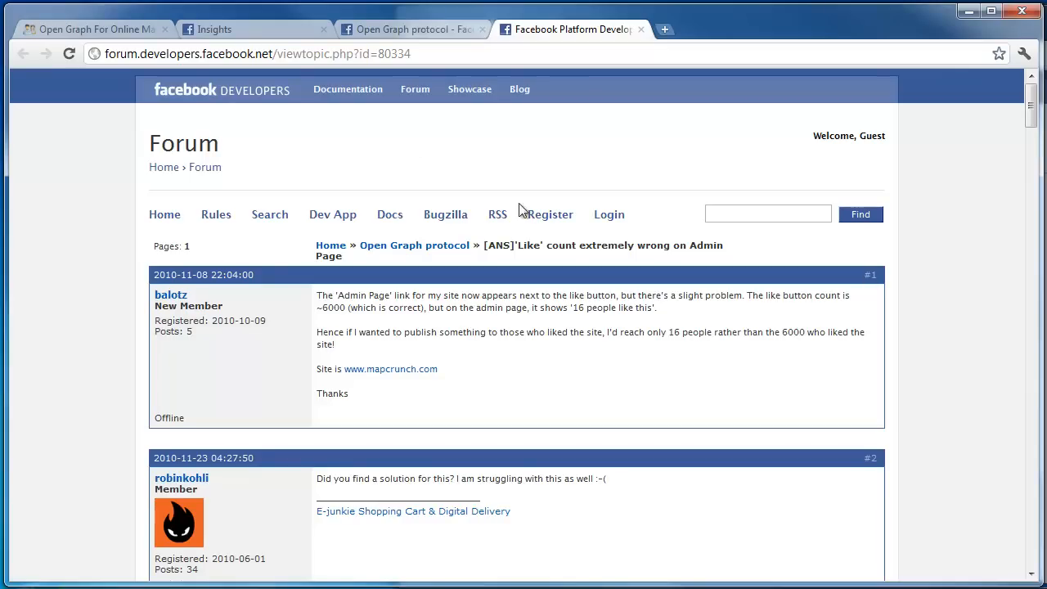
click(91, 30)
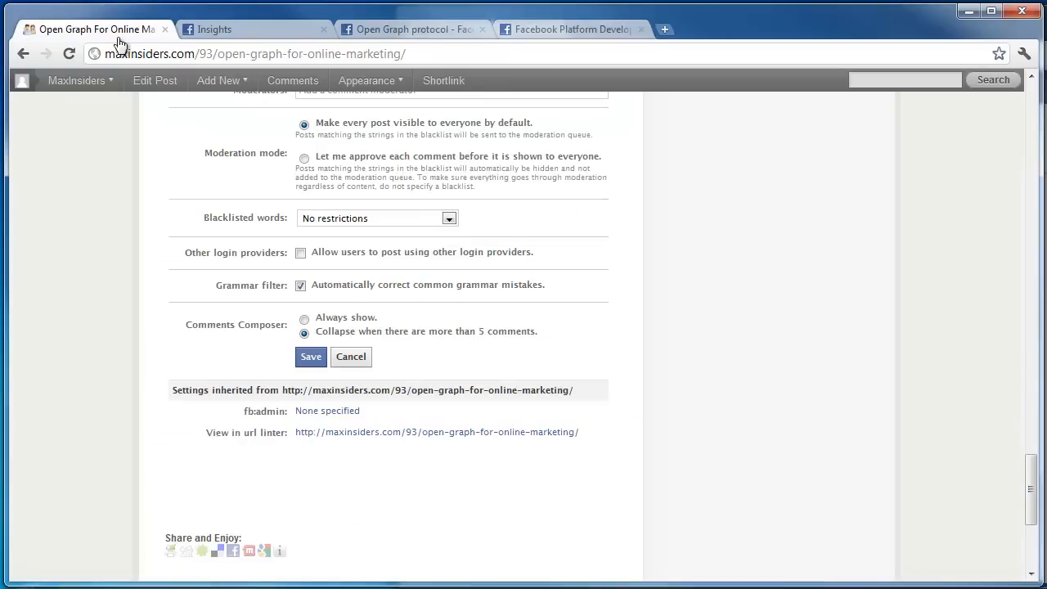
mouse_move(582, 286)
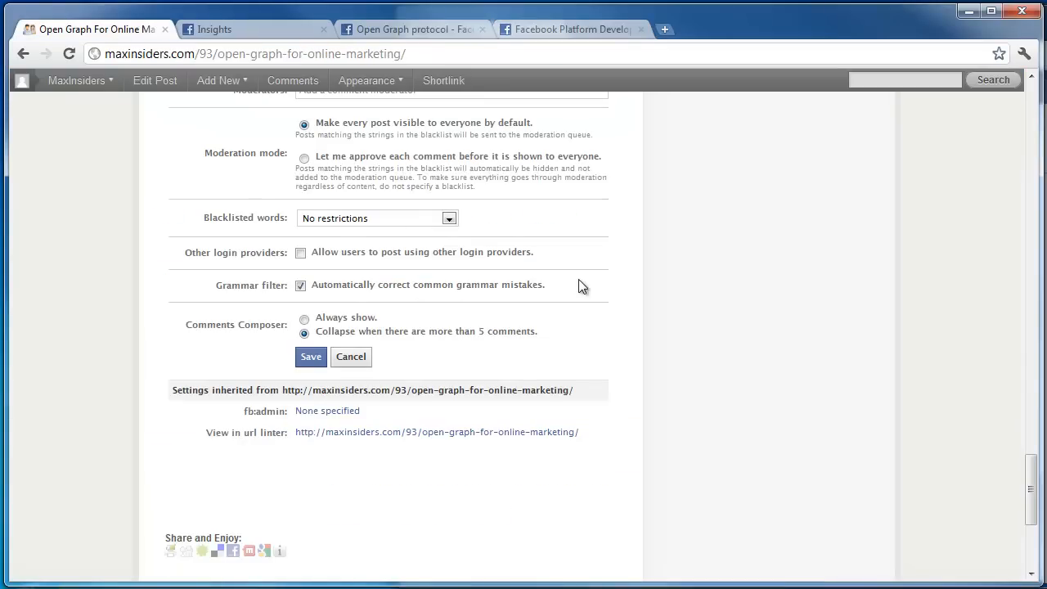
Open the Open Graph For Online Marketing post in the WordPress editor via Edit Post.
scroll(up, 3)
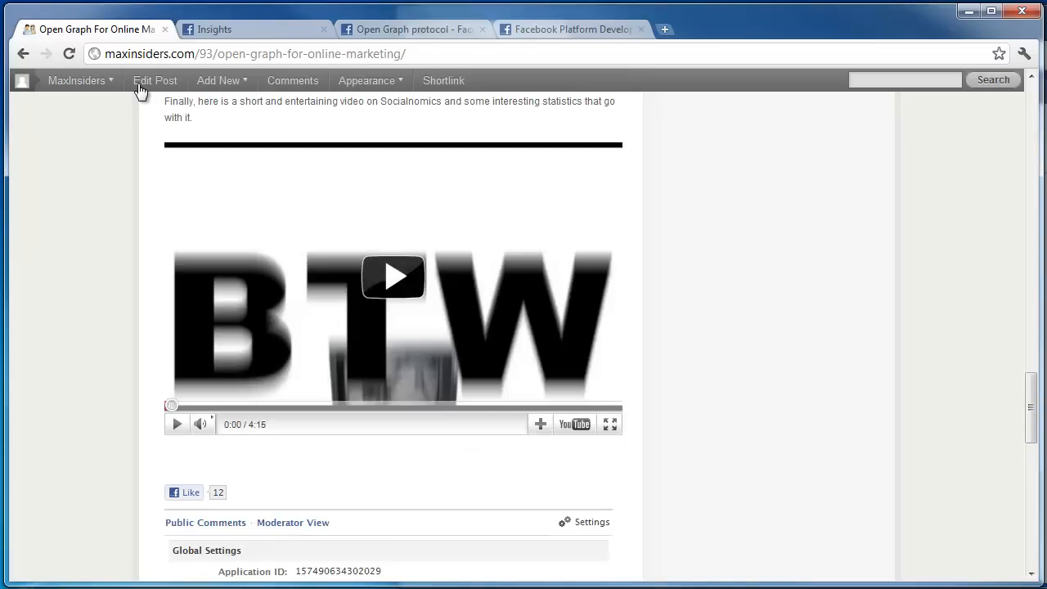
mouse_move(278, 203)
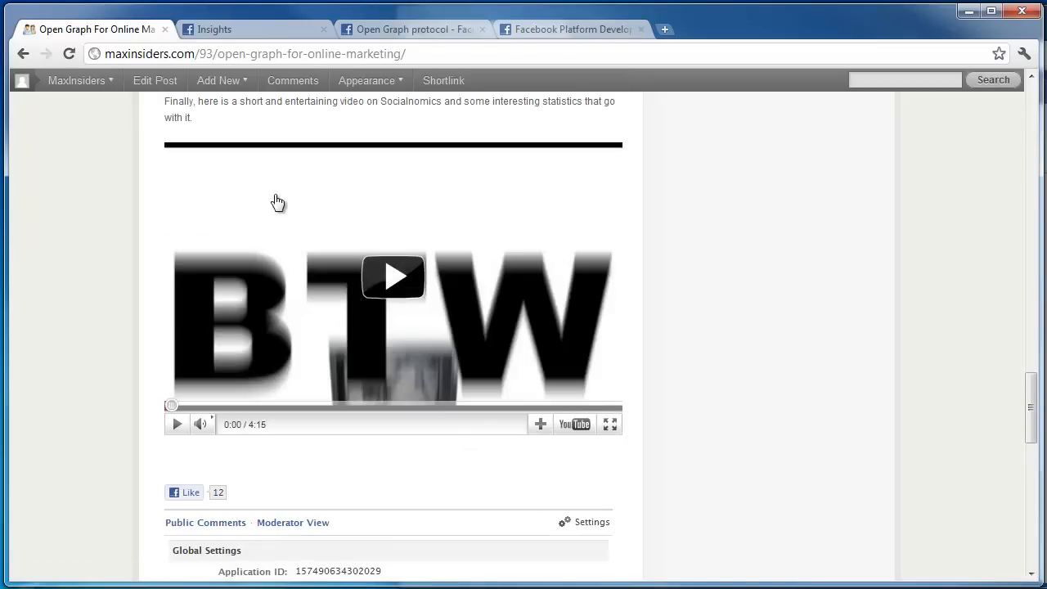
click(154, 80)
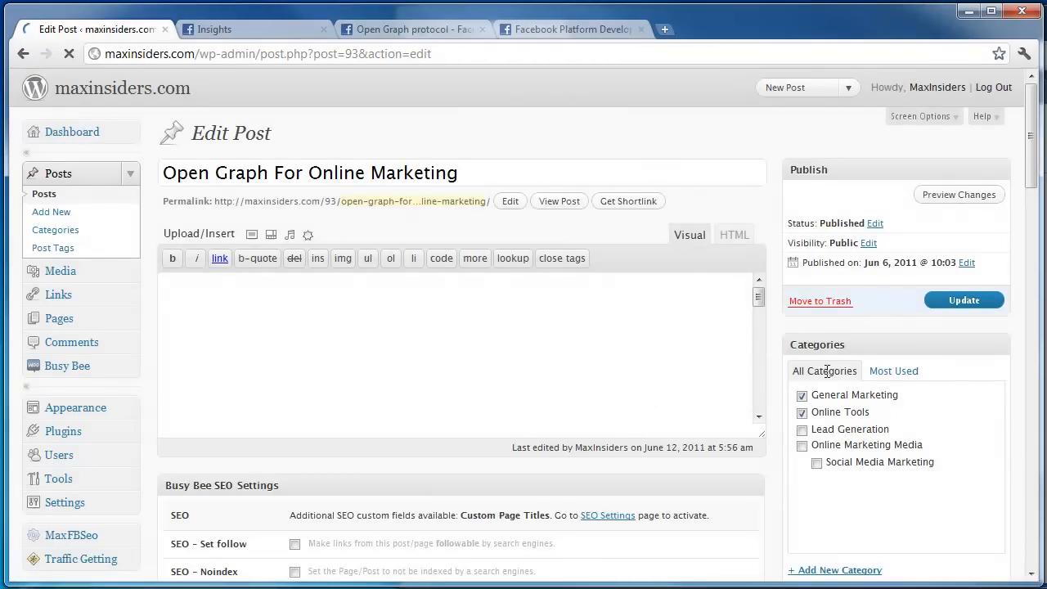
scroll(down, 3)
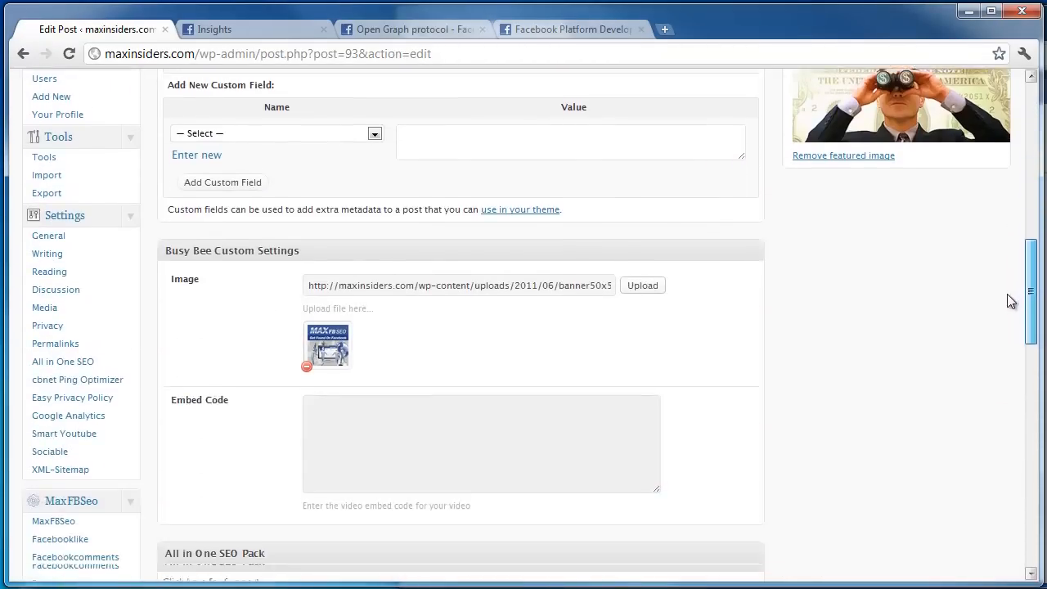
scroll(down, 3)
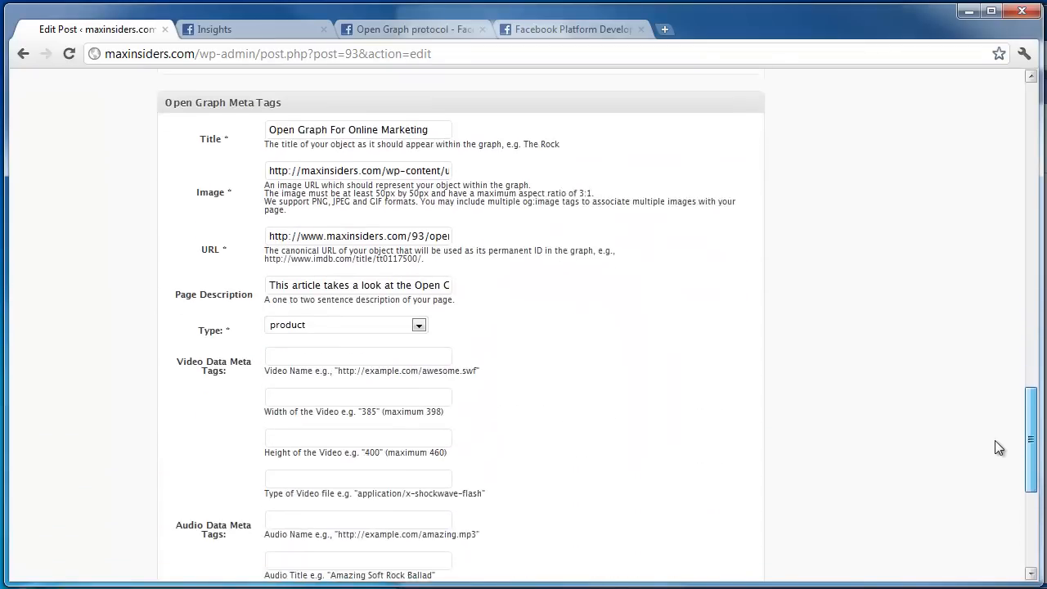
scroll(down, 3)
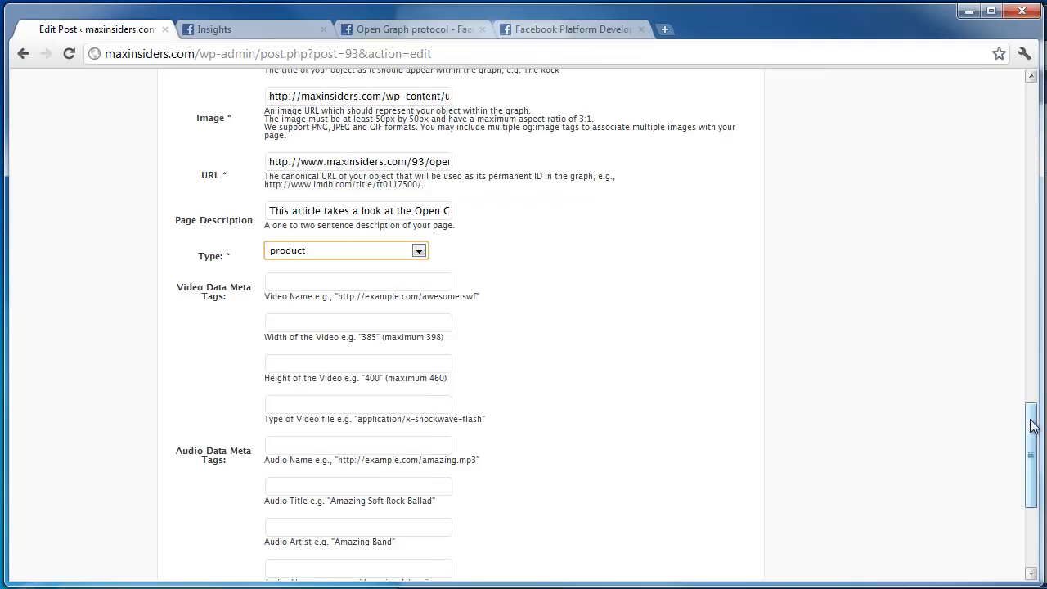
scroll(up, 3)
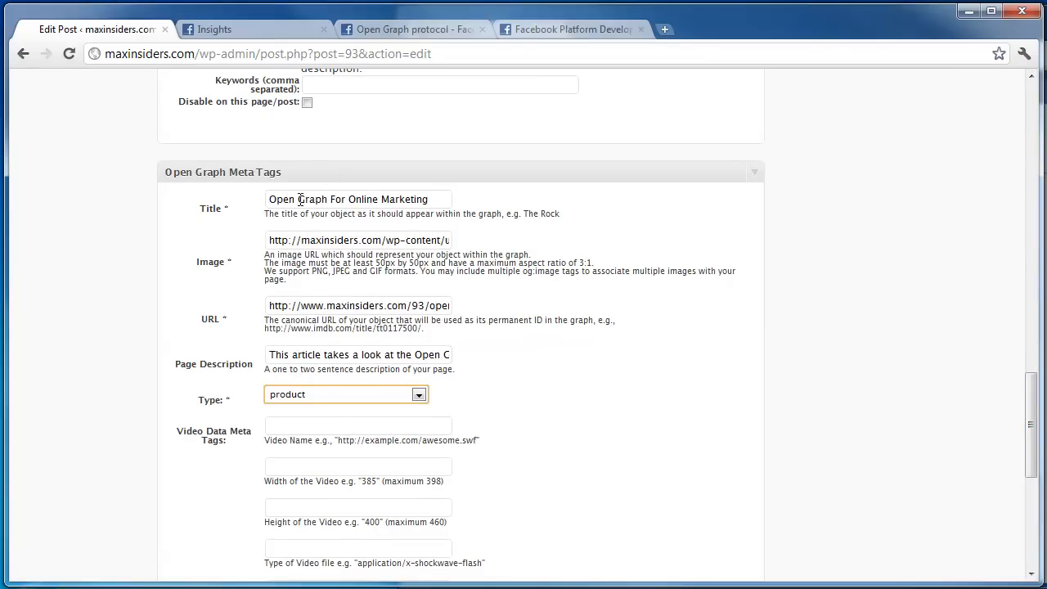
double_click(311, 200)
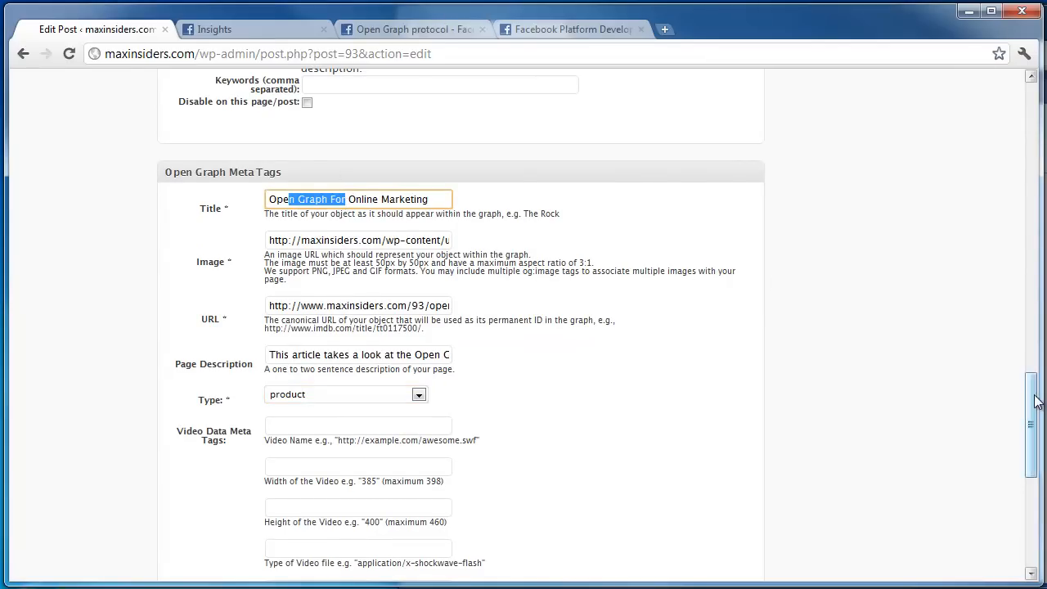
scroll(up, 3)
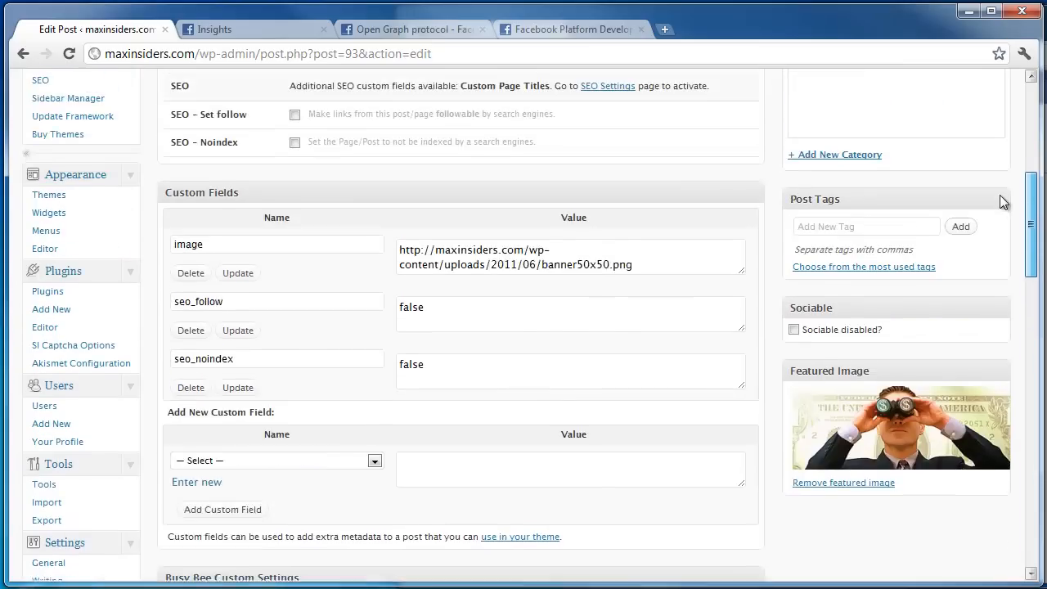
scroll(up, 3)
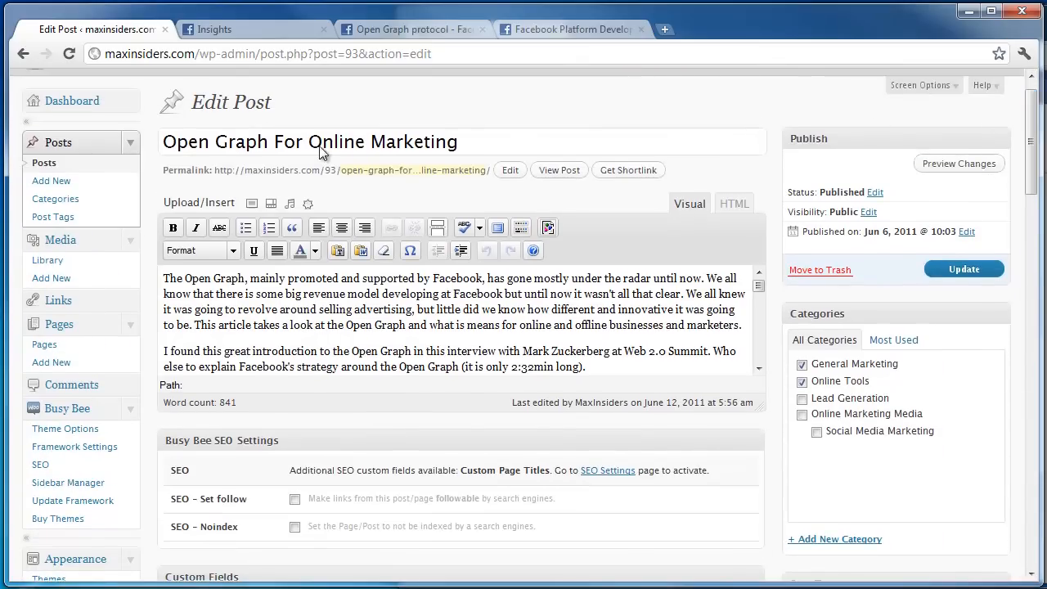
scroll(down, 3)
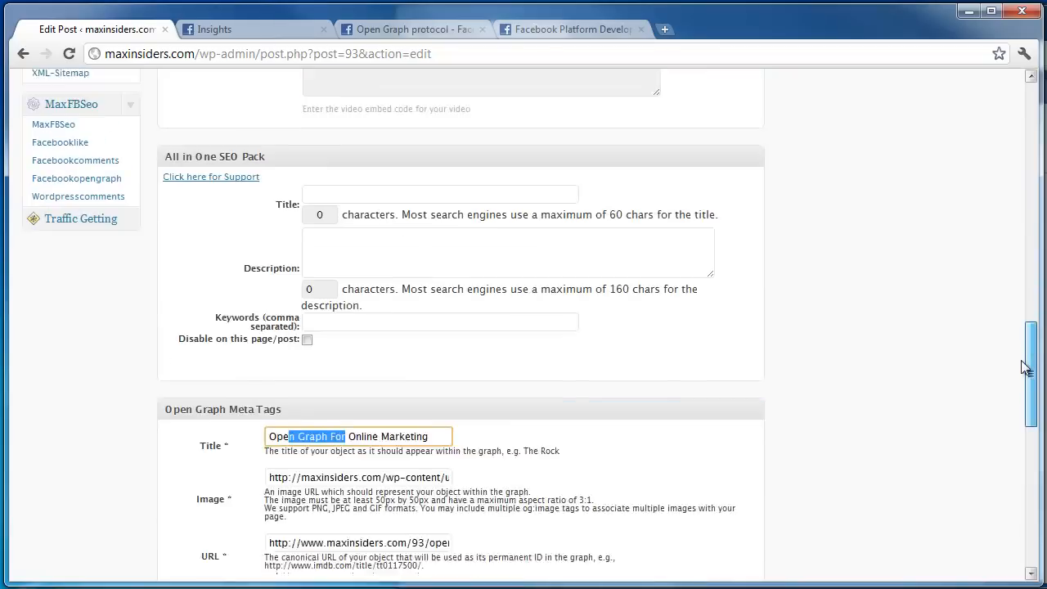
scroll(down, 3)
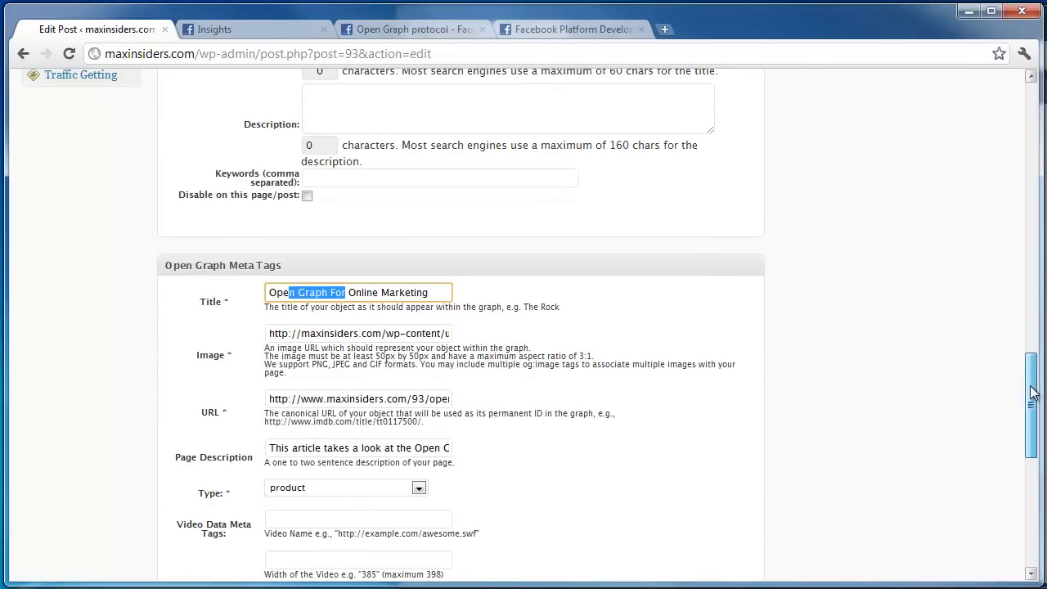
scroll(down, 3)
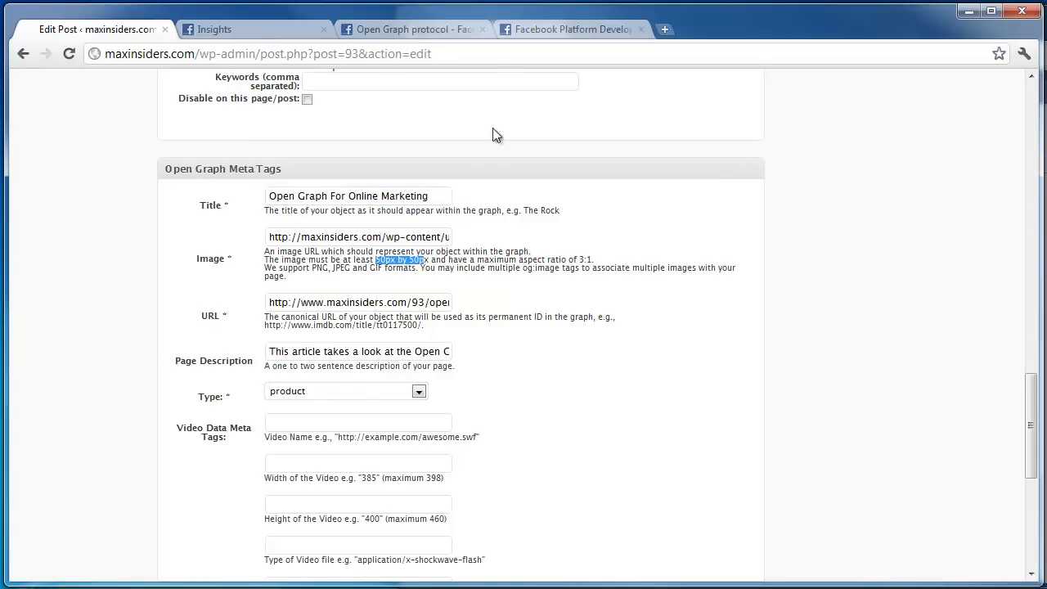
mouse_move(530, 44)
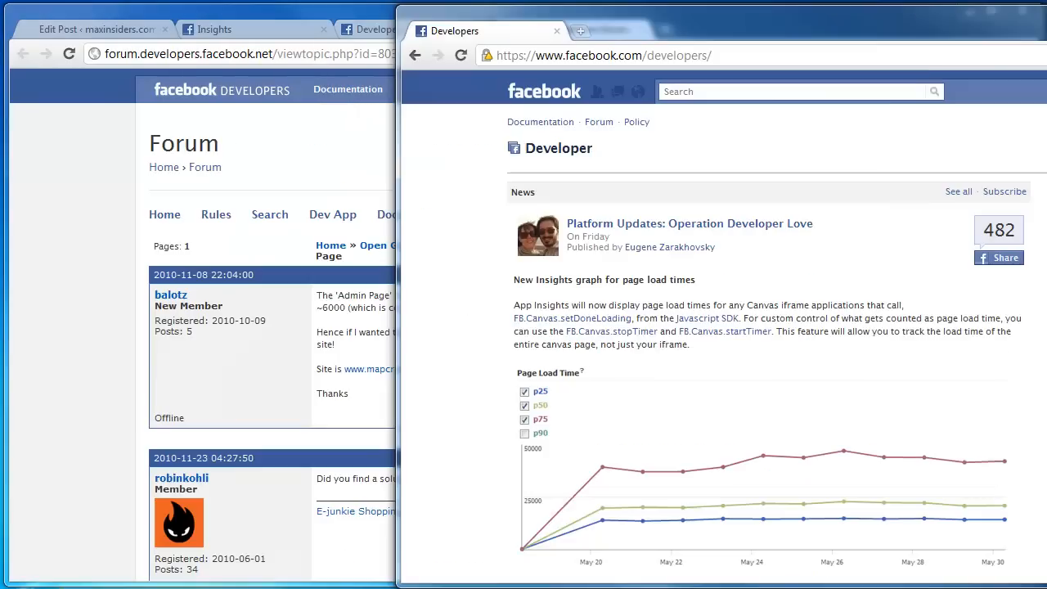
mouse_move(666, 242)
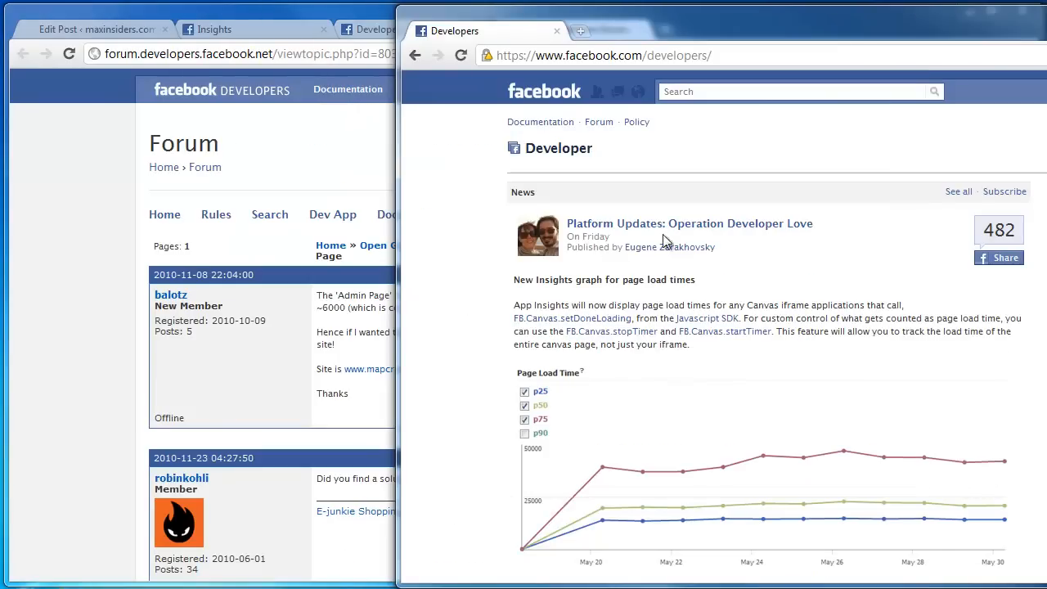
mouse_move(604, 228)
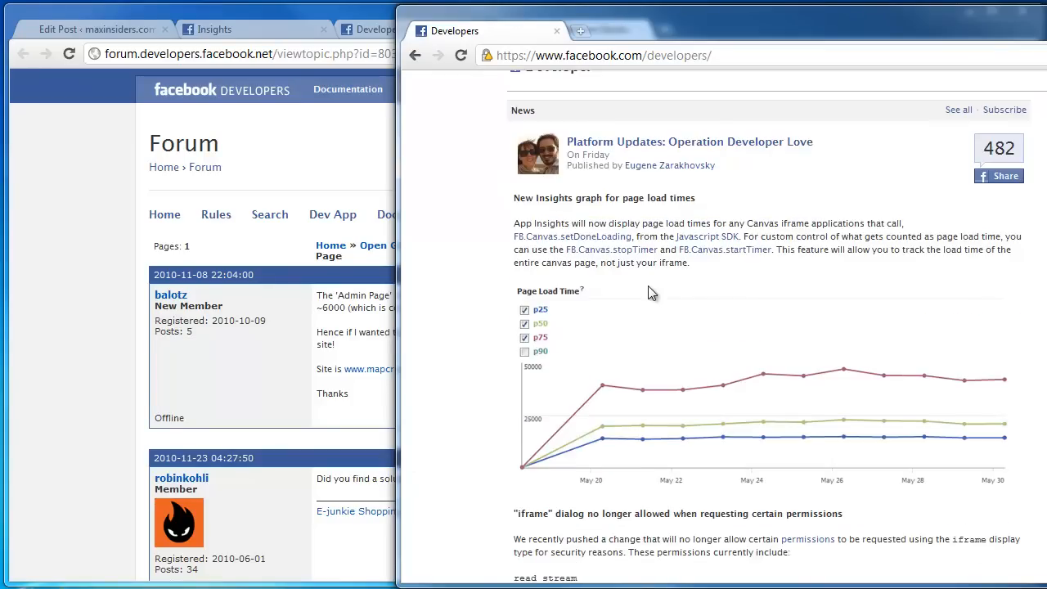
scroll(down, 3)
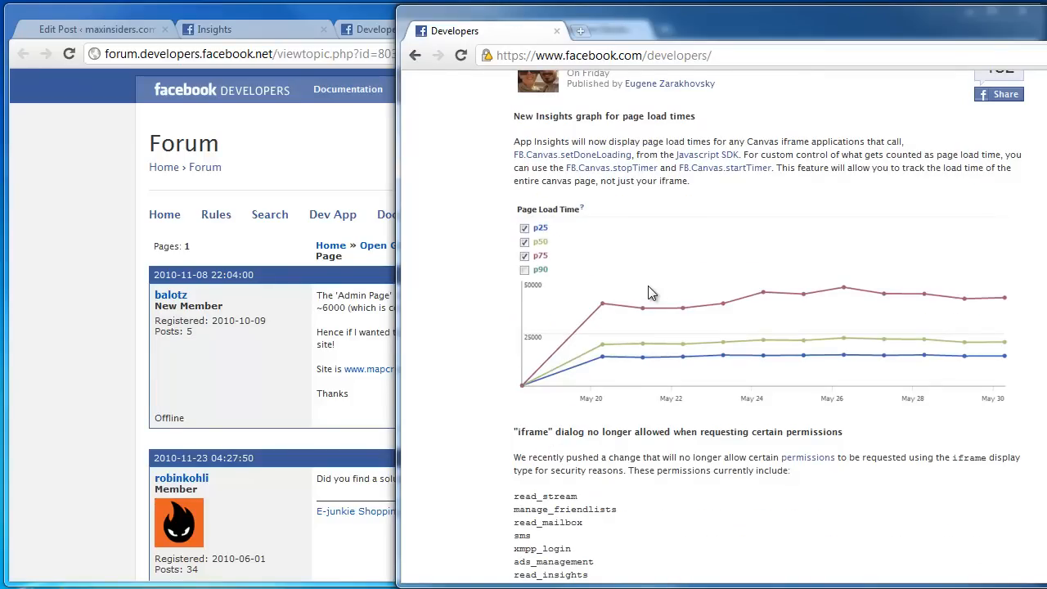
scroll(down, 3)
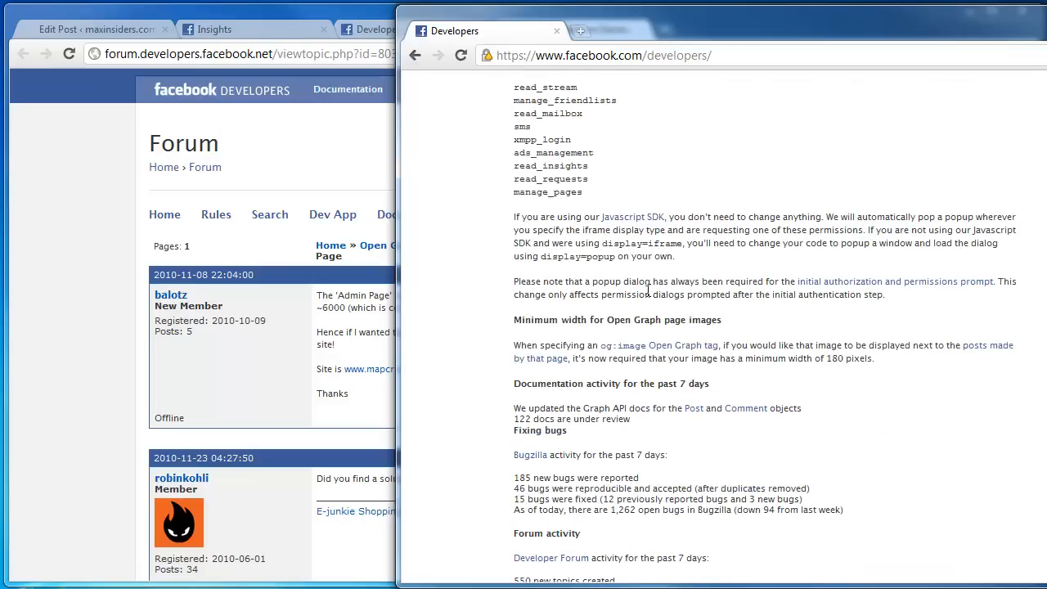
mouse_move(605, 351)
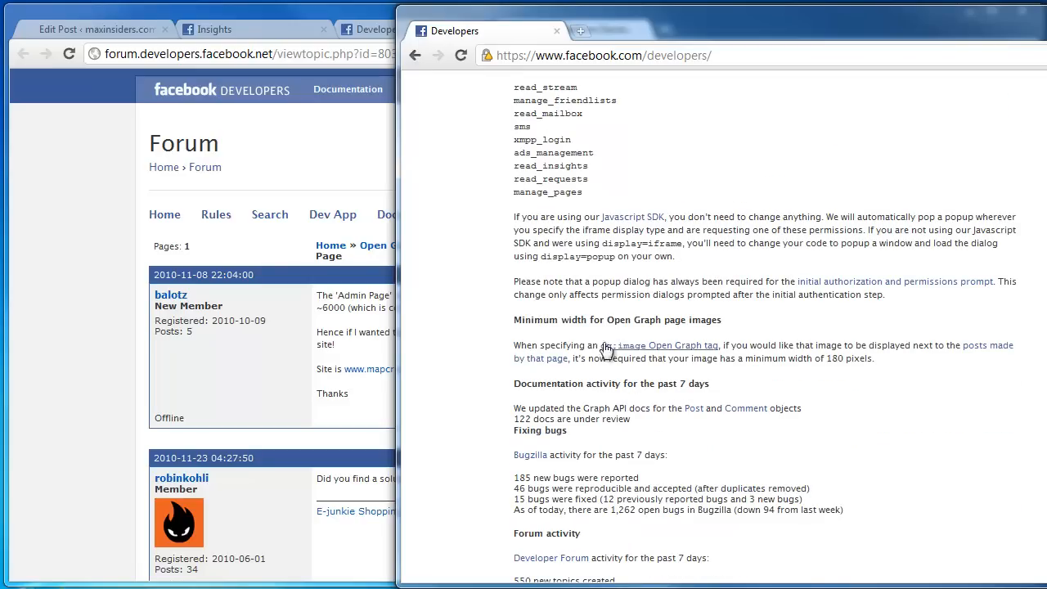
mouse_move(831, 314)
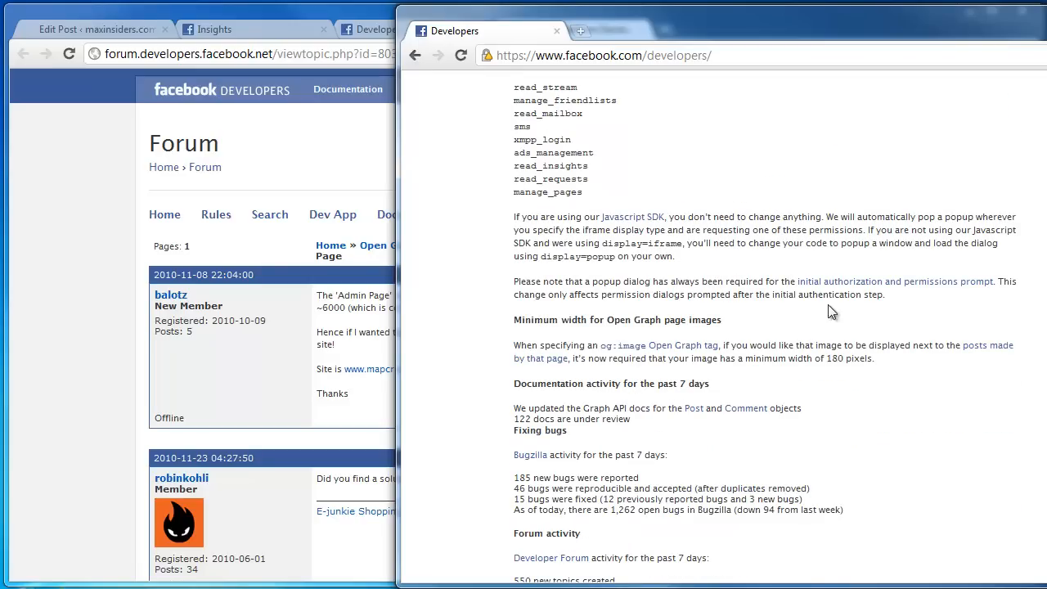
mouse_move(549, 360)
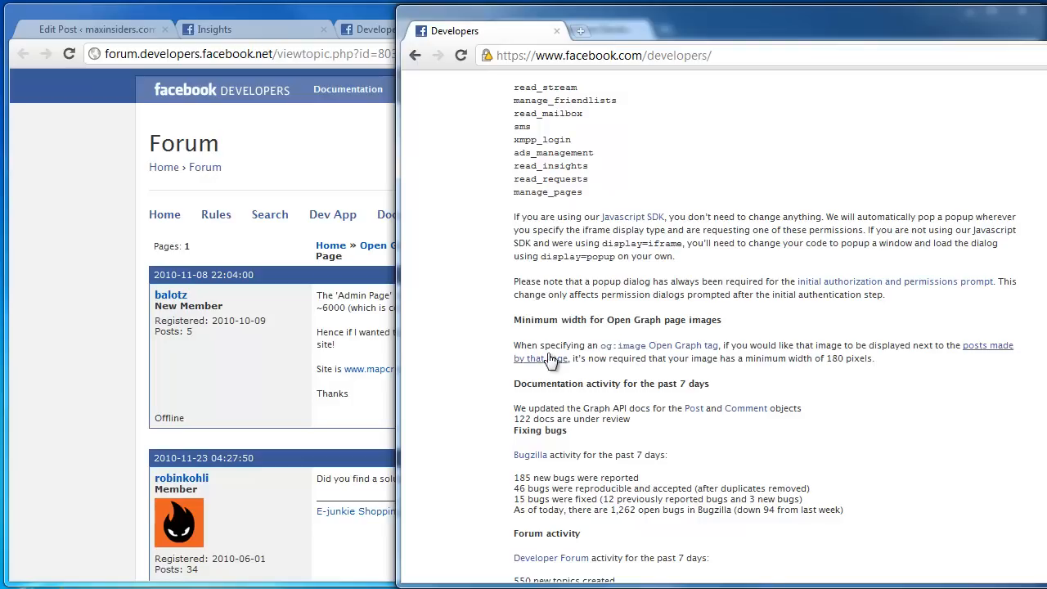
mouse_move(661, 347)
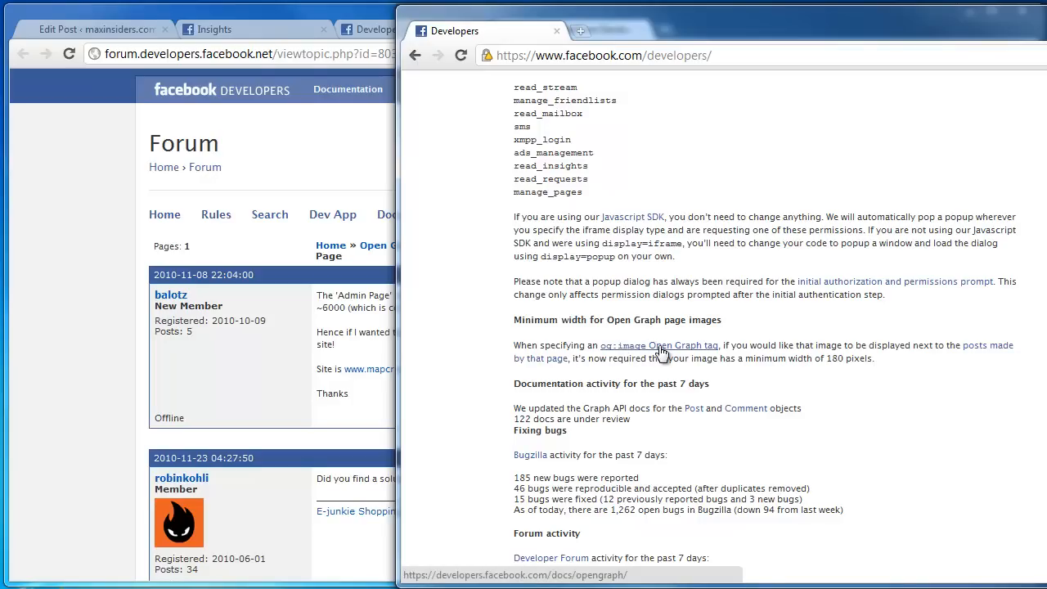
mouse_move(681, 354)
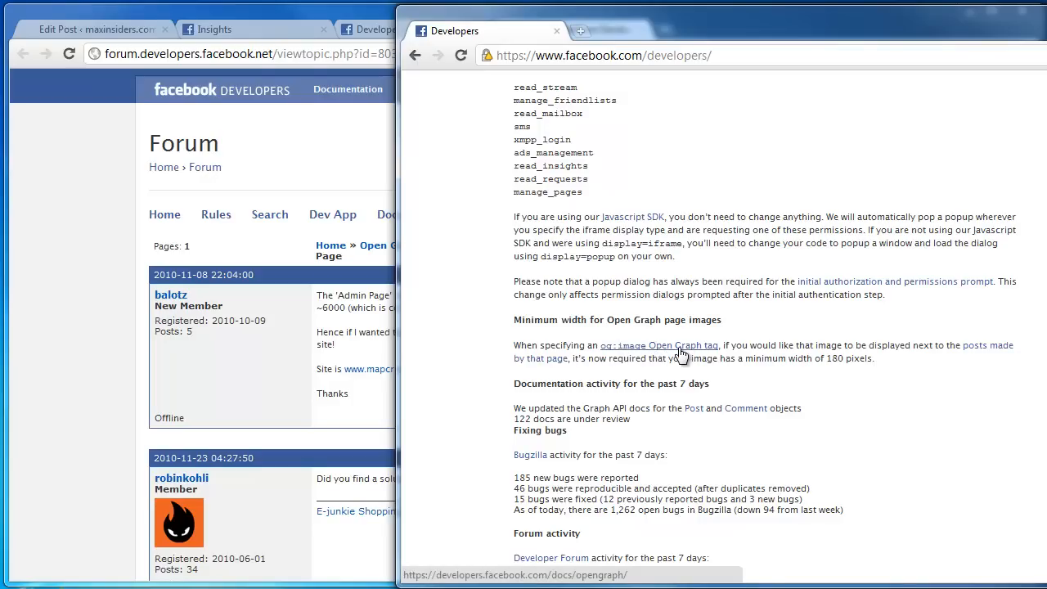
mouse_move(527, 373)
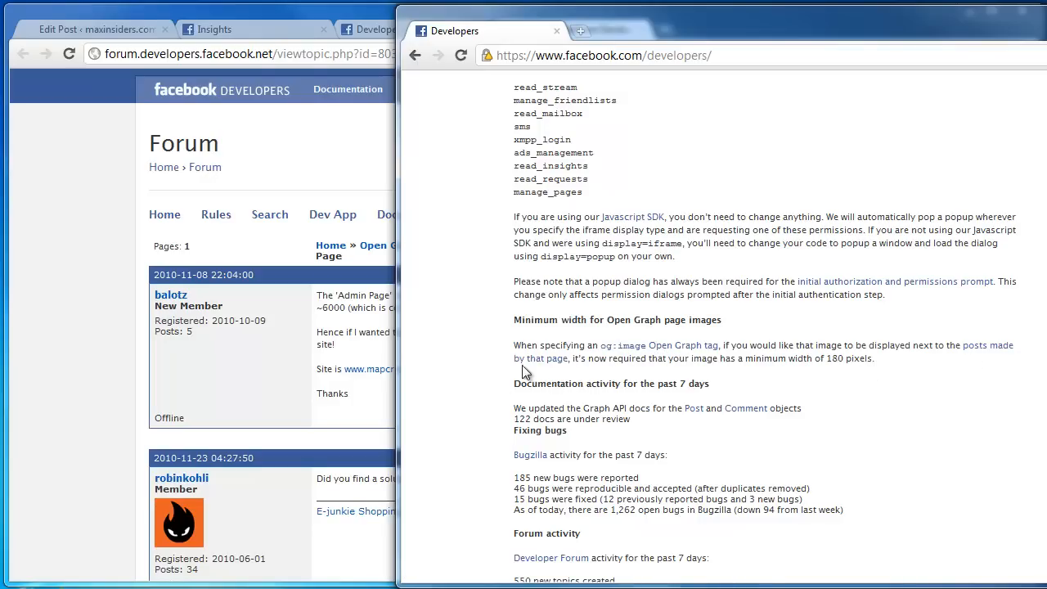
mouse_move(723, 370)
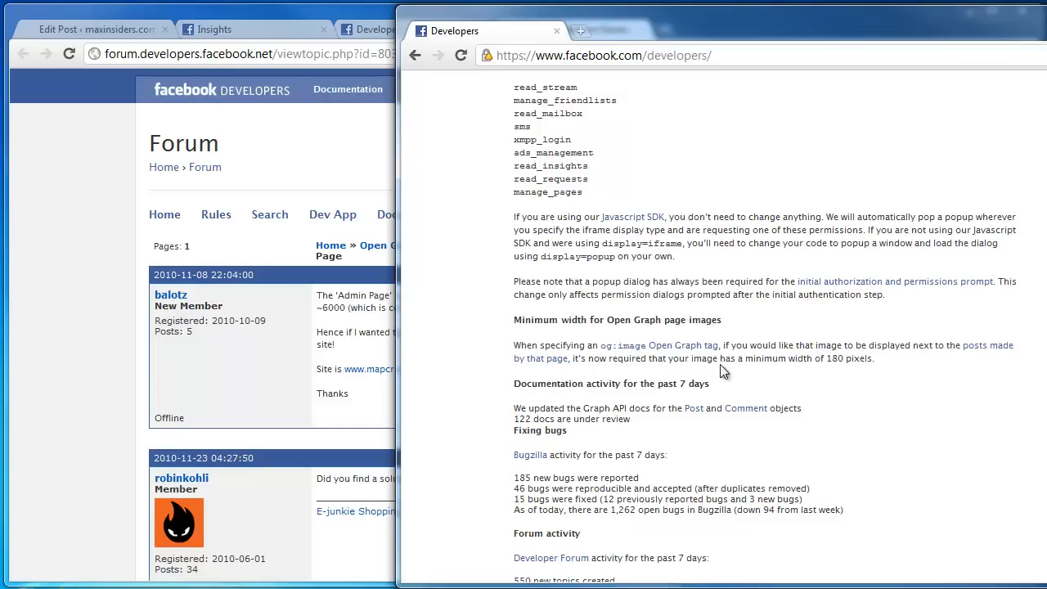
mouse_move(880, 368)
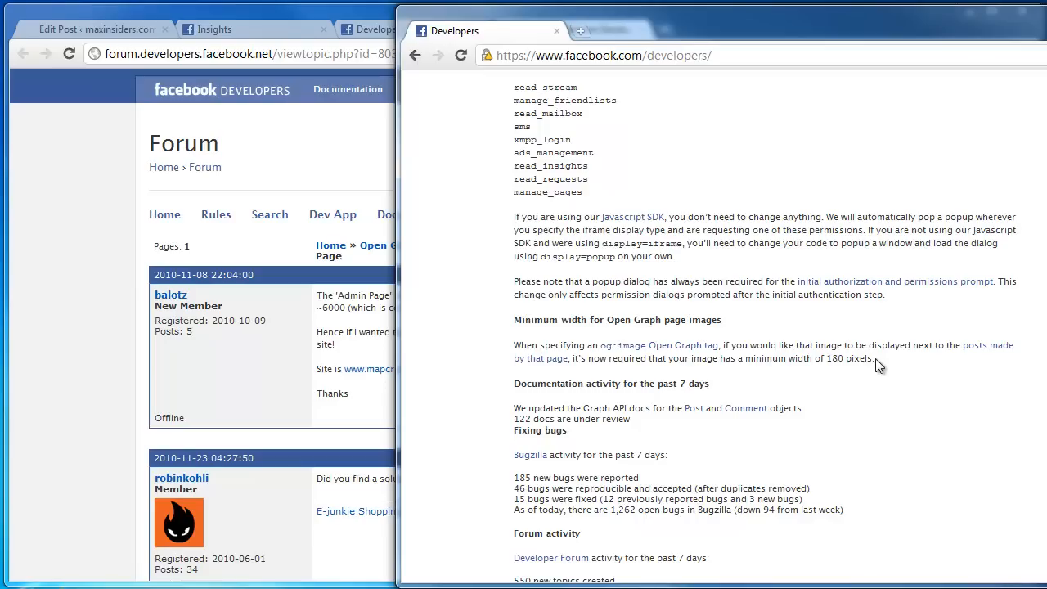
mouse_move(517, 497)
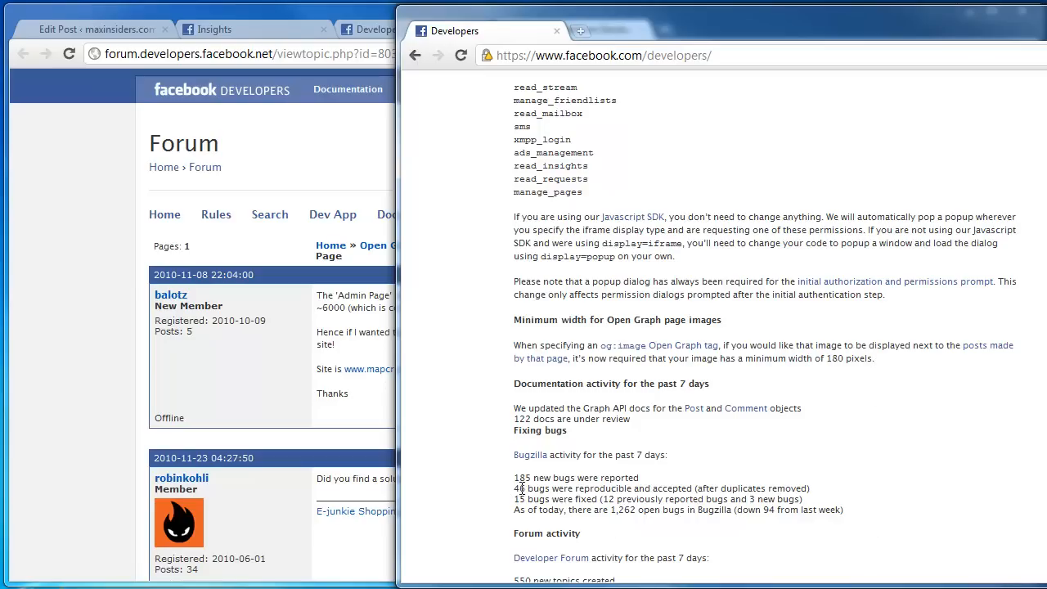
mouse_move(516, 499)
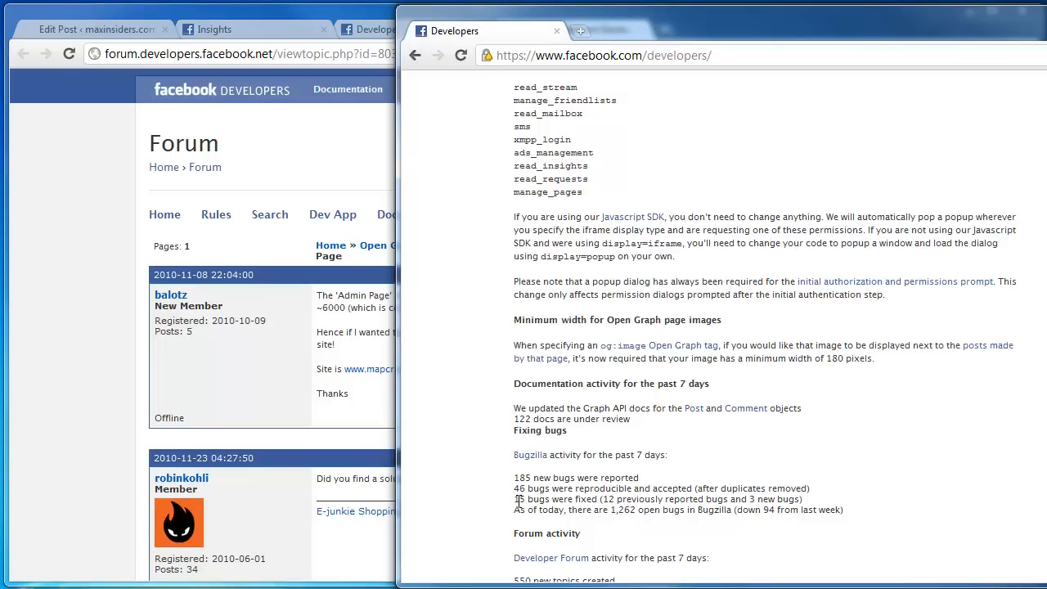
mouse_move(530, 525)
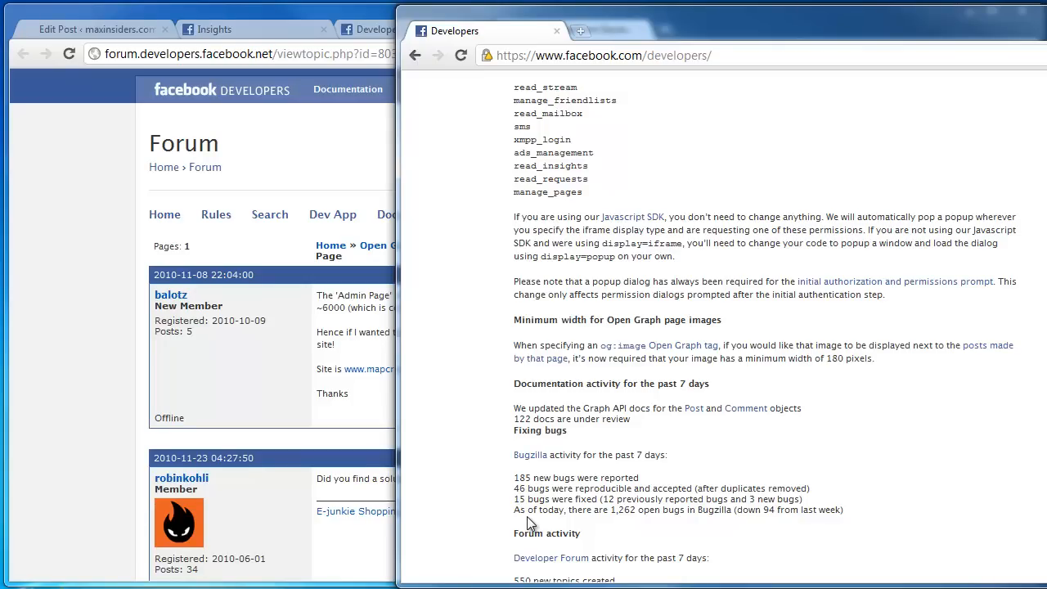
mouse_move(622, 524)
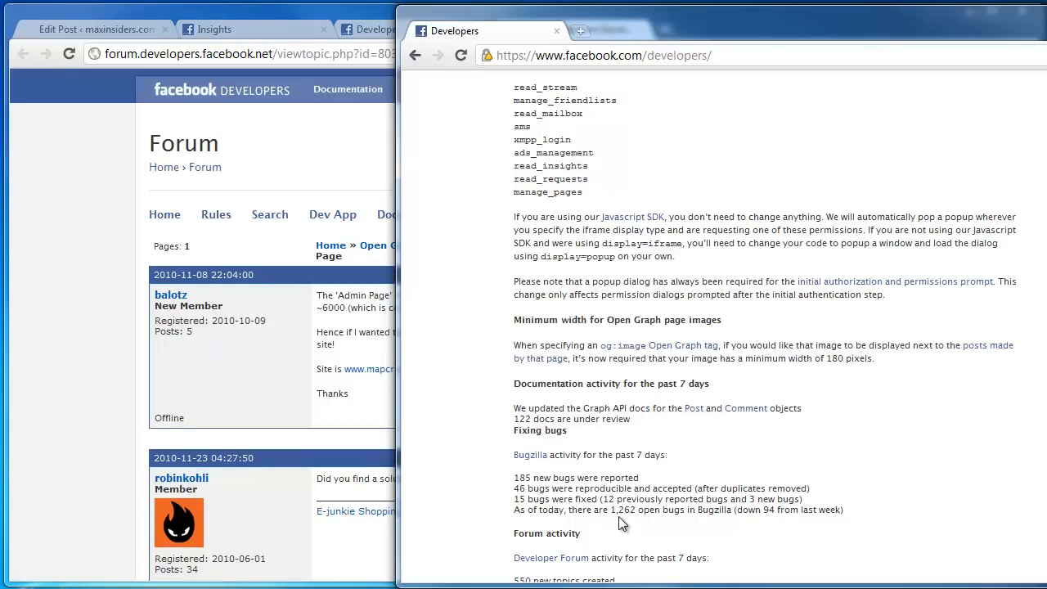
mouse_move(673, 522)
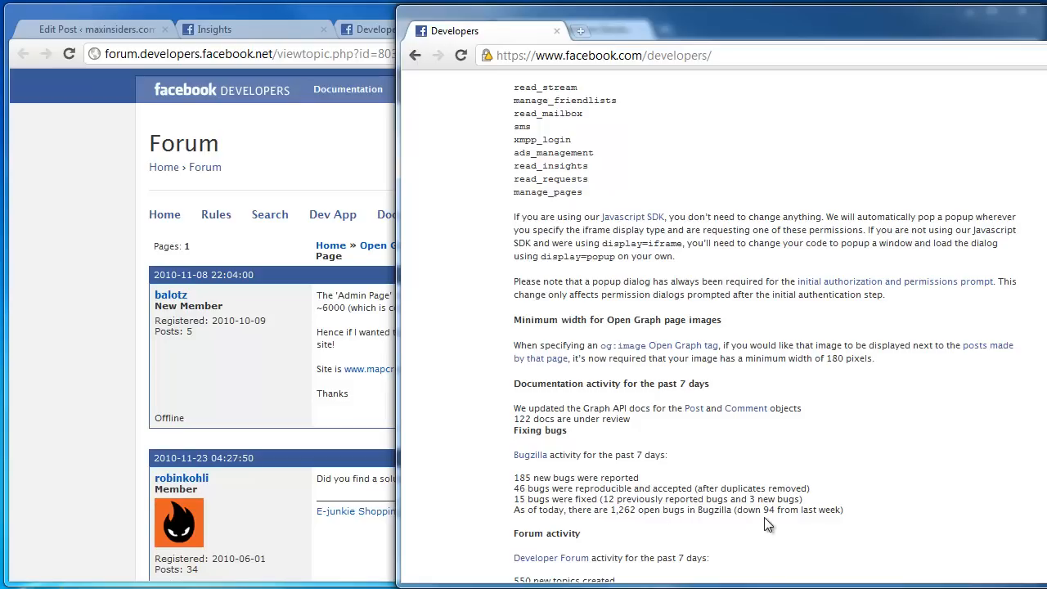
mouse_move(675, 399)
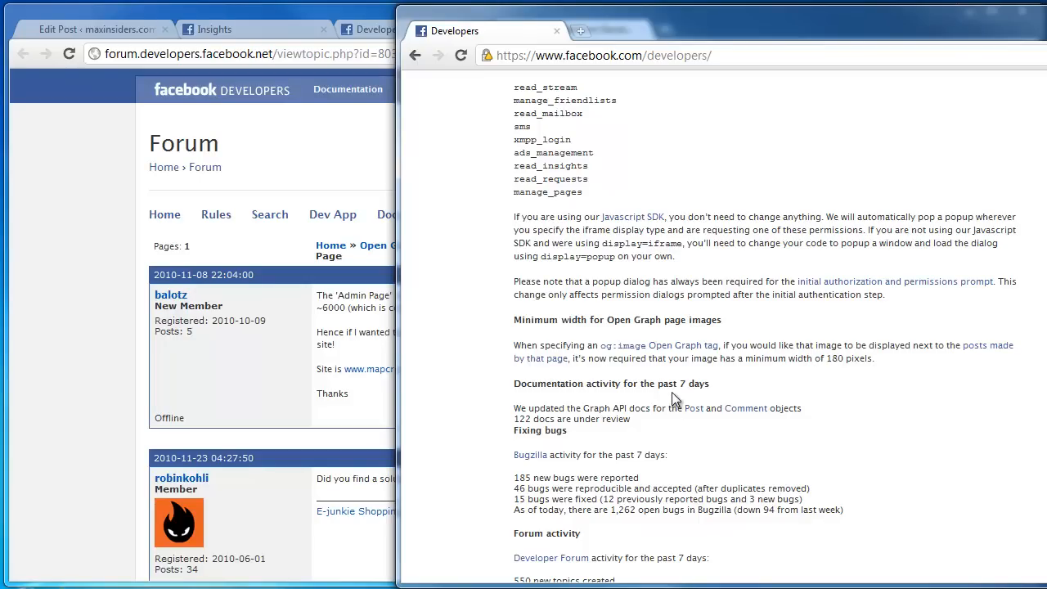
Highlight the 180-pixel minimum Open Graph image width paragraph, then return to the WordPress post editor.
scroll(up, 3)
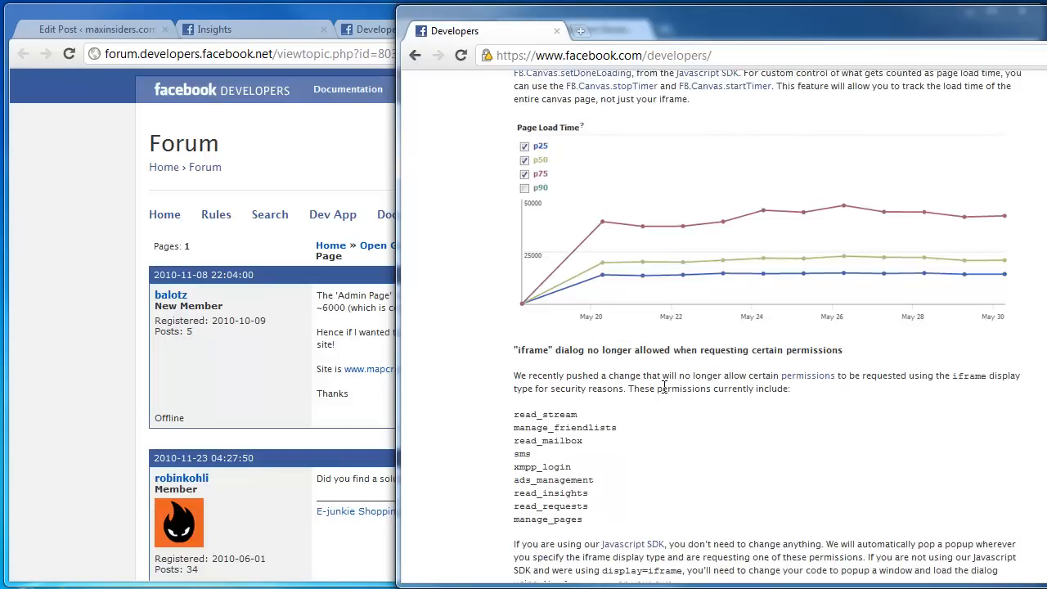
scroll(down, 3)
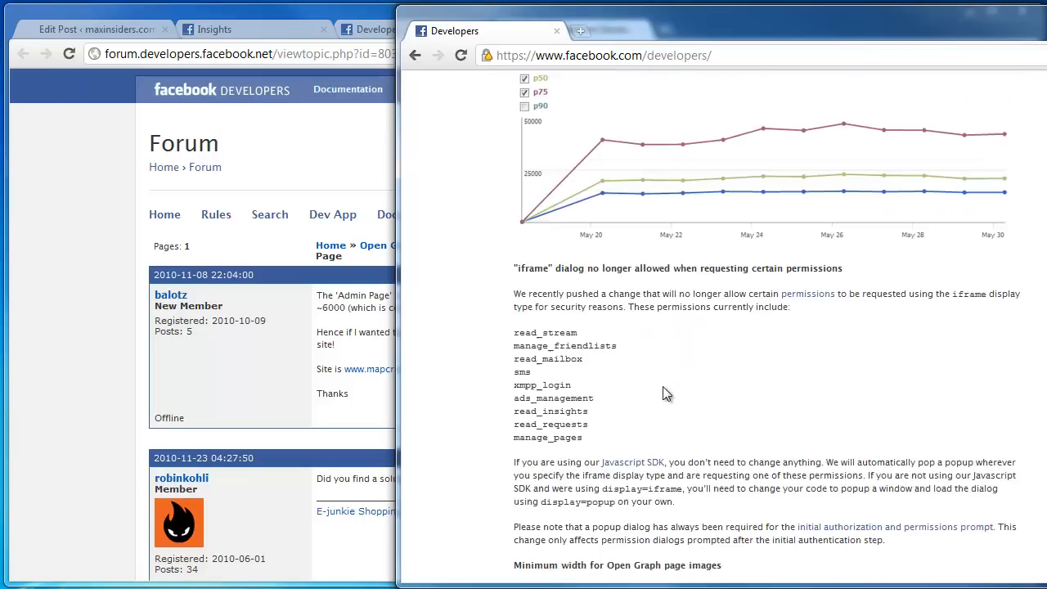
scroll(down, 3)
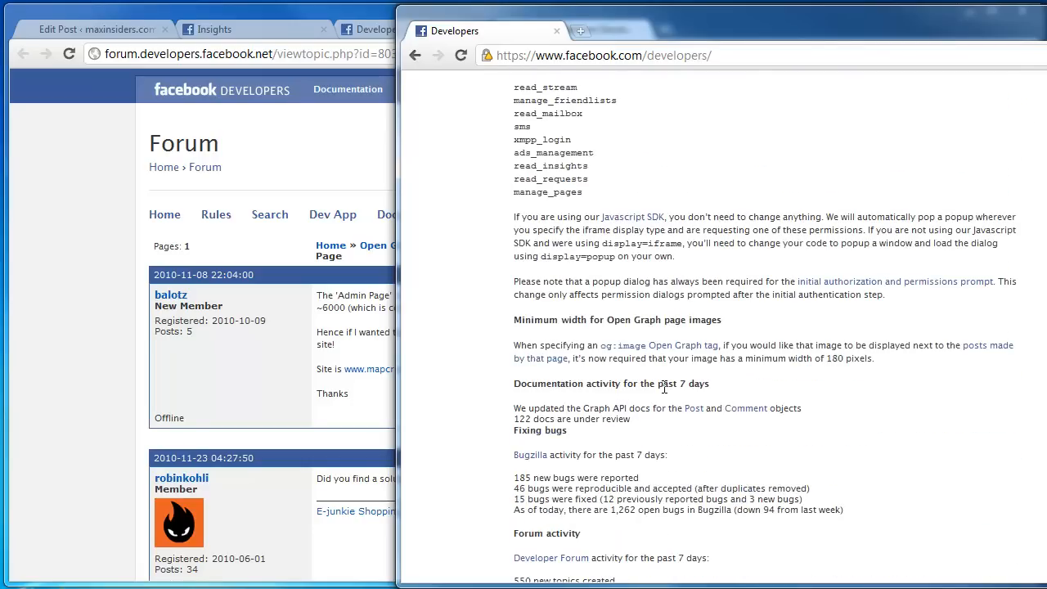
scroll(up, 3)
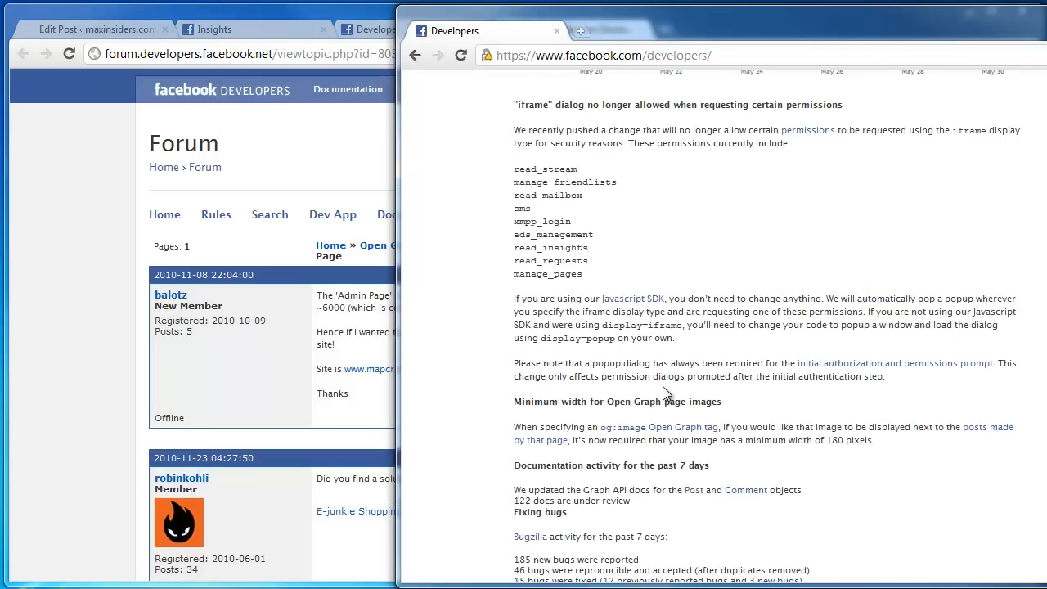
scroll(up, 3)
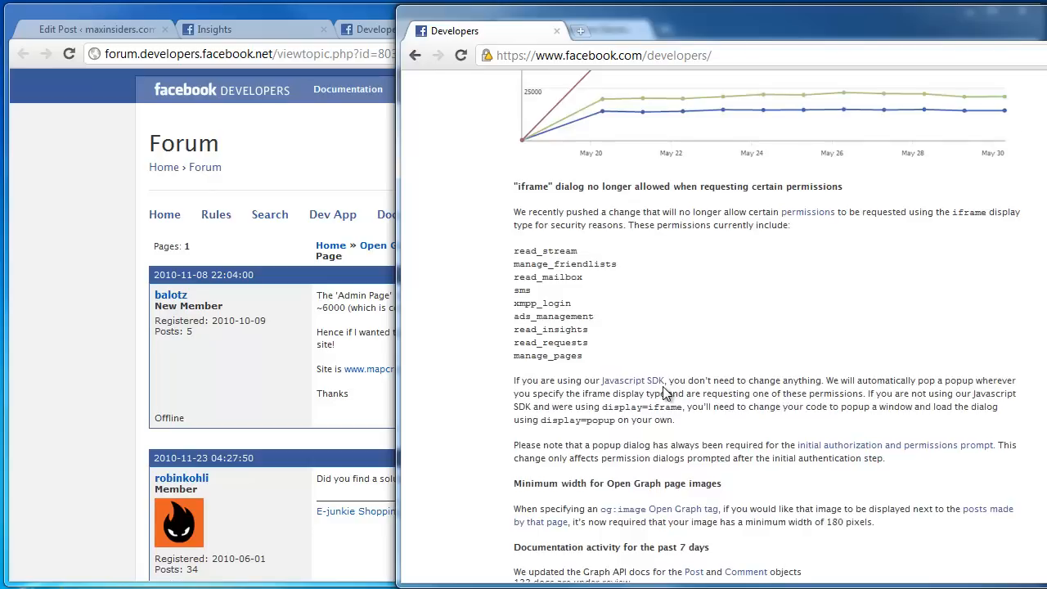
scroll(down, 3)
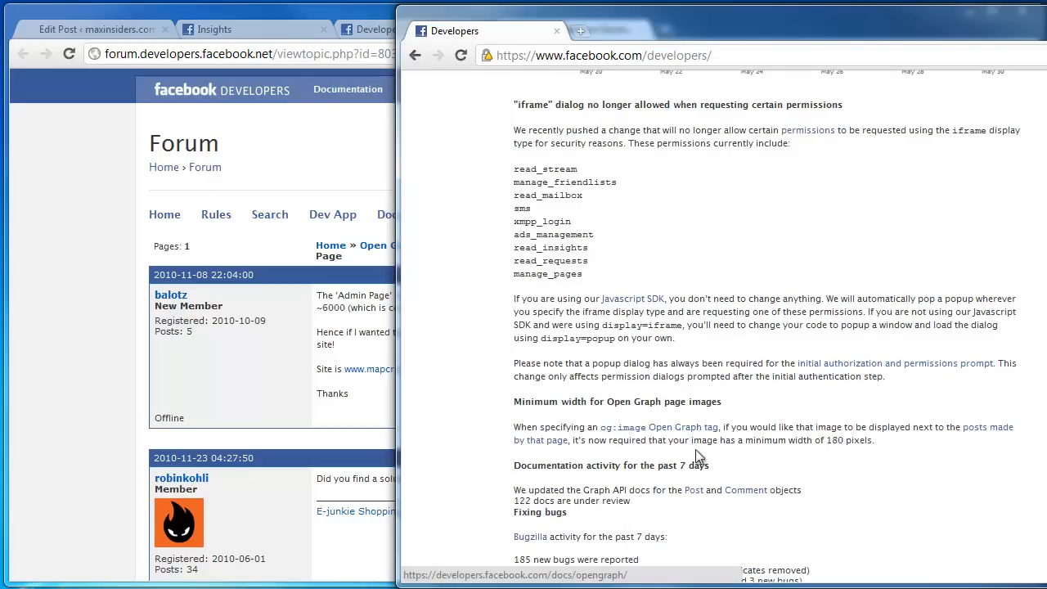
drag(514, 425, 873, 440)
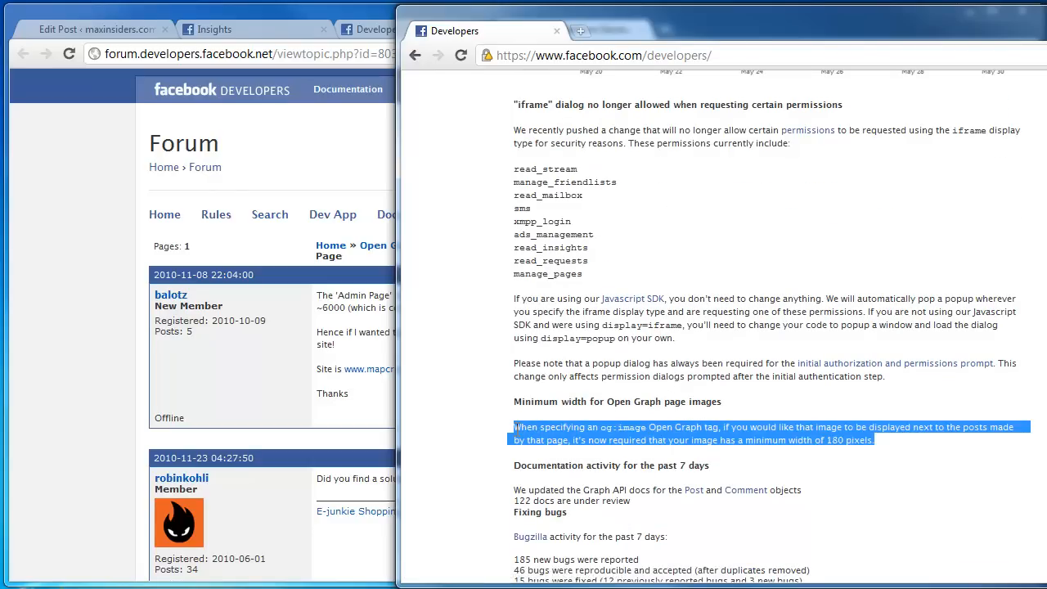
mouse_move(230, 174)
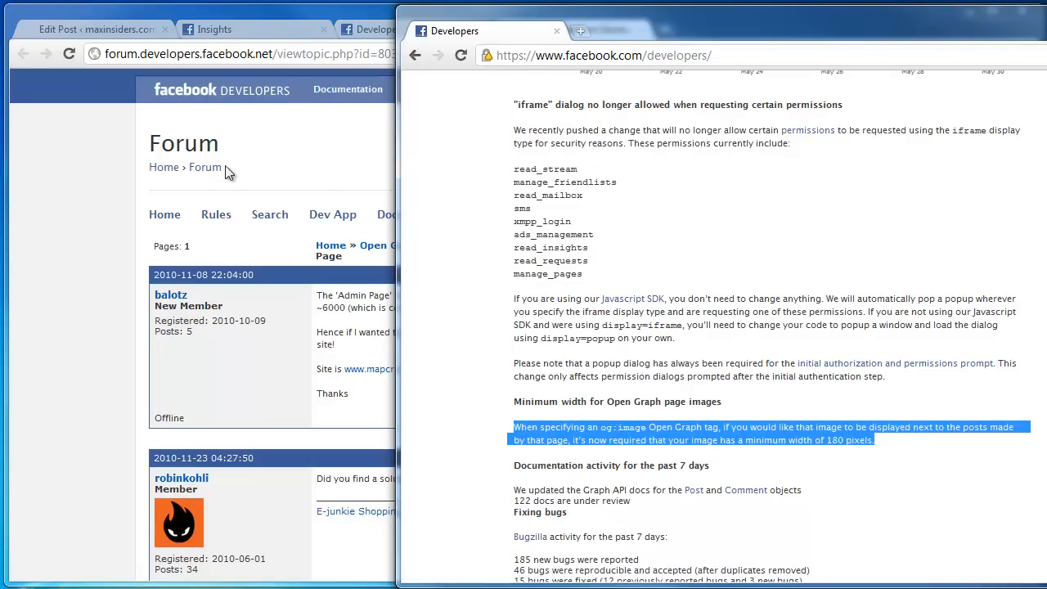
mouse_move(74, 205)
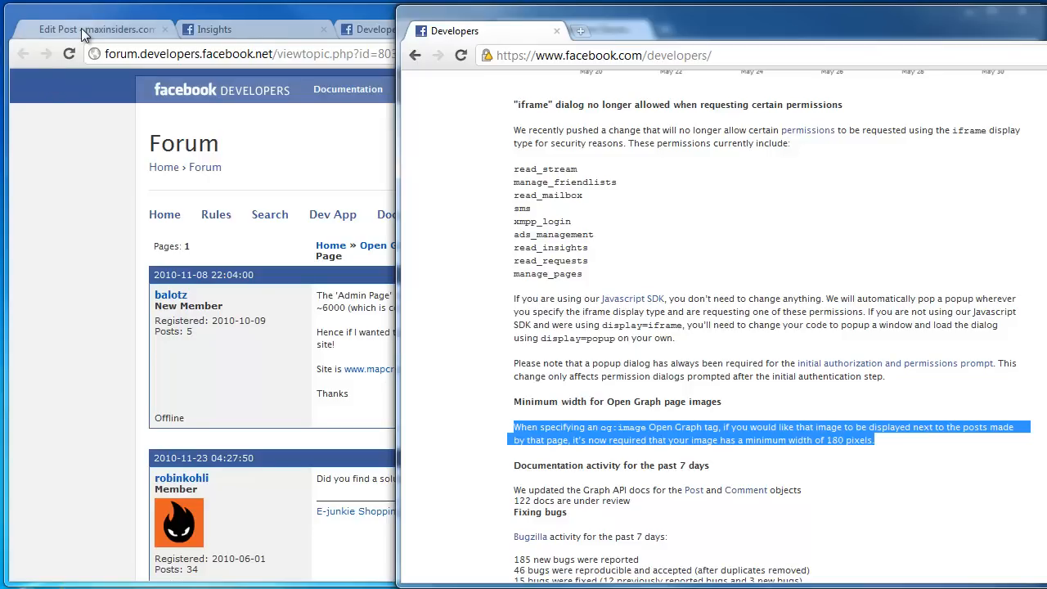
click(95, 30)
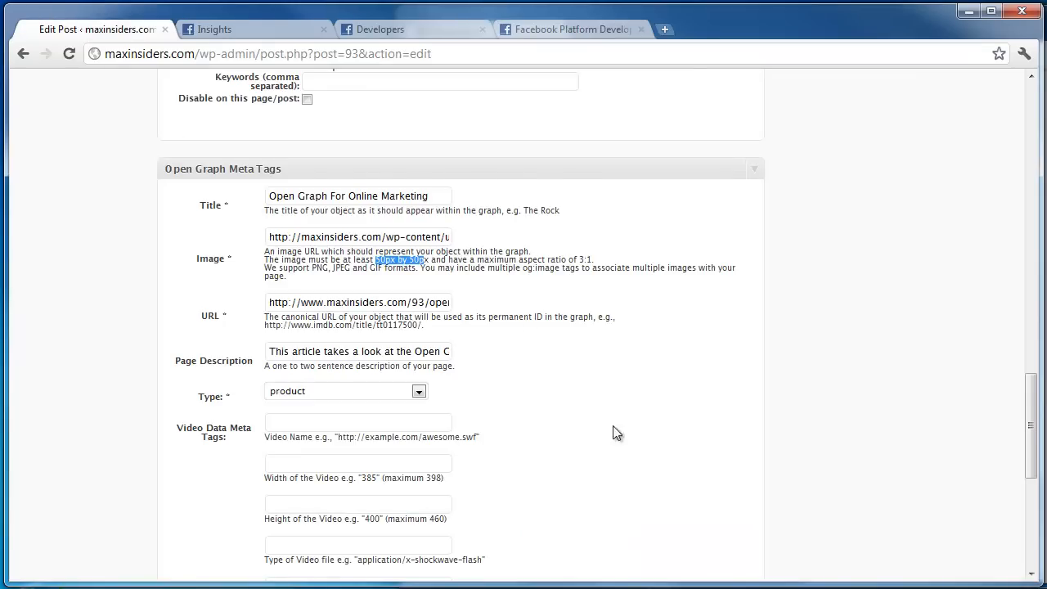
scroll(down, 3)
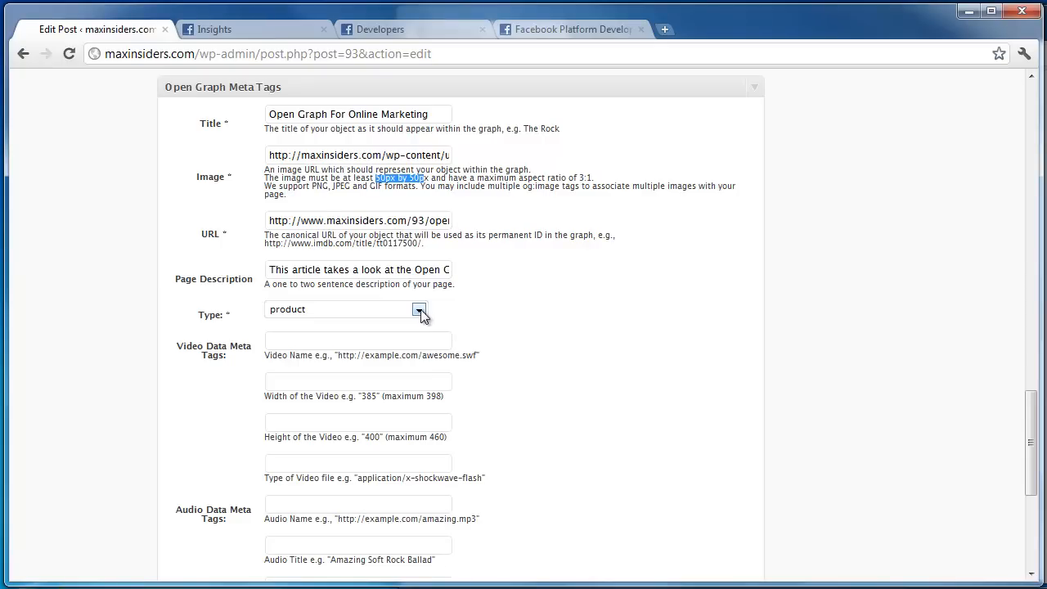
click(419, 309)
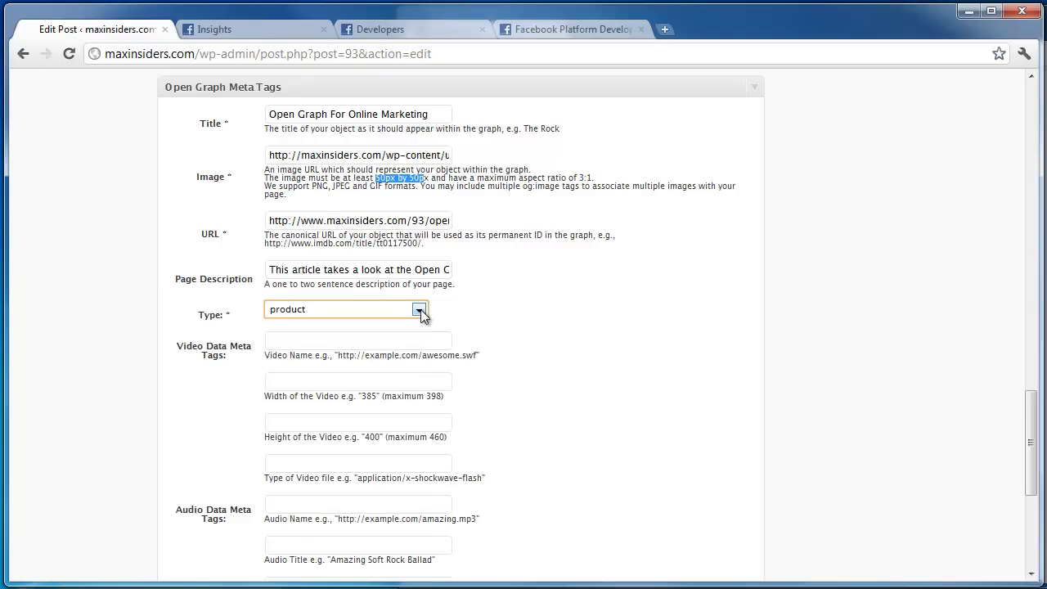